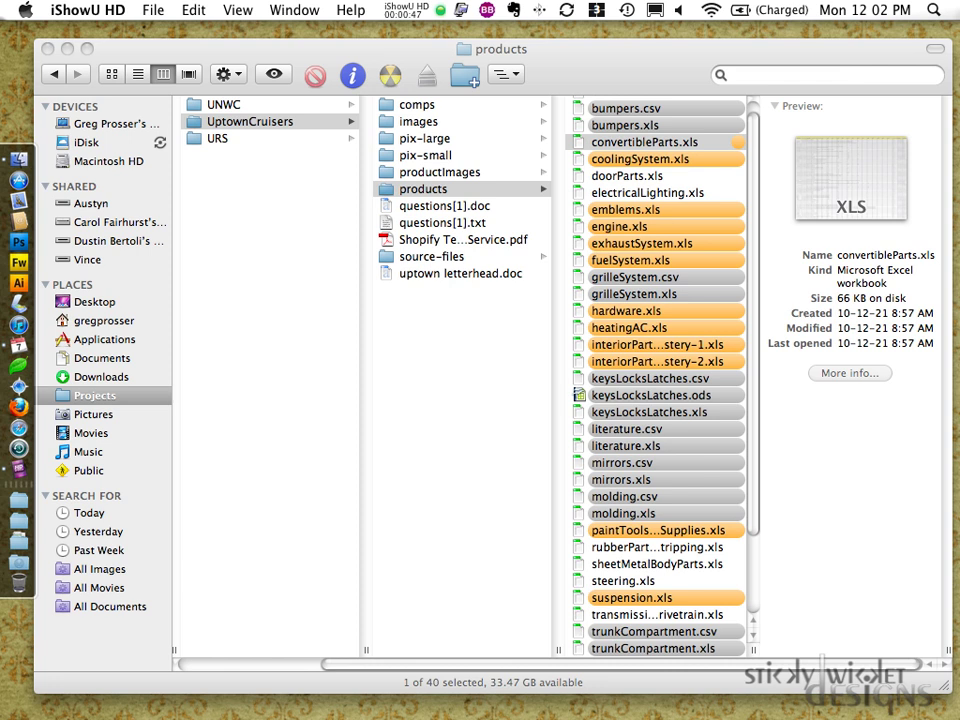
- Select convertibleParts.xls in the products folder and bring up its Open With options for OpenOffice.org
{"action": "left_click", "coordinate": [884, 12]}
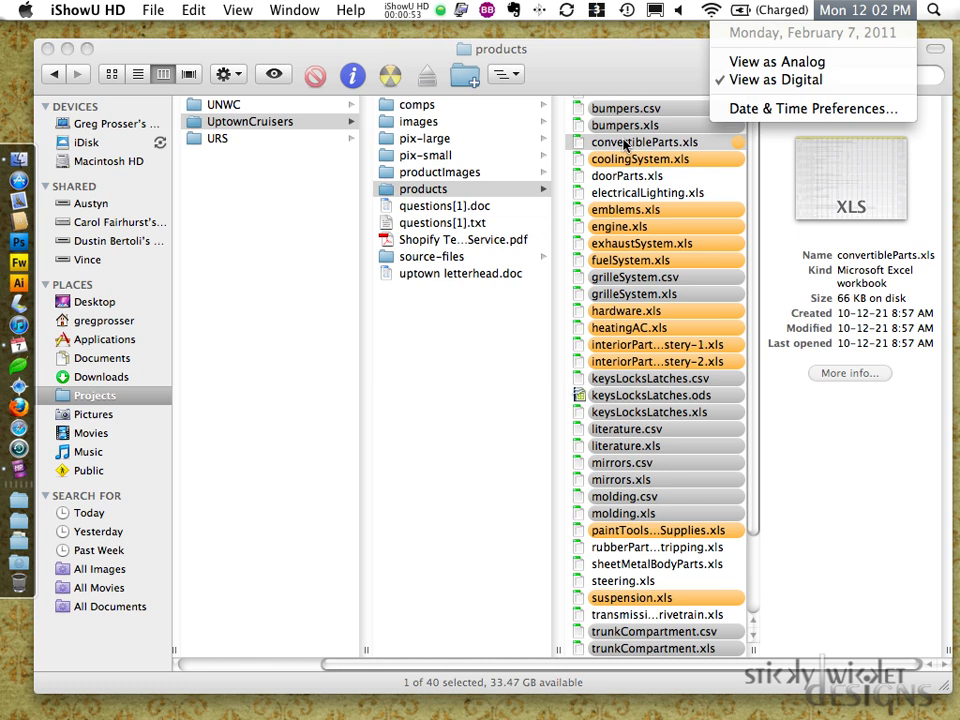
{"action": "left_click", "coordinate": [632, 142]}
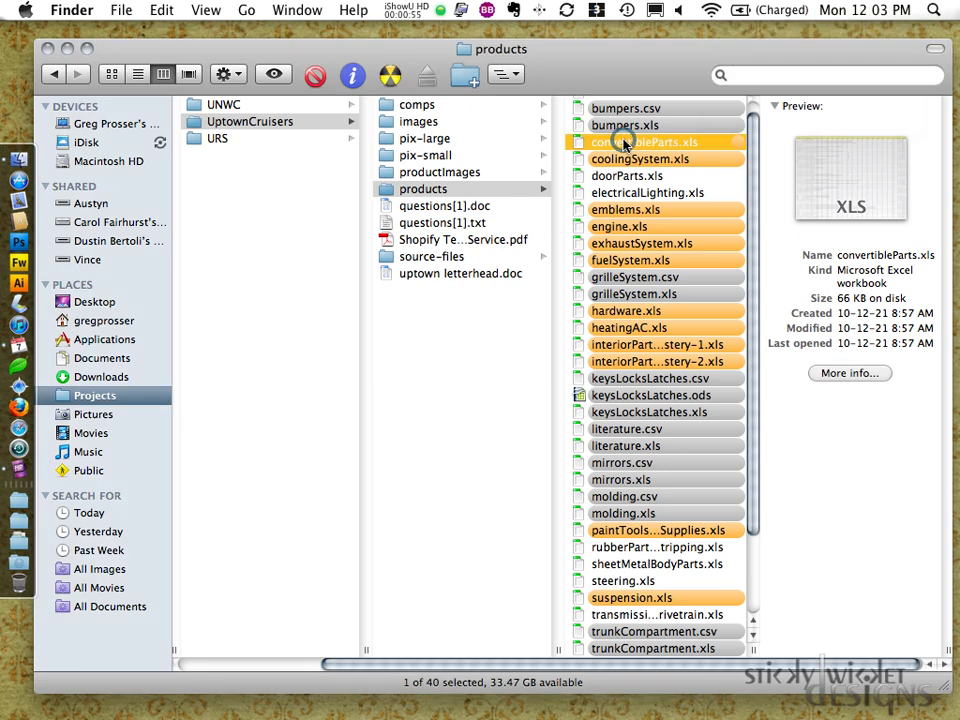
{"action": "right_click", "coordinate": [640, 142]}
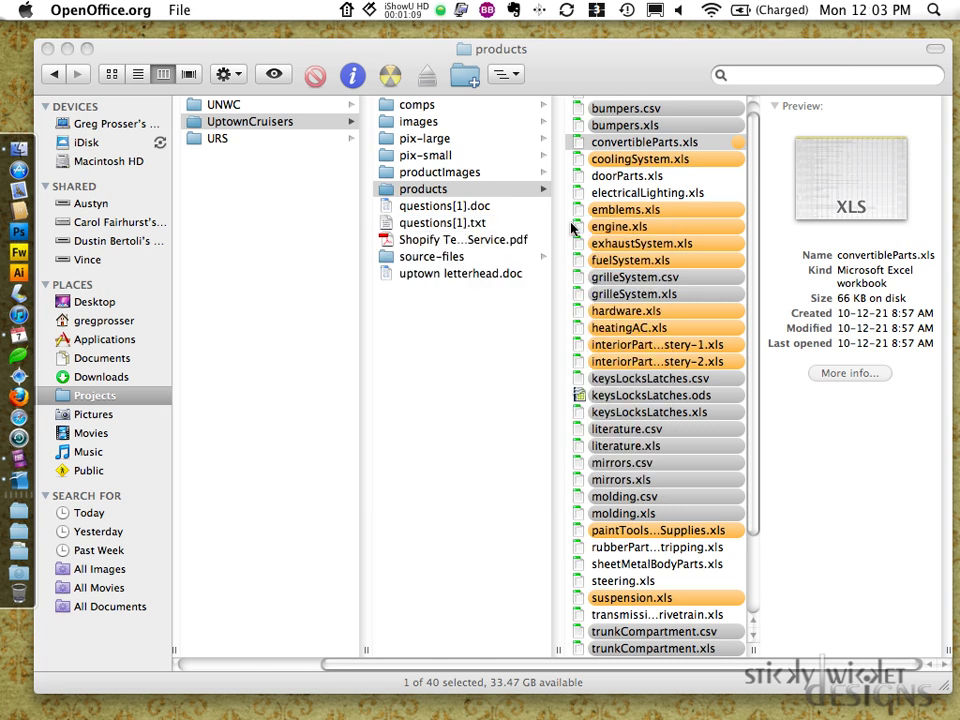
- Open convertibleParts.xls in Calc and select every cell of the parts sheet
{"action": "double_click", "coordinate": [644, 140]}
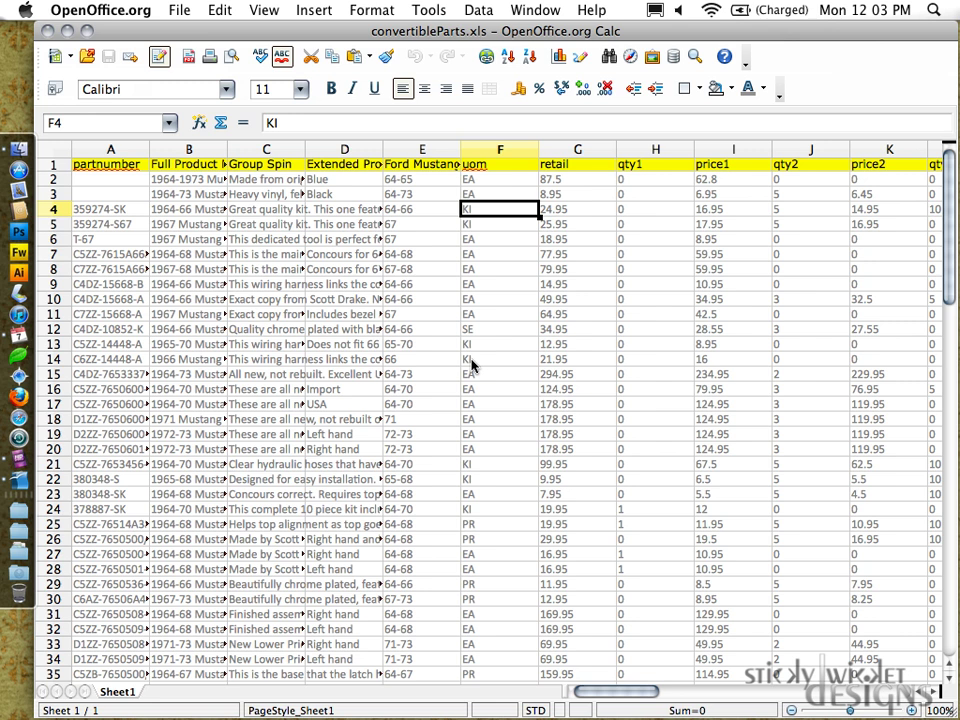
{"action": "mouse_move", "coordinate": [340, 210]}
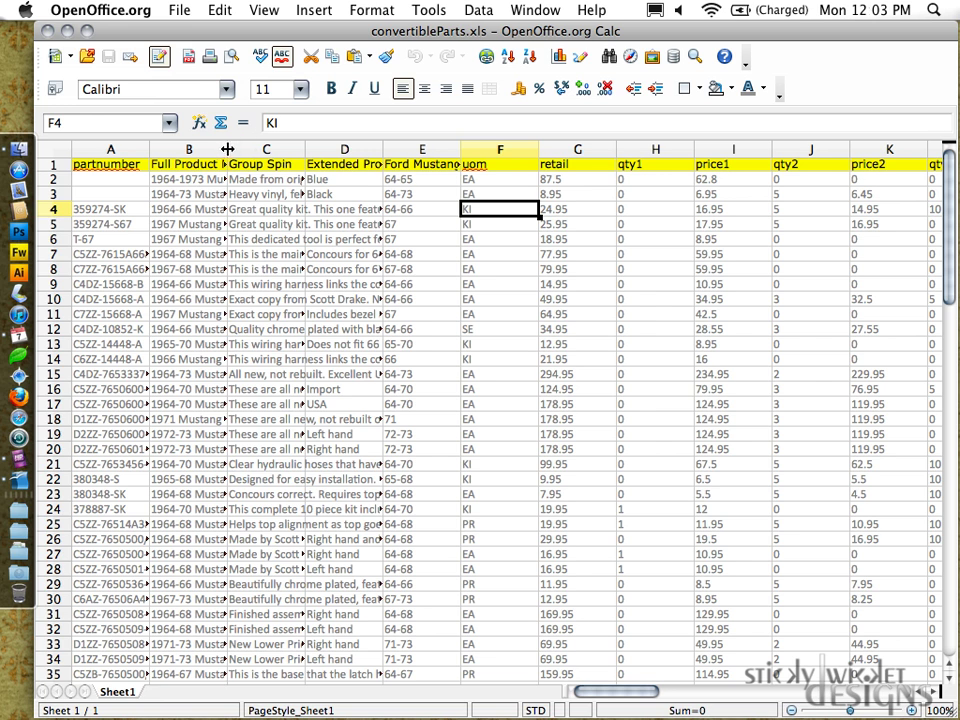
{"action": "left_click", "coordinate": [60, 150]}
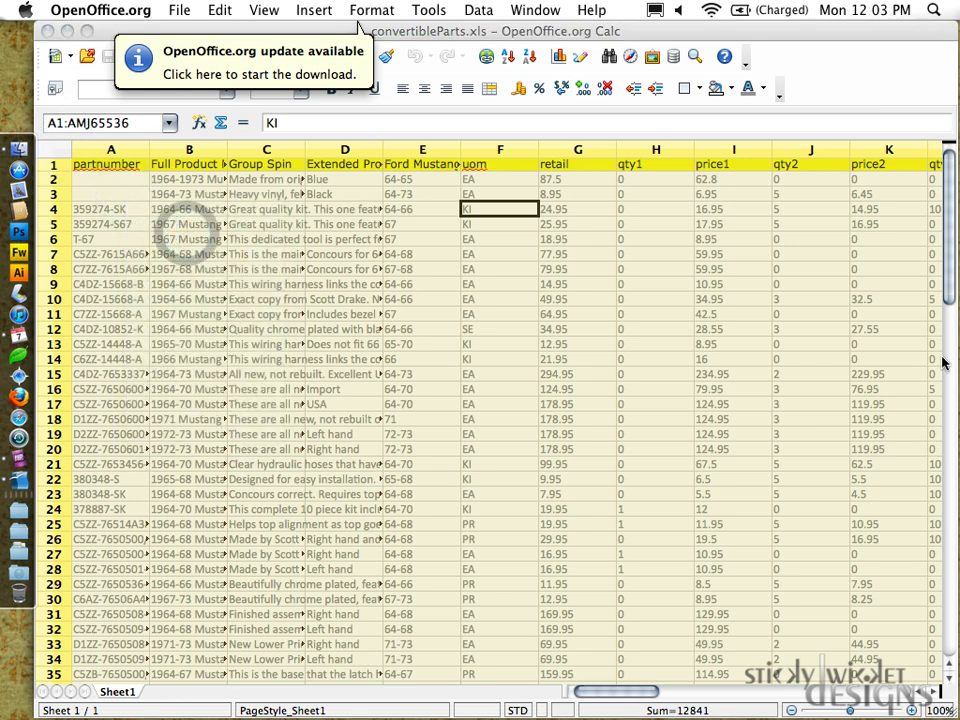
- Format all cells to wrap text automatically with Top vertical alignment, leaving vertical stacking off
{"action": "left_click", "coordinate": [382, 8]}
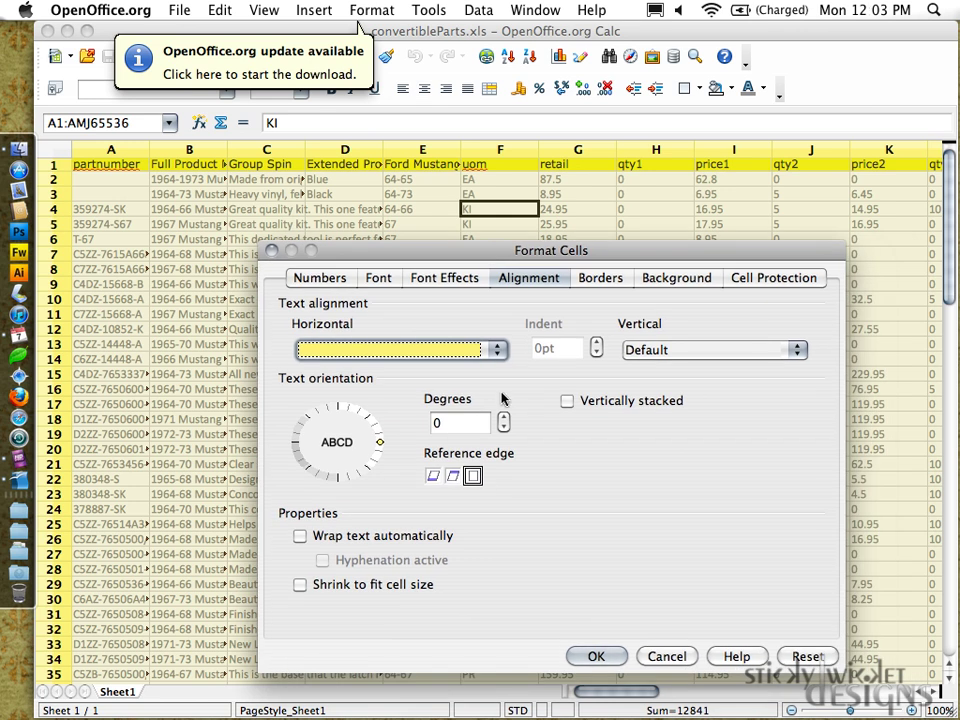
{"action": "left_click", "coordinate": [566, 400]}
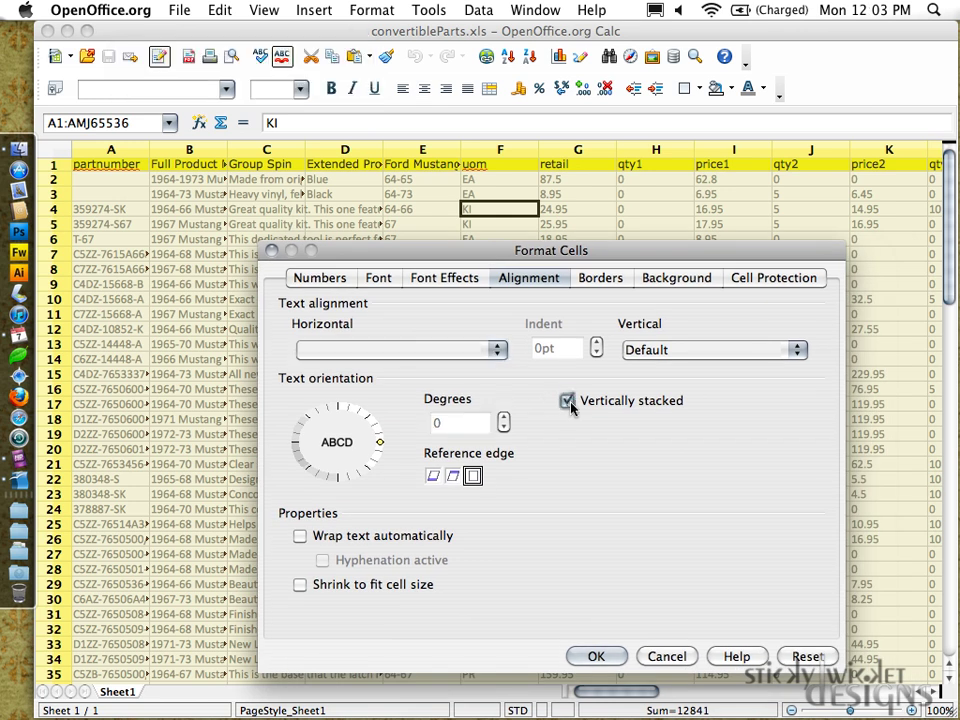
{"action": "left_click", "coordinate": [568, 400]}
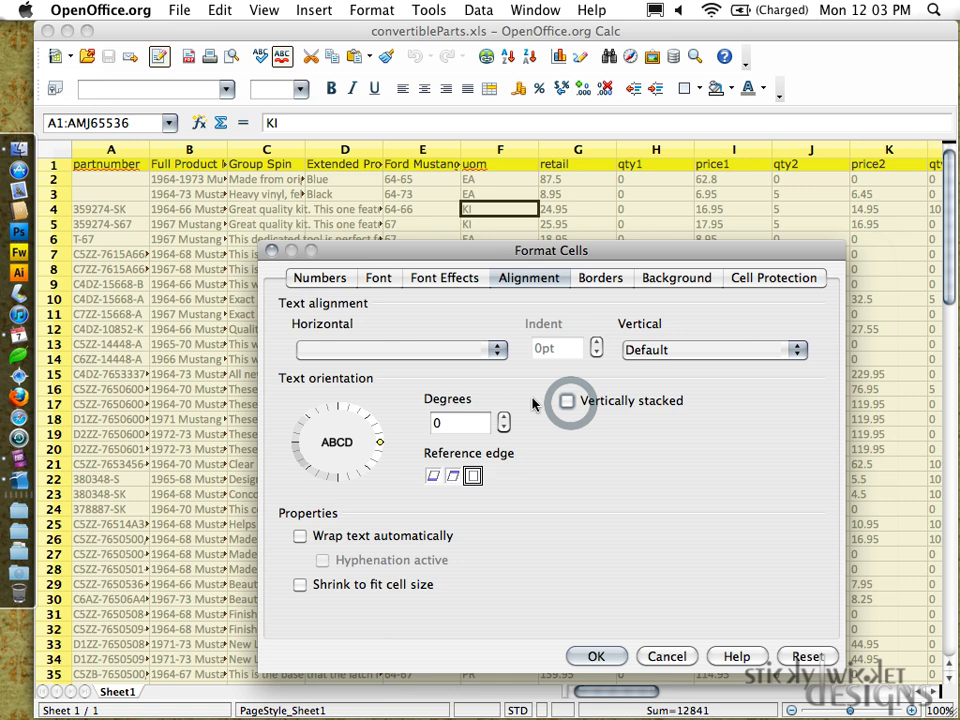
{"action": "mouse_move", "coordinate": [378, 544]}
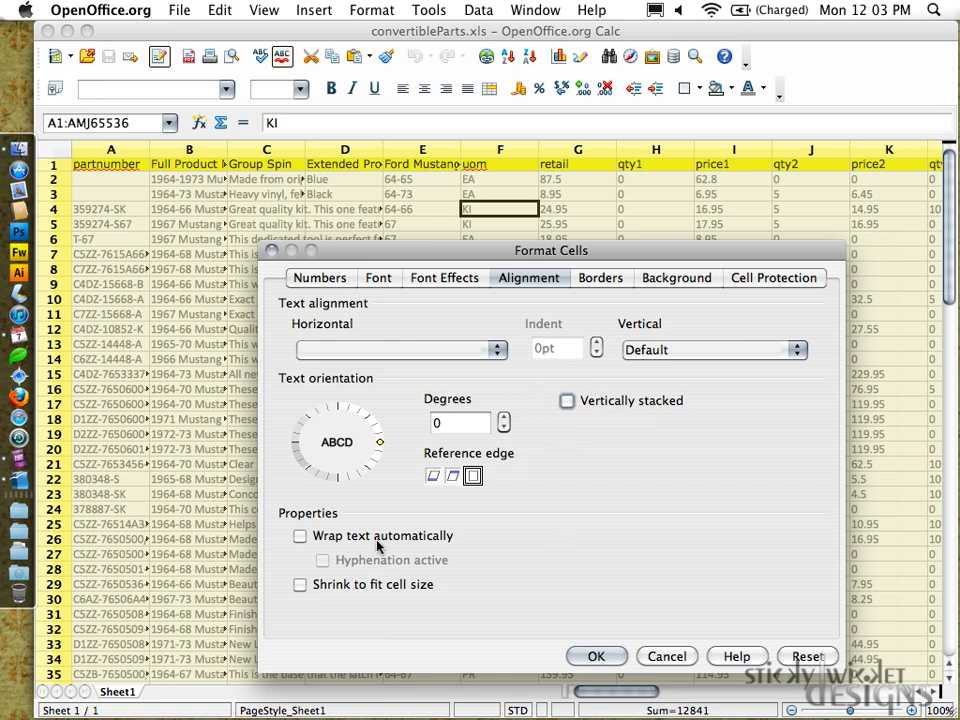
{"action": "left_click", "coordinate": [796, 348]}
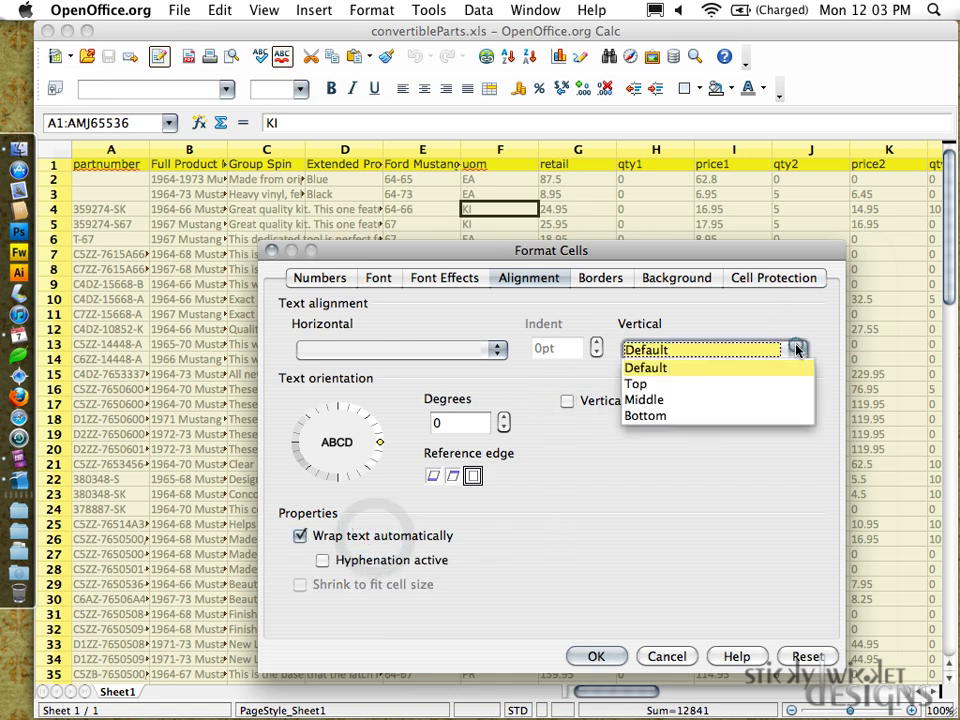
{"action": "left_click", "coordinate": [636, 384]}
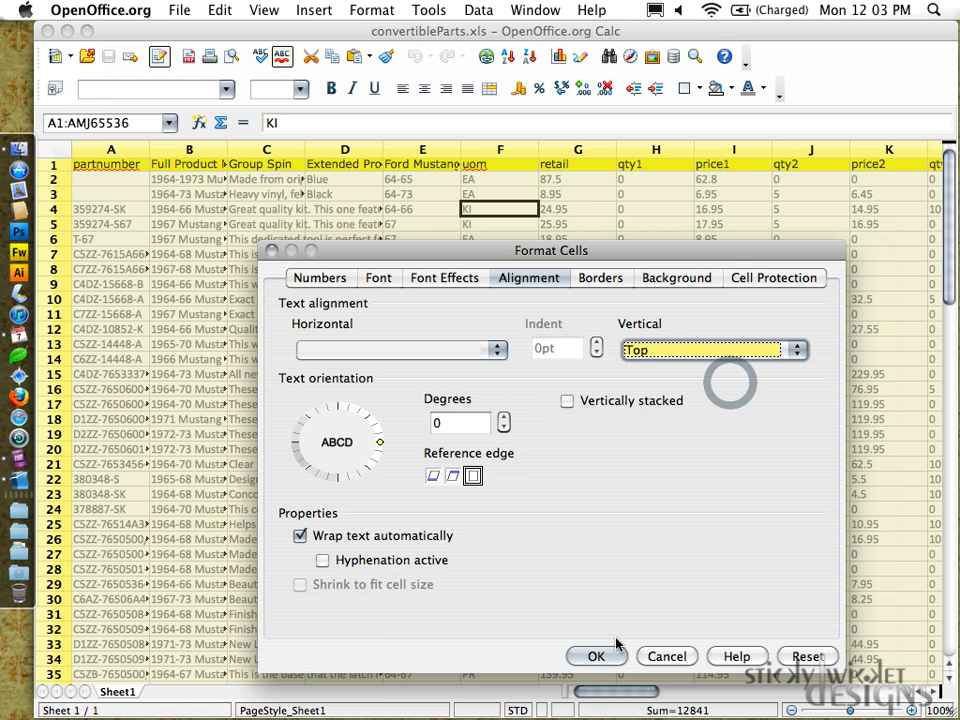
{"action": "left_click", "coordinate": [596, 656]}
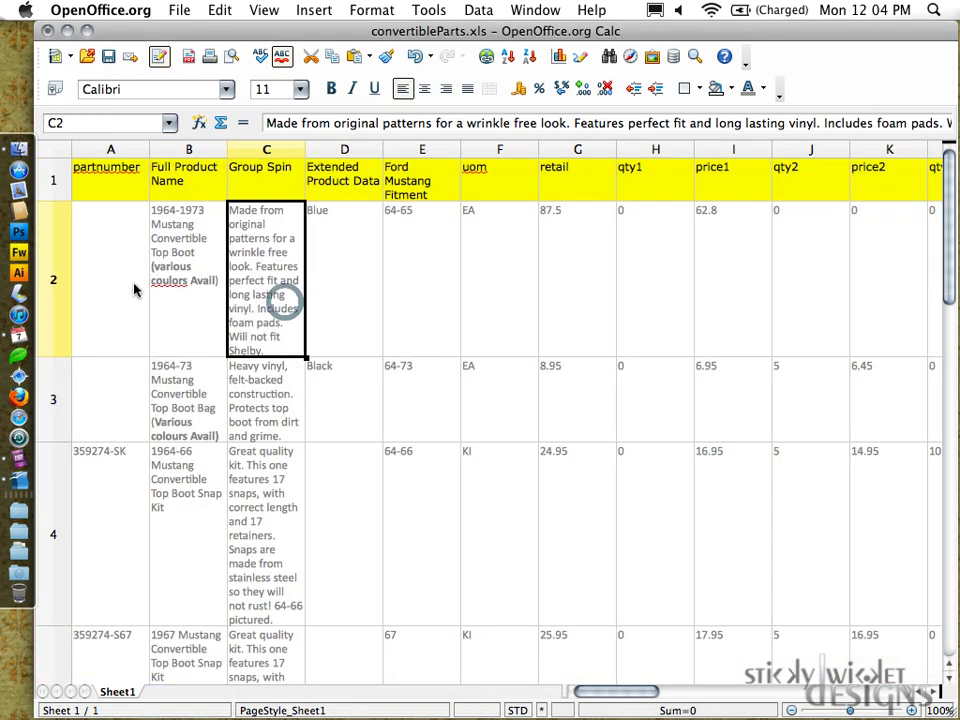
{"action": "mouse_move", "coordinate": [292, 156]}
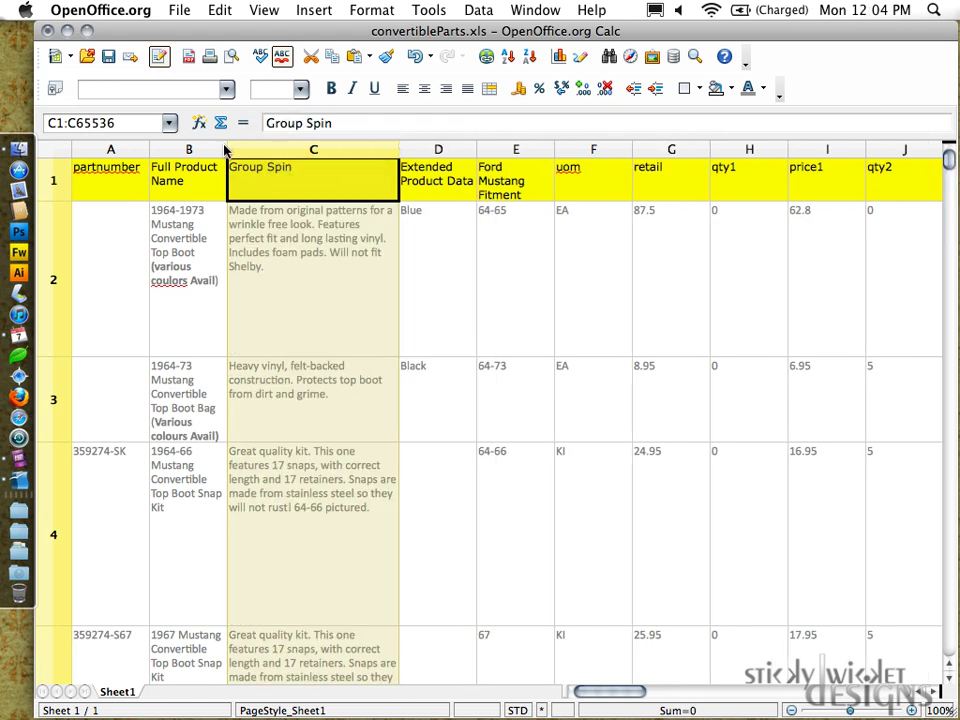
- Widen the Full Product Name and Group Spin columns so their text wraps into fewer lines
{"action": "left_click", "coordinate": [188, 148]}
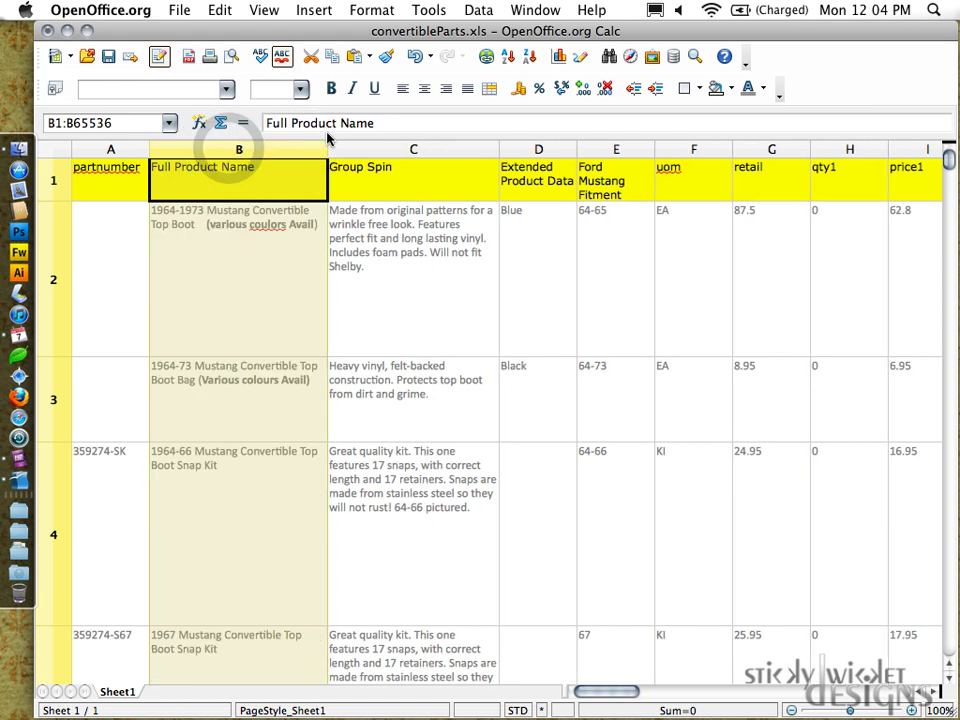
{"action": "mouse_move", "coordinate": [612, 180]}
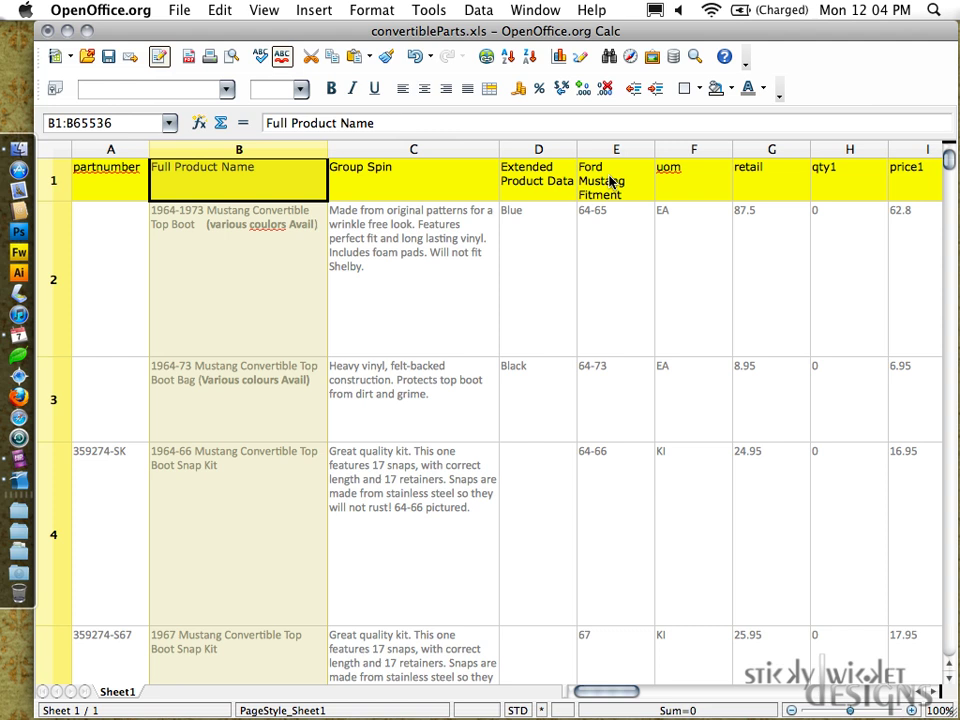
{"action": "mouse_move", "coordinate": [460, 160]}
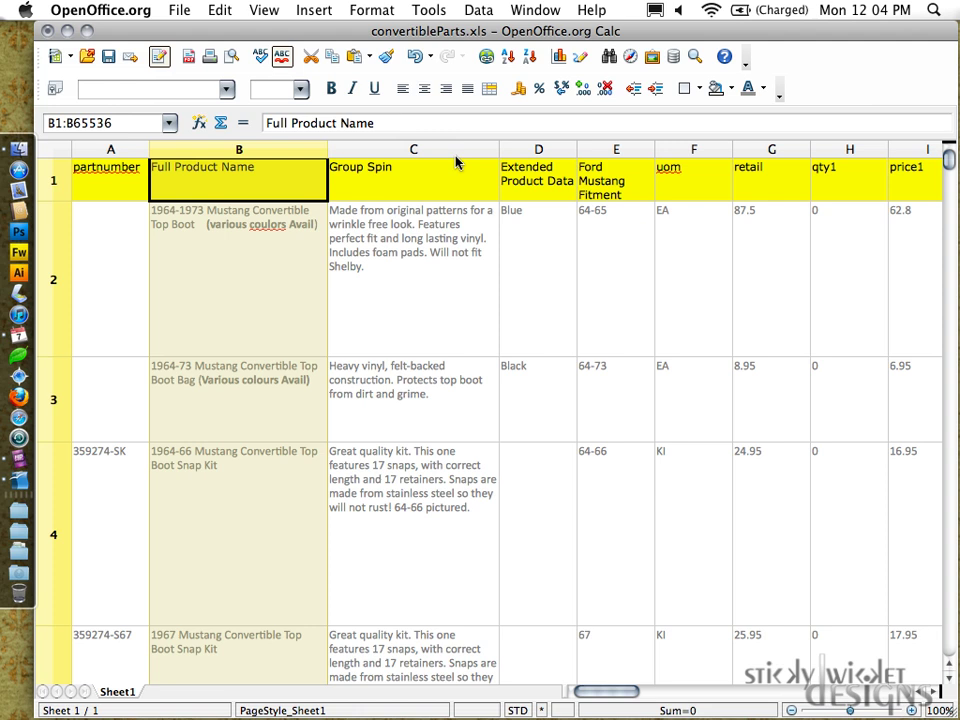
- Delete the Extended Product Data through uom columns
{"action": "left_click", "coordinate": [536, 148]}
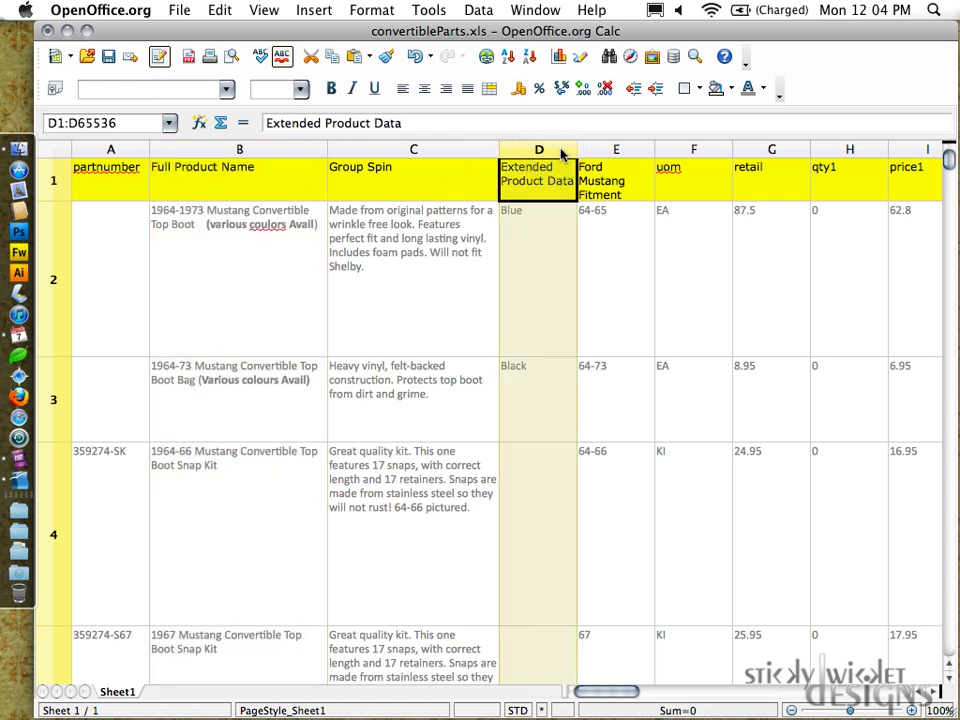
{"action": "left_click", "coordinate": [692, 148]}
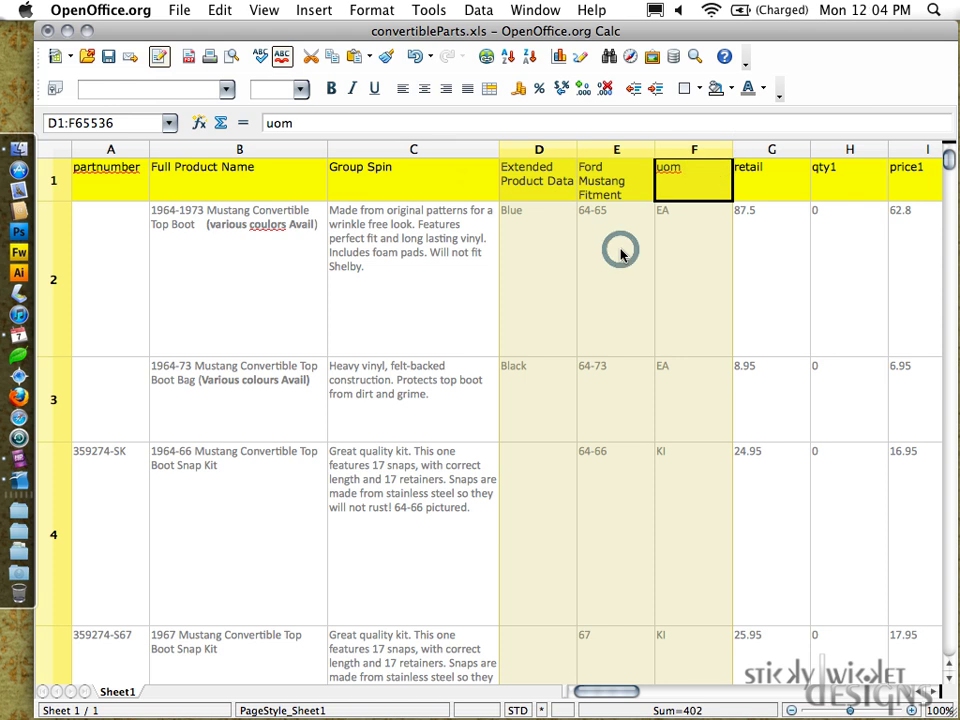
{"action": "right_click", "coordinate": [622, 250]}
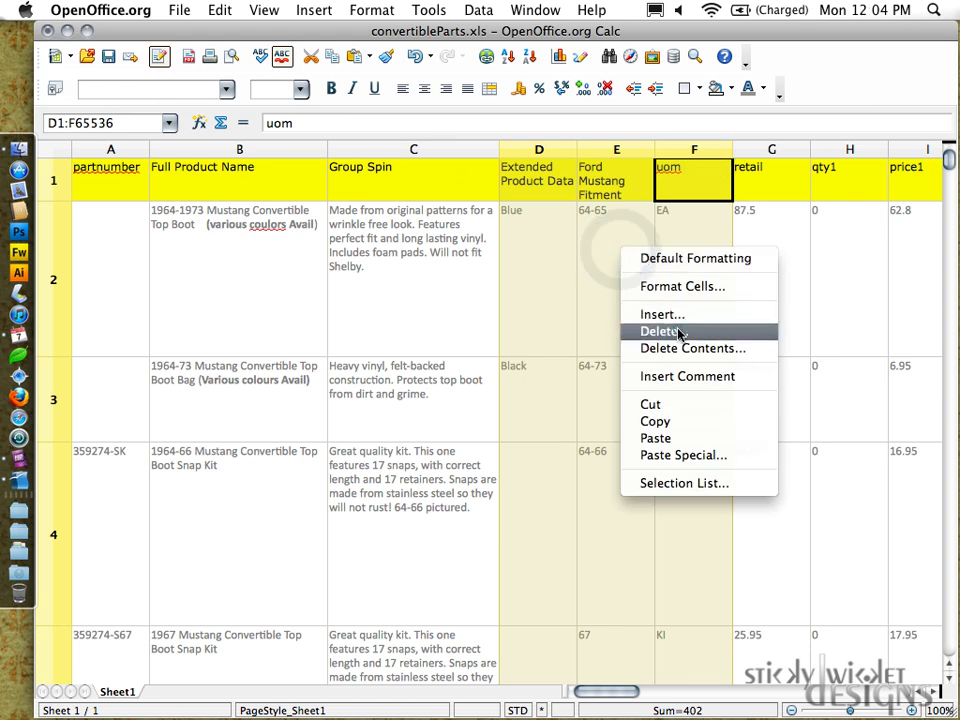
{"action": "left_click", "coordinate": [660, 332]}
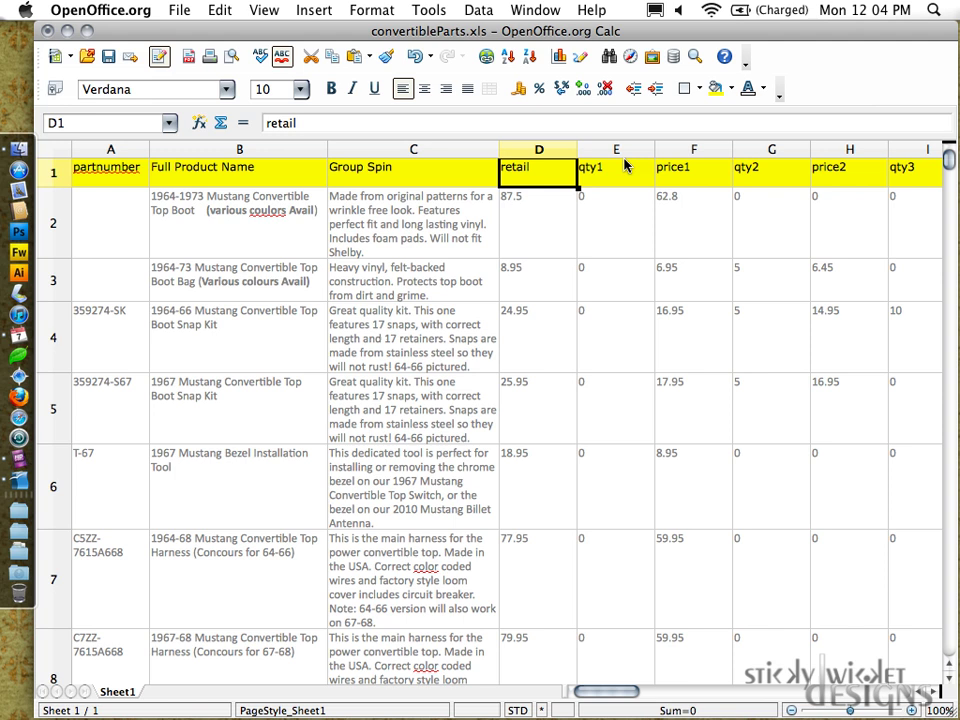
- Delete the price columns and the ProductGroupPhoto column
{"action": "left_click", "coordinate": [616, 150]}
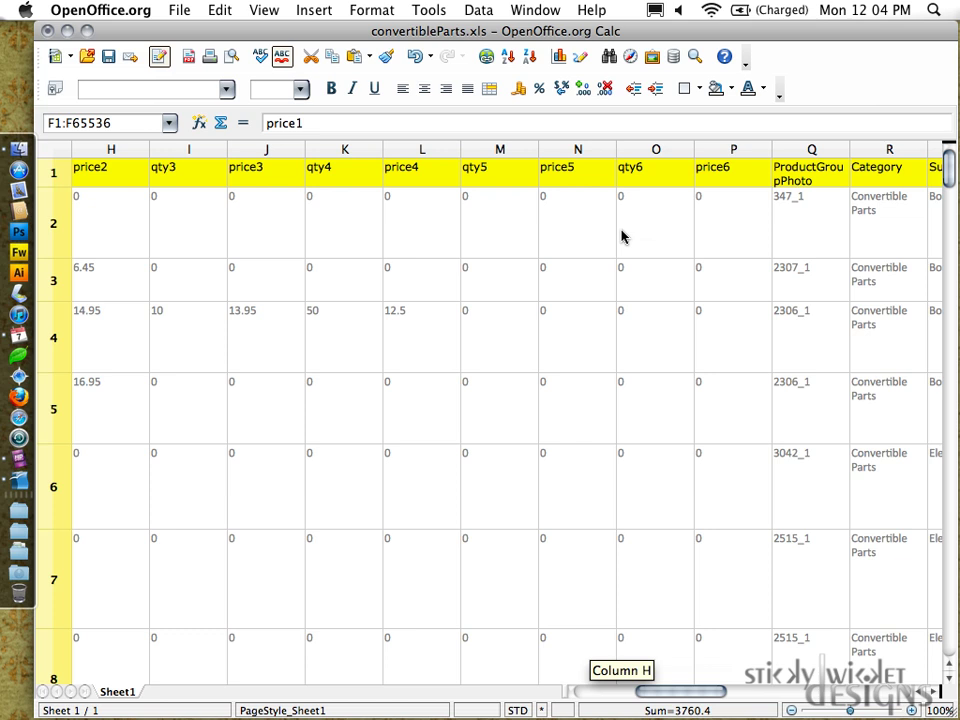
{"action": "mouse_move", "coordinate": [716, 158]}
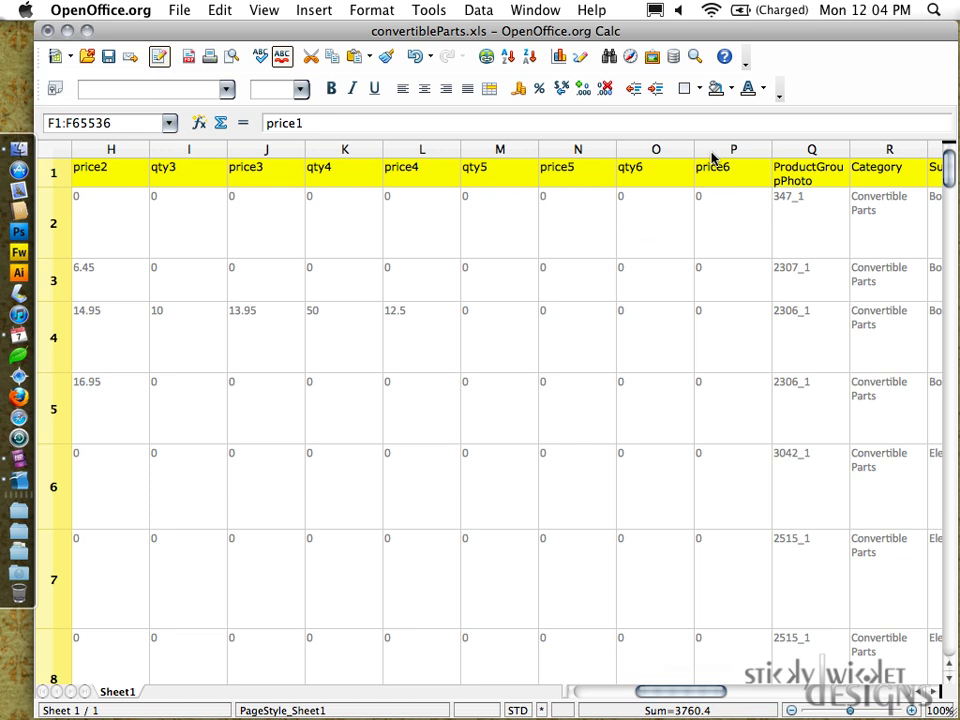
{"action": "right_click", "coordinate": [732, 148]}
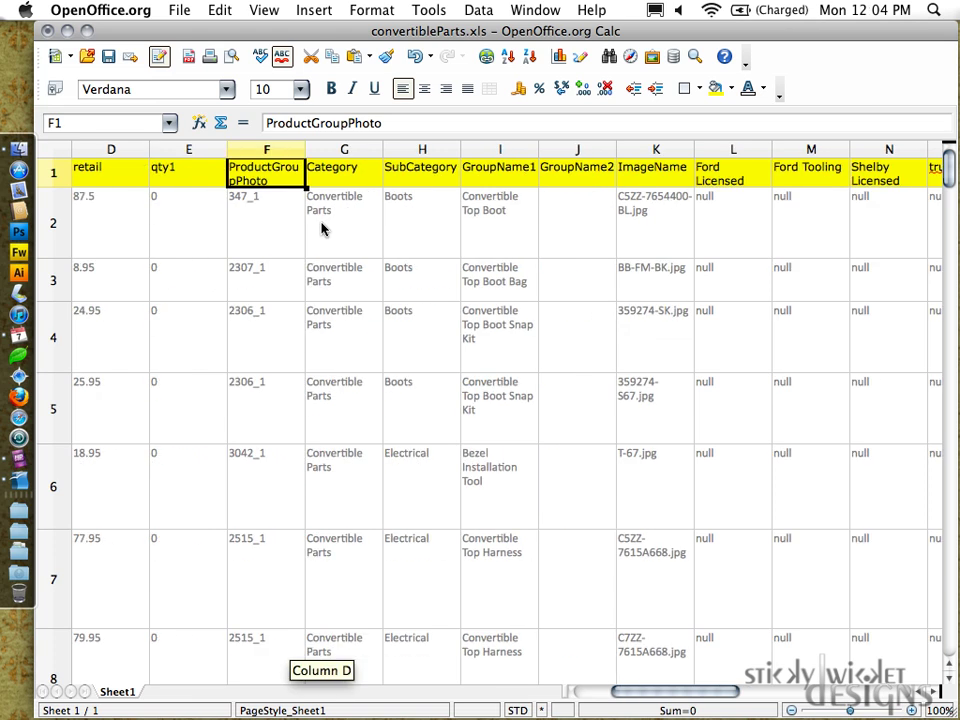
{"action": "mouse_move", "coordinate": [292, 158]}
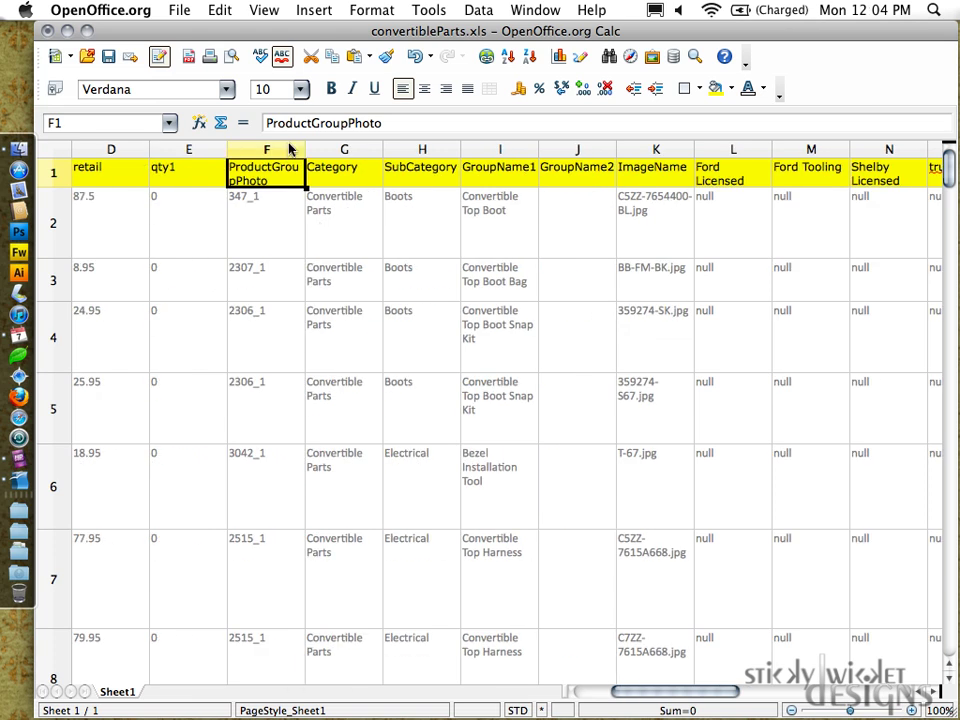
{"action": "right_click", "coordinate": [266, 148]}
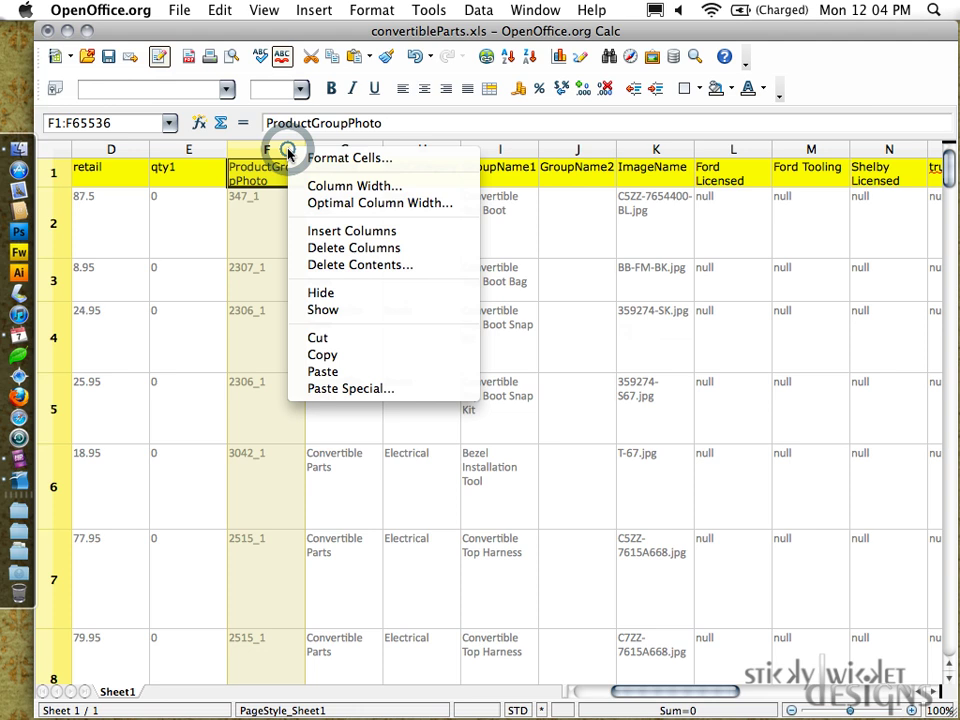
{"action": "mouse_move", "coordinate": [354, 248]}
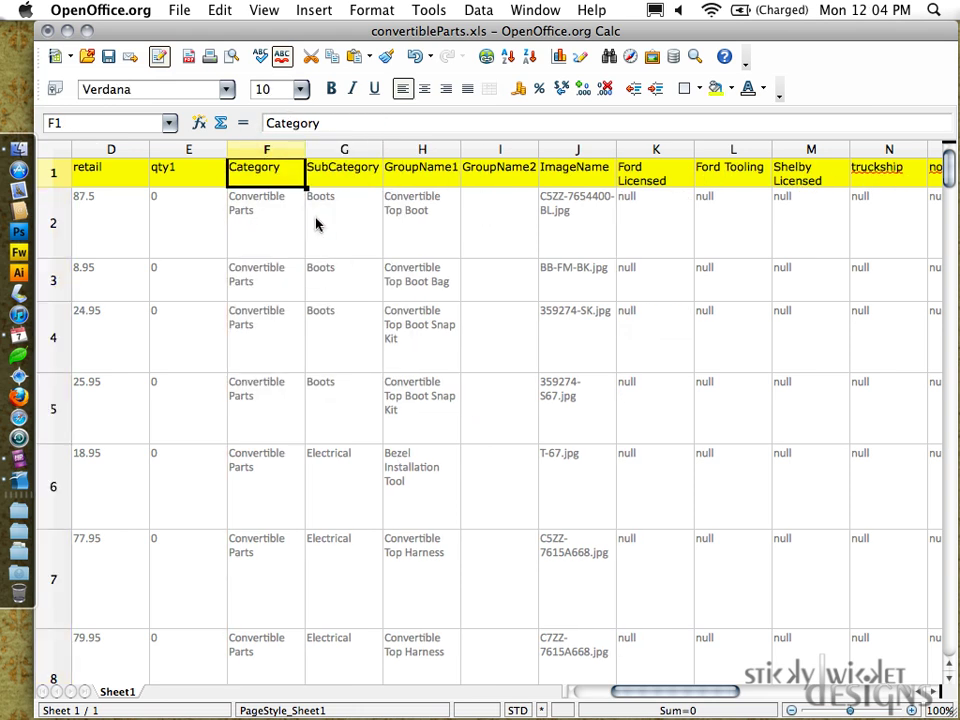
- Remove SubCategory, GroupName and Ford Licensed through sort_priority columns, leaving ImageName last
{"action": "left_click", "coordinate": [344, 148]}
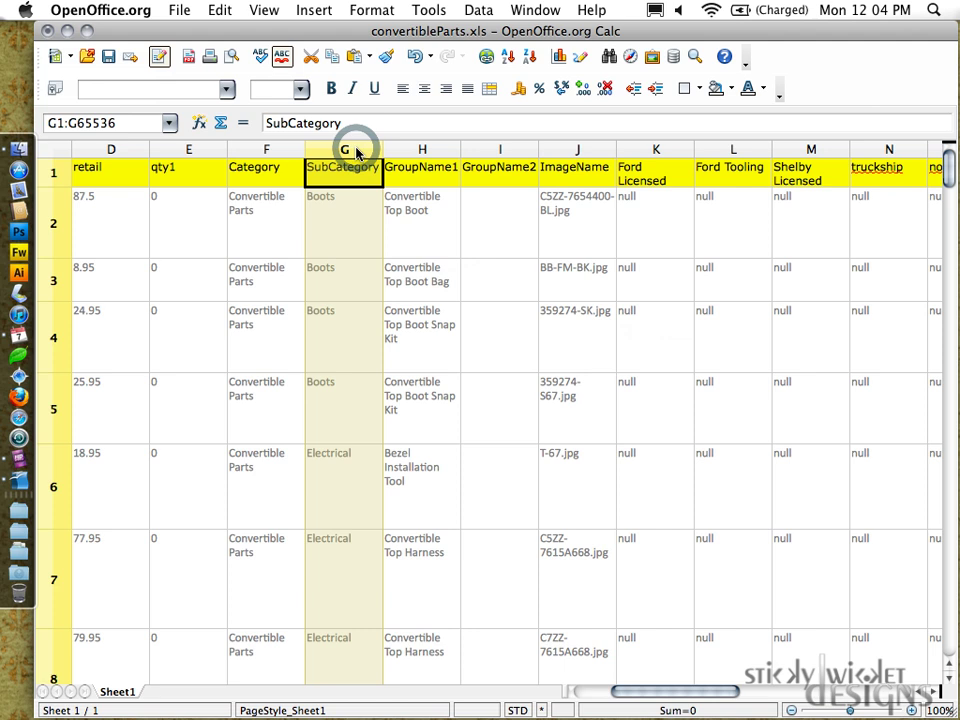
{"action": "left_click", "coordinate": [420, 148]}
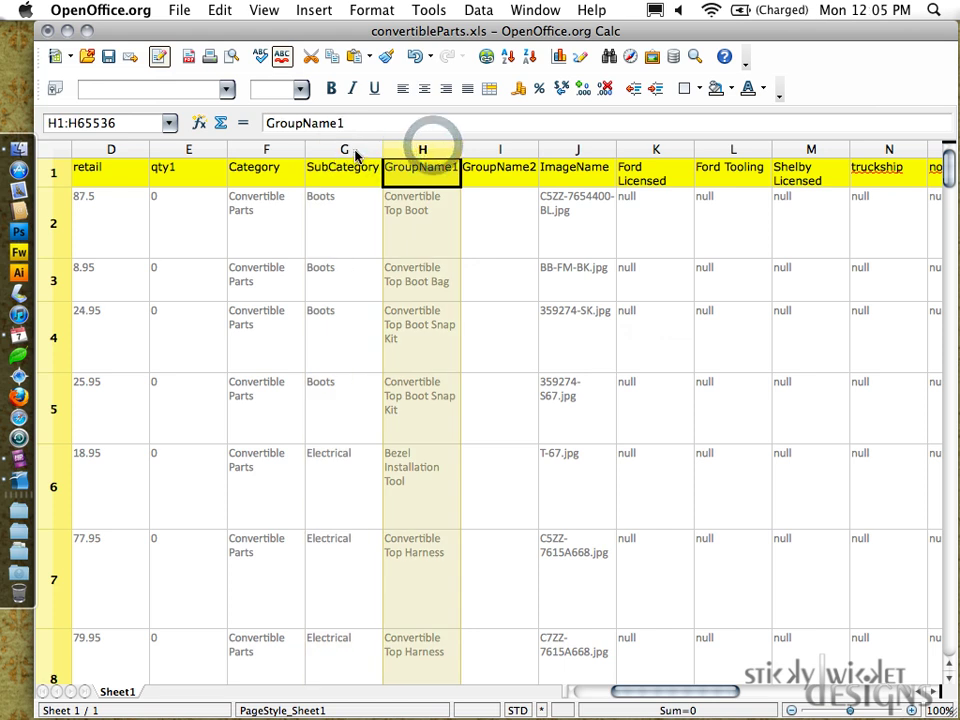
{"action": "left_click", "coordinate": [500, 148]}
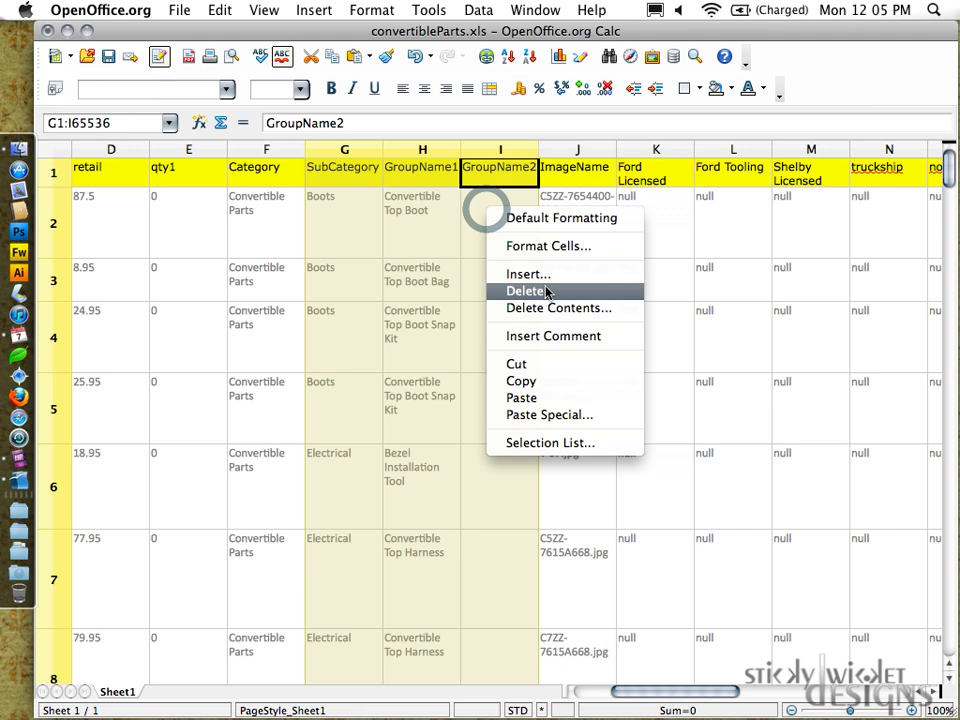
{"action": "left_click", "coordinate": [528, 292]}
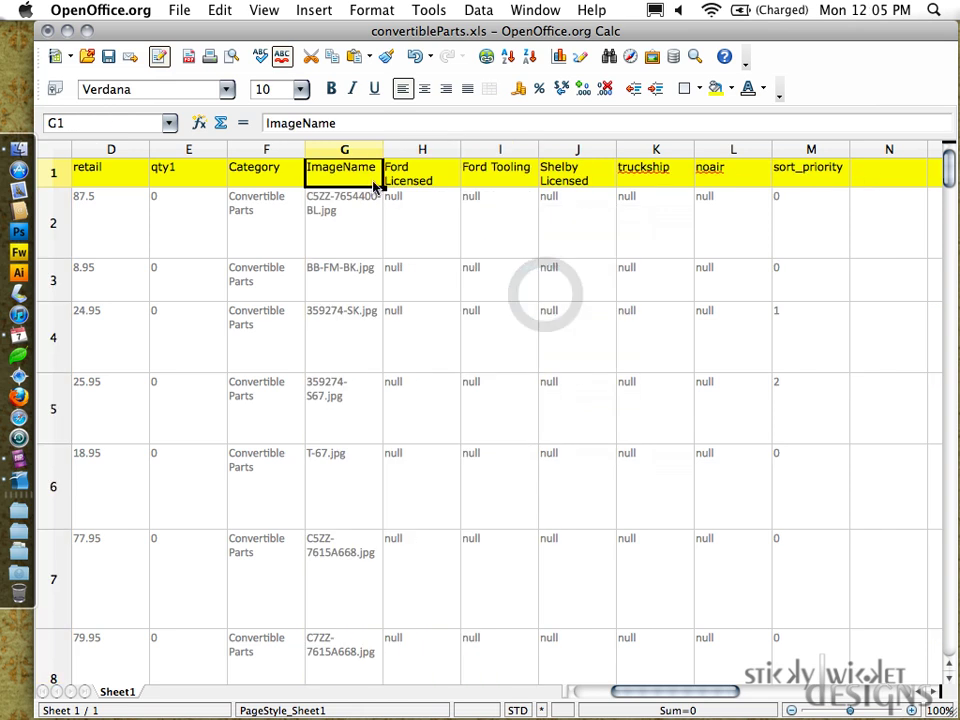
{"action": "left_click", "coordinate": [420, 148]}
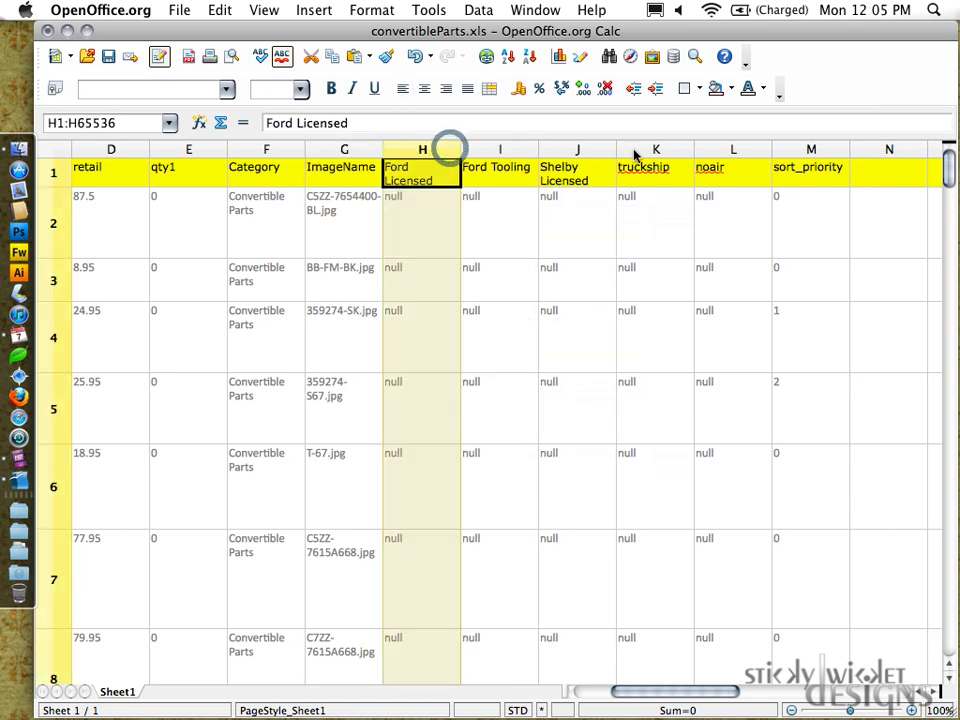
{"action": "left_click", "coordinate": [812, 168]}
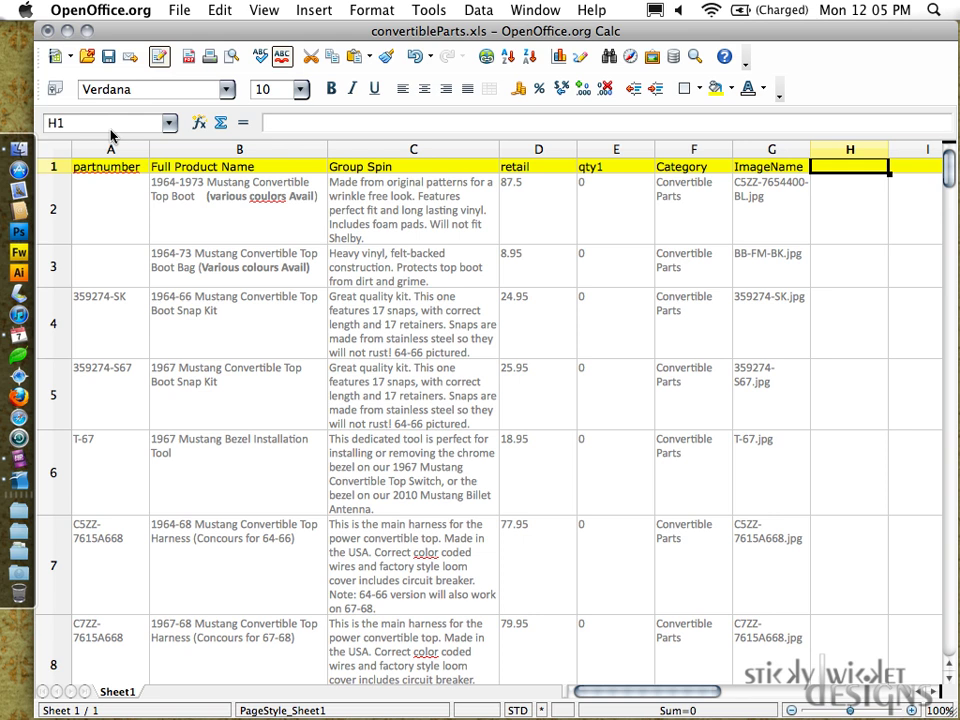
{"action": "mouse_move", "coordinate": [112, 136]}
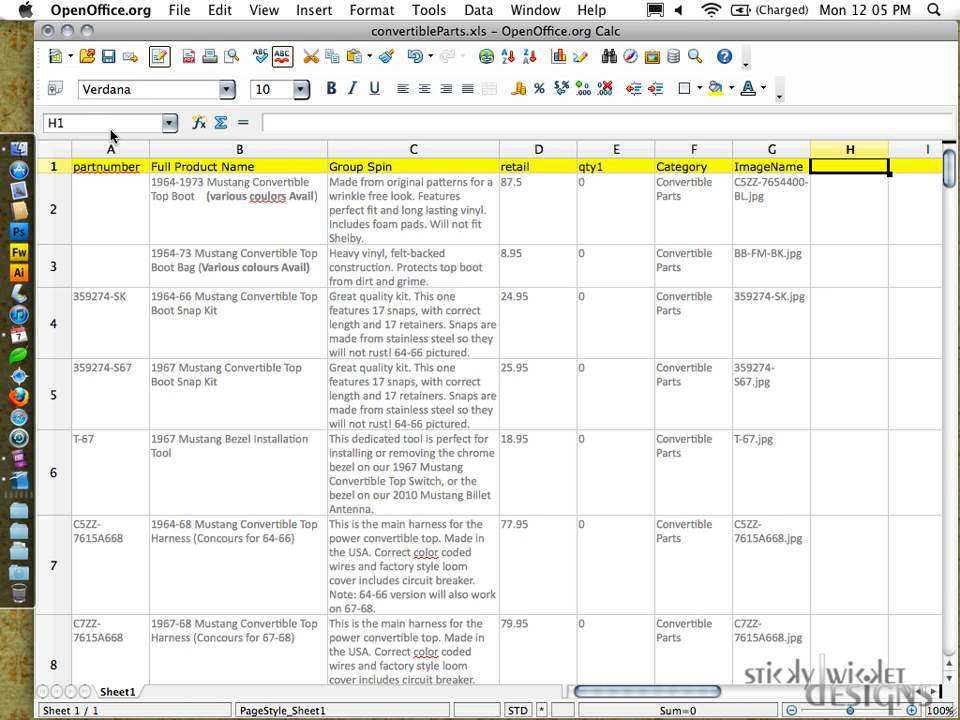
{"action": "left_click", "coordinate": [52, 210]}
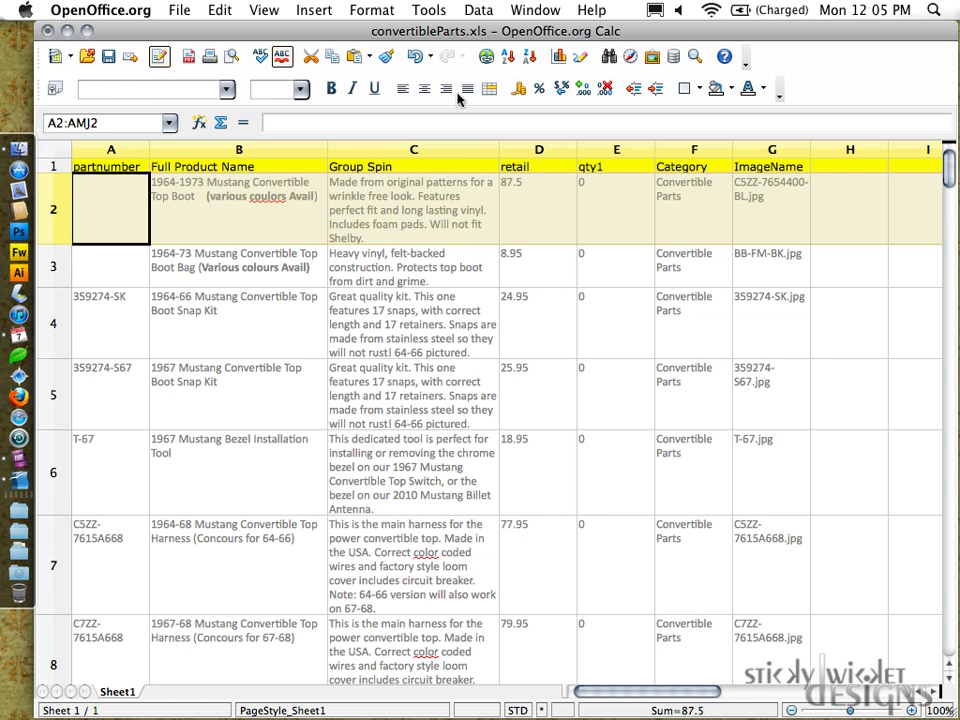
{"action": "left_click", "coordinate": [528, 8]}
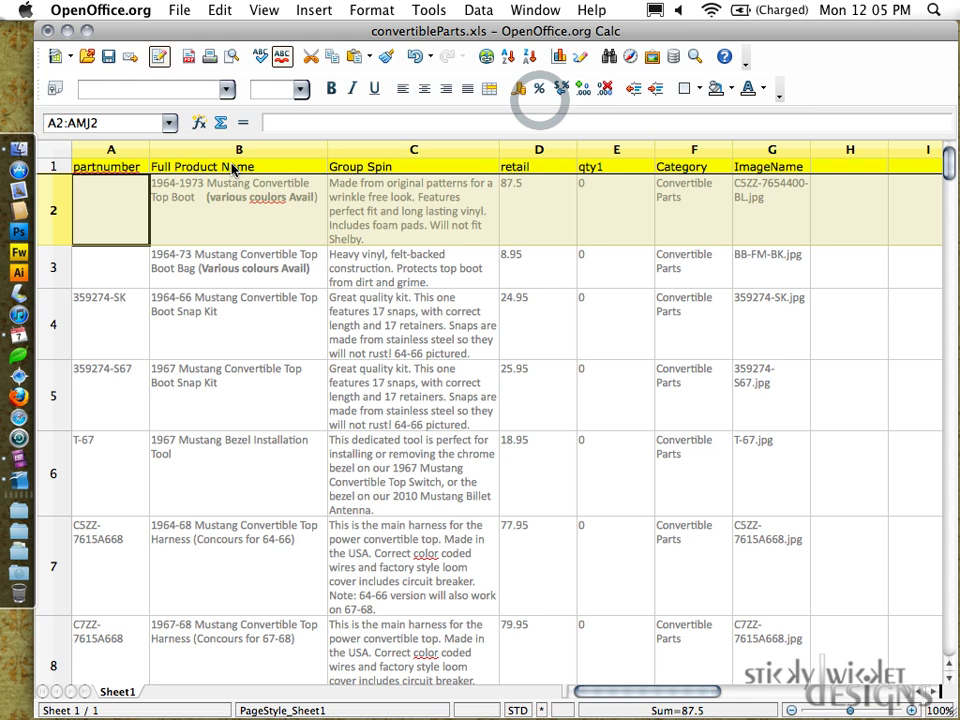
{"action": "scroll", "scroll_direction": "down", "scroll_amount": 3}
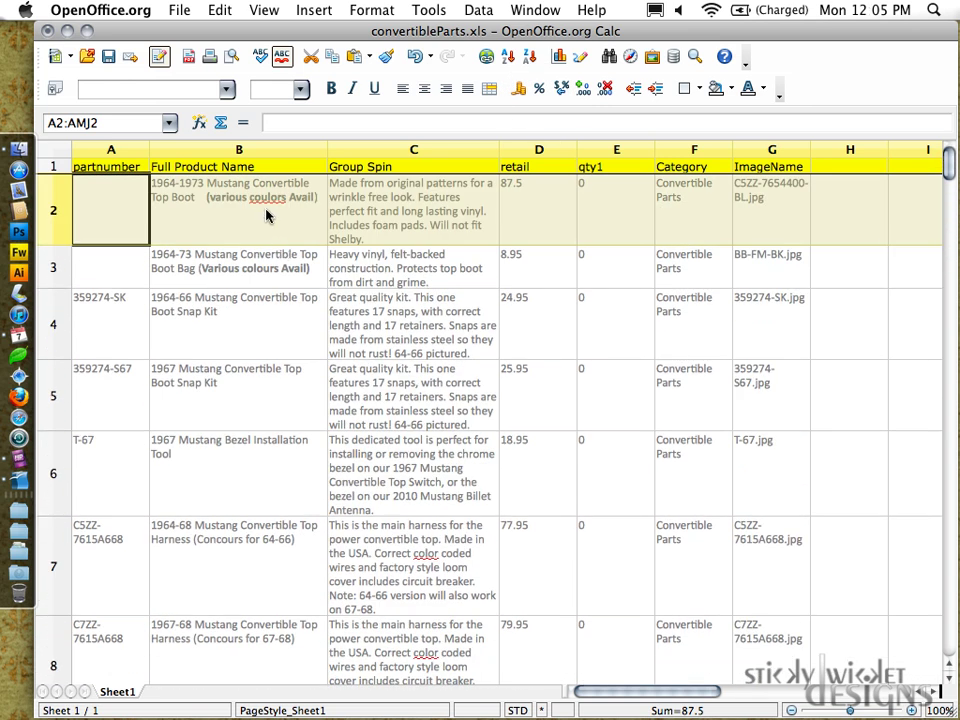
{"action": "left_click", "coordinate": [108, 166]}
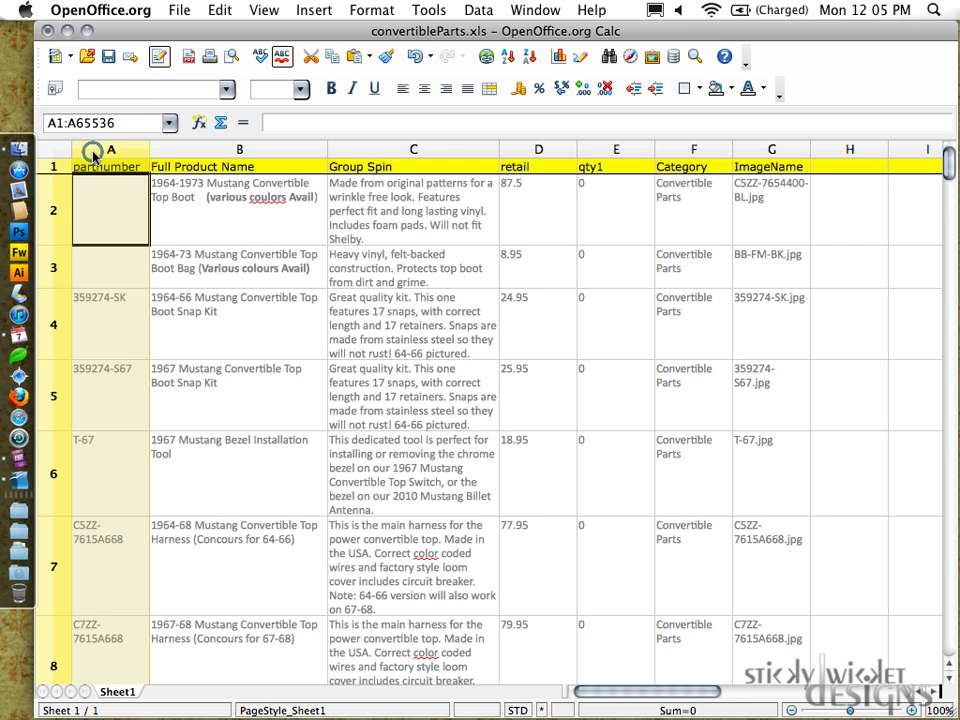
- Insert a new column A before partnumber and head it Handle
{"action": "right_click", "coordinate": [92, 160]}
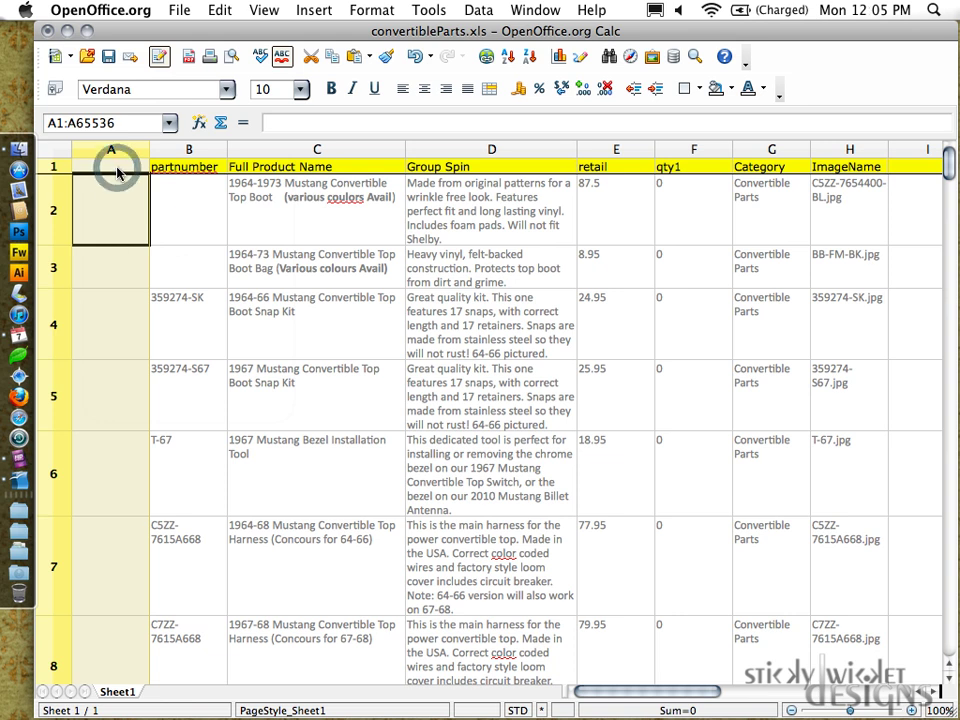
{"action": "left_click", "coordinate": [110, 166]}
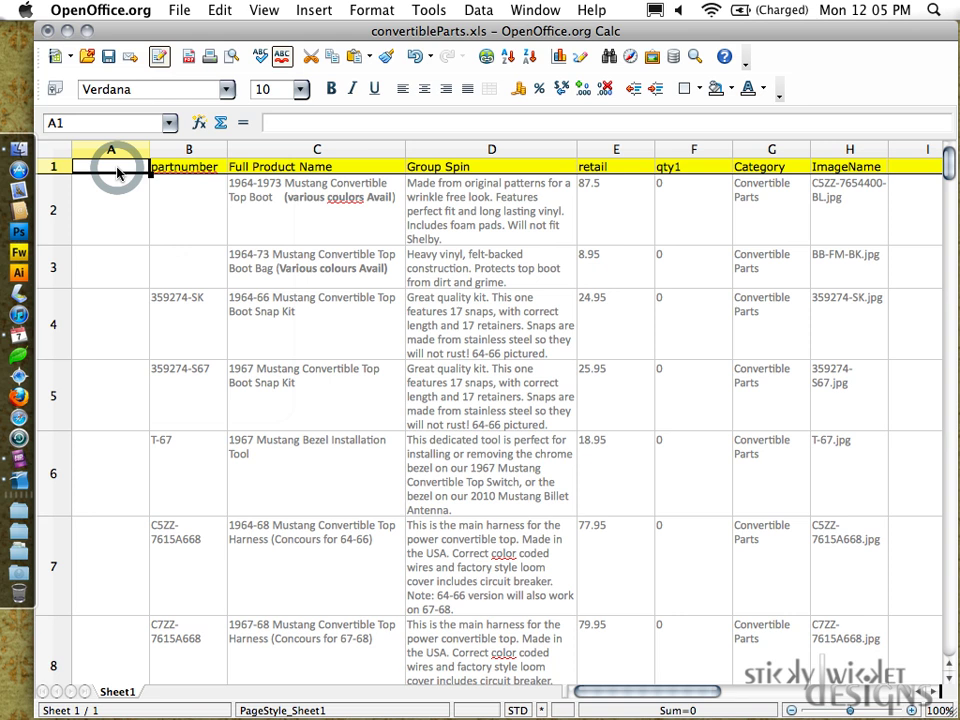
{"action": "type", "text": "HanId"}
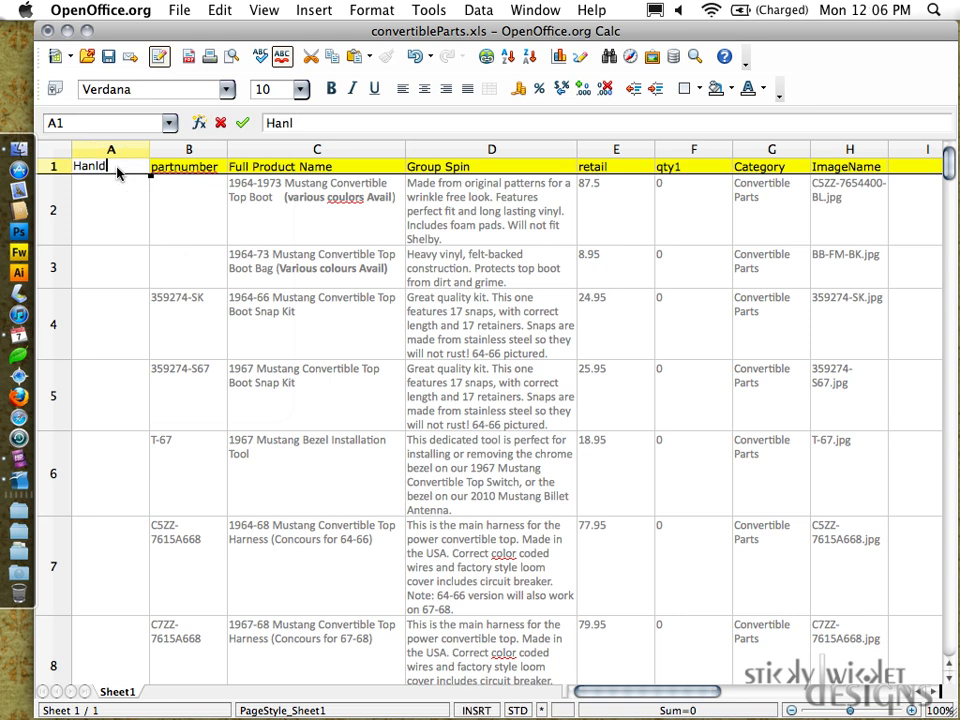
{"action": "type", "text": "Handle"}
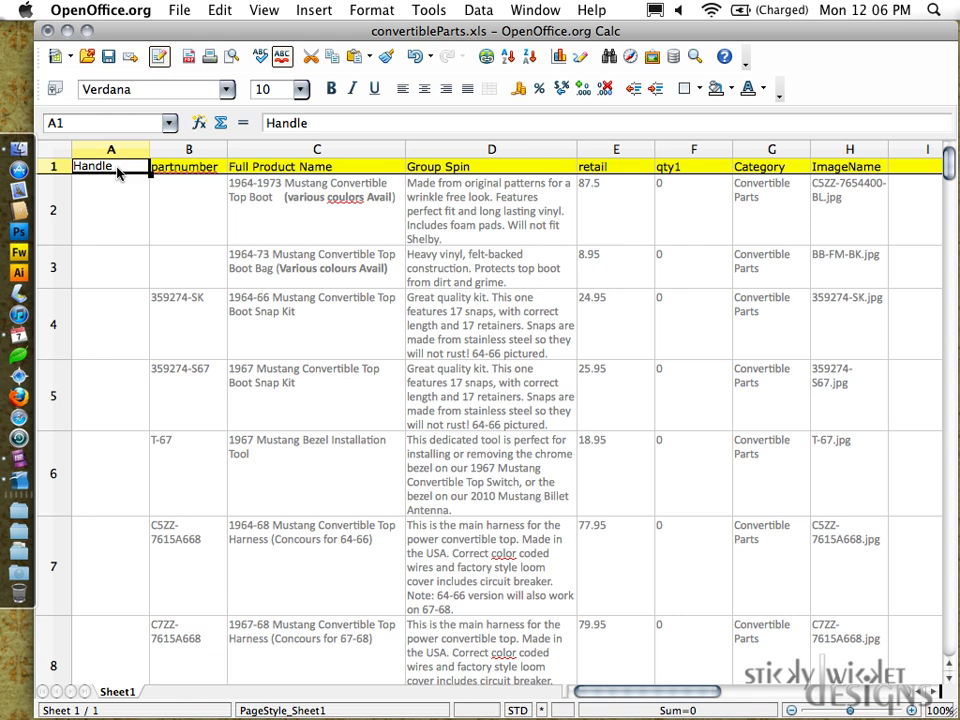
{"action": "mouse_move", "coordinate": [136, 680]}
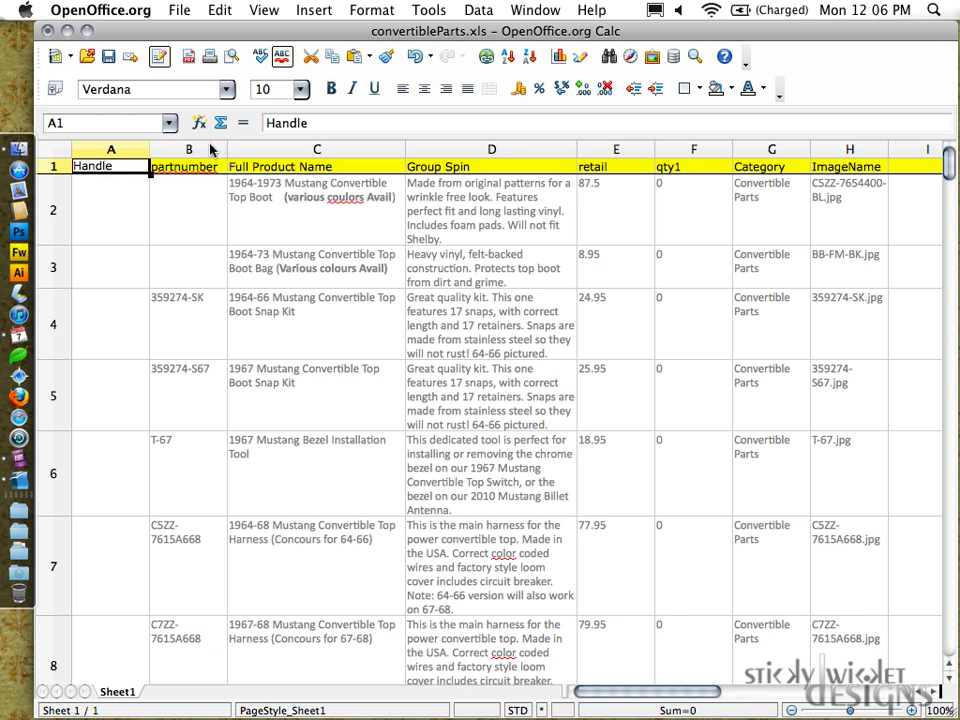
- Cut Full Product Name and Group Spin and paste them into new columns right after Handle
{"action": "left_click", "coordinate": [316, 148]}
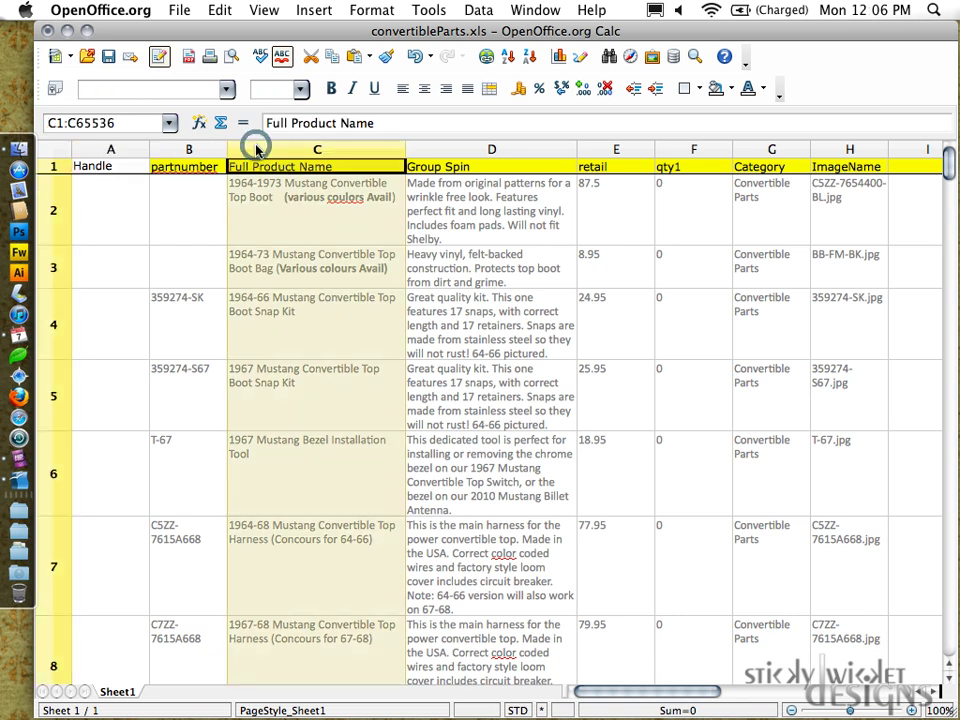
{"action": "mouse_move", "coordinate": [468, 150]}
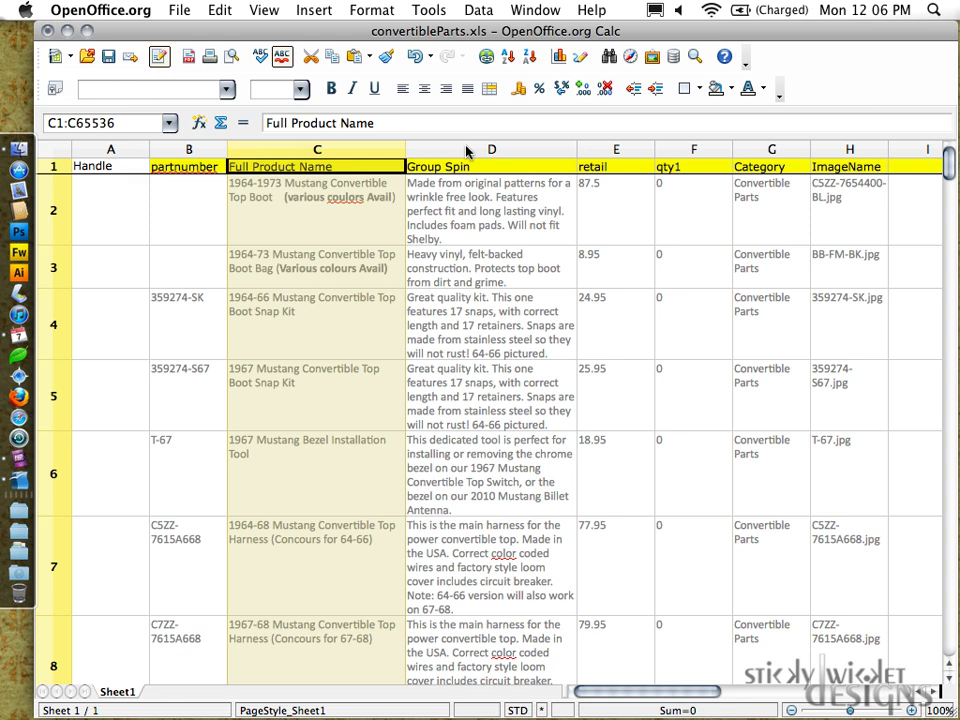
{"action": "left_click", "coordinate": [492, 166]}
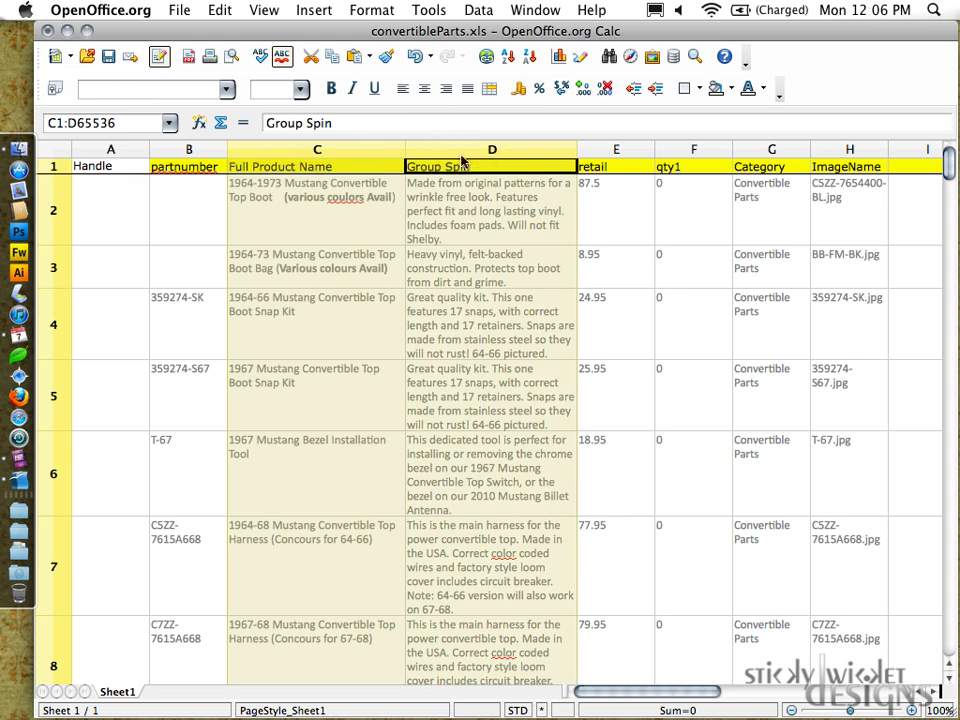
{"action": "mouse_move", "coordinate": [468, 152]}
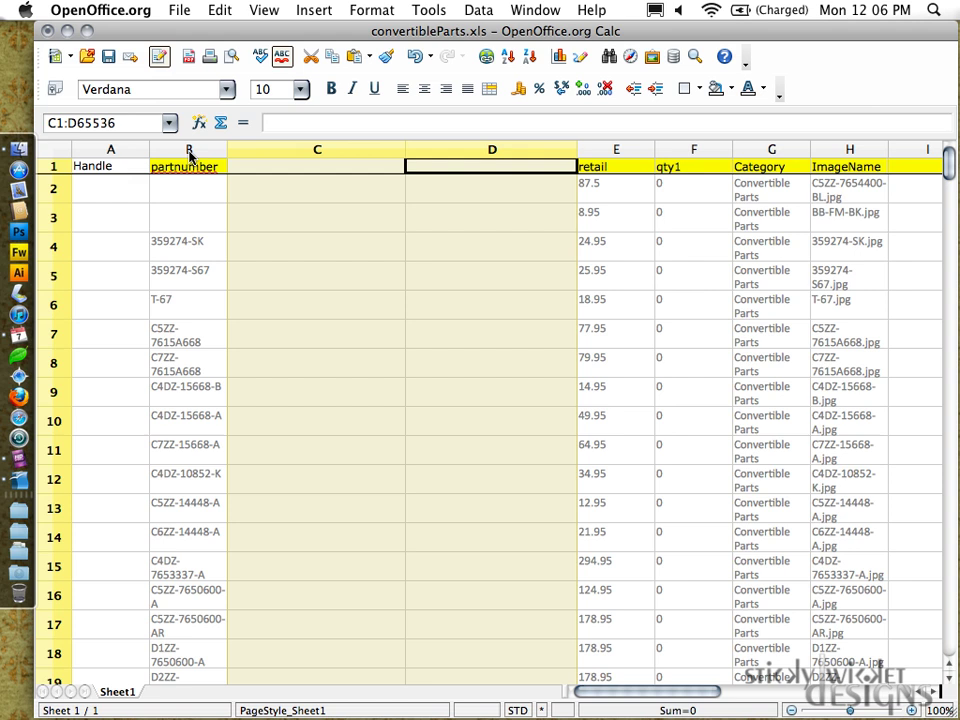
{"action": "right_click", "coordinate": [188, 148]}
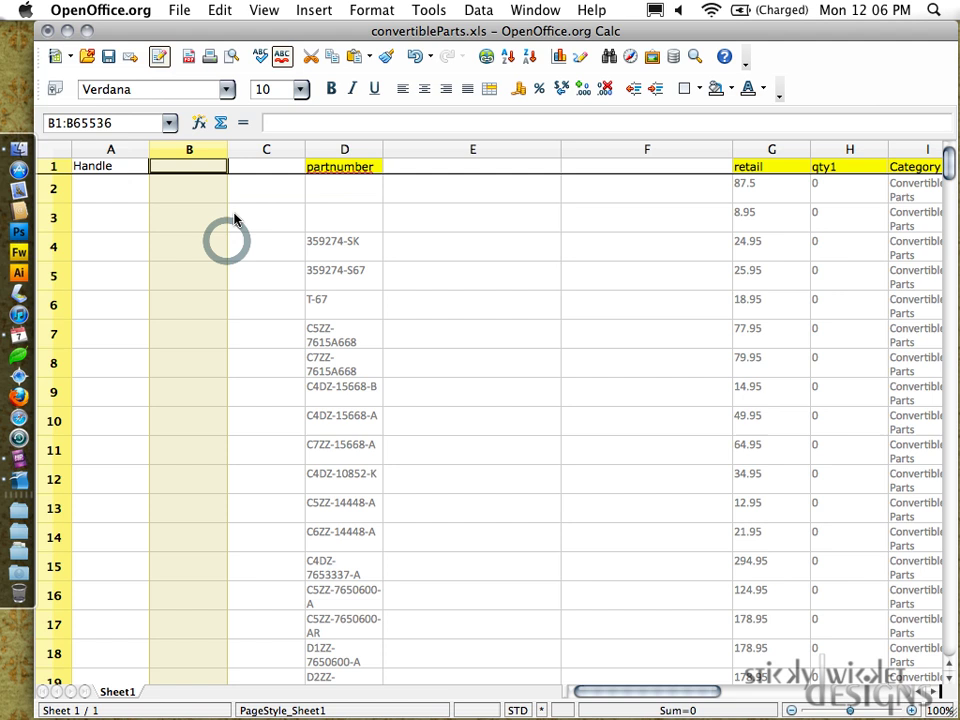
{"action": "left_click", "coordinate": [266, 148]}
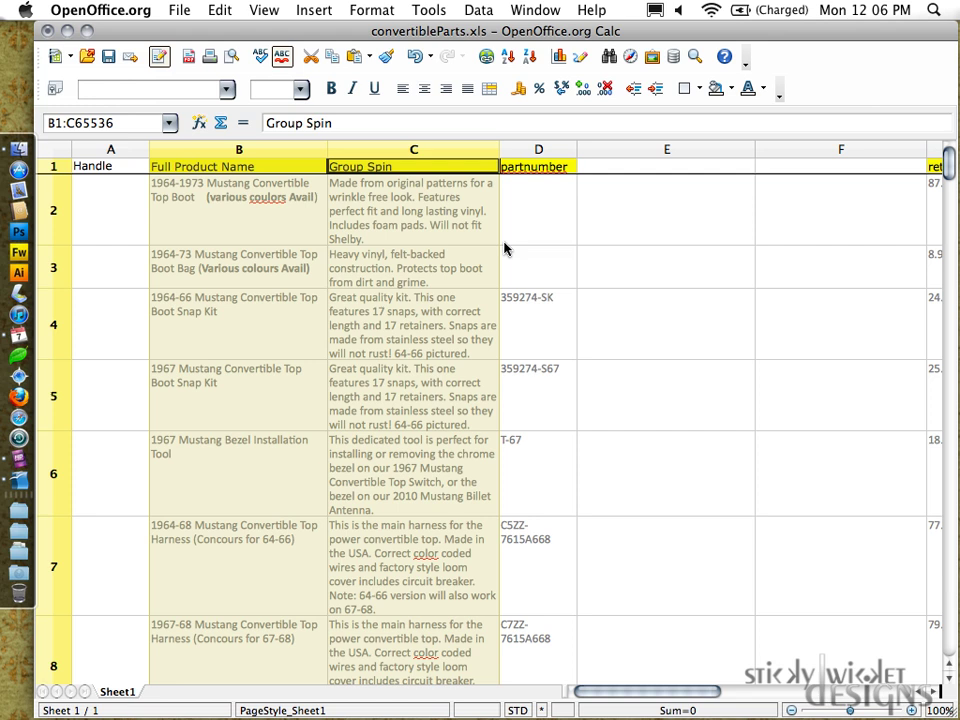
{"action": "mouse_move", "coordinate": [420, 244]}
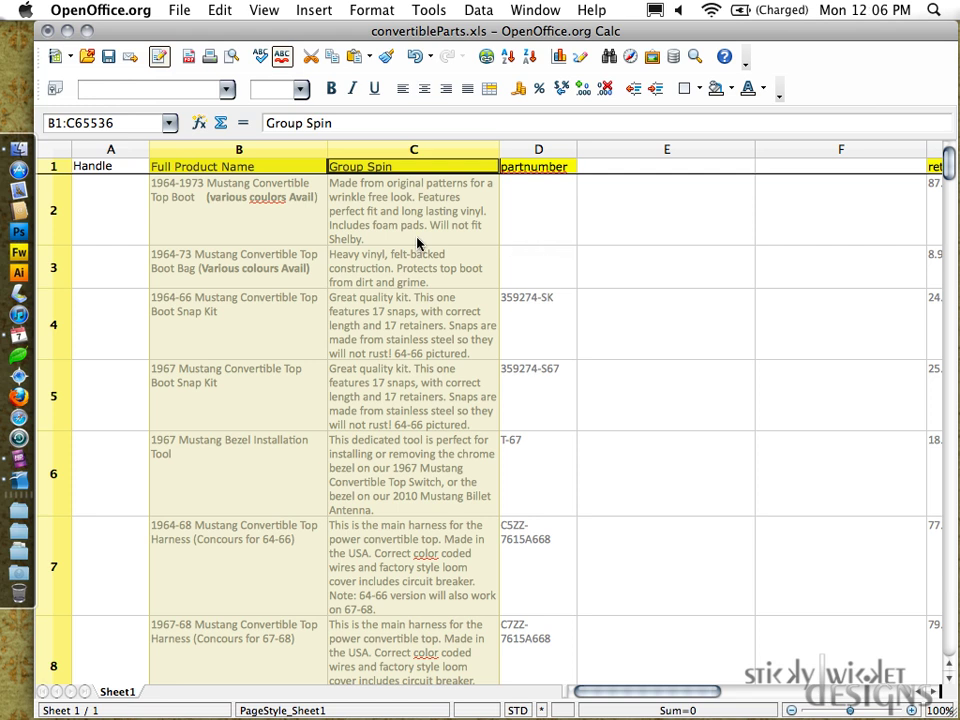
{"action": "left_click", "coordinate": [238, 166]}
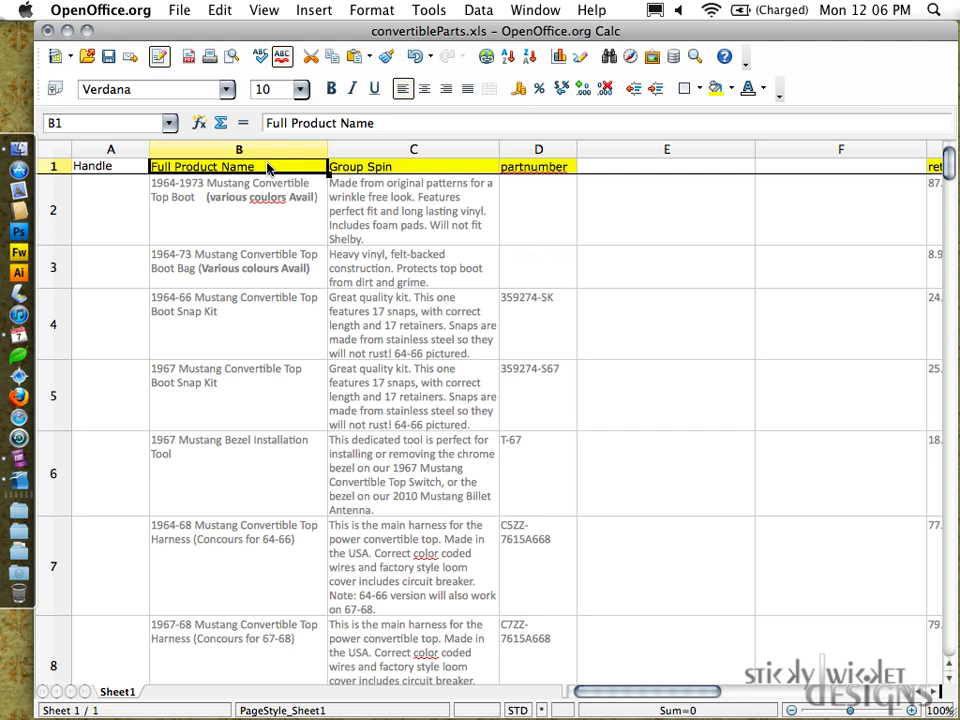
- Rename the Full Product Name heading to Title and Group Spin to Body (HTML)
{"action": "type", "text": "Title"}
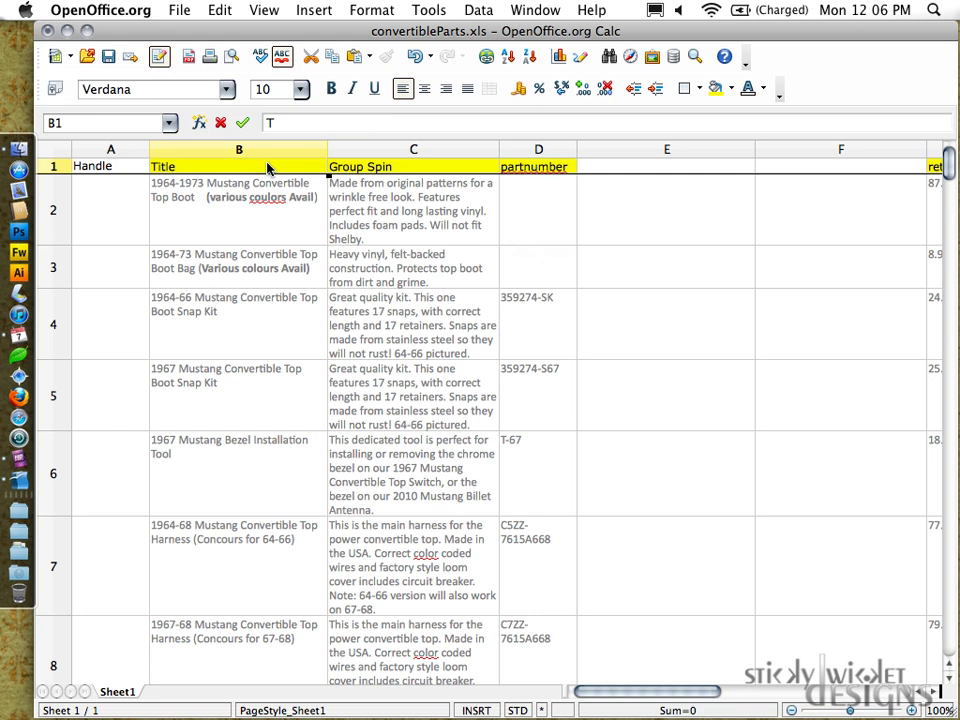
{"action": "mouse_move", "coordinate": [338, 174]}
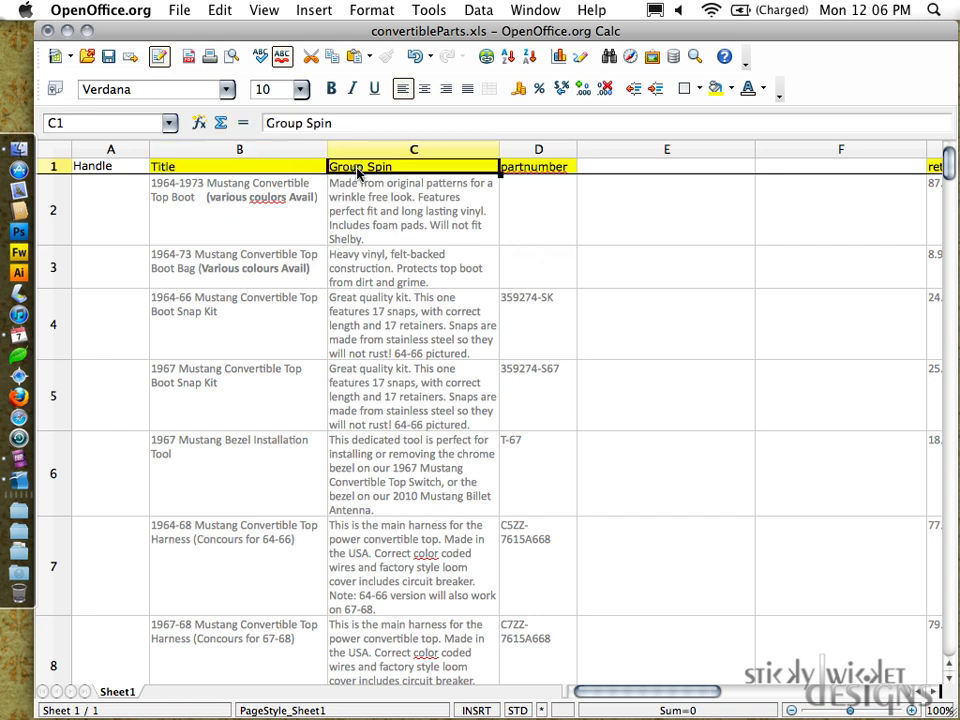
{"action": "type", "text": "Body (HTML"}
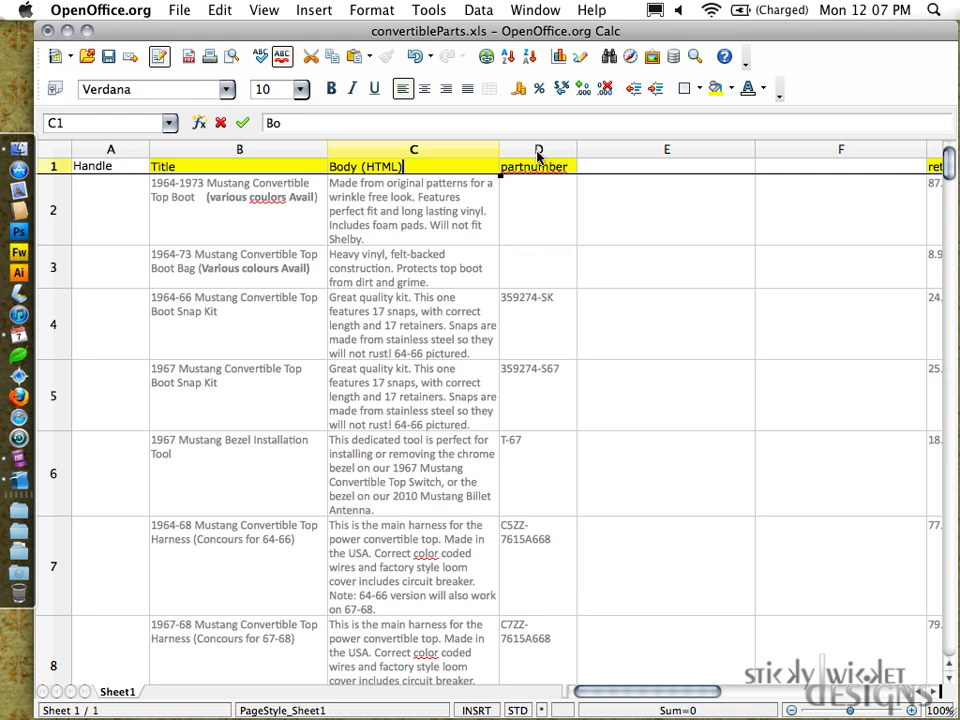
- Insert a Vendor column before partnumber with Scott Drake as the first entry in D2
{"action": "right_click", "coordinate": [536, 148]}
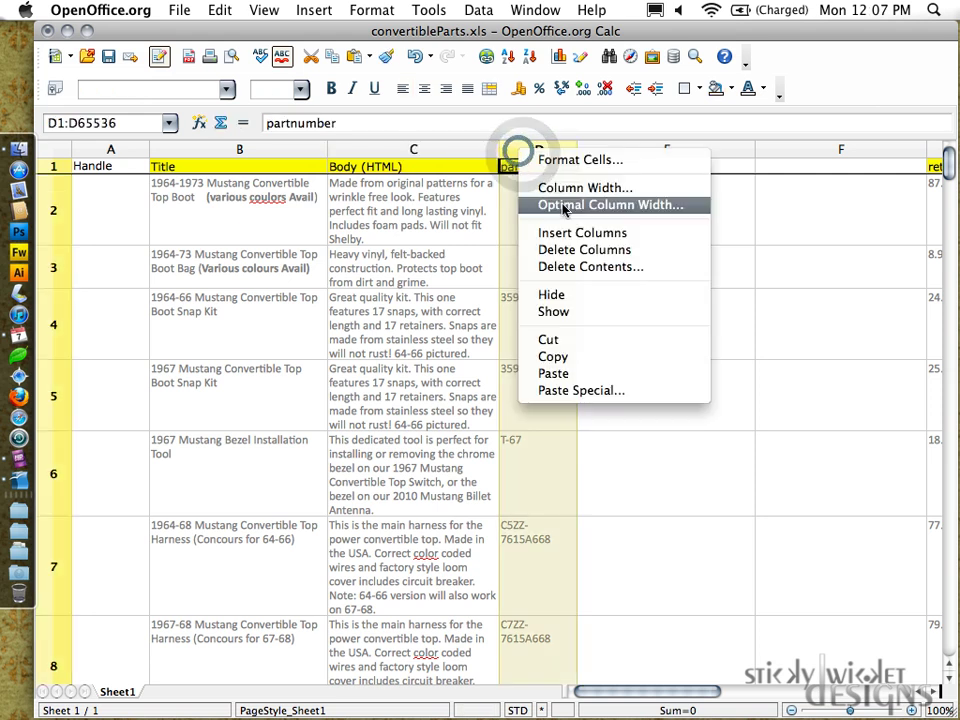
{"action": "left_click", "coordinate": [612, 204]}
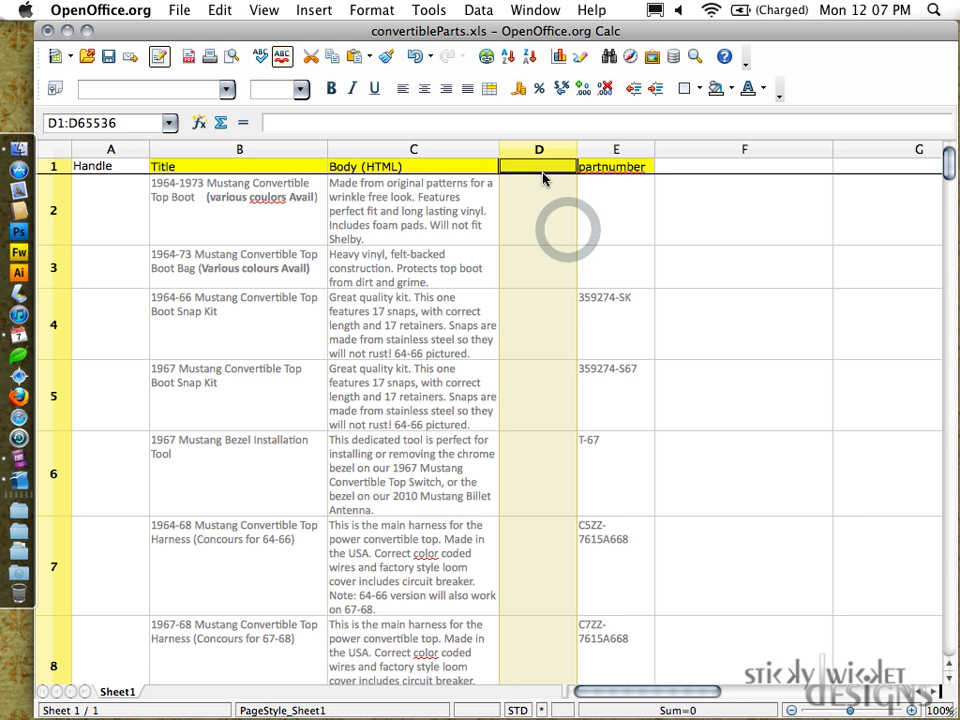
{"action": "type", "text": "Vendor"}
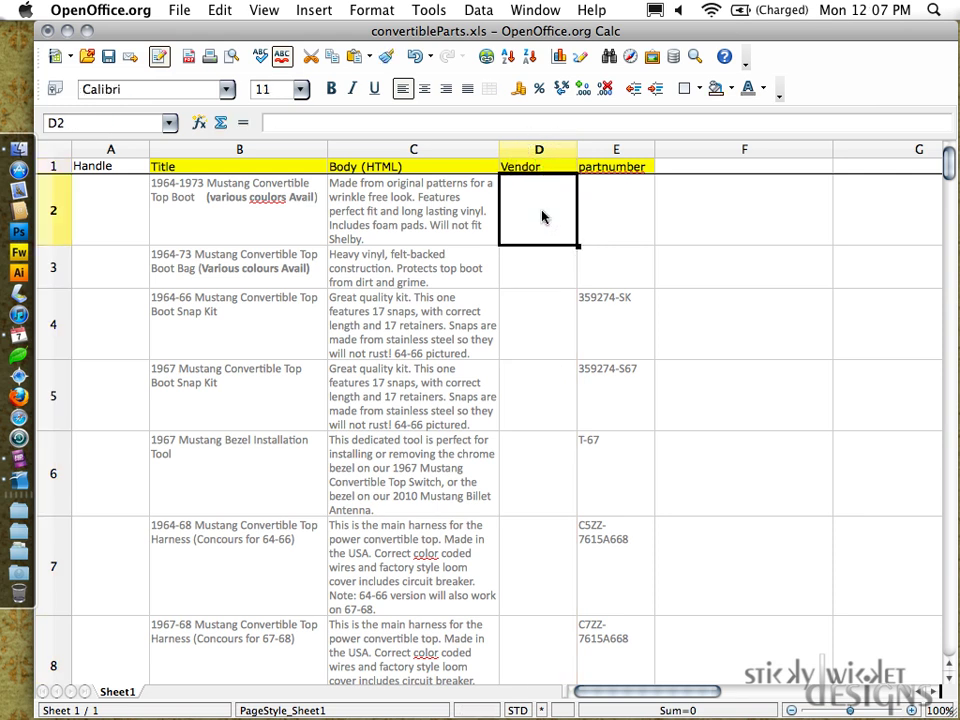
{"action": "type", "text": "Scott Drake"}
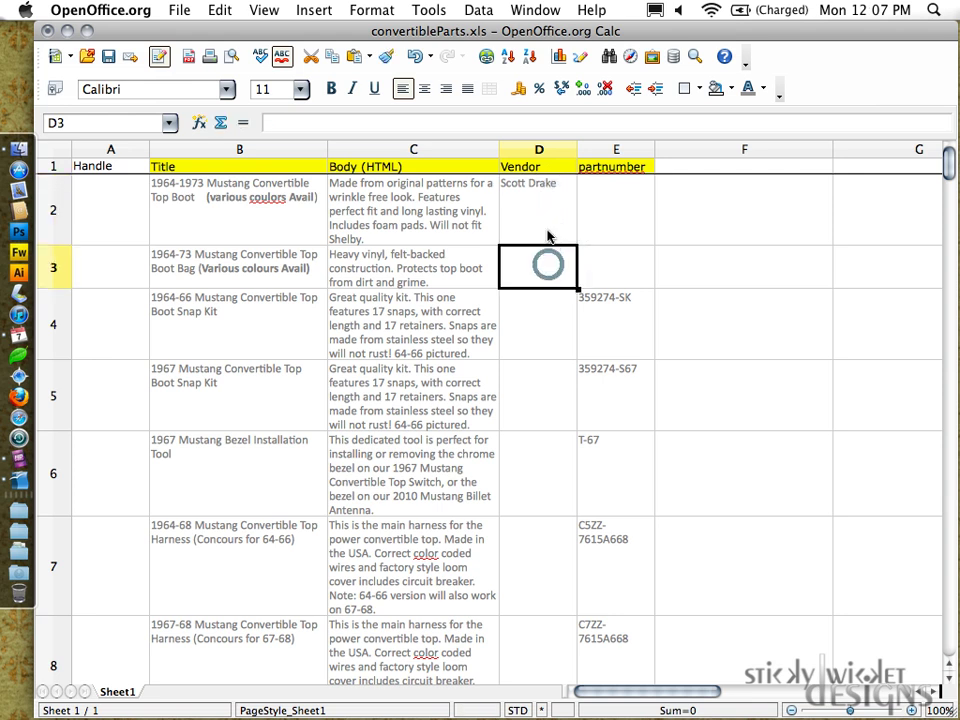
{"action": "left_click", "coordinate": [538, 206]}
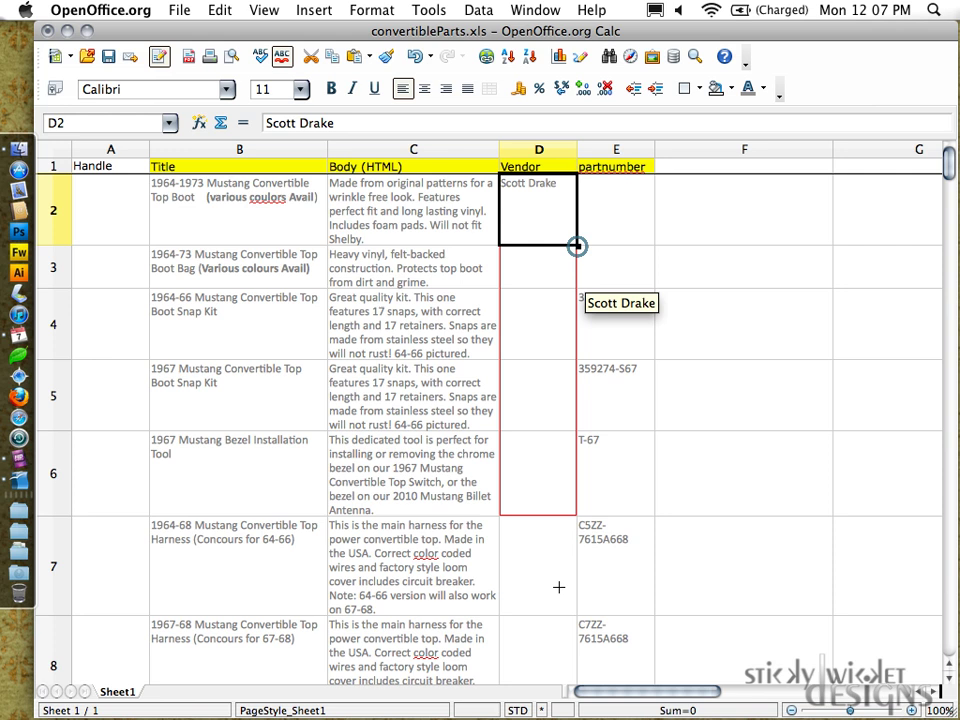
- Fill Scott Drake down the Vendor column through row 77
{"action": "scroll", "scroll_direction": "down", "scroll_amount": 3}
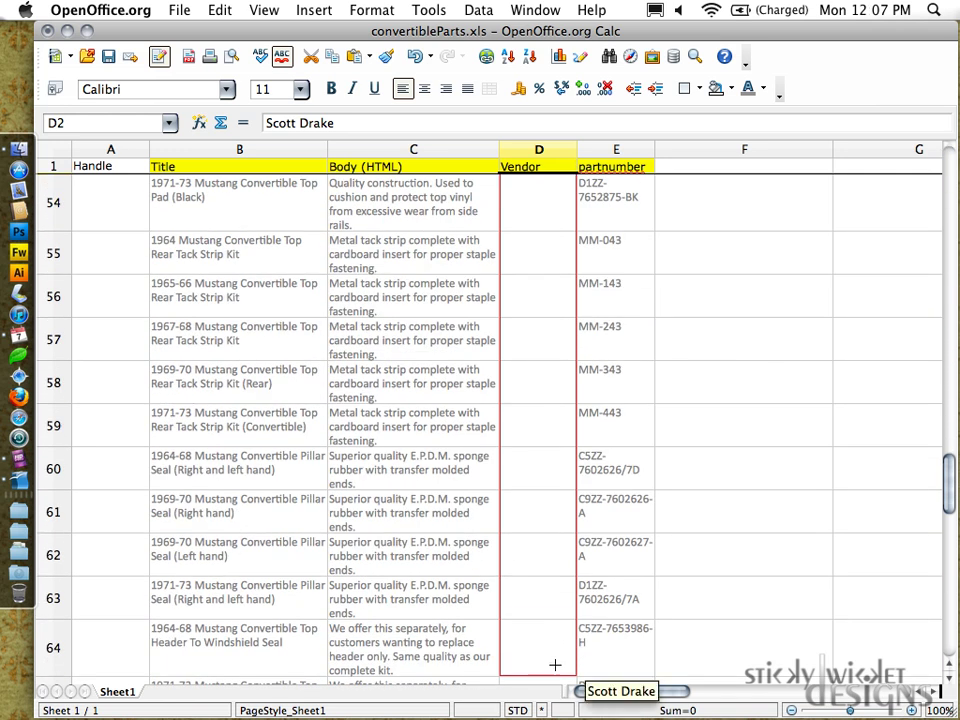
{"action": "scroll", "scroll_direction": "down", "scroll_amount": 3}
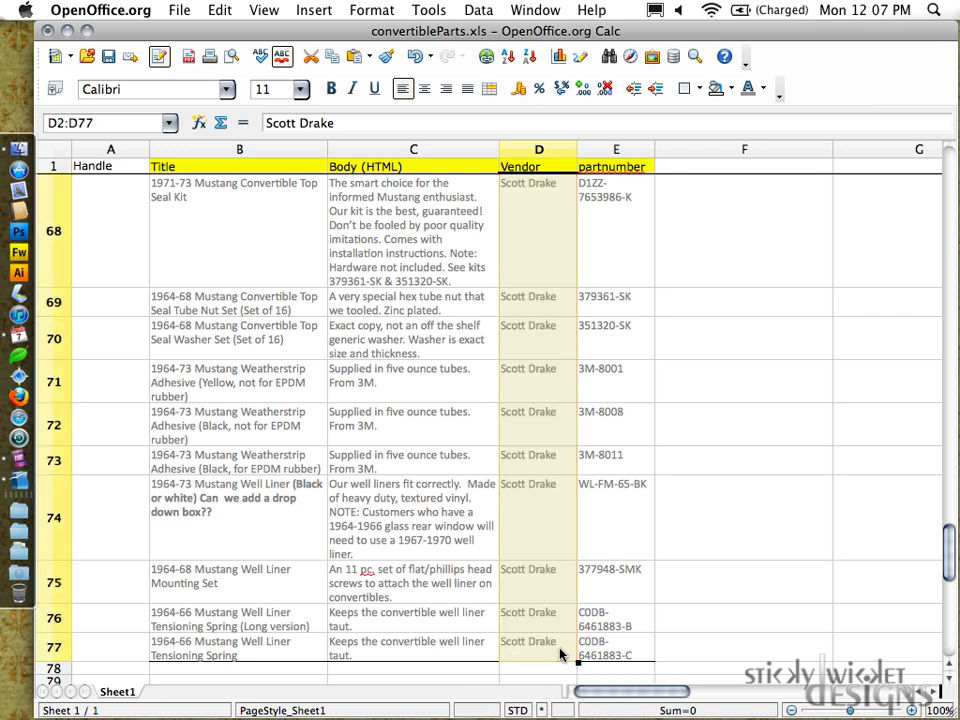
{"action": "scroll", "scroll_direction": "up", "scroll_amount": 3}
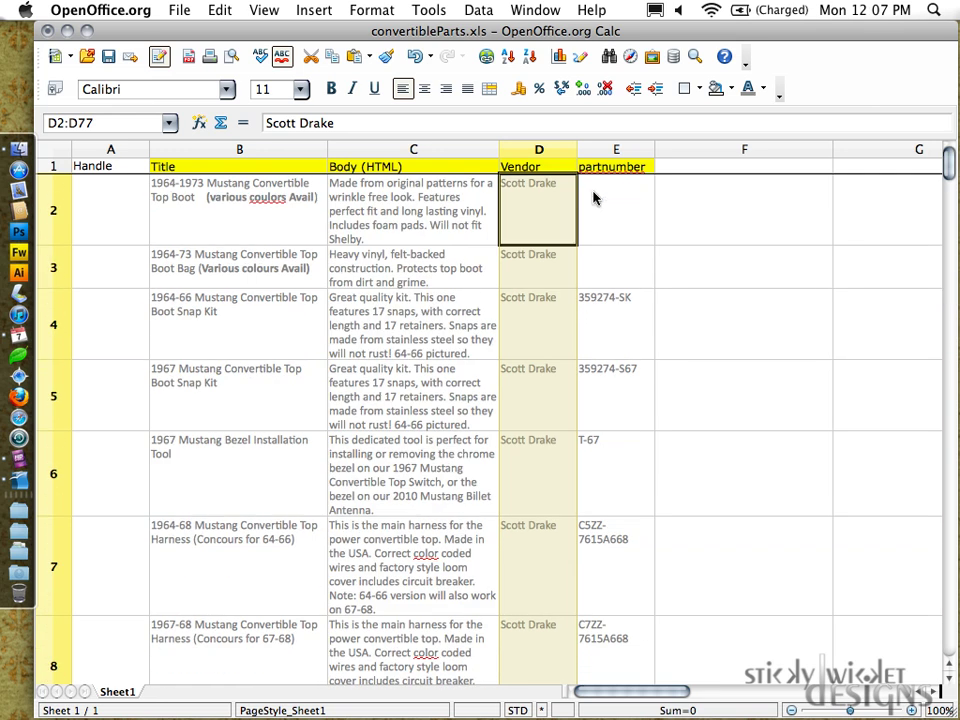
{"action": "scroll", "scroll_direction": "right", "scroll_amount": 3}
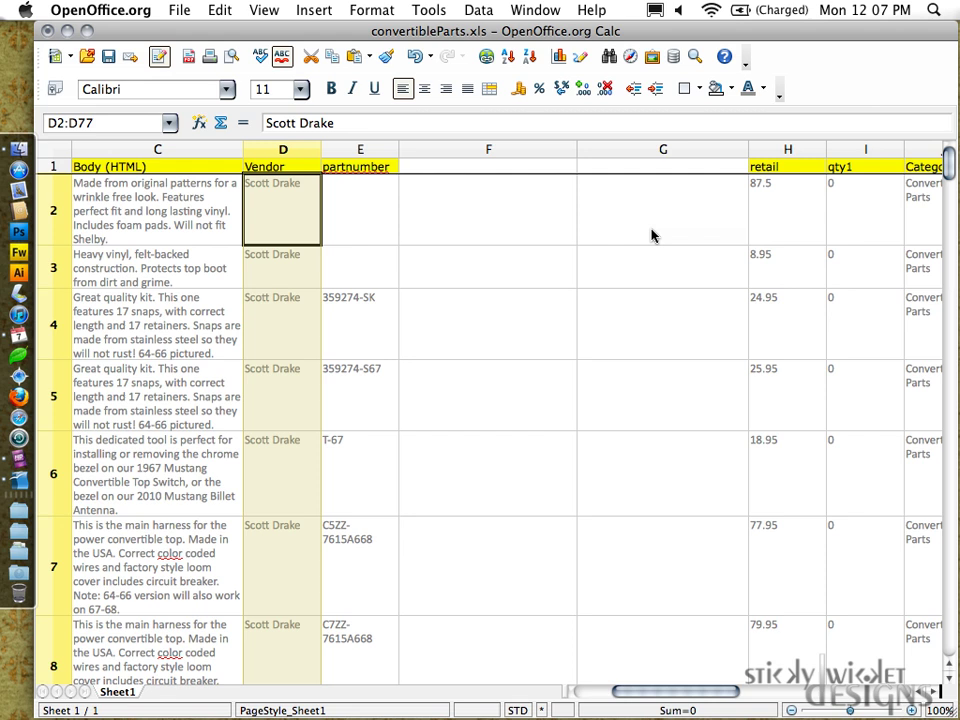
{"action": "scroll", "scroll_direction": "right", "scroll_amount": 3}
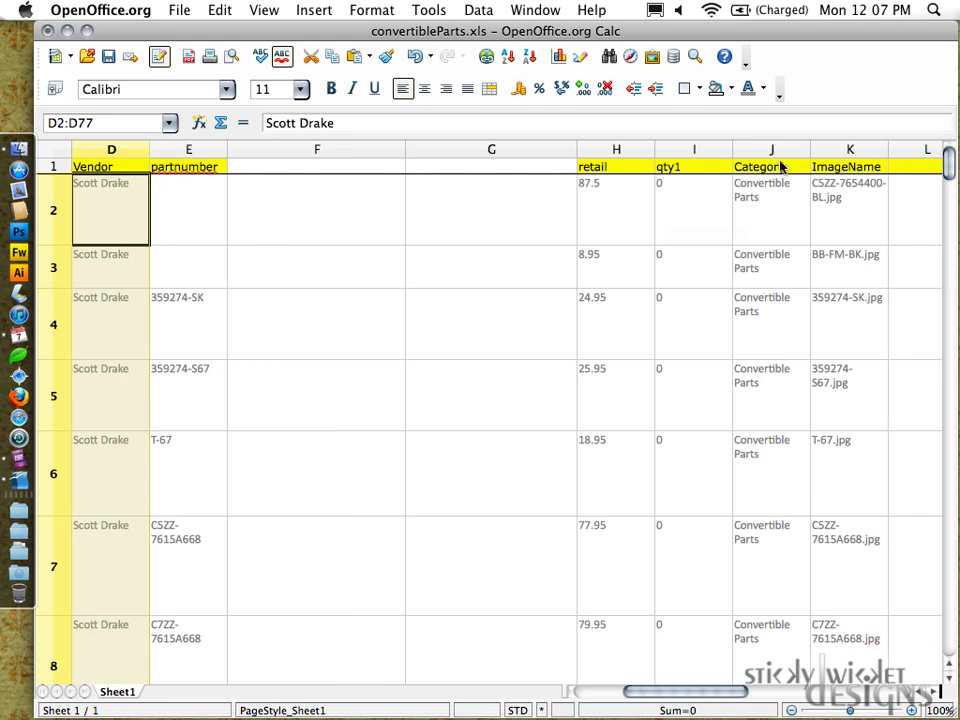
- Move the Category column to column E after Vendor and rename its heading to Type
{"action": "left_click", "coordinate": [770, 148]}
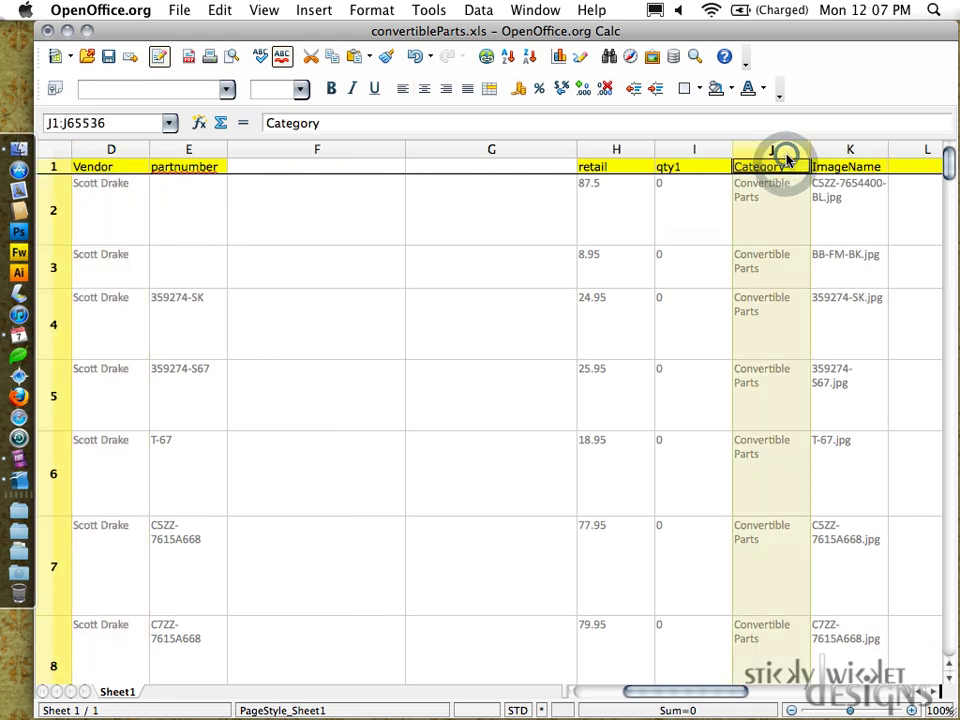
{"action": "scroll", "scroll_direction": "left", "scroll_amount": 3}
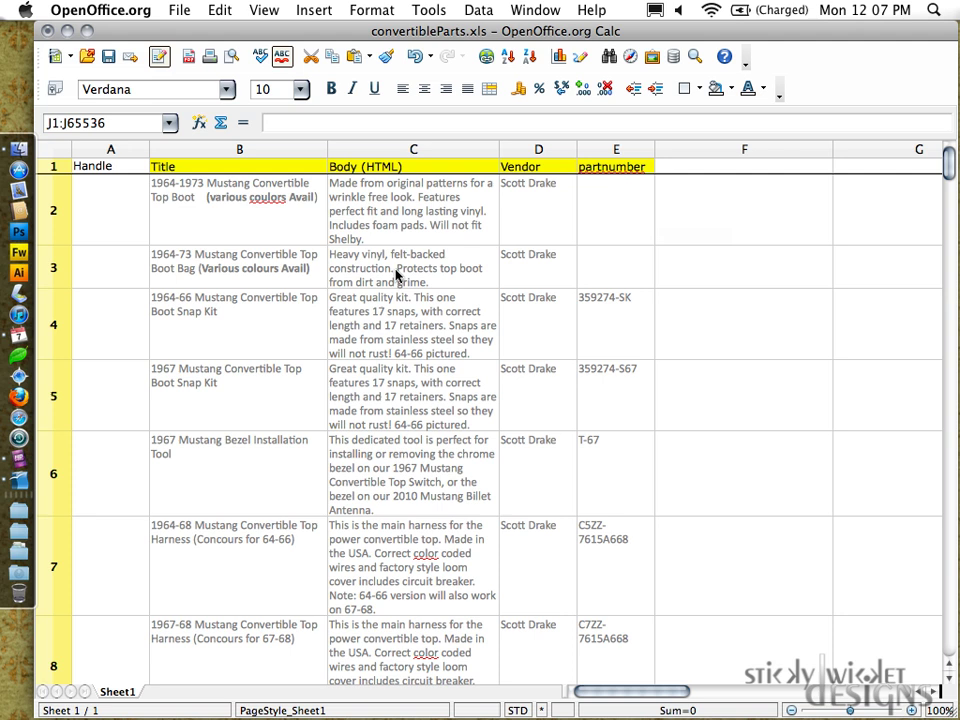
{"action": "right_click", "coordinate": [614, 148]}
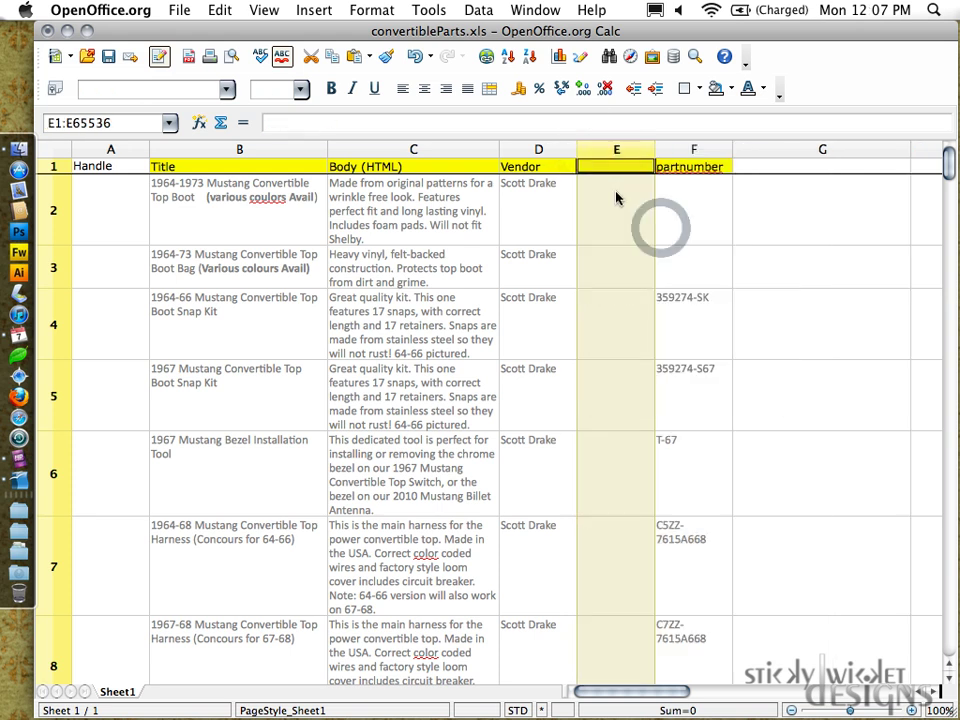
{"action": "type", "text": "Category"}
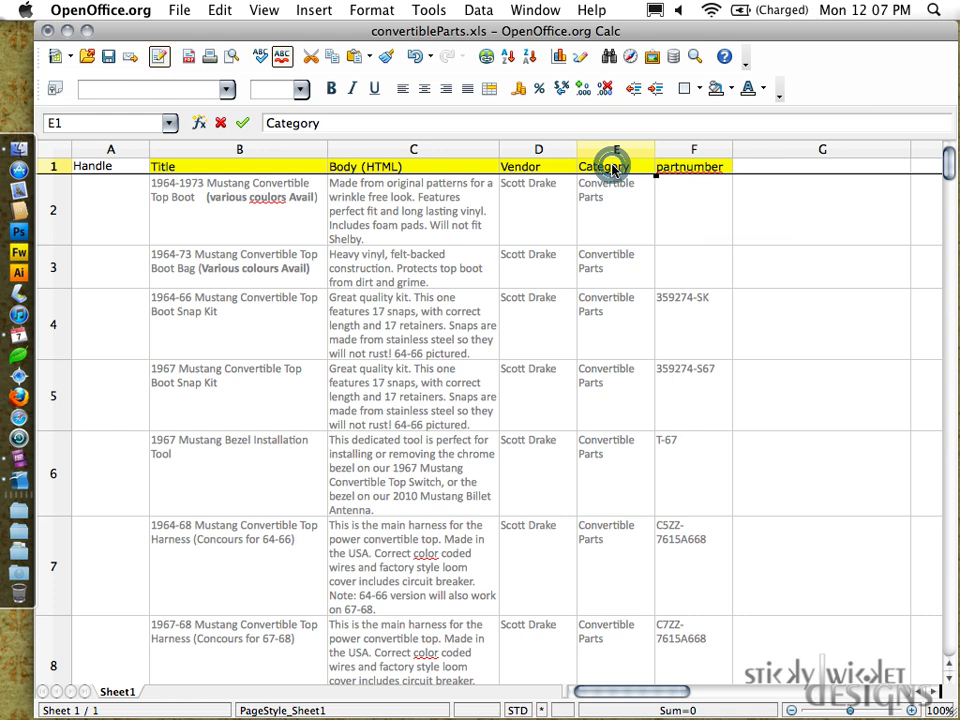
{"action": "left_click", "coordinate": [604, 166]}
{"action": "type", "text": "Type"}
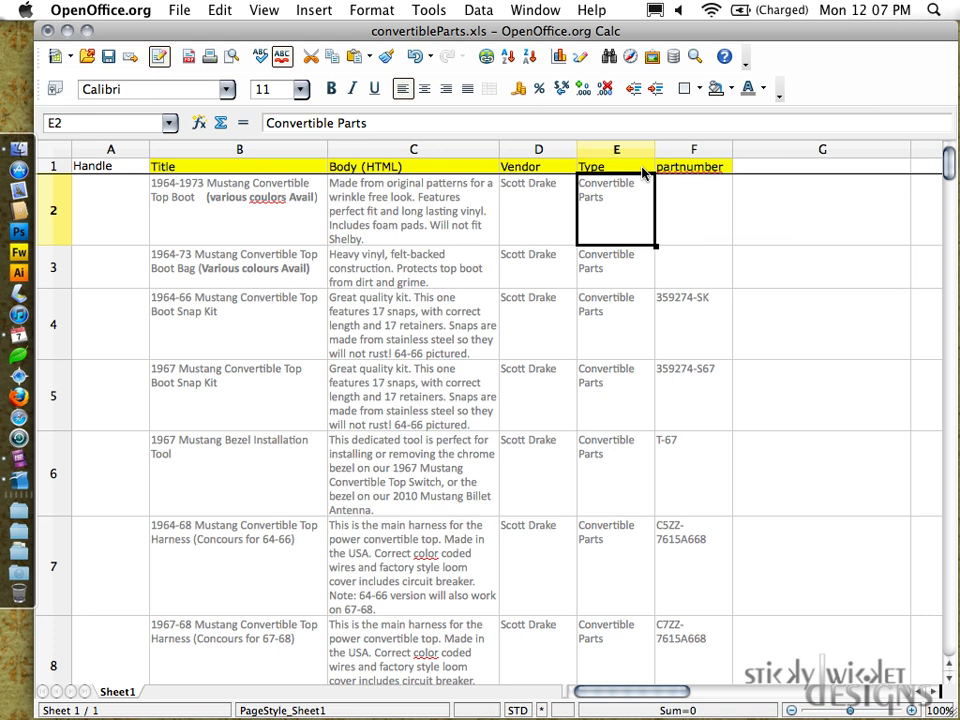
{"action": "left_click", "coordinate": [692, 148]}
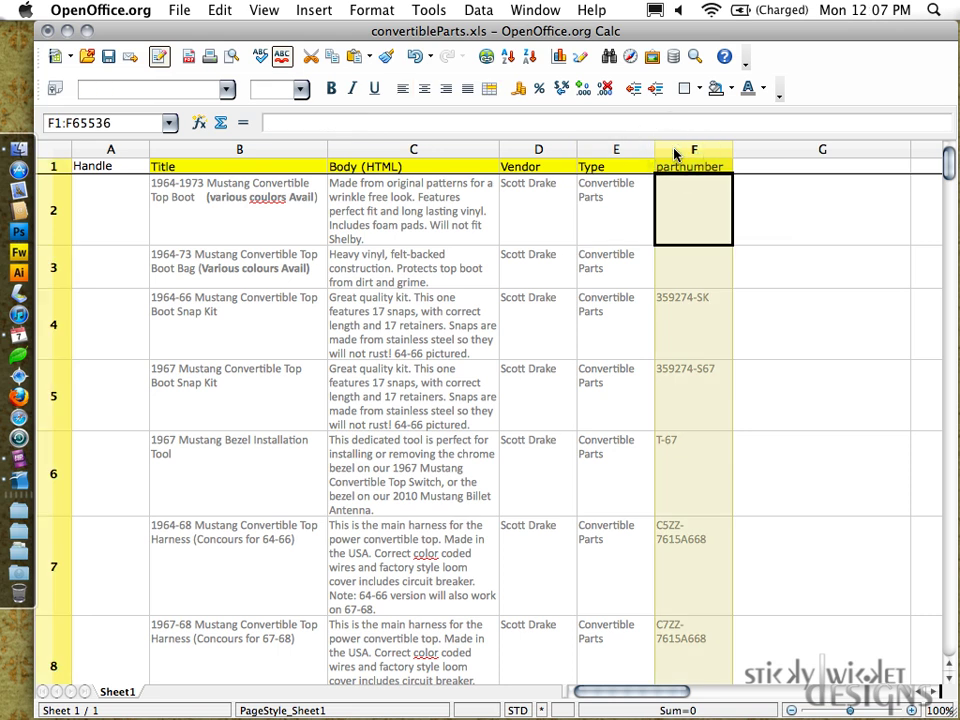
- Insert two columns before partnumber headed Option1 Name and Option1 Value
{"action": "right_click", "coordinate": [692, 150]}
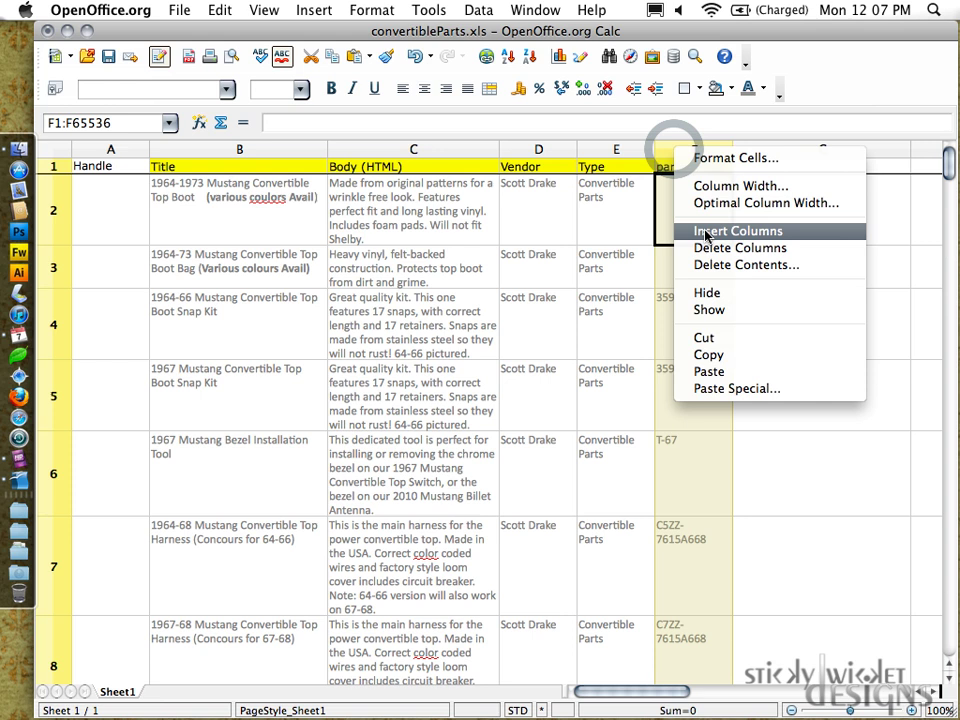
{"action": "left_click", "coordinate": [736, 232]}
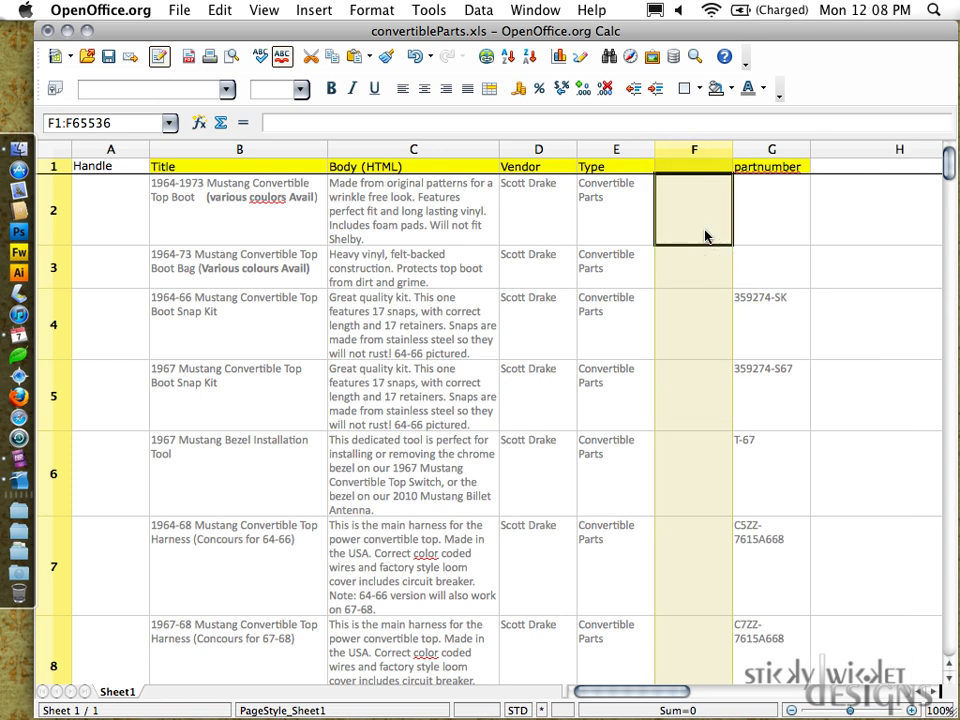
{"action": "type", "text": "Option1 Name"}
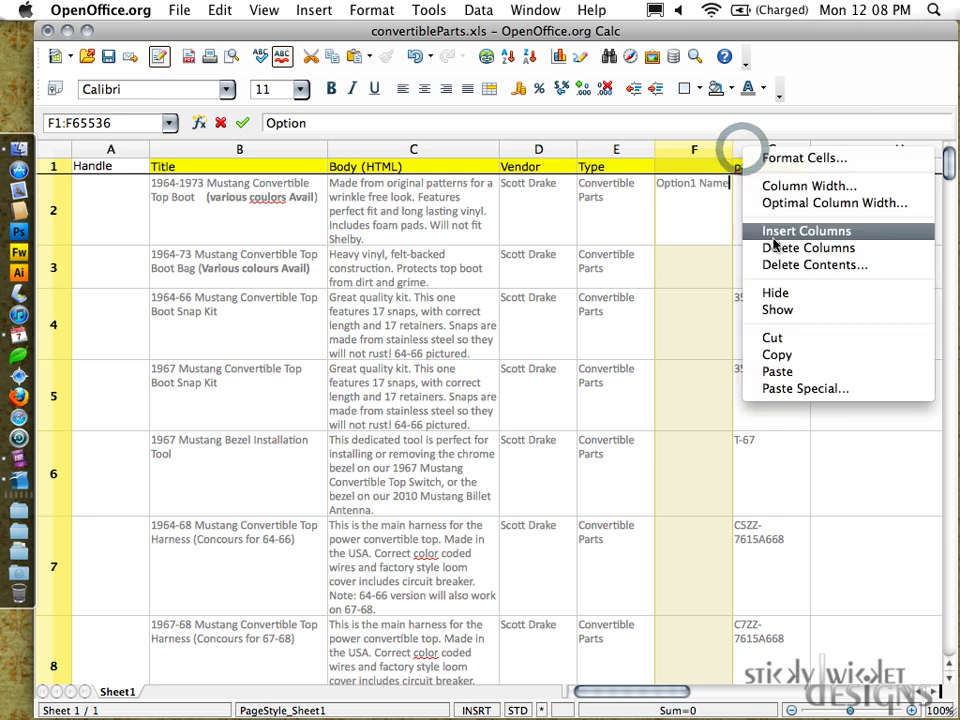
{"action": "left_click", "coordinate": [808, 232]}
{"action": "type", "text": "Option1"}
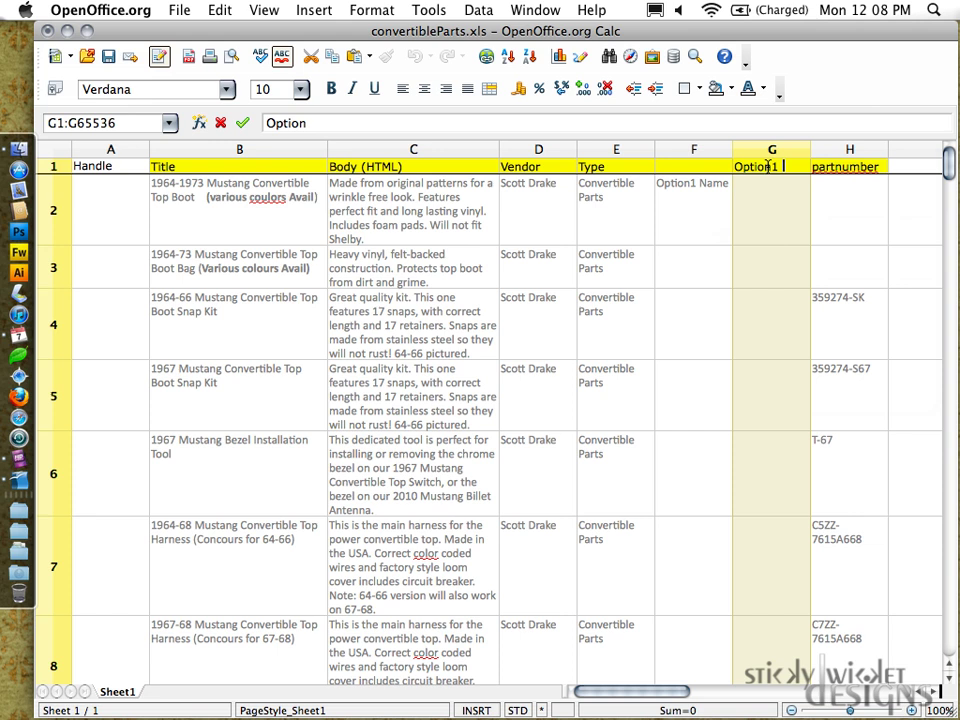
{"action": "left_click", "coordinate": [692, 206]}
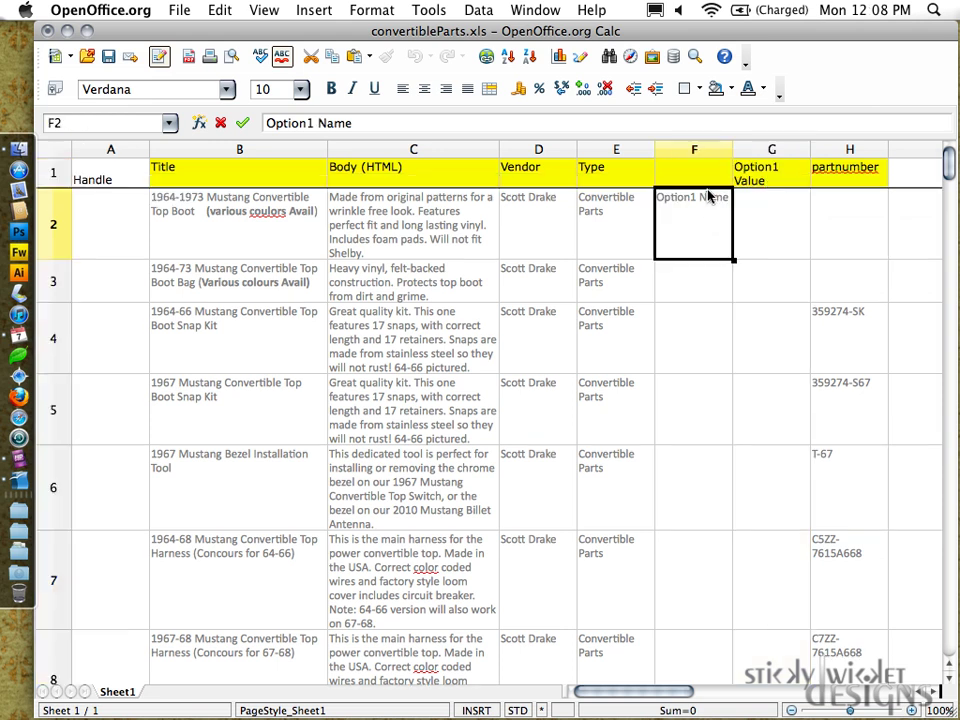
- Fill Title and Default Title down the Option1 columns through row 77
{"action": "left_click", "coordinate": [692, 170]}
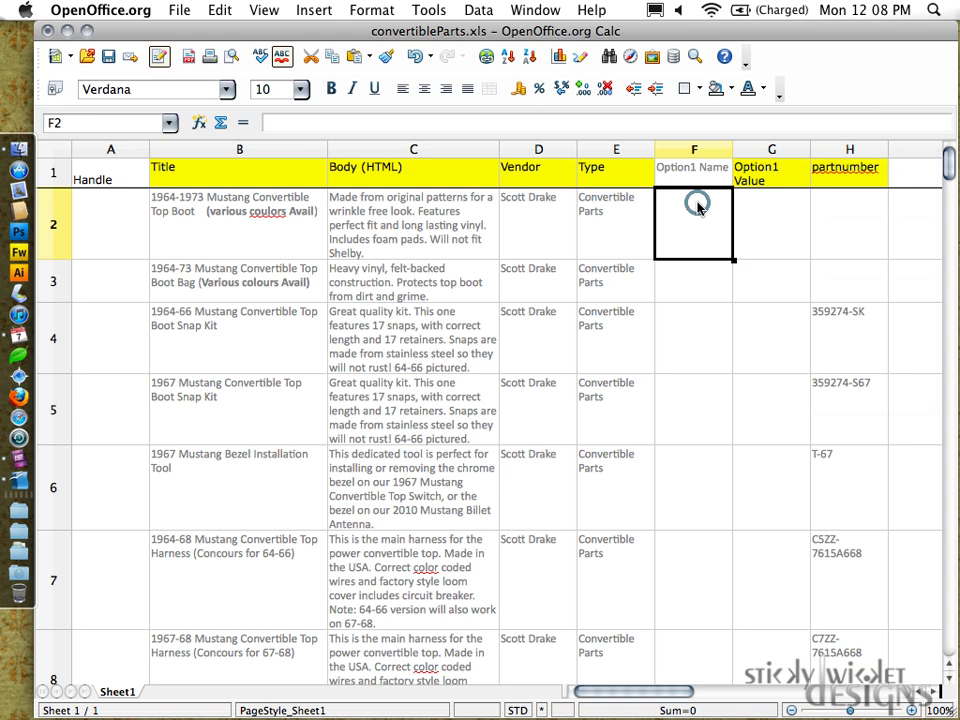
{"action": "left_click", "coordinate": [692, 168]}
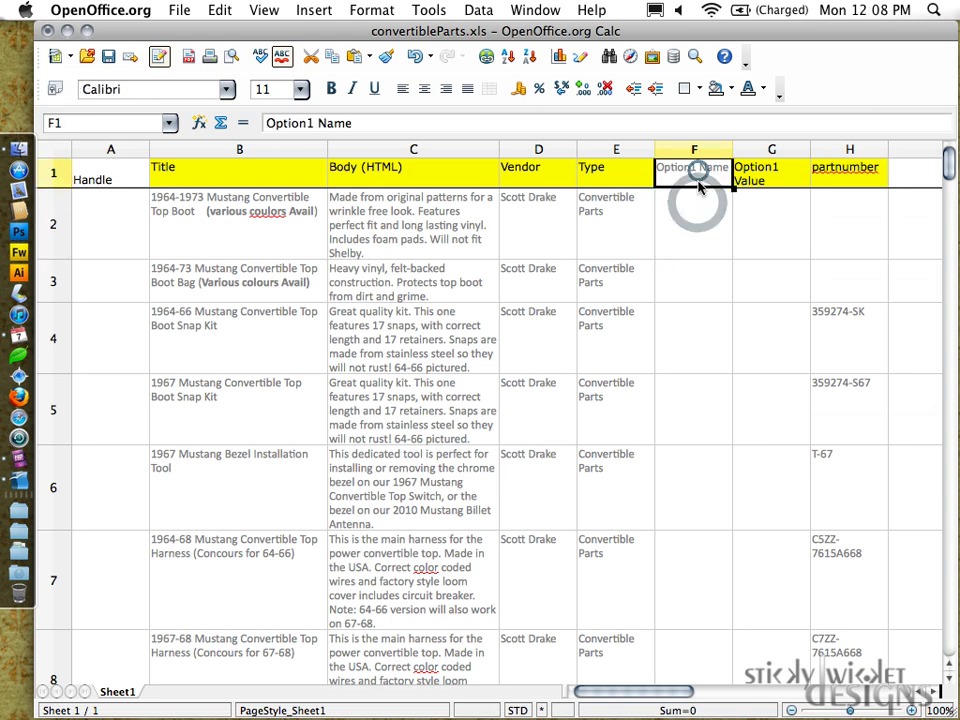
{"action": "type", "text": "Title"}
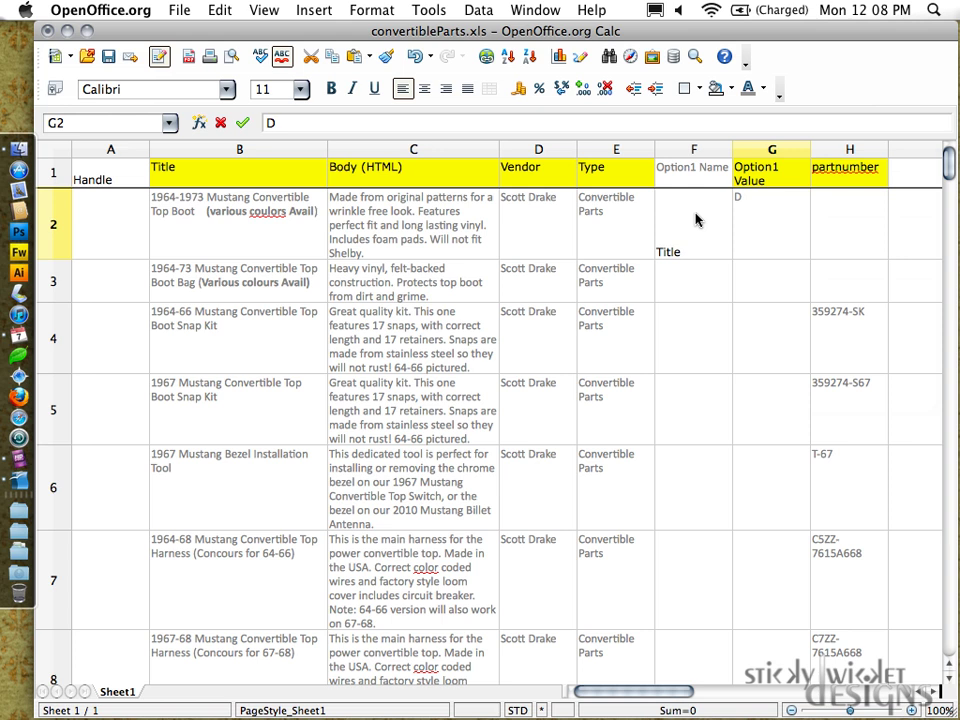
{"action": "type", "text": "Default Title"}
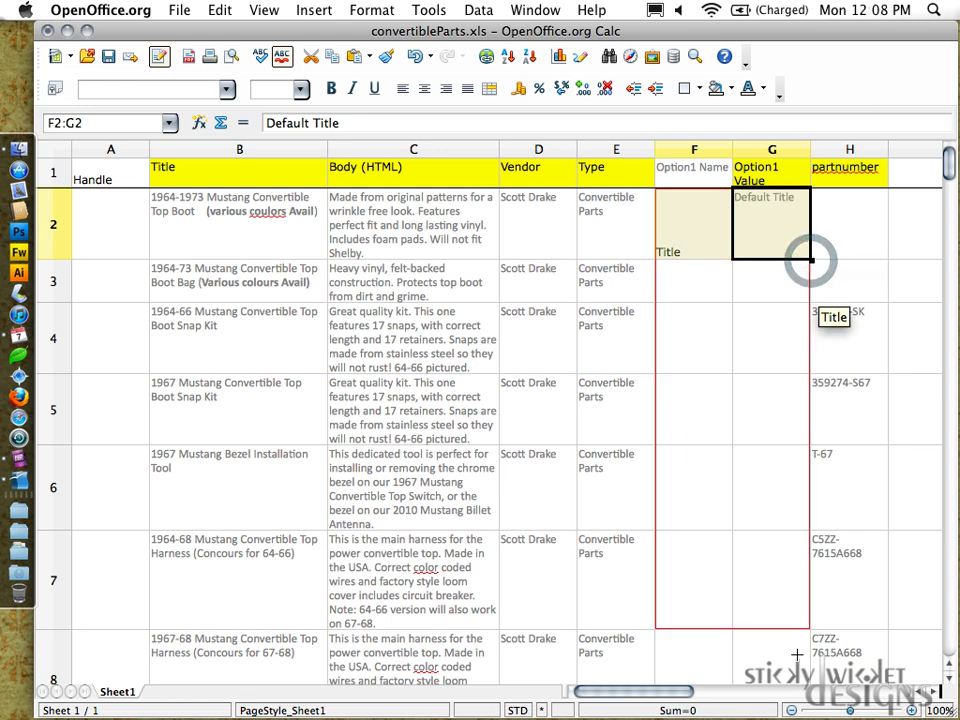
{"action": "scroll", "scroll_direction": "down", "scroll_amount": 3}
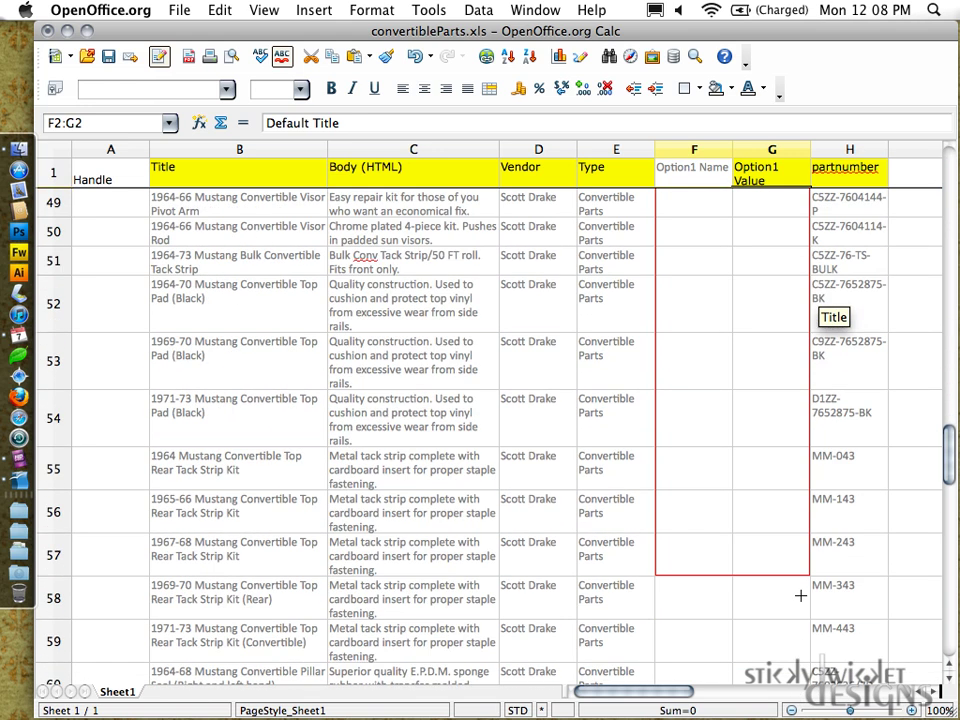
{"action": "scroll", "scroll_direction": "down", "scroll_amount": 3}
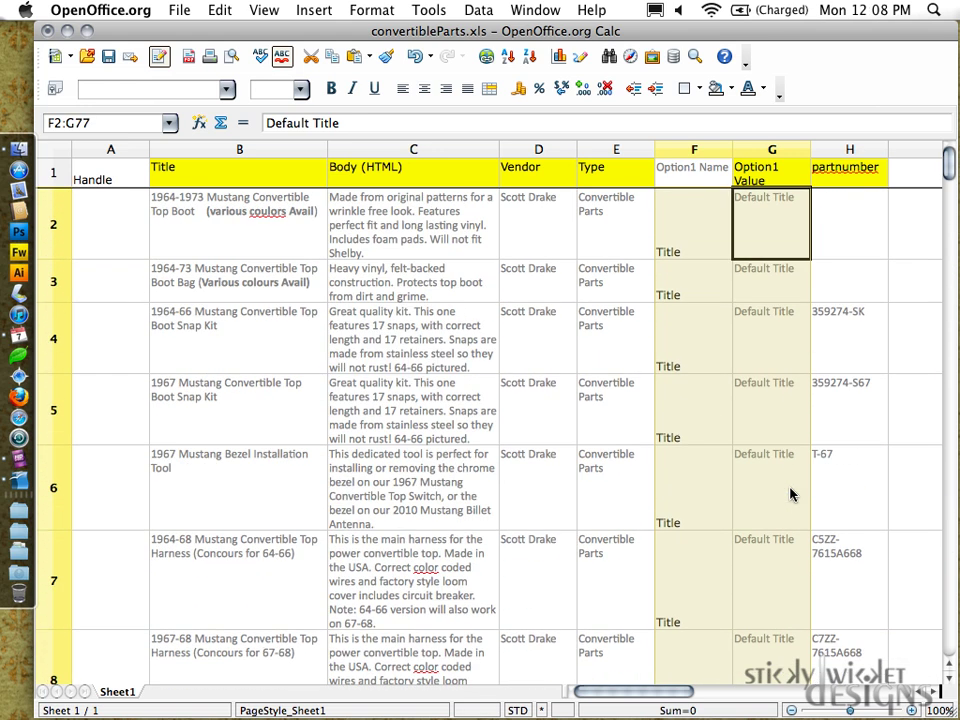
{"action": "mouse_move", "coordinate": [824, 284]}
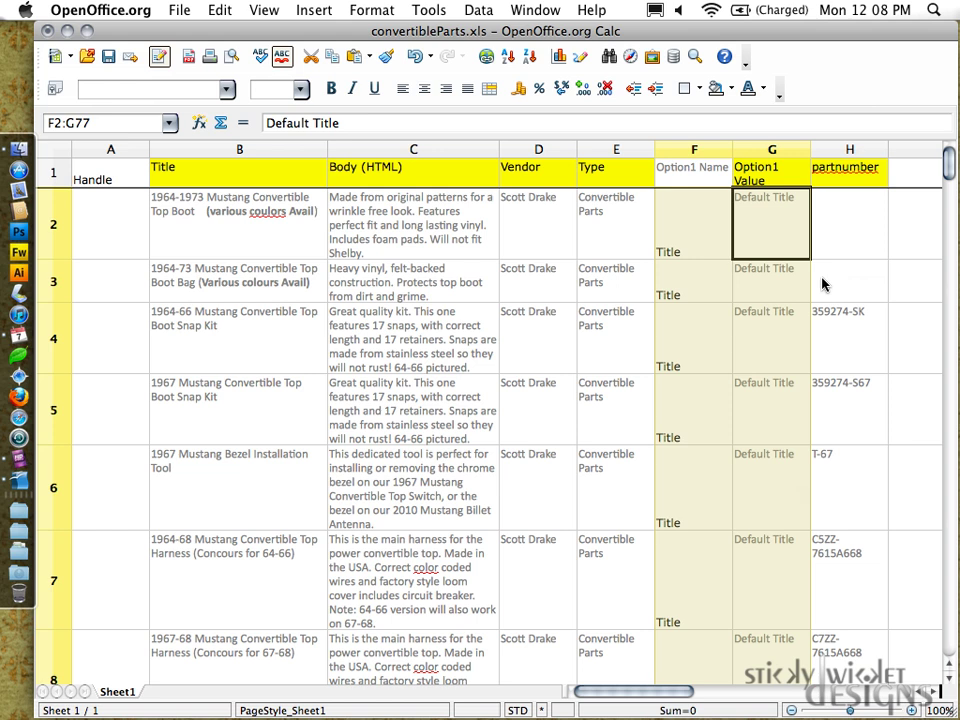
- Insert columns before partnumber headed Option2 Name and Option2 Value
{"action": "left_click", "coordinate": [848, 150]}
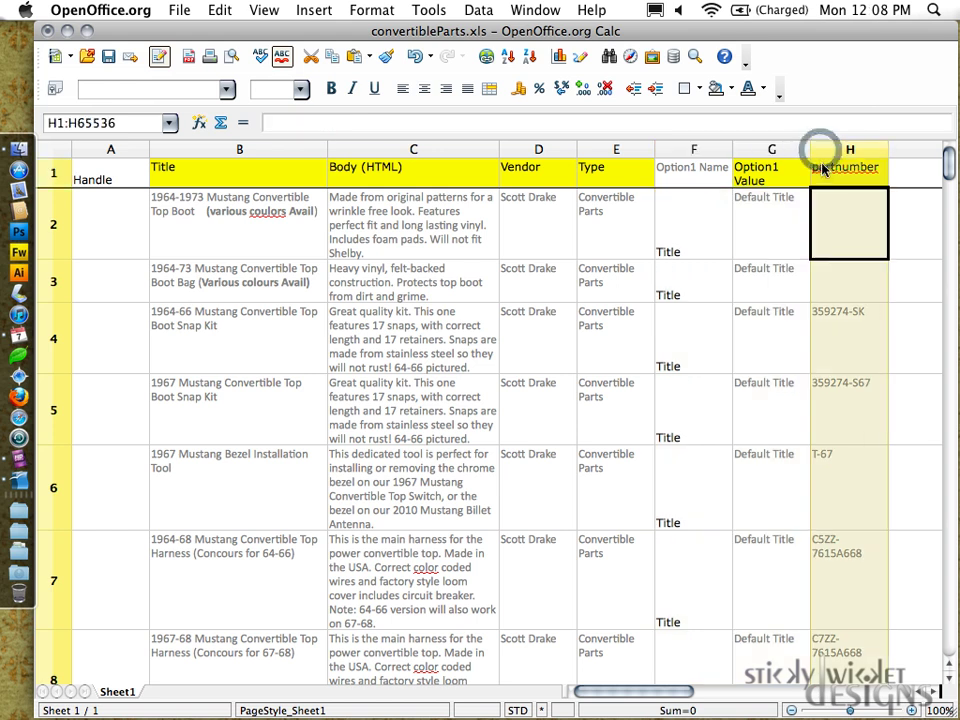
{"action": "right_click", "coordinate": [848, 168]}
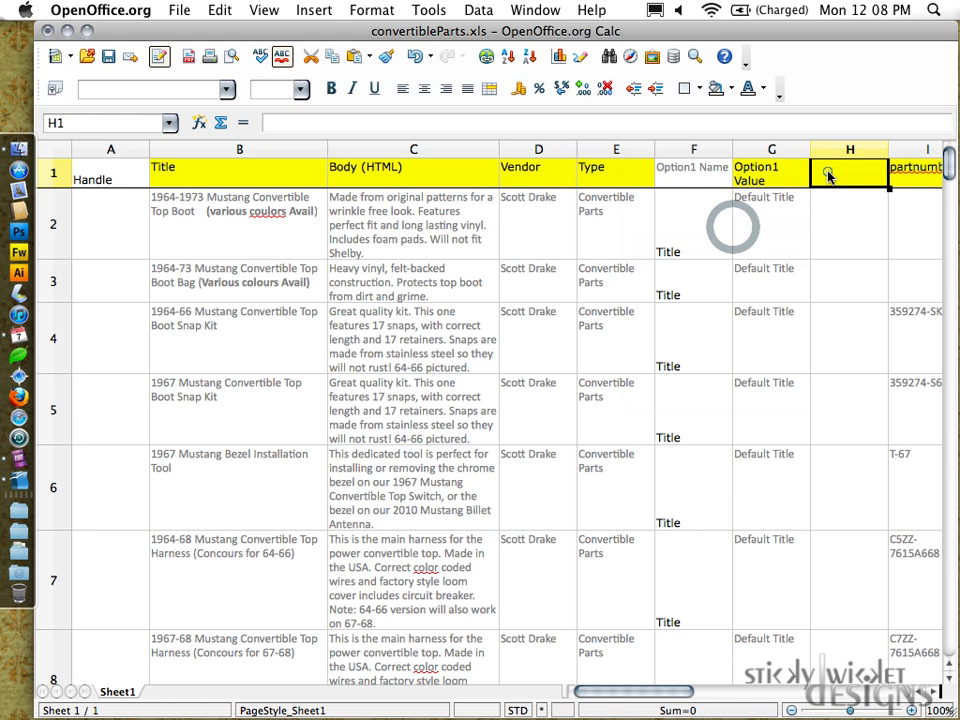
{"action": "type", "text": "Option2 Name"}
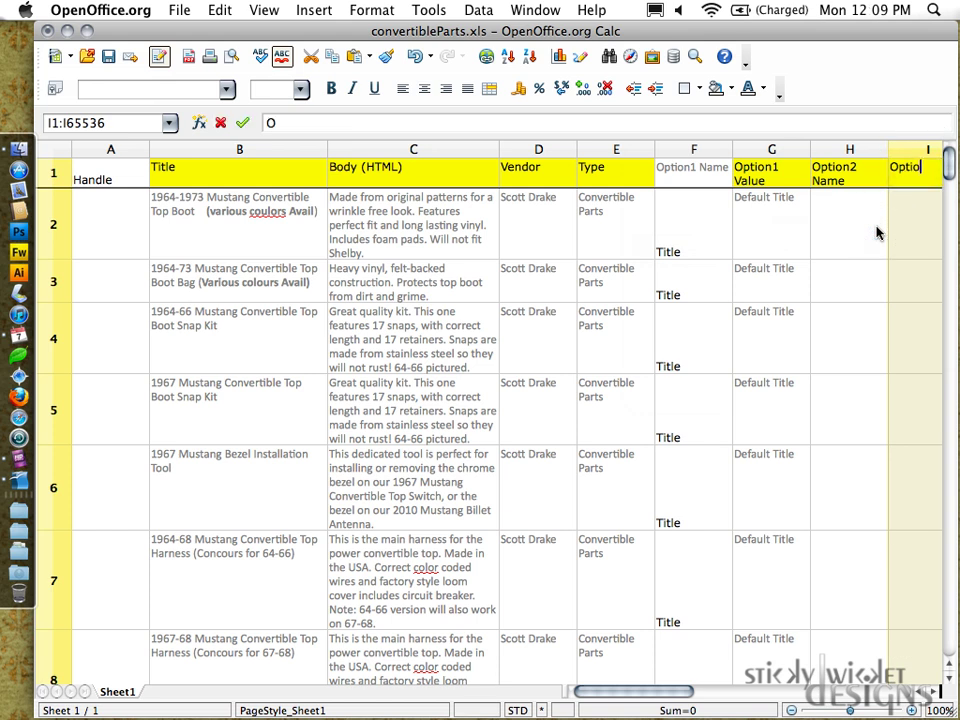
{"action": "type", "text": "Option2 Value"}
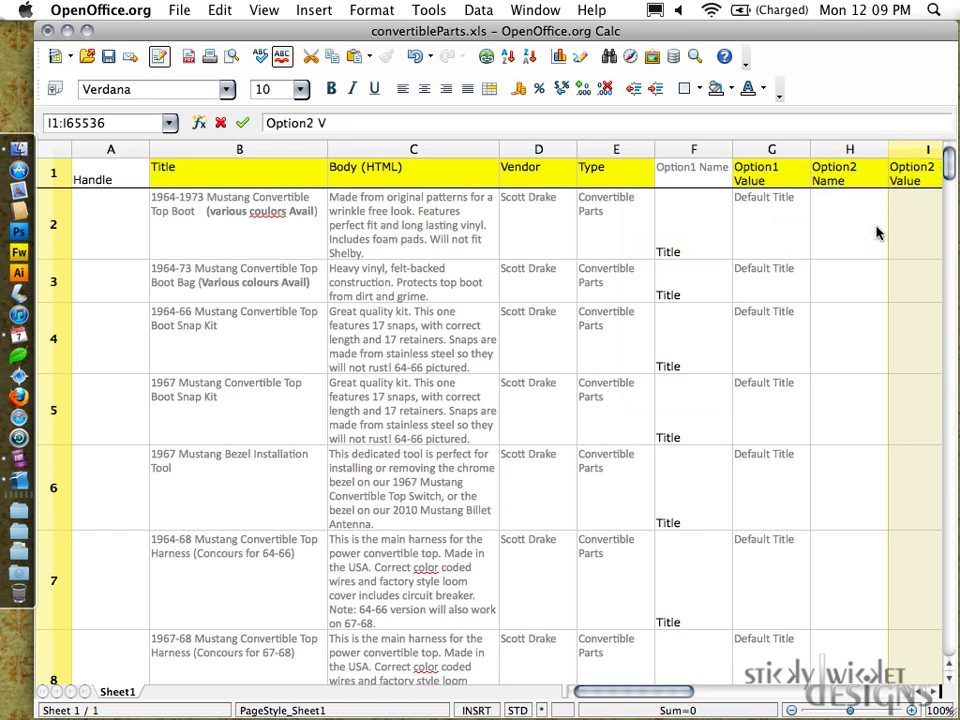
{"action": "scroll", "scroll_direction": "right", "scroll_amount": 3}
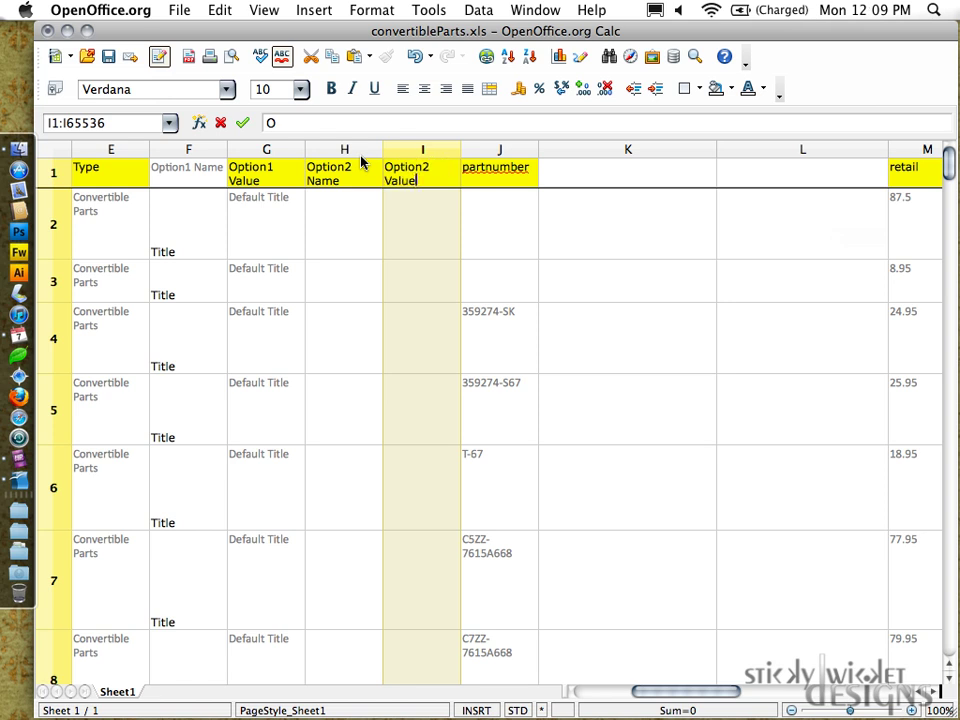
- Insert an Option3 Name column and one more empty column before partnumber
{"action": "left_click", "coordinate": [420, 224]}
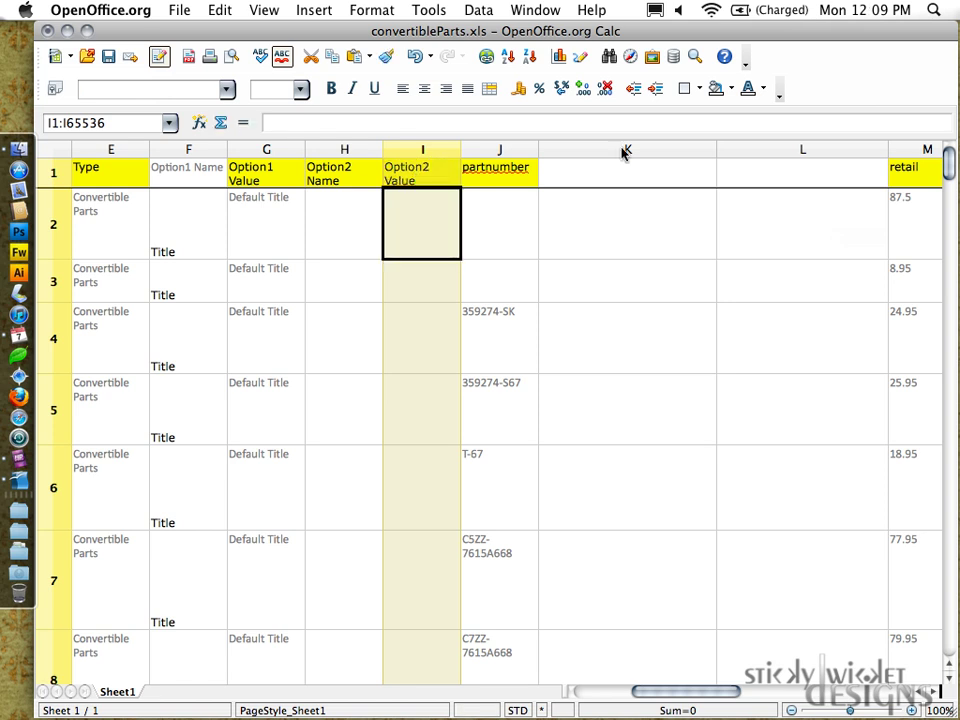
{"action": "right_click", "coordinate": [498, 148]}
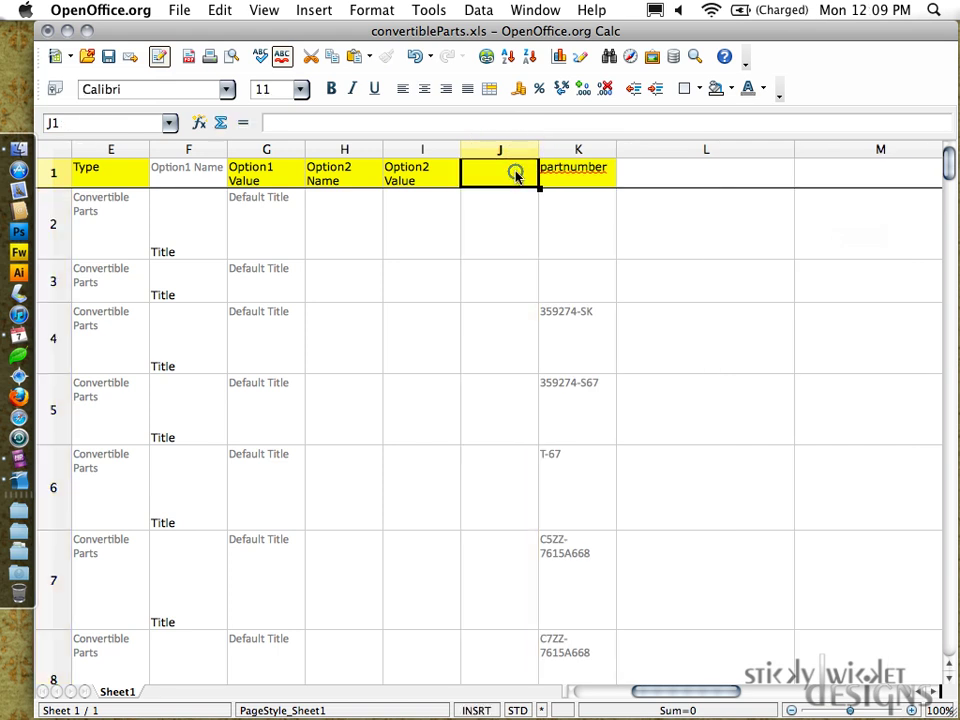
{"action": "type", "text": "Option3 Na"}
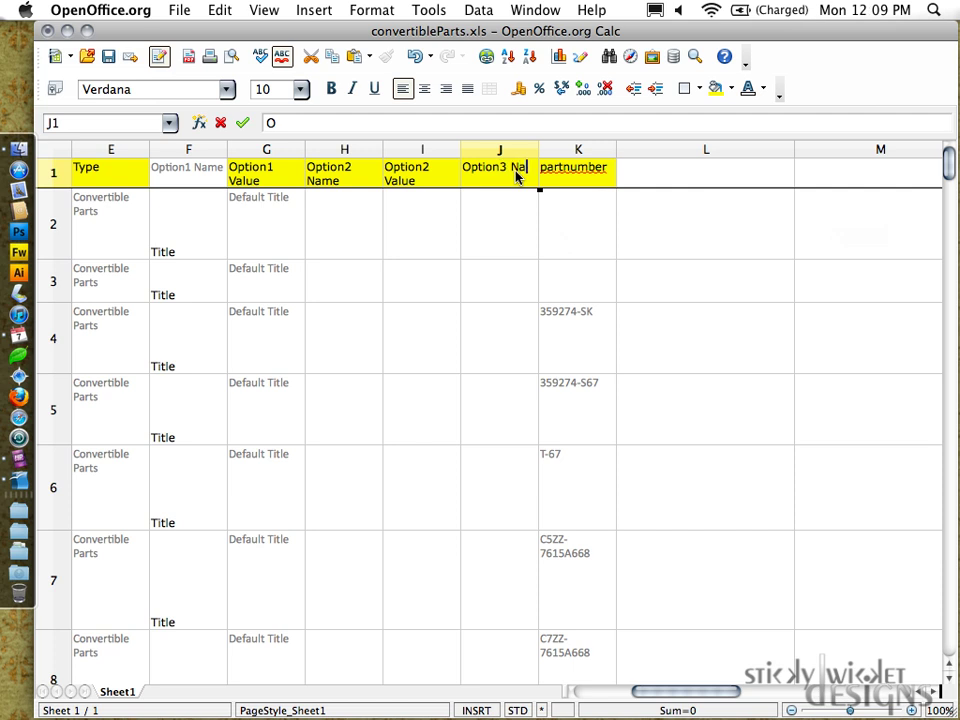
{"action": "left_click", "coordinate": [576, 148]}
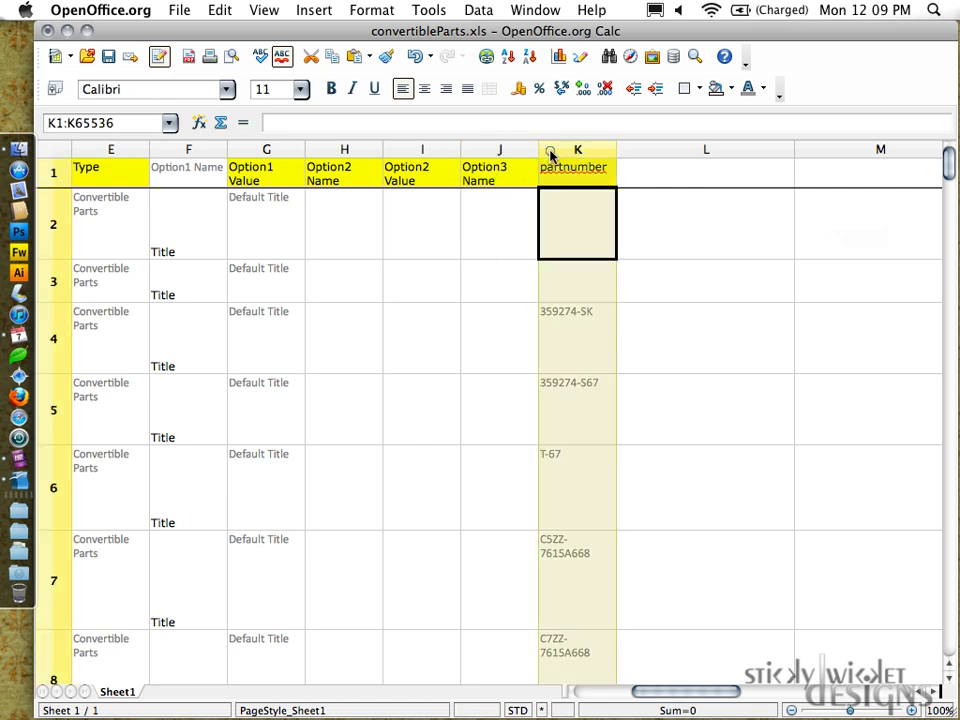
{"action": "right_click", "coordinate": [552, 148]}
{"action": "type", "text": "O"}
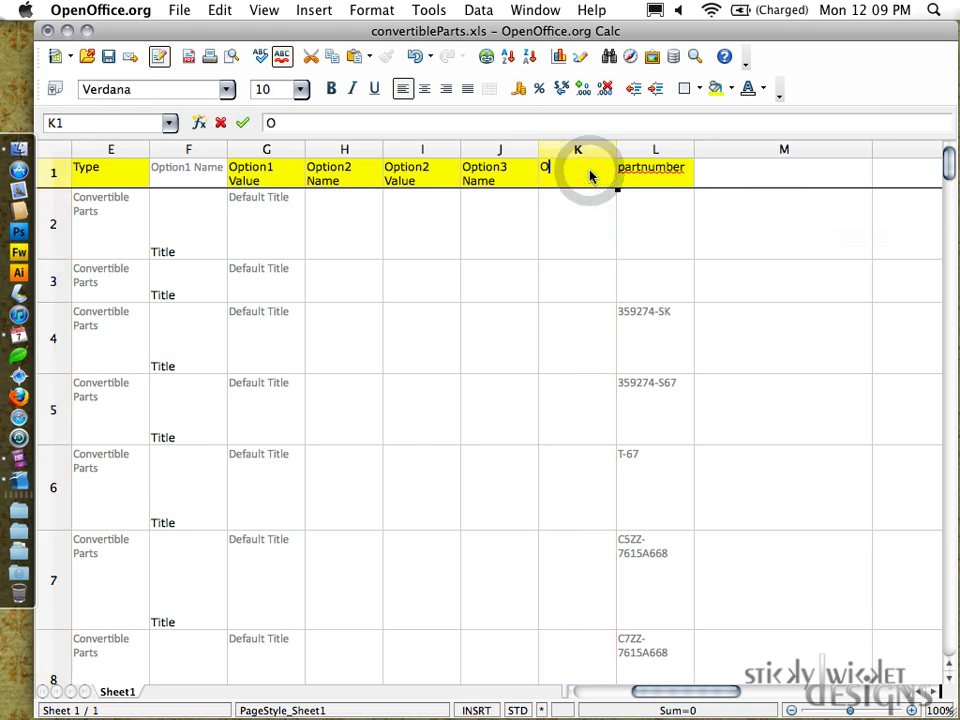
- Finish the Option3 Value header and rename partnumber in L1 to Variant SKU
{"action": "type", "text": "ption3 Value"}
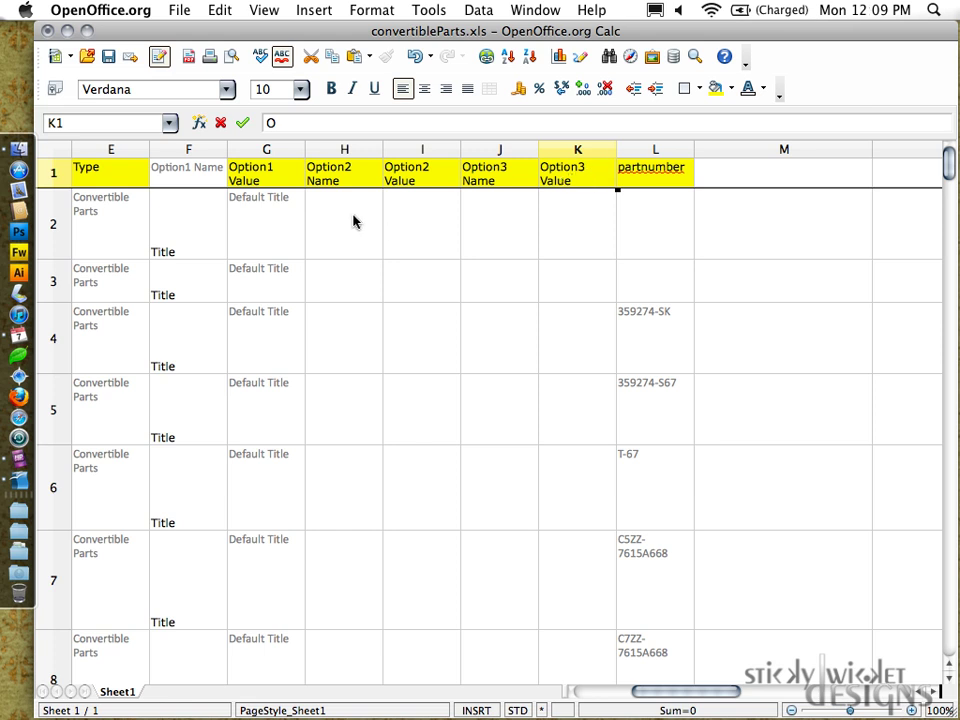
{"action": "mouse_move", "coordinate": [428, 188]}
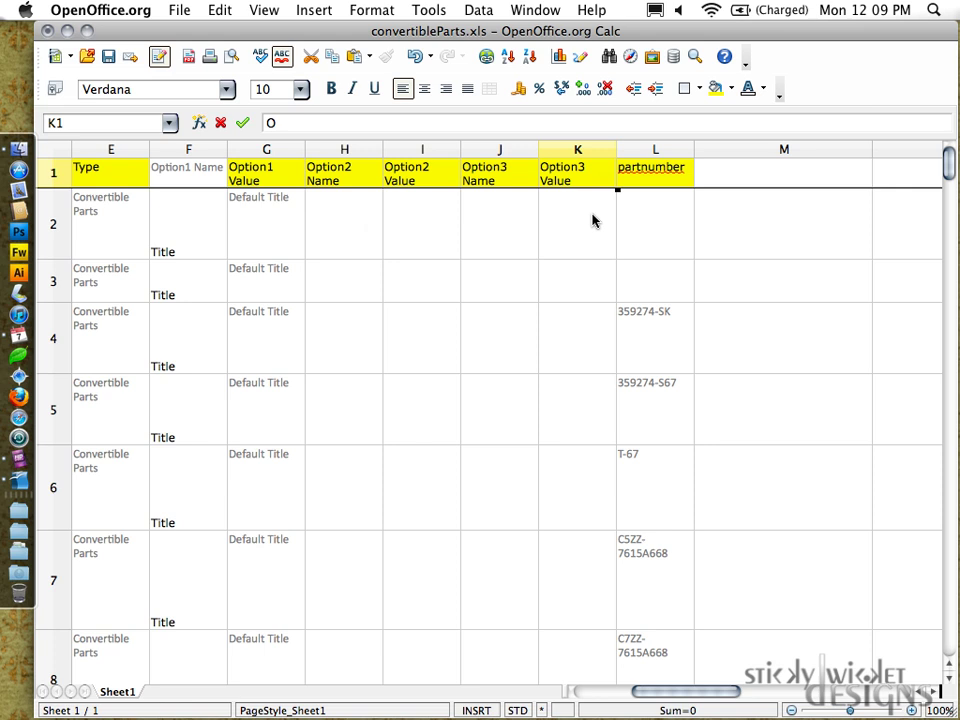
{"action": "left_click", "coordinate": [656, 168]}
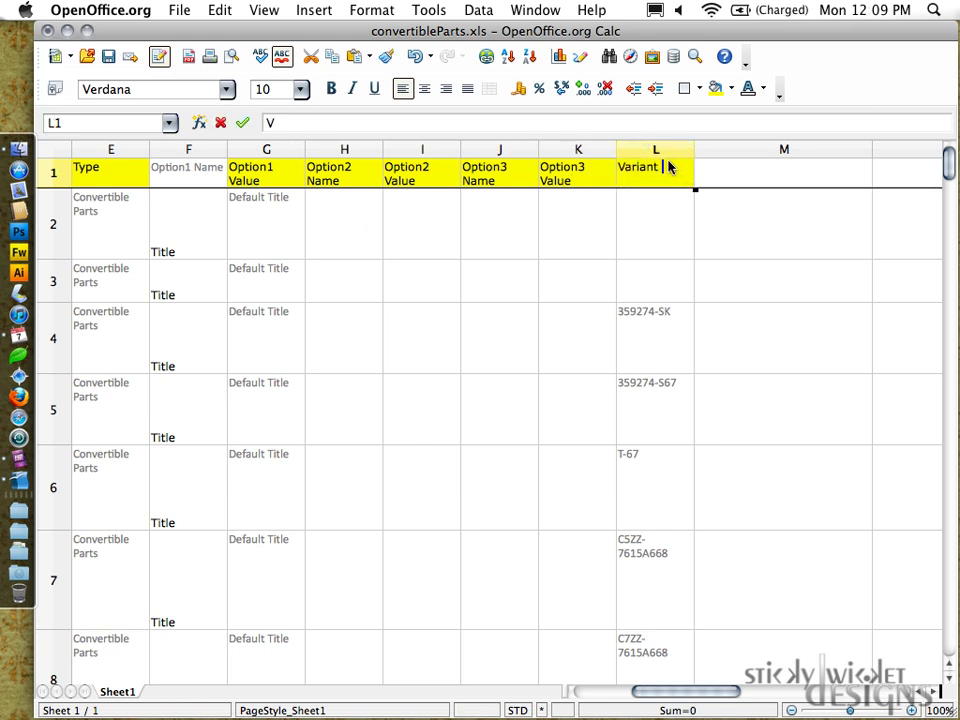
{"action": "type", "text": "Variant SKU"}
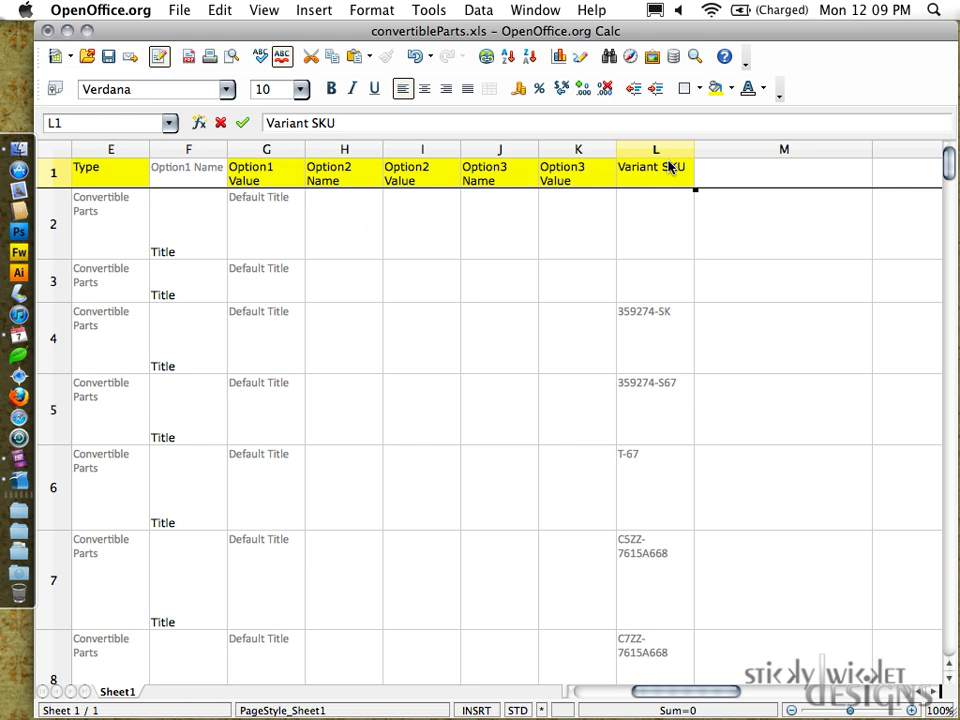
{"action": "left_click", "coordinate": [656, 224]}
{"action": "type", "text": "V"}
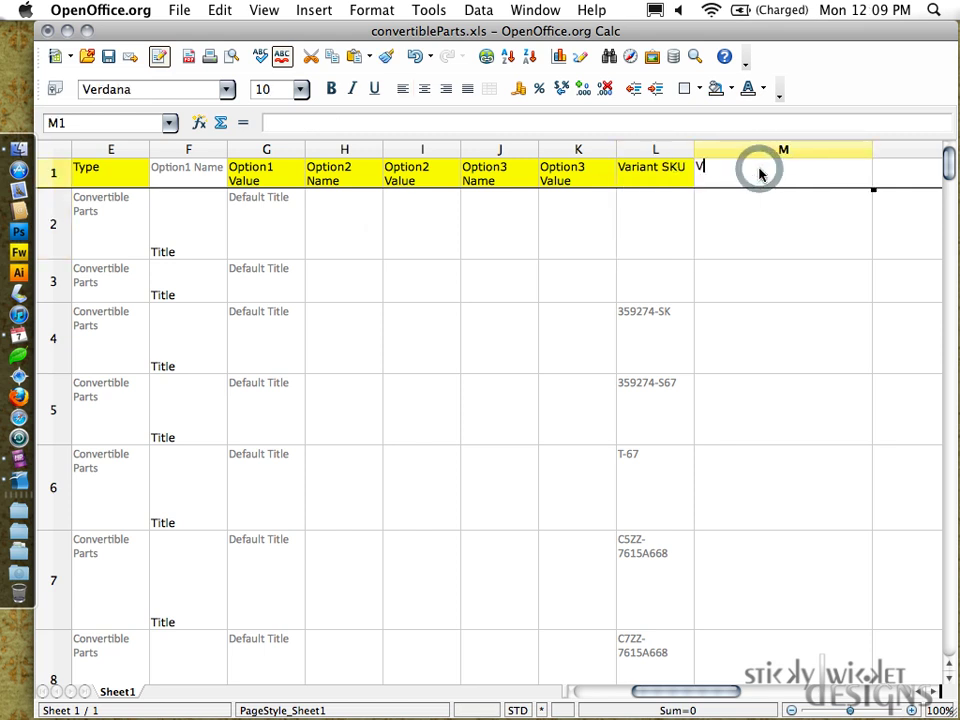
- Head column M Variant Grams and fill 0 down to row 77
{"action": "type", "text": "ariant Grams"}
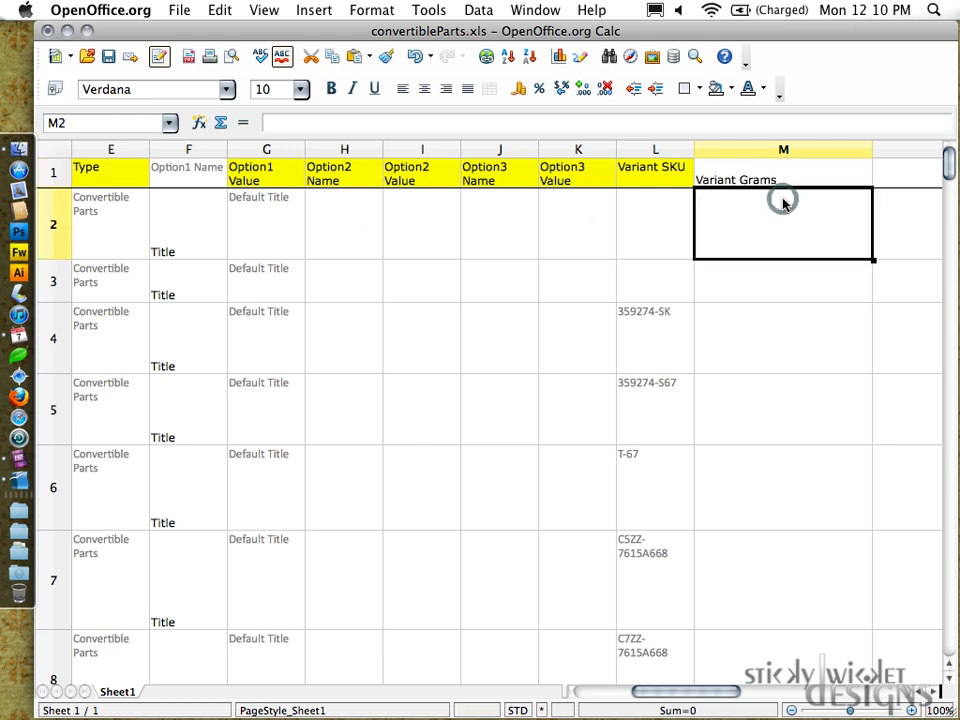
{"action": "type", "text": "0"}
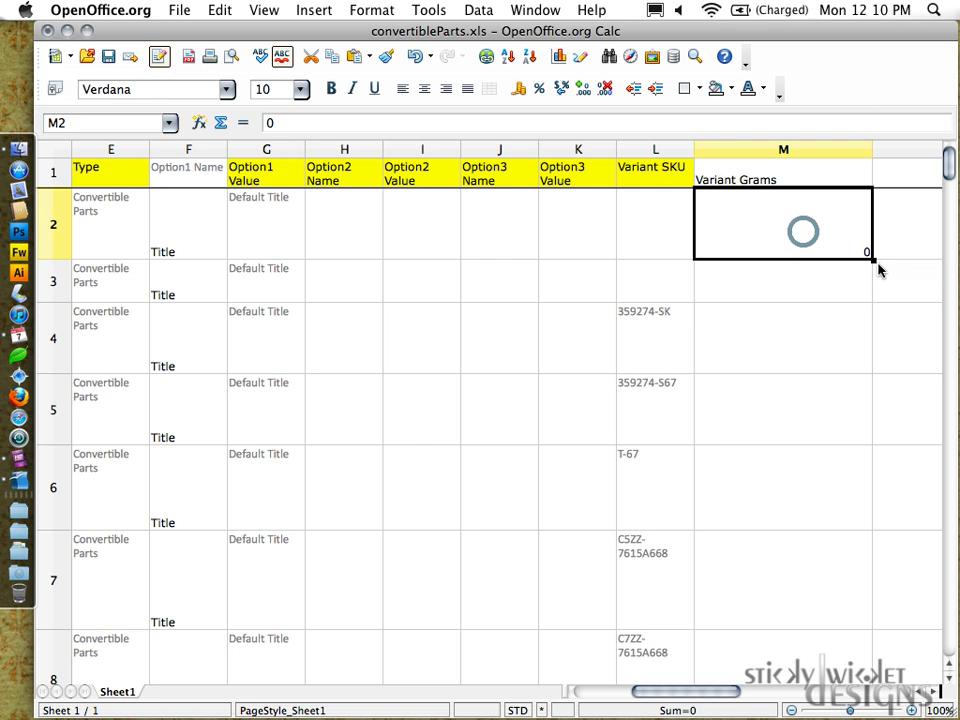
{"action": "left_click_drag", "start_coordinate": [868, 260], "coordinate": [860, 424]}
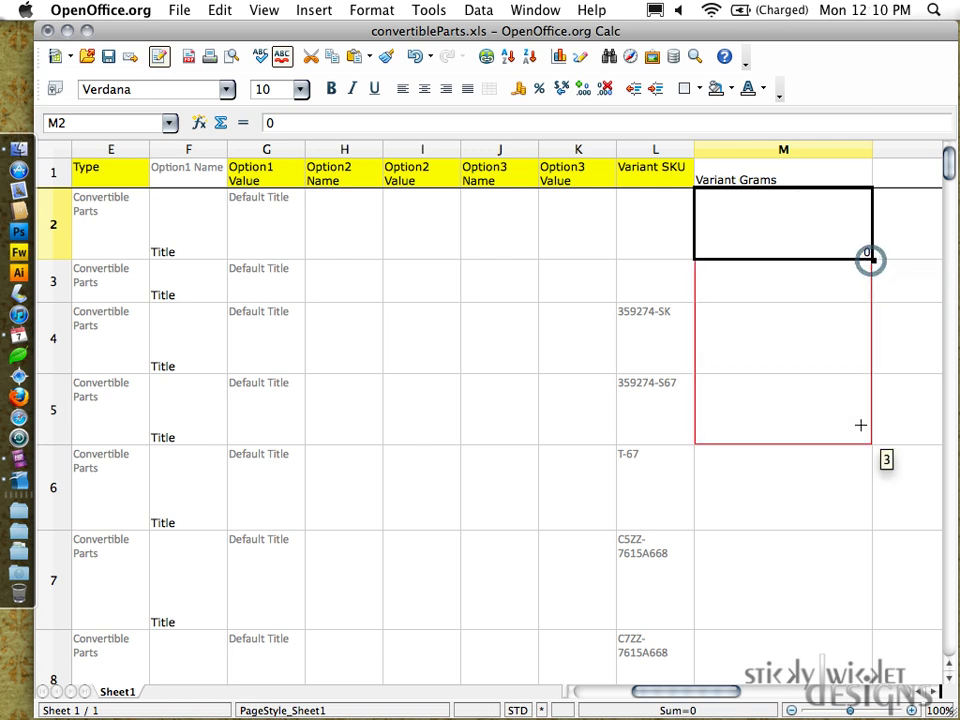
{"action": "scroll", "scroll_direction": "down", "scroll_amount": 3}
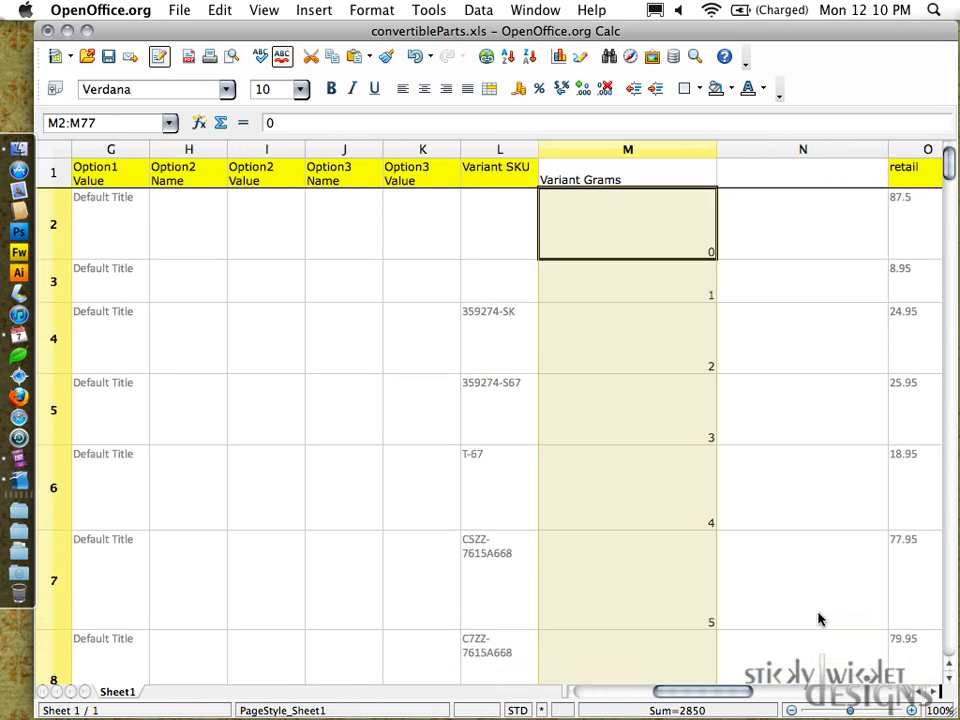
{"action": "left_click", "coordinate": [784, 280]}
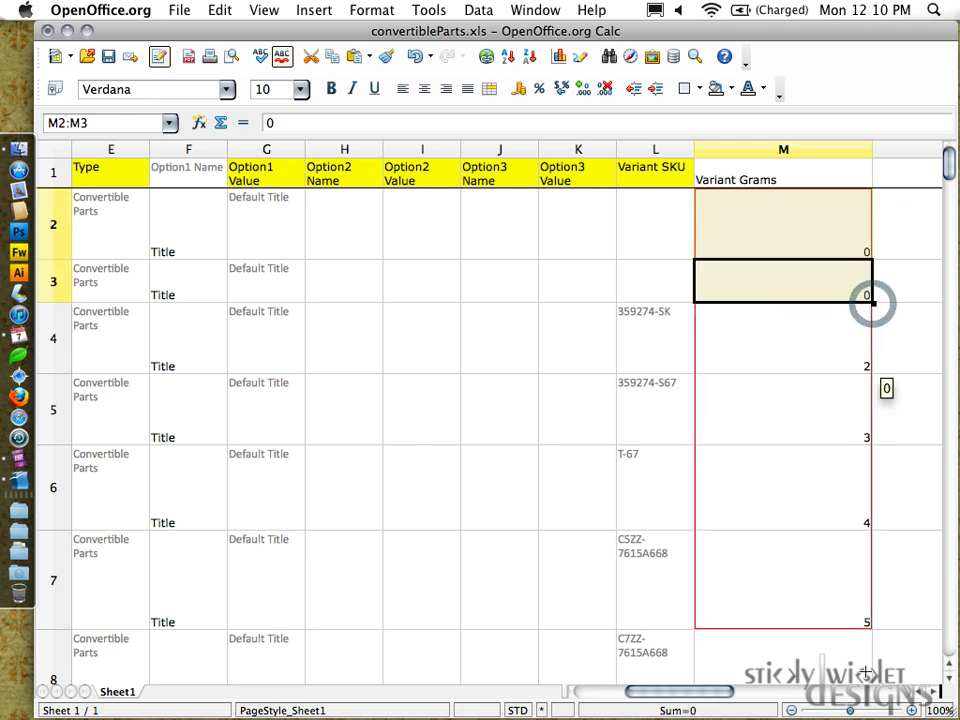
{"action": "scroll", "scroll_direction": "down", "scroll_amount": 3}
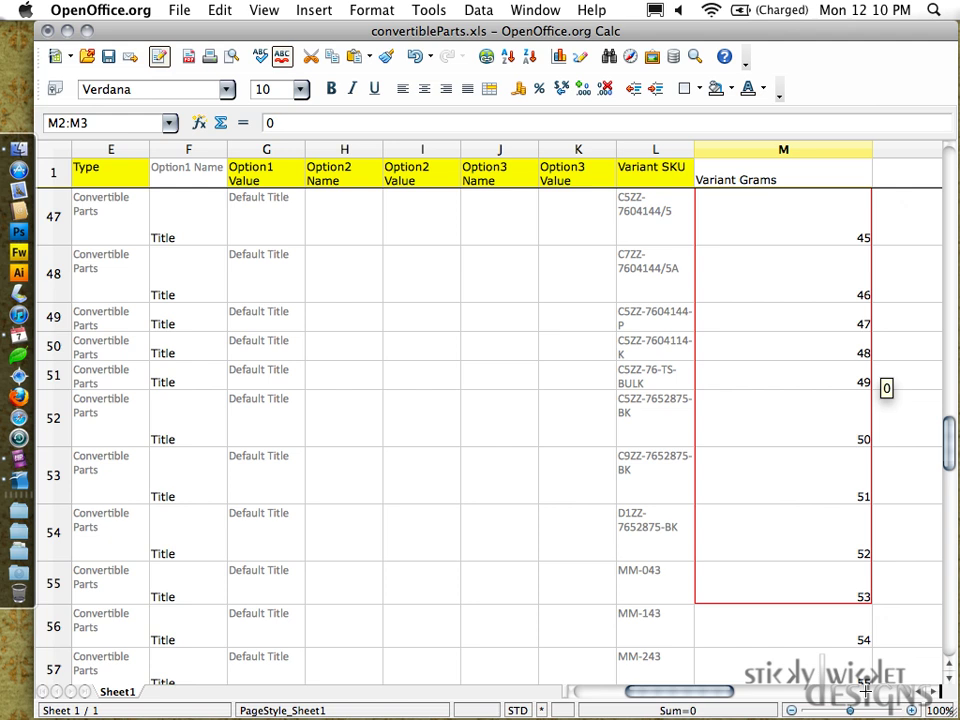
{"action": "scroll", "scroll_direction": "down", "scroll_amount": 3}
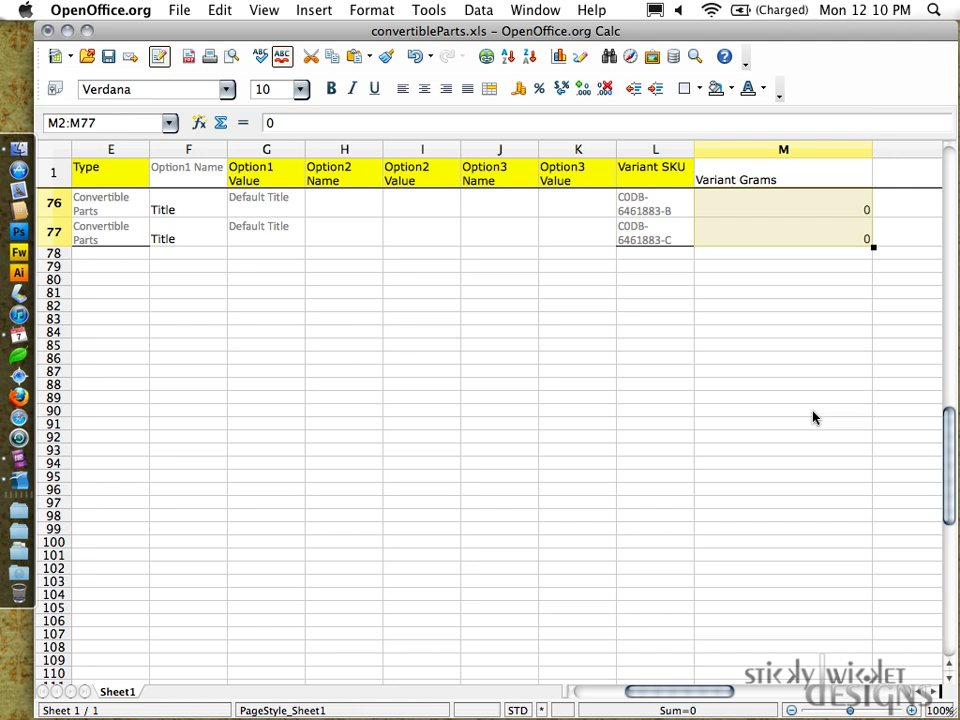
{"action": "scroll", "scroll_direction": "up", "scroll_amount": 3}
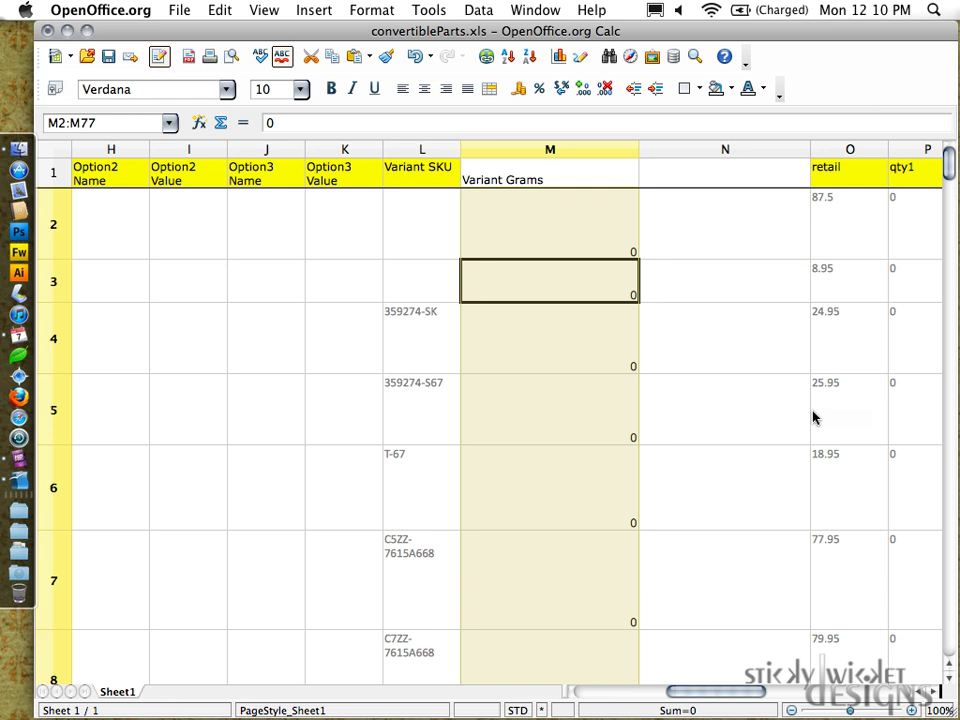
- Enter Variant Inventory as the column N header, then switch applications
{"action": "left_click", "coordinate": [724, 176]}
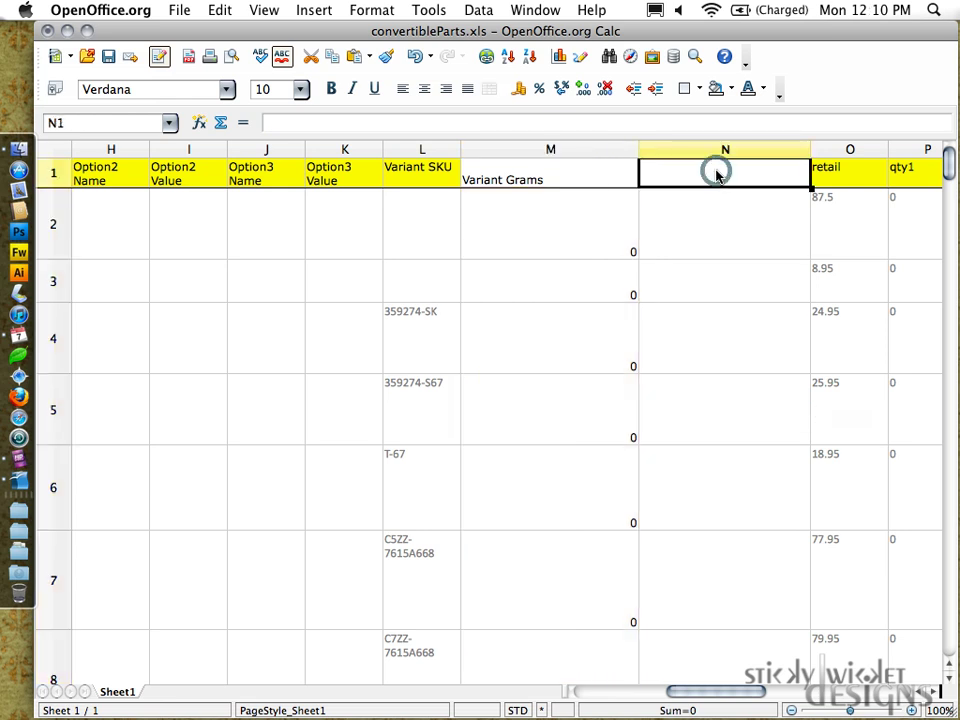
{"action": "type", "text": "Variant I"}
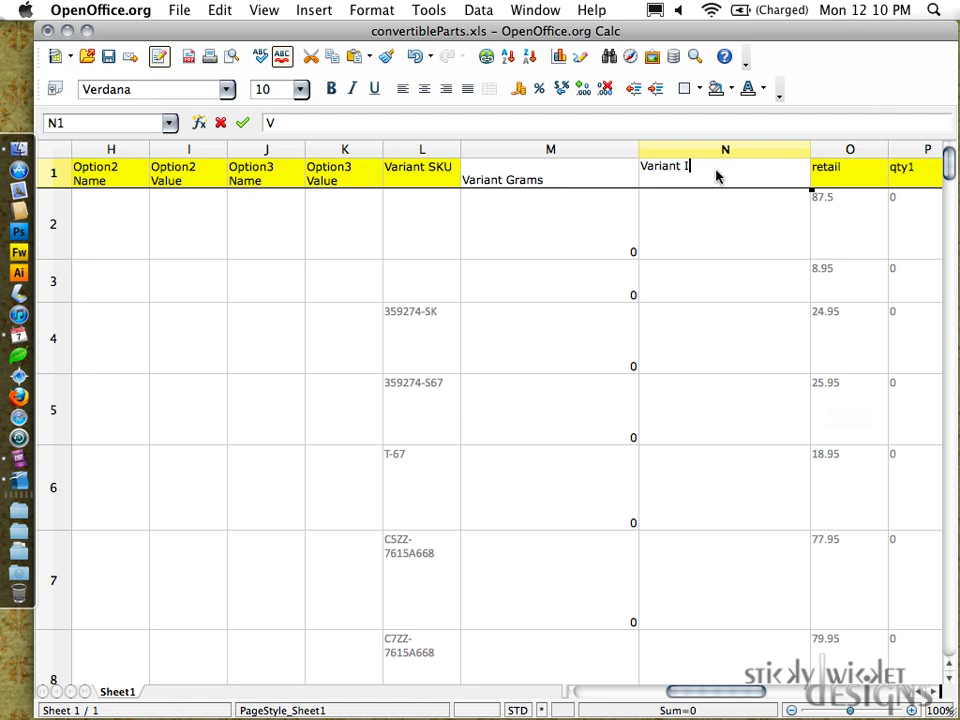
{"action": "type", "text": "nventory"}
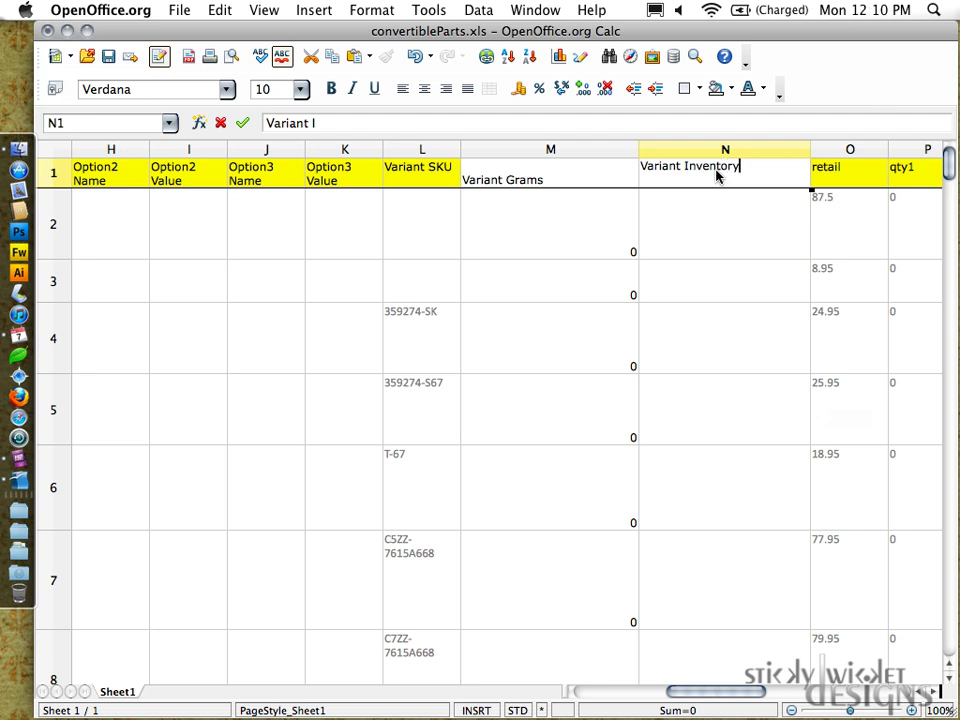
{"action": "key", "text": "Cmd+Tab"}
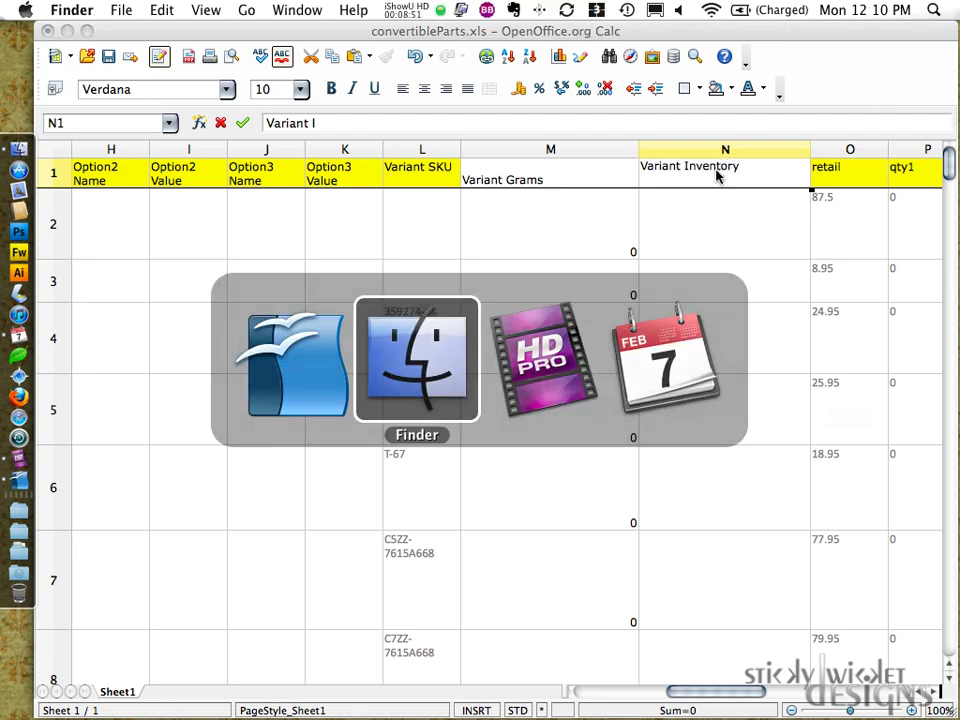
{"action": "left_click", "coordinate": [416, 360]}
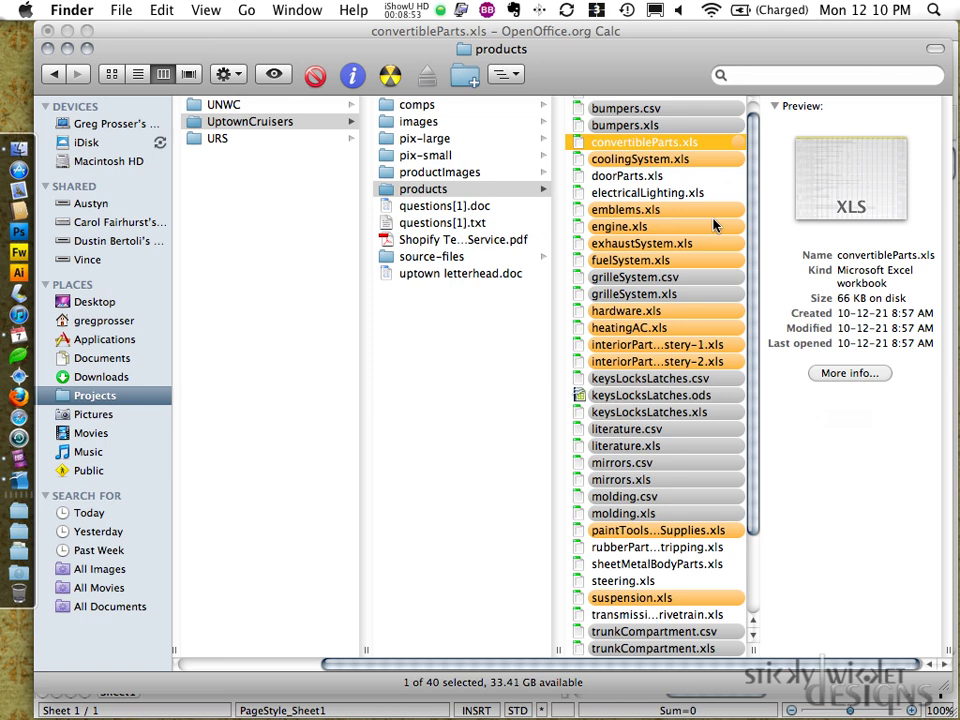
{"action": "scroll", "scroll_direction": "down", "scroll_amount": 3}
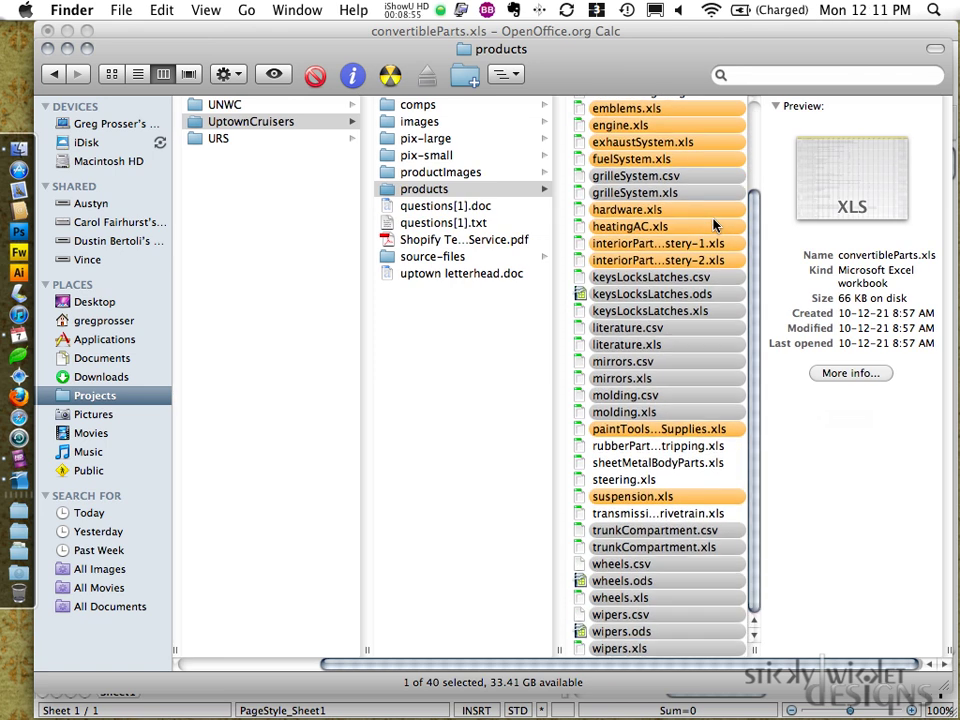
{"action": "left_click", "coordinate": [640, 632]}
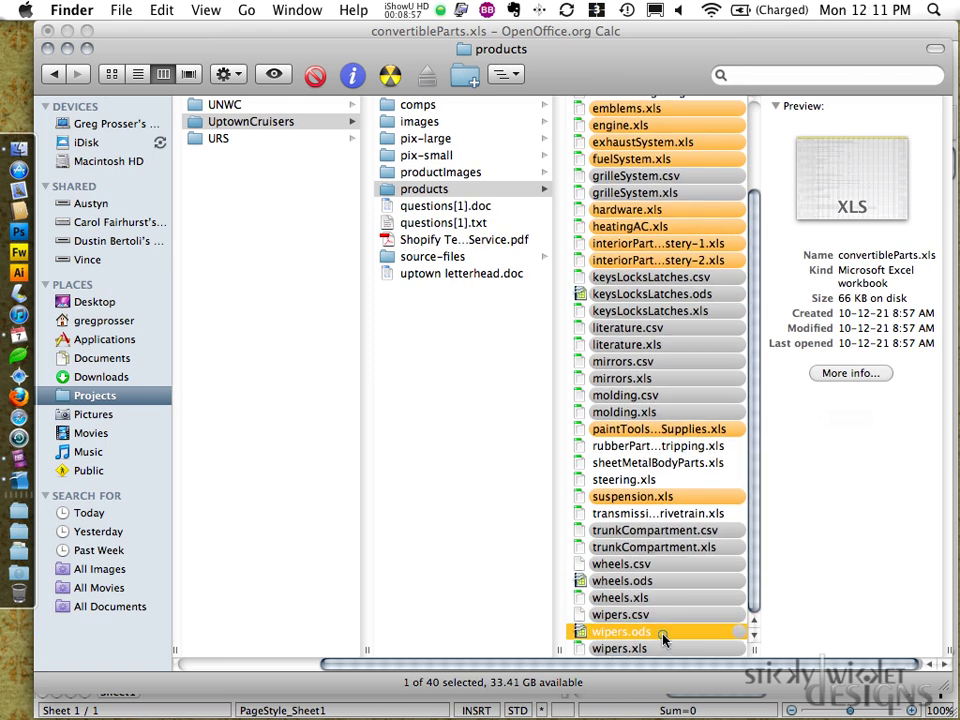
{"action": "double_click", "coordinate": [622, 630]}
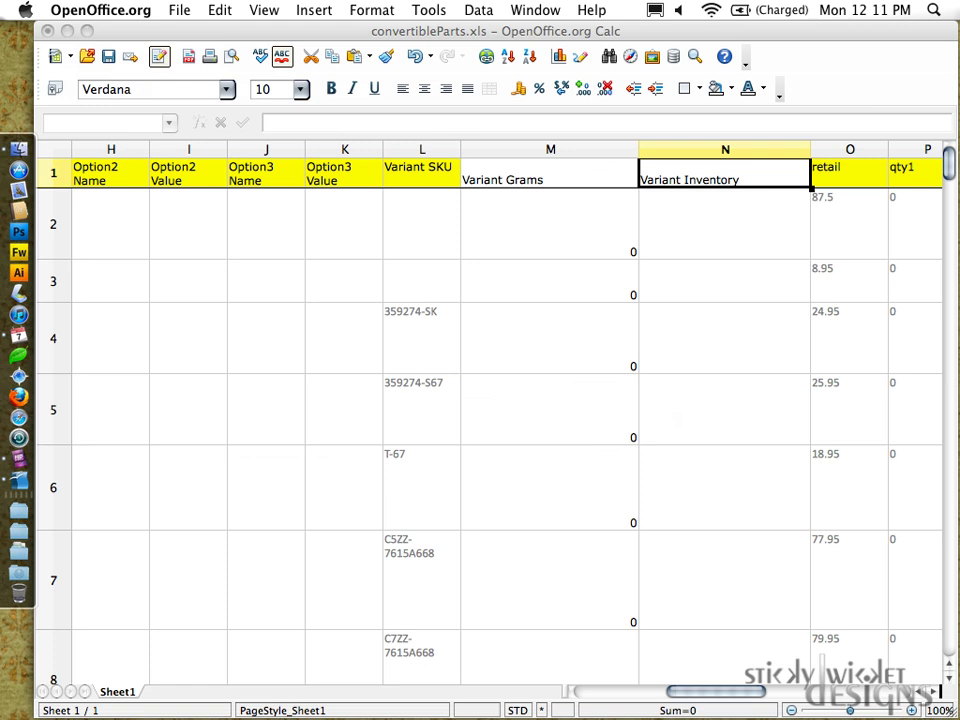
- Rename N1 to Variant Inventory Tracker, delete the qty1 column and insert a column before retail
{"action": "left_click", "coordinate": [724, 180]}
{"action": "type", "text": " Tracker"}
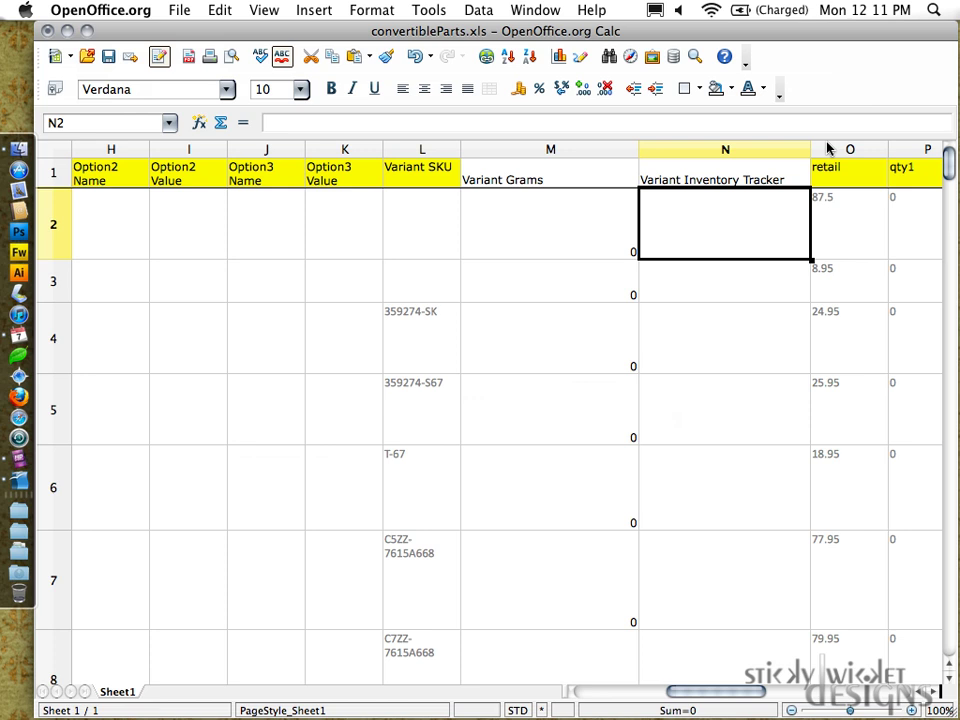
{"action": "left_click", "coordinate": [836, 148]}
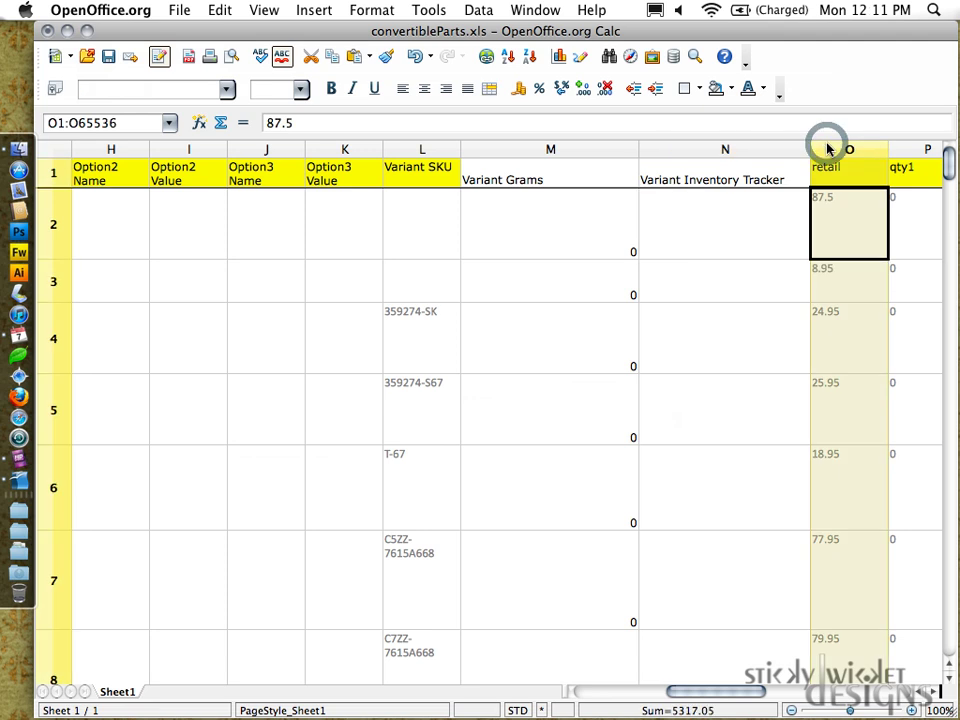
{"action": "left_click", "coordinate": [912, 146]}
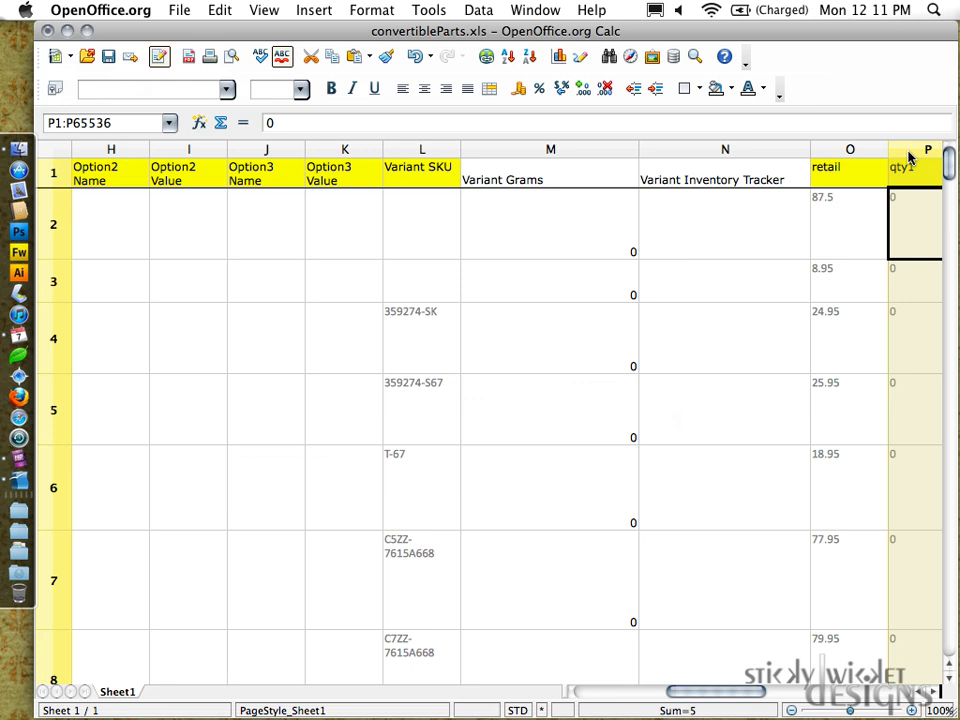
{"action": "right_click", "coordinate": [924, 156]}
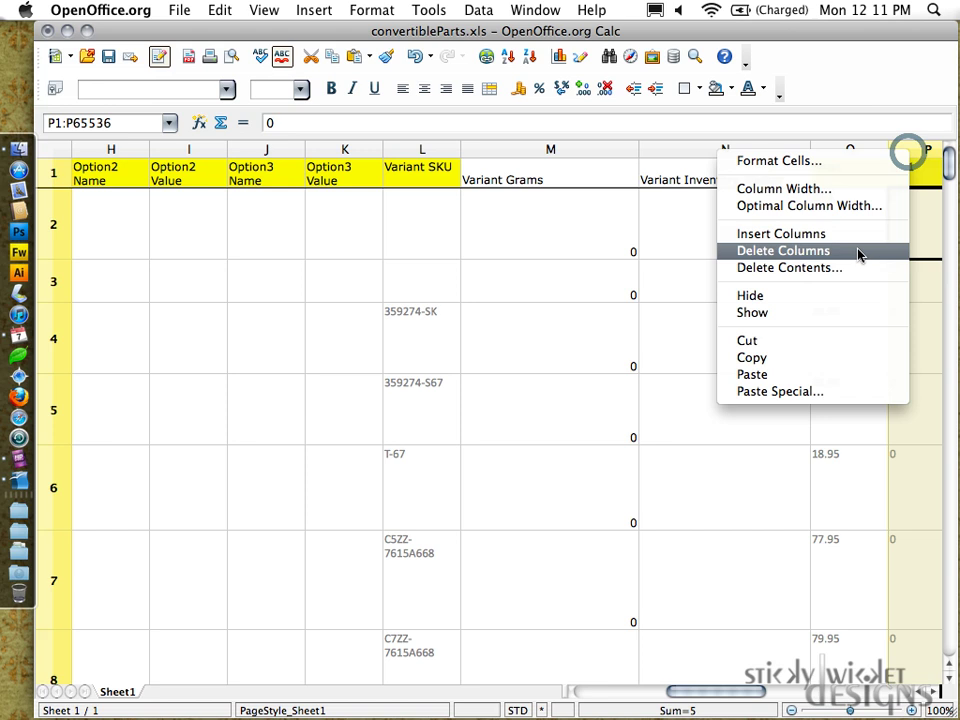
{"action": "left_click", "coordinate": [782, 252]}
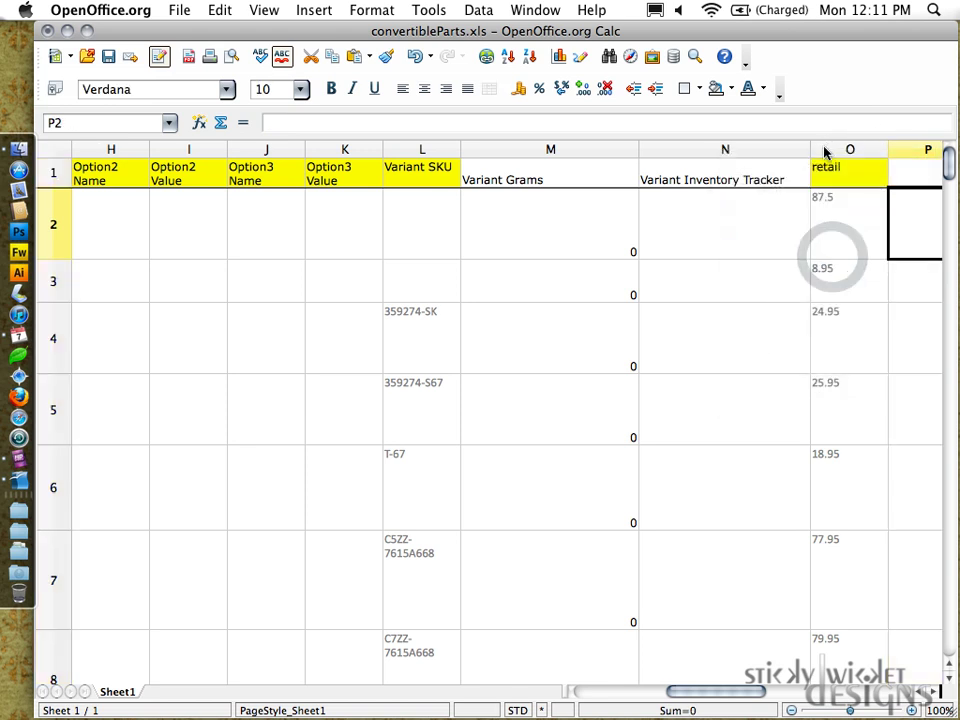
{"action": "right_click", "coordinate": [836, 148]}
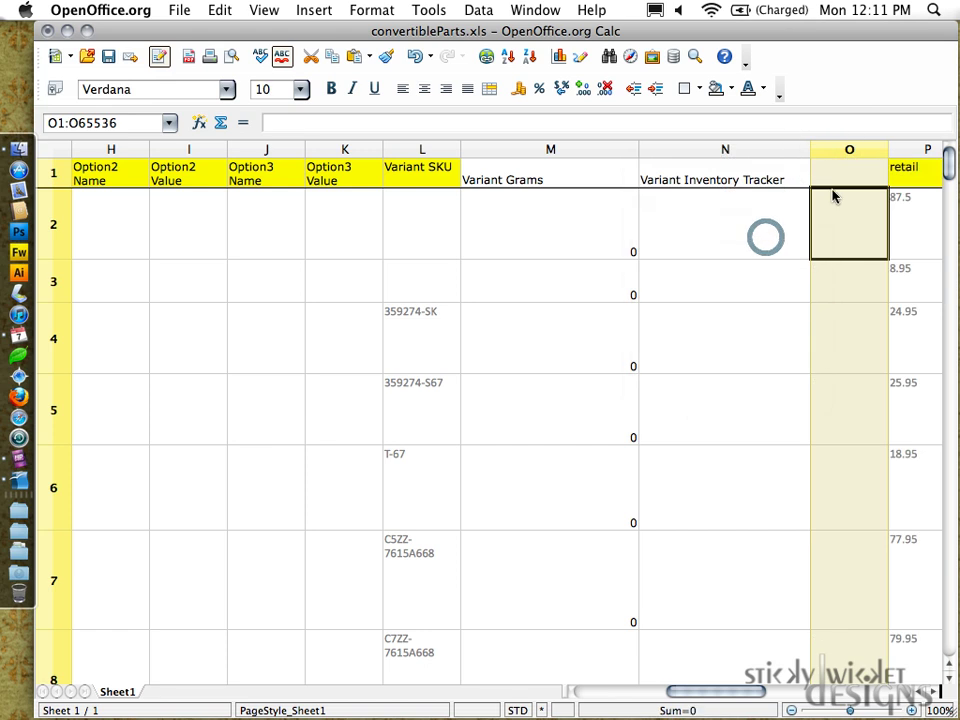
- Head column O Variant Inventory Quantity, clearing the auto-completed text
{"action": "type", "text": "Inventory"}
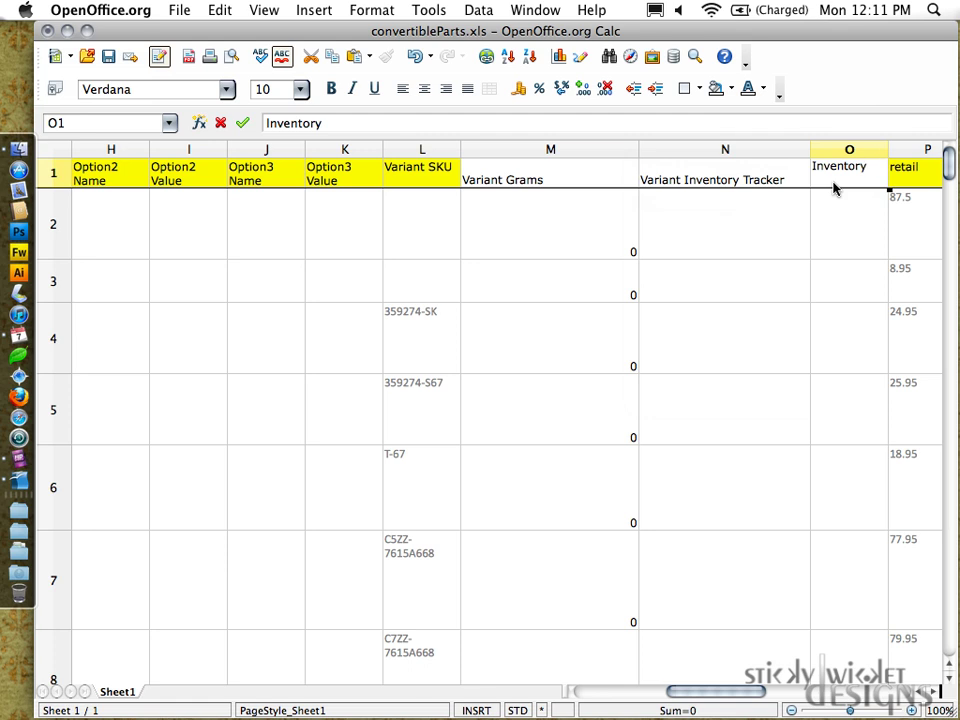
{"action": "key", "text": "Delete"}
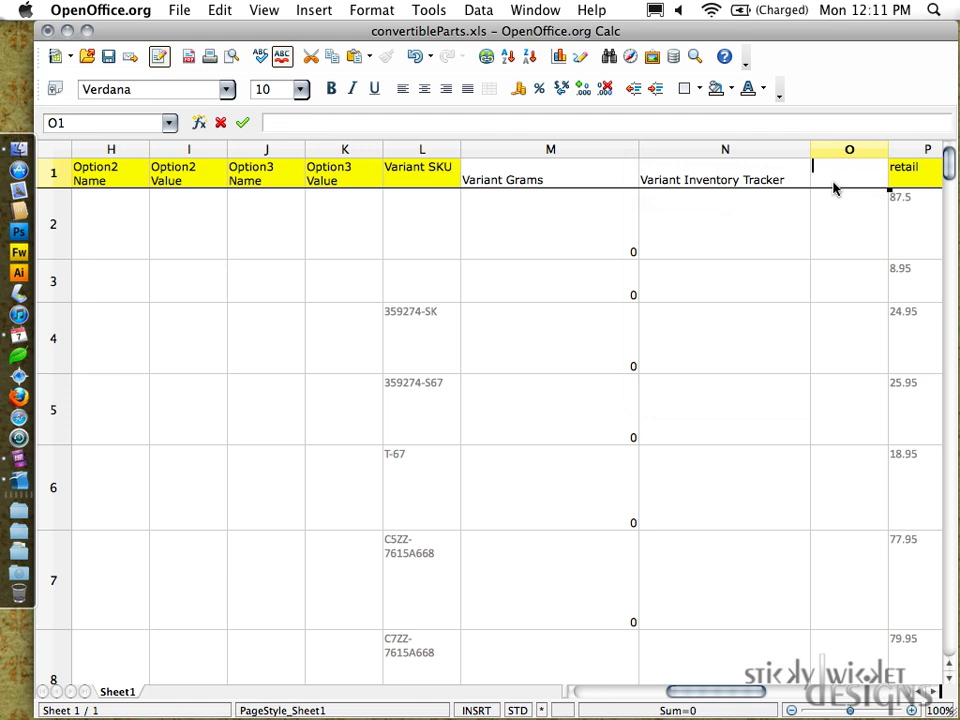
{"action": "type", "text": "Variant Inventory"}
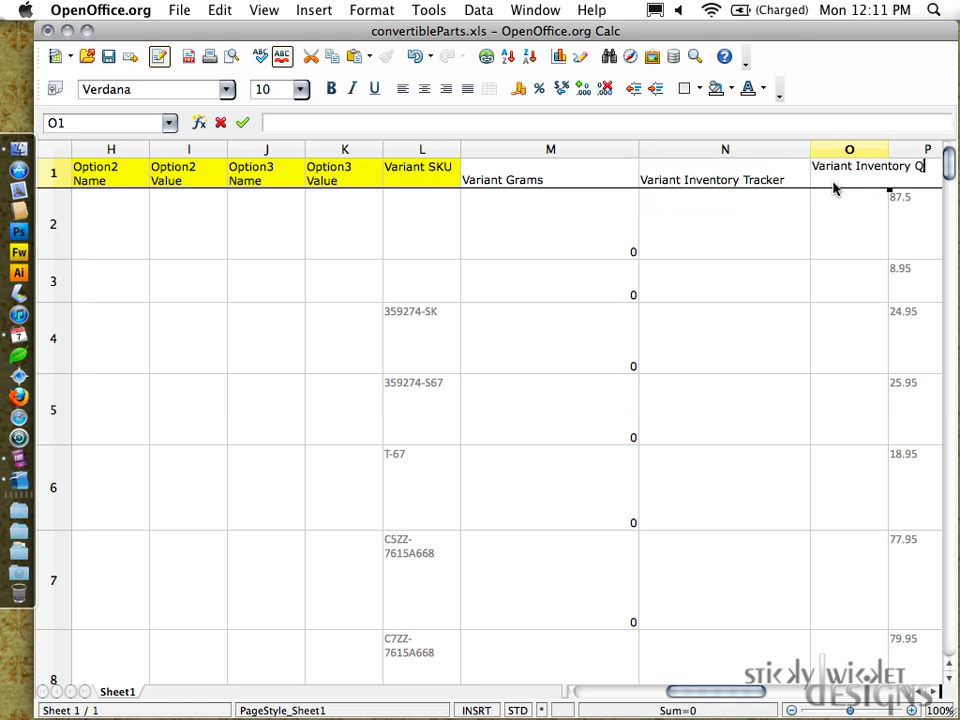
{"action": "type", "text": "Quantity"}
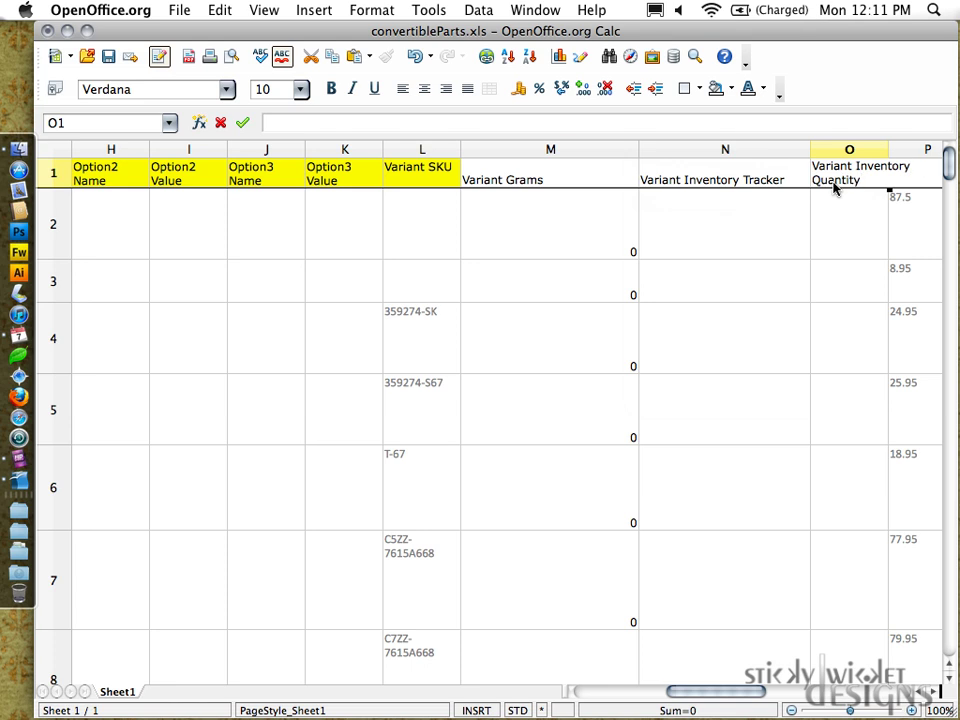
- Enter 1 in O2 and O3 and fill it down to the last product row
{"action": "left_click", "coordinate": [848, 224]}
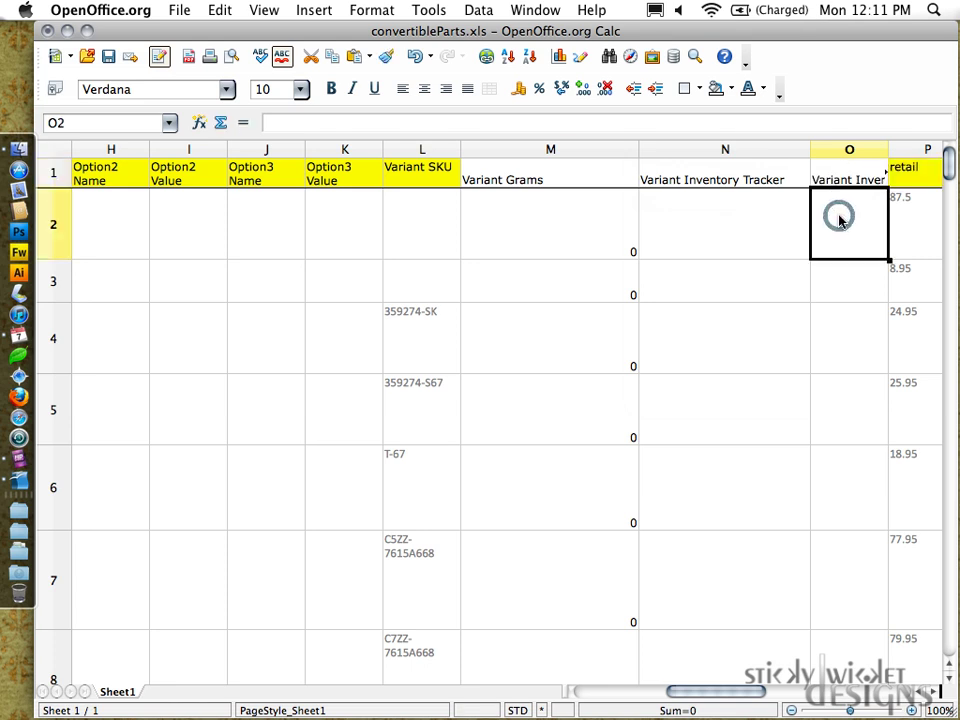
{"action": "left_click", "coordinate": [848, 290]}
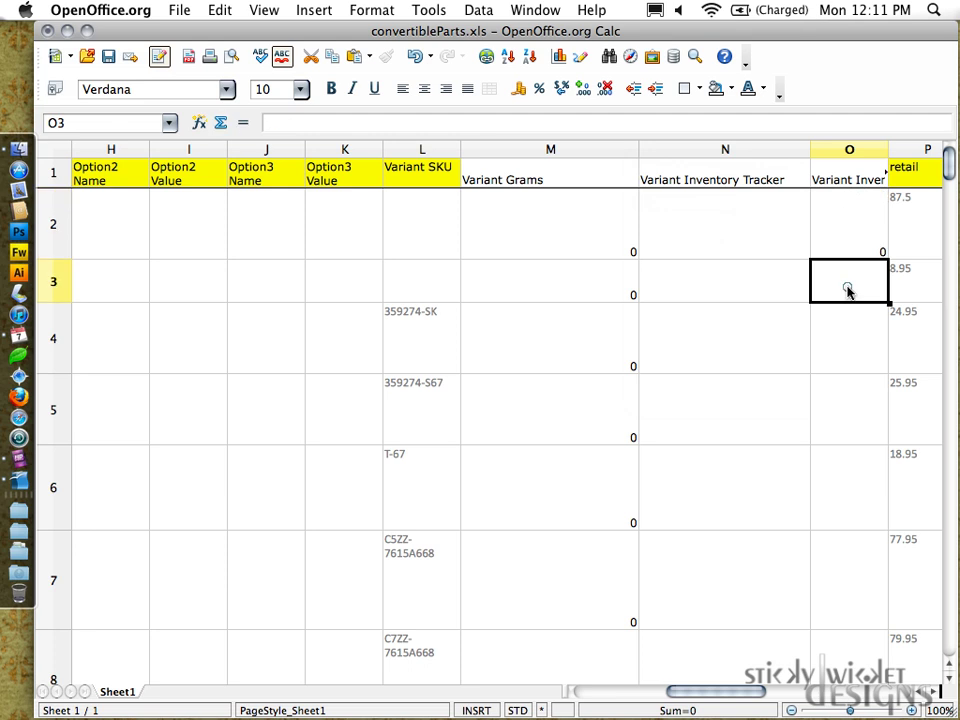
{"action": "left_click", "coordinate": [848, 222]}
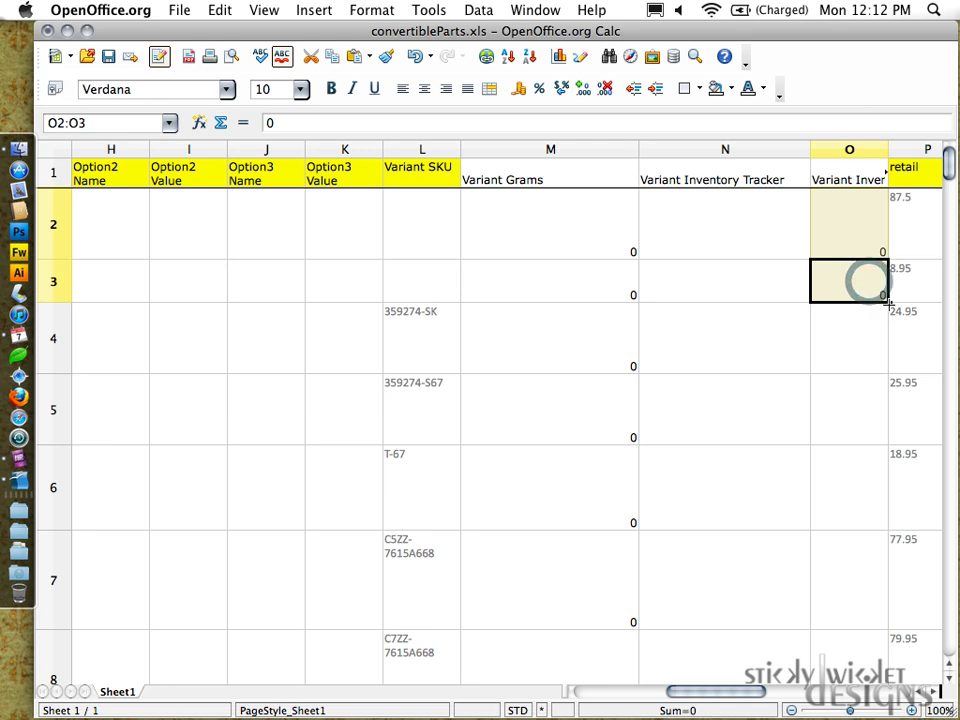
{"action": "scroll", "scroll_direction": "down", "scroll_amount": 3}
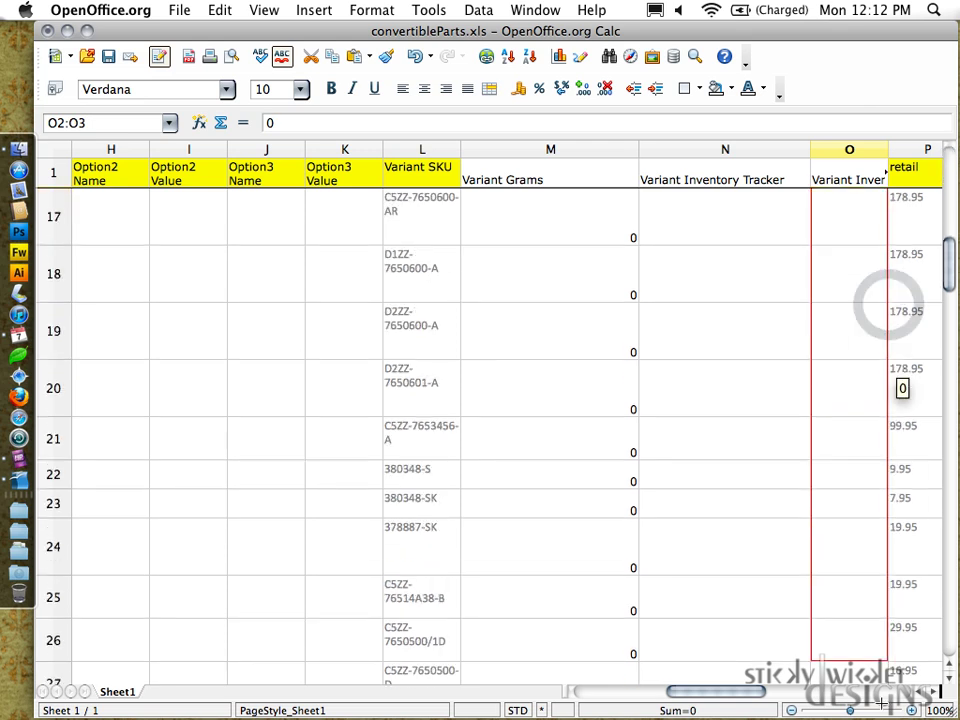
{"action": "scroll", "scroll_direction": "down", "scroll_amount": 3}
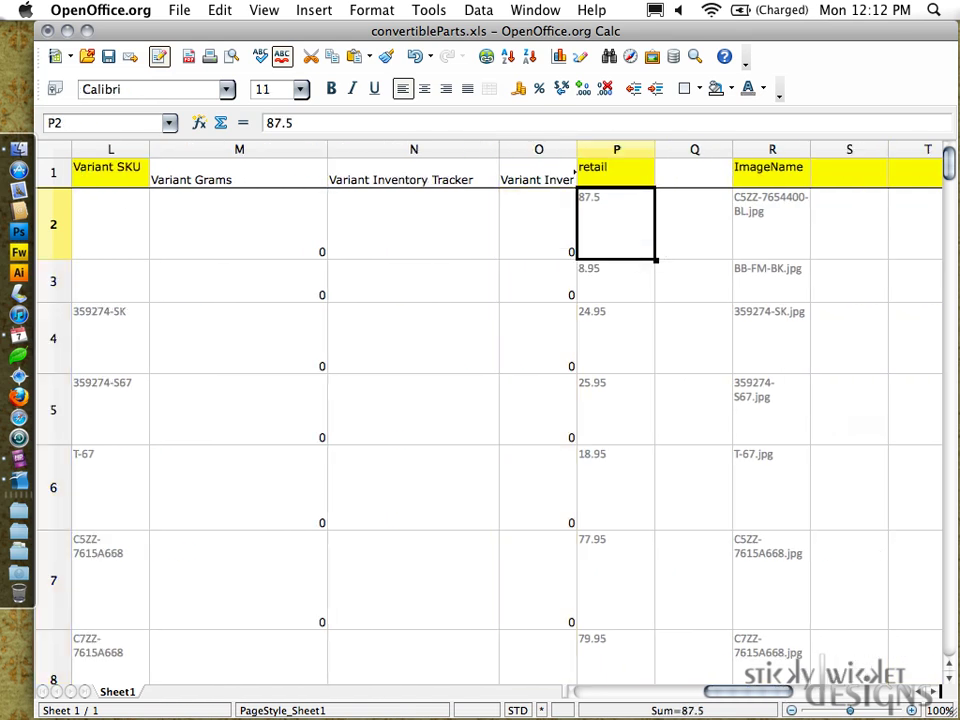
{"action": "mouse_move", "coordinate": [696, 186]}
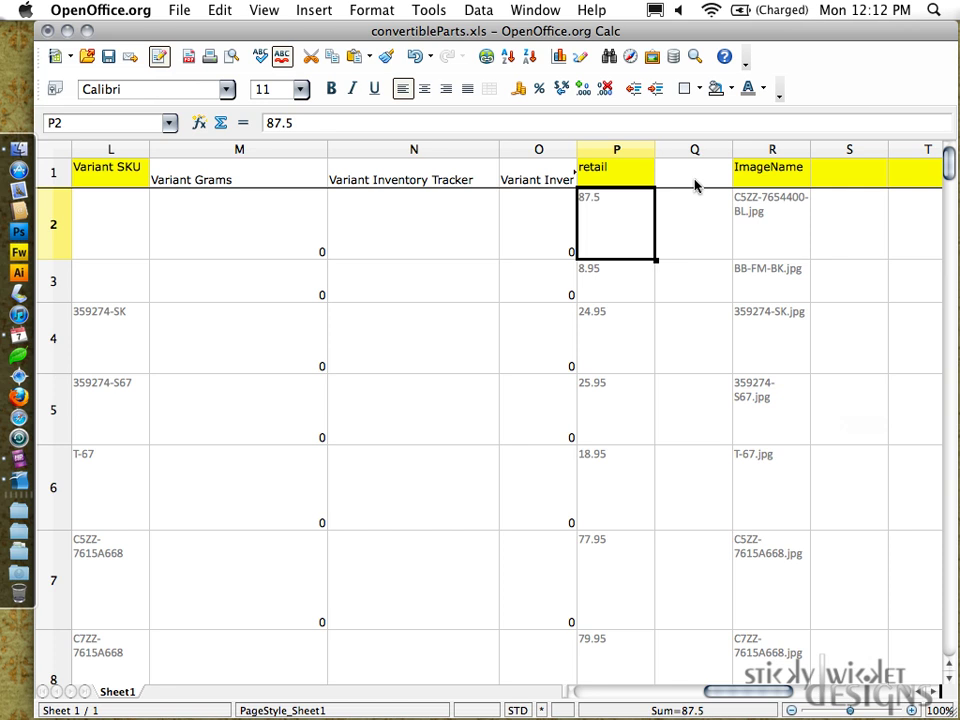
{"action": "left_click", "coordinate": [538, 230]}
{"action": "type", "text": "1"}
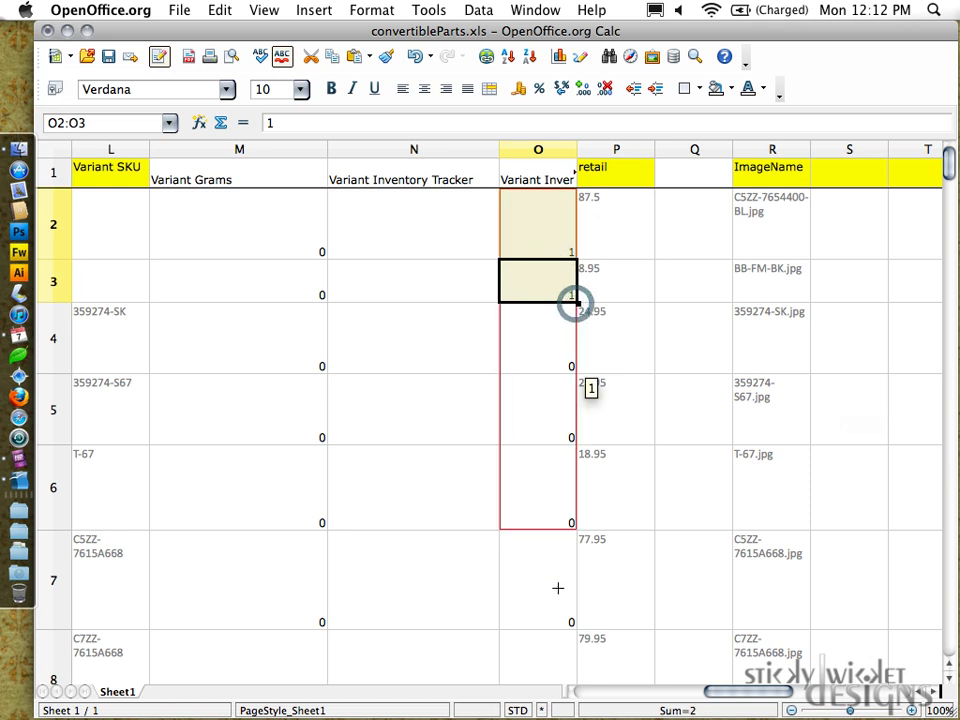
{"action": "scroll", "scroll_direction": "down", "scroll_amount": 3}
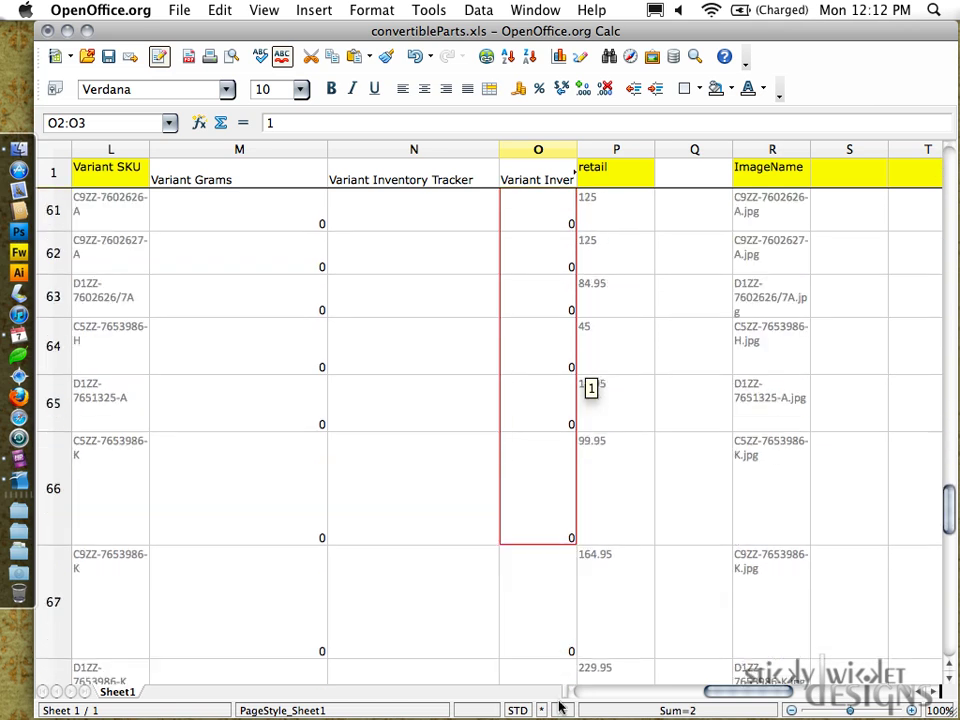
{"action": "scroll", "scroll_direction": "down", "scroll_amount": 3}
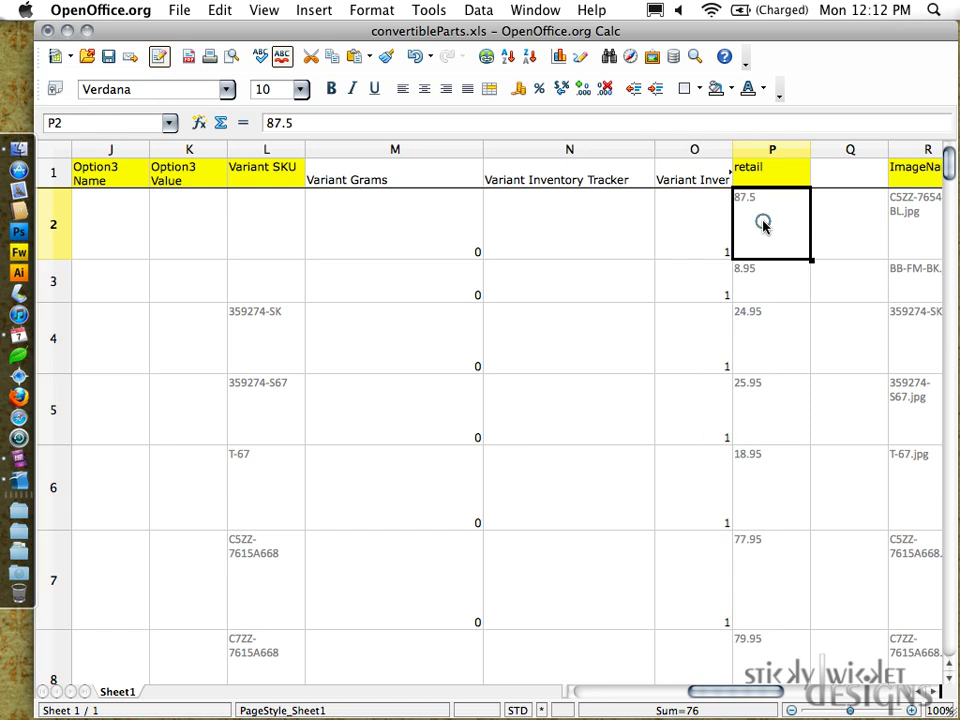
- Insert a Variant Inventory Policy column before retail filled with deny, plus another column after it
{"action": "right_click", "coordinate": [772, 152]}
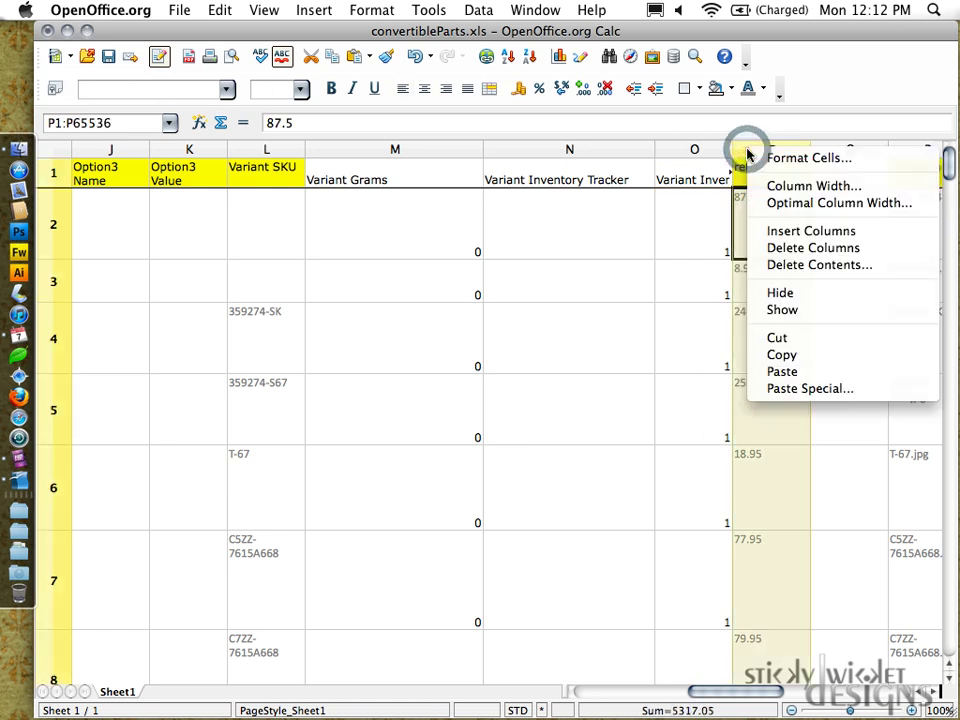
{"action": "left_click", "coordinate": [808, 264]}
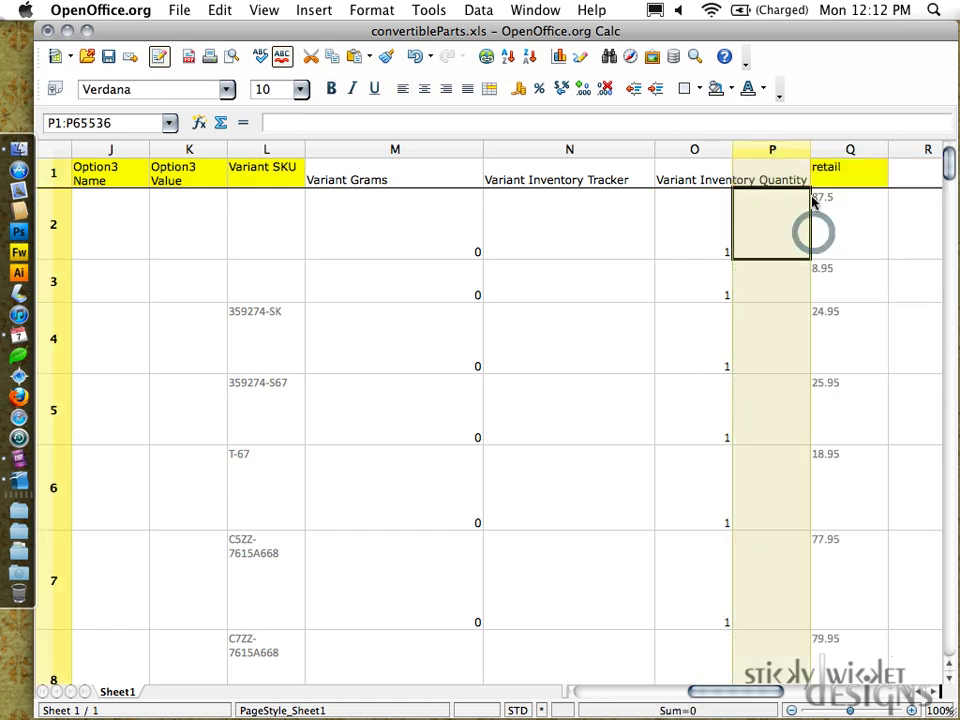
{"action": "type", "text": "Variant Inventory"}
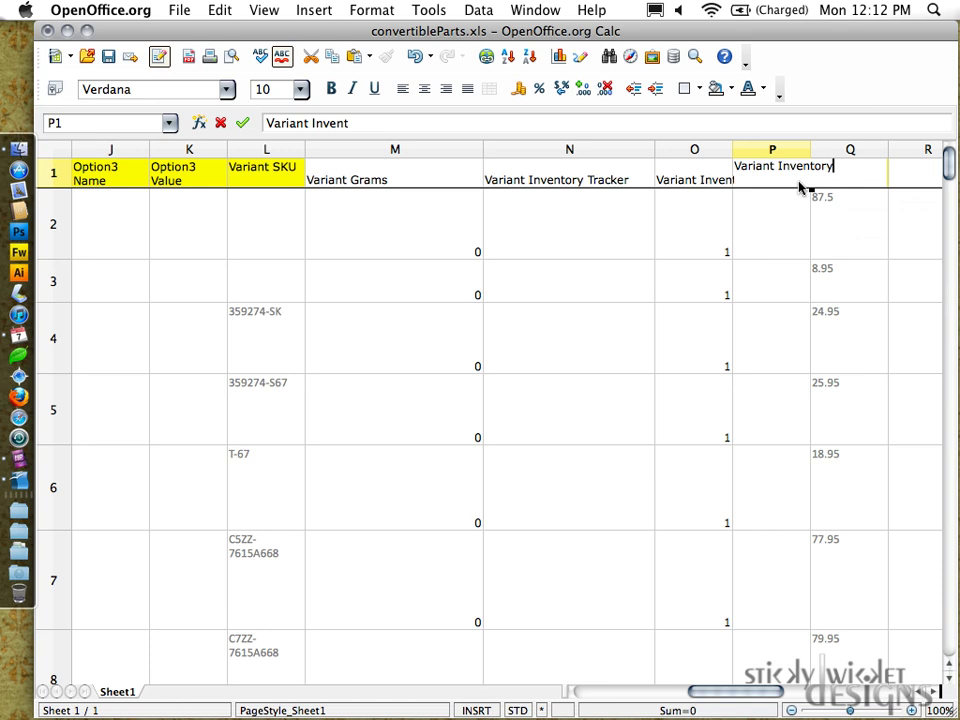
{"action": "type", "text": "Policy"}
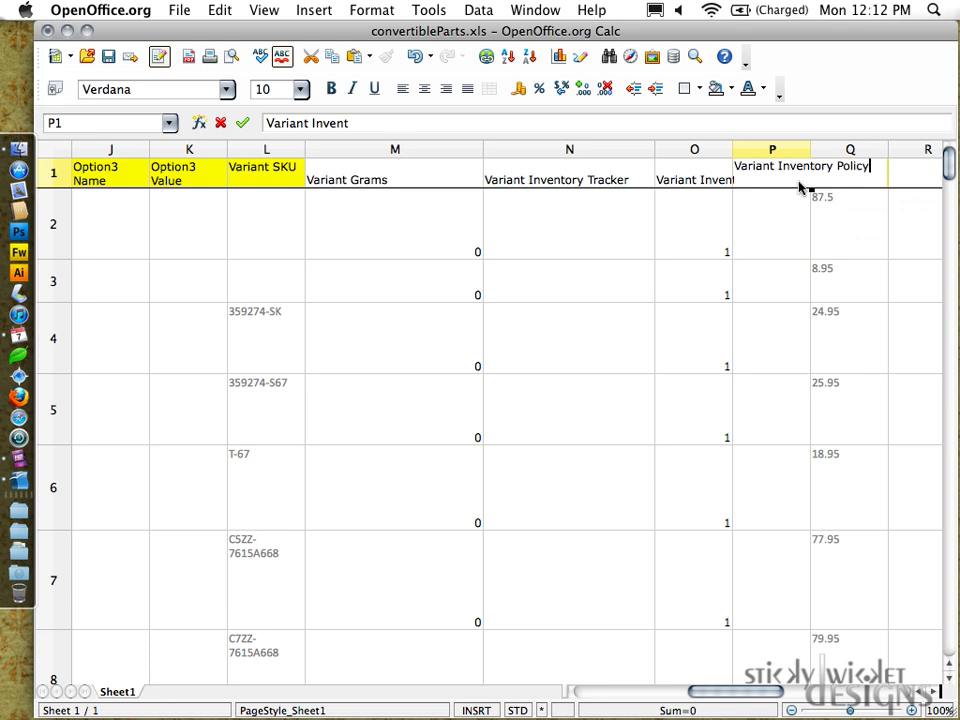
{"action": "type", "text": "deny"}
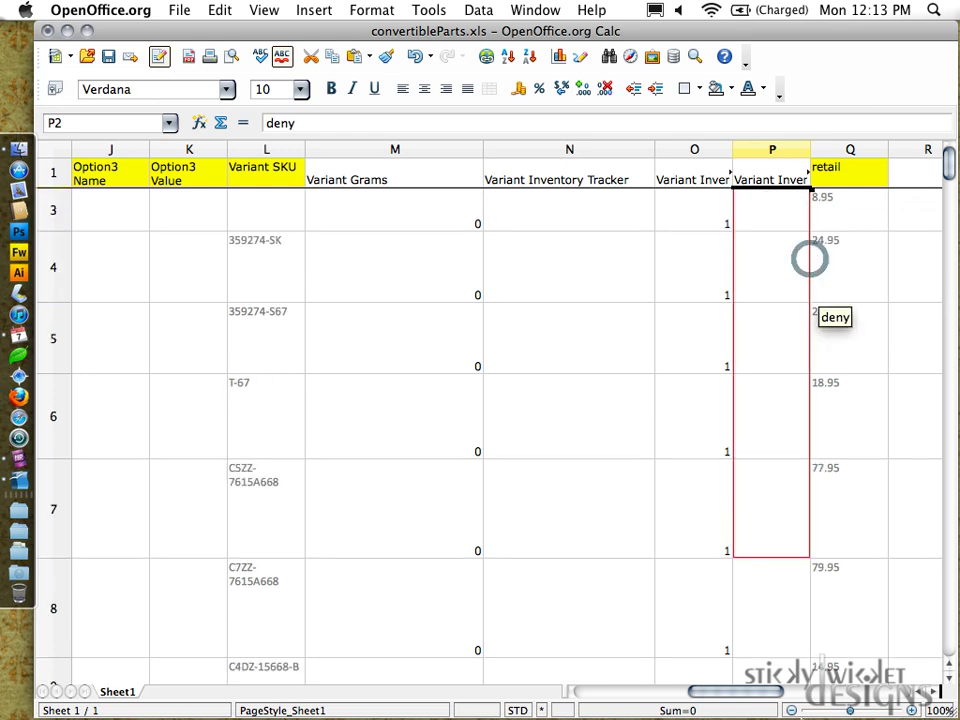
{"action": "scroll", "scroll_direction": "down", "scroll_amount": 3}
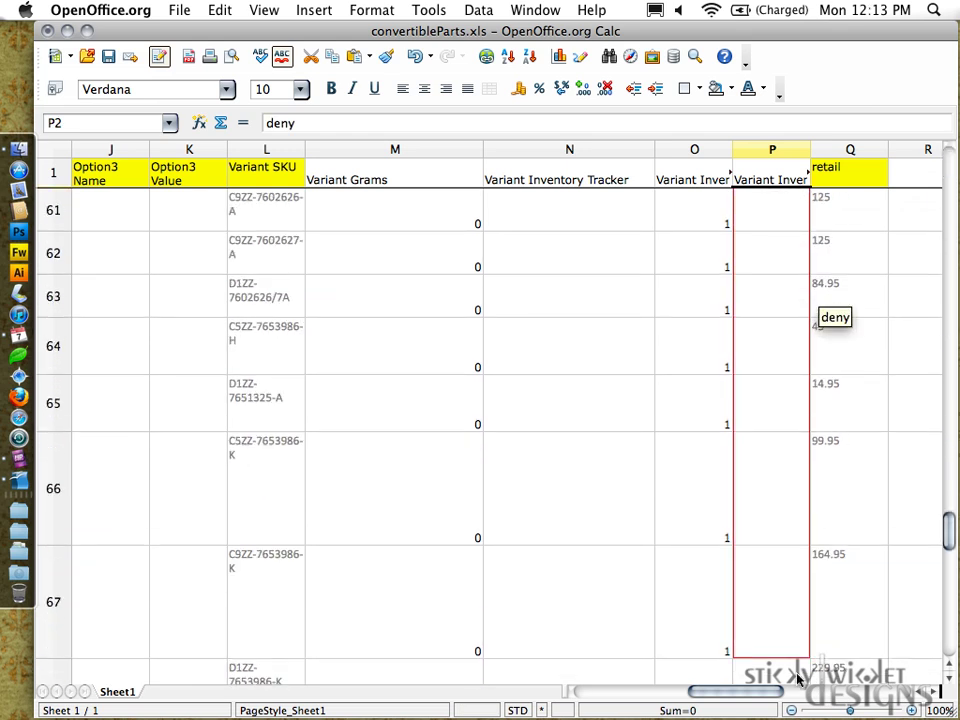
{"action": "scroll", "scroll_direction": "down", "scroll_amount": 3}
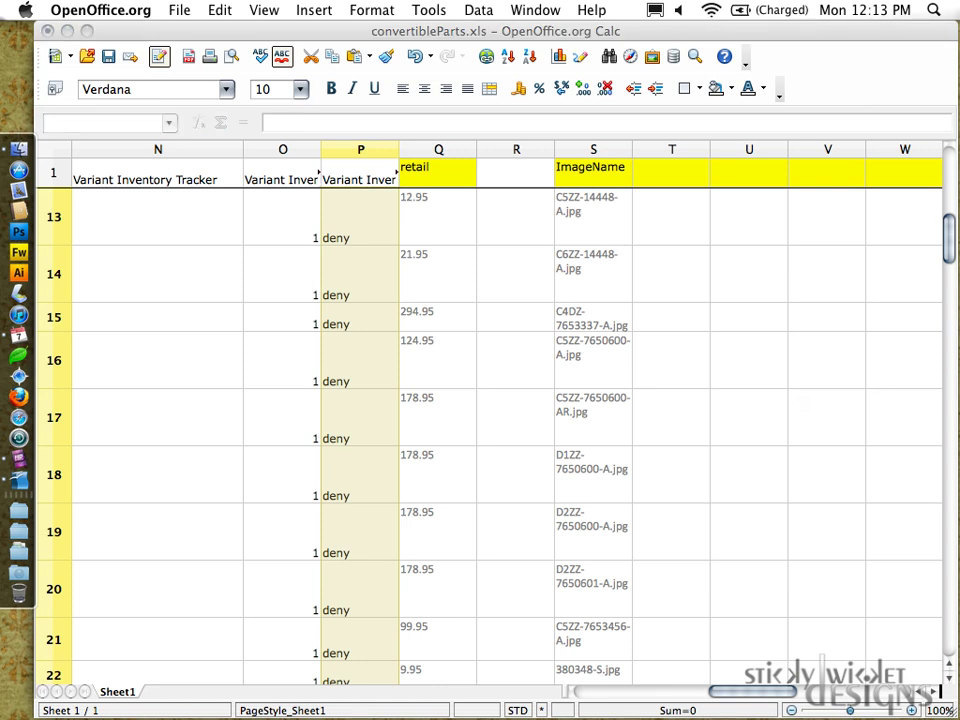
{"action": "left_click", "coordinate": [436, 168]}
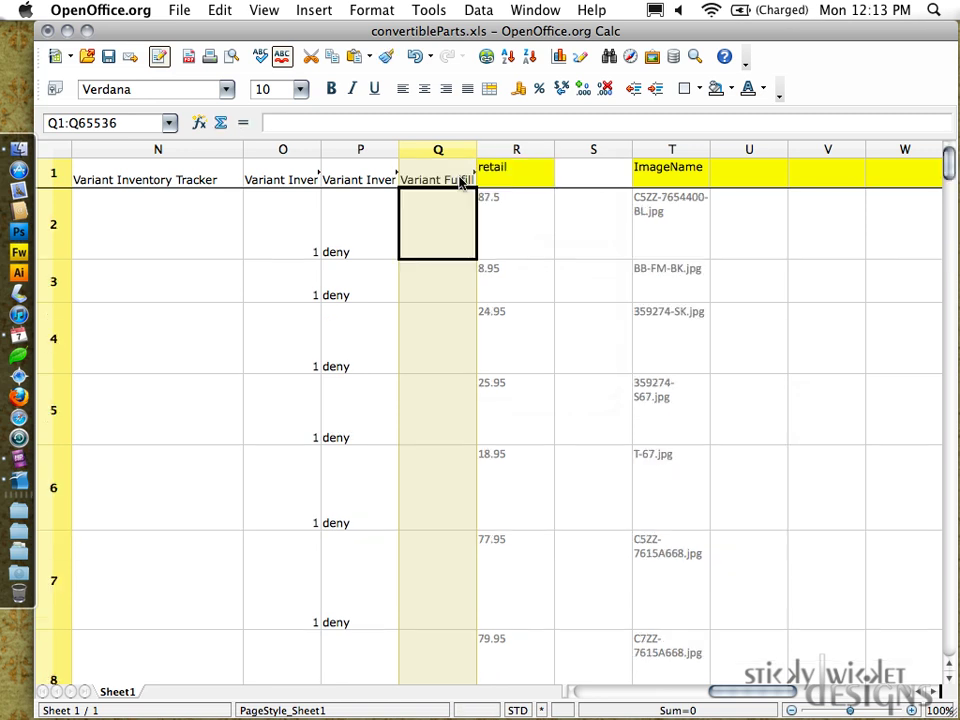
- Enter manual in Q2 and fill it down every product row
{"action": "type", "text": "manual"}
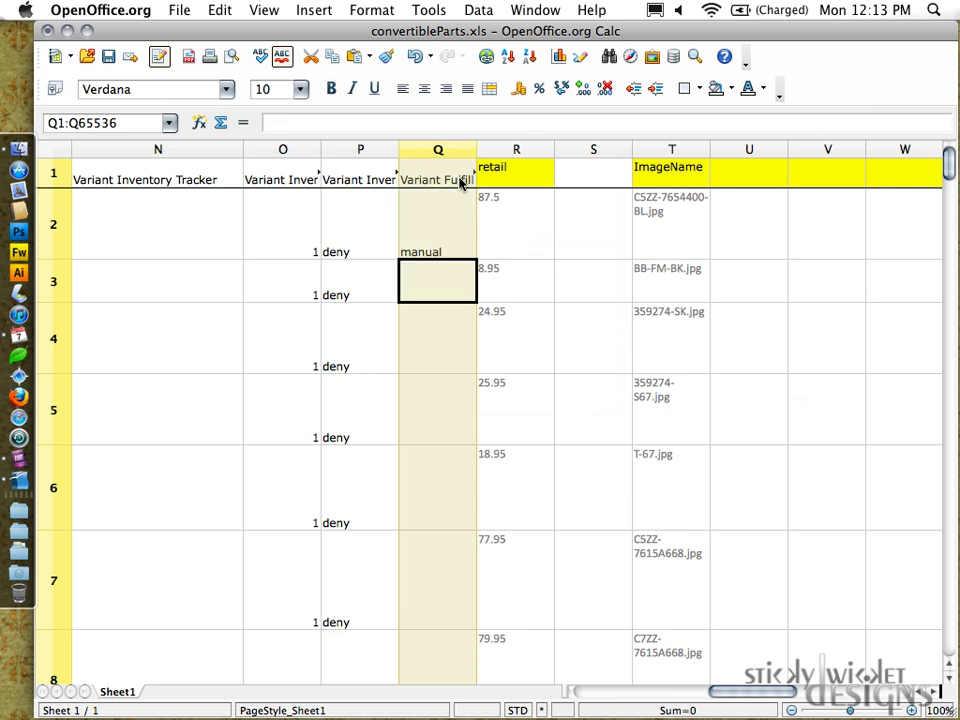
{"action": "left_click", "coordinate": [436, 224]}
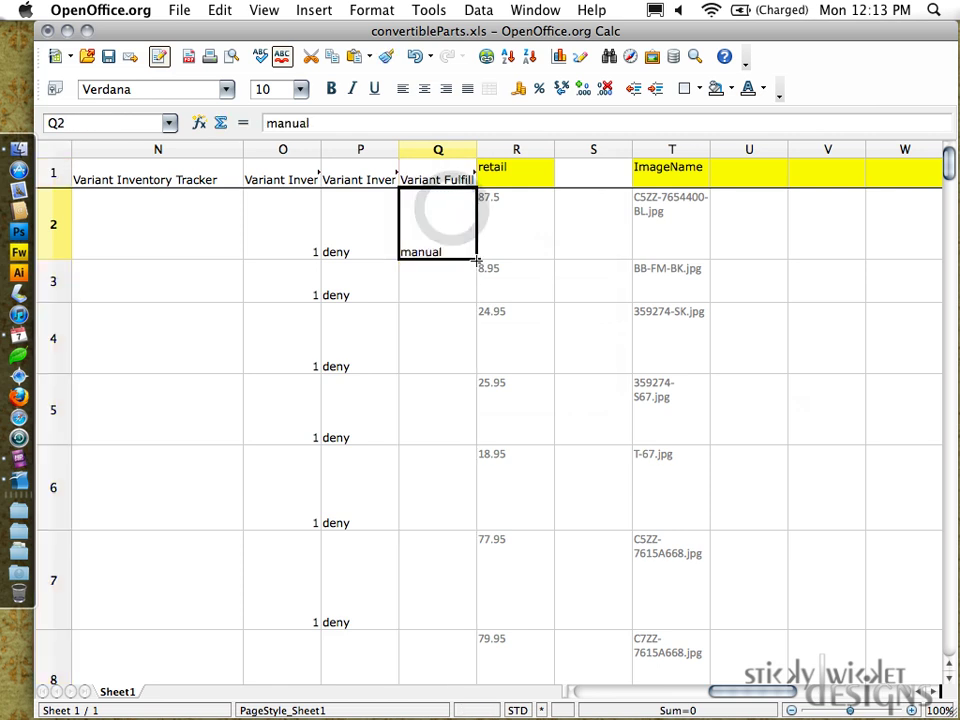
{"action": "scroll", "scroll_direction": "down", "scroll_amount": 3}
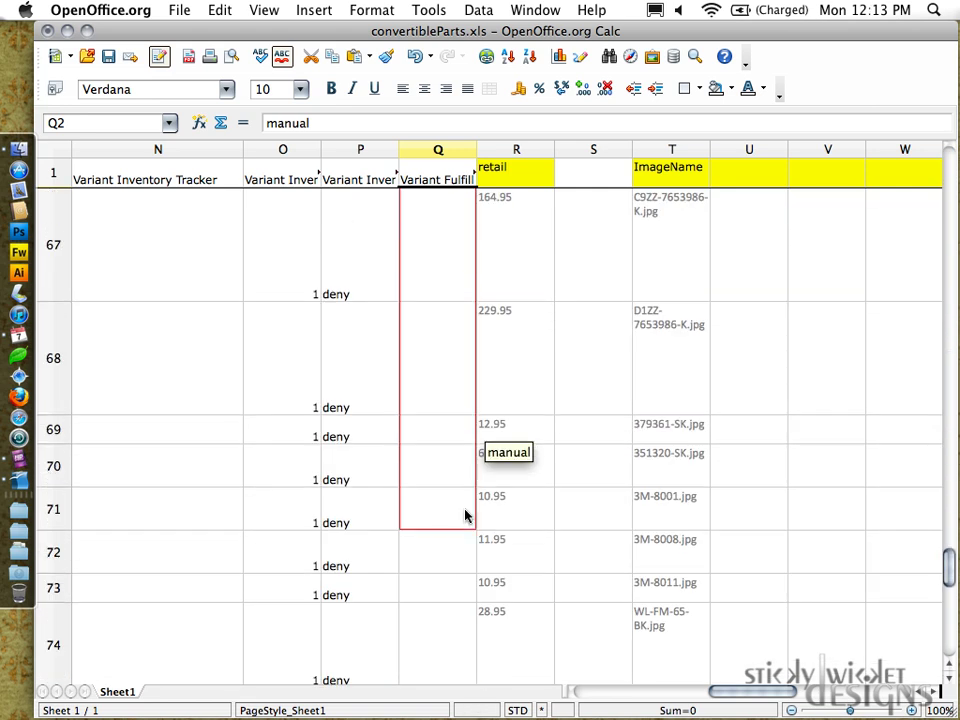
{"action": "scroll", "scroll_direction": "down", "scroll_amount": 3}
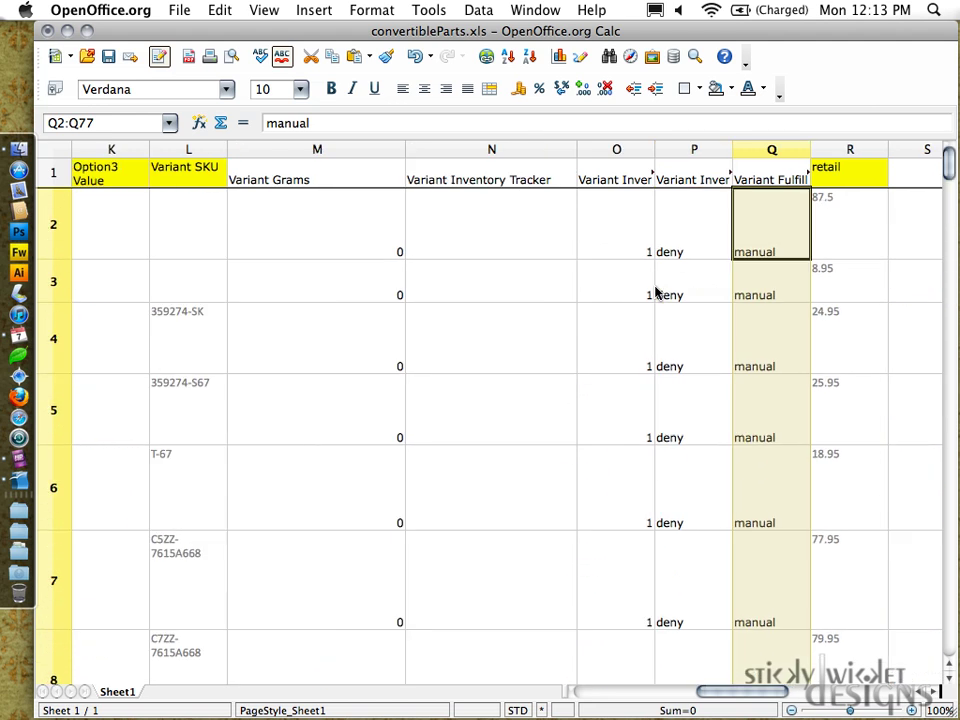
- Rename retail to Variant Price and head the next column Variant Compare At Price
{"action": "left_click", "coordinate": [844, 180]}
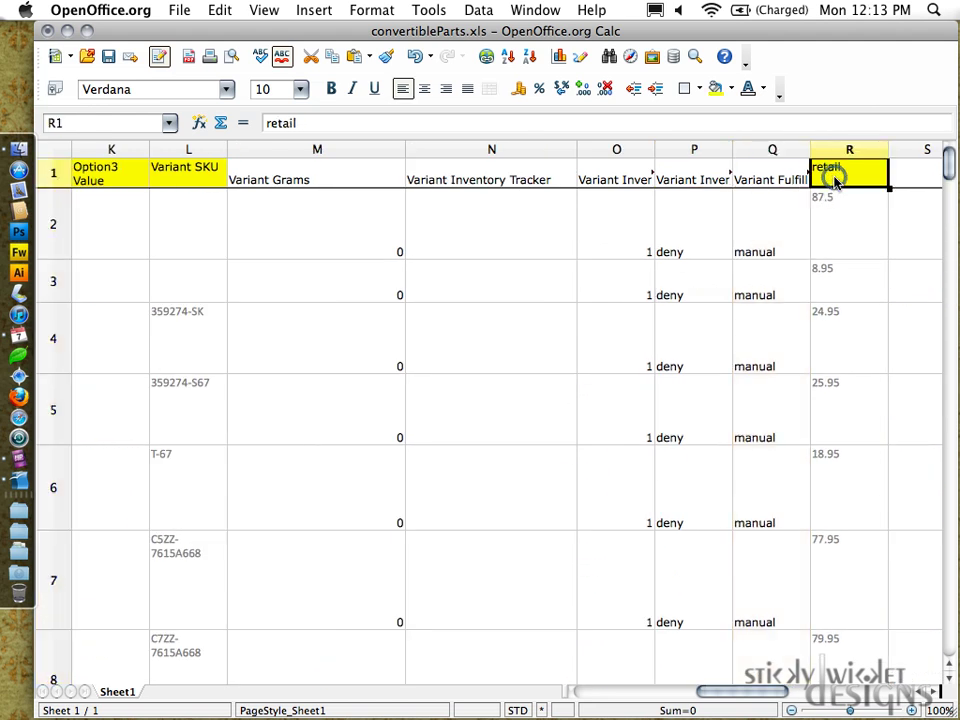
{"action": "type", "text": "Variant"}
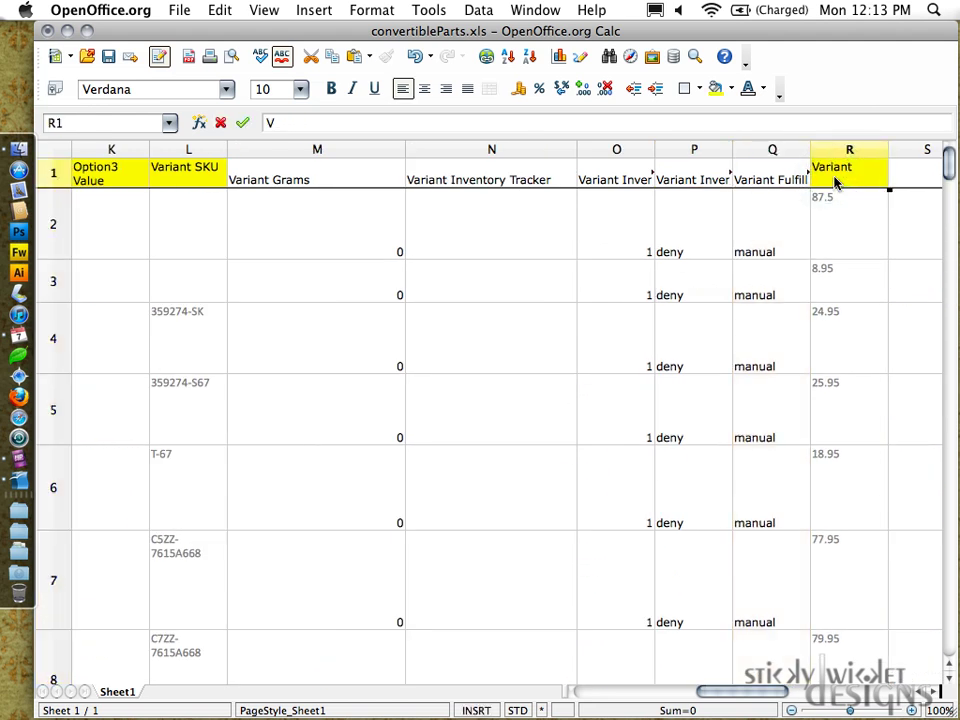
{"action": "type", "text": "Price"}
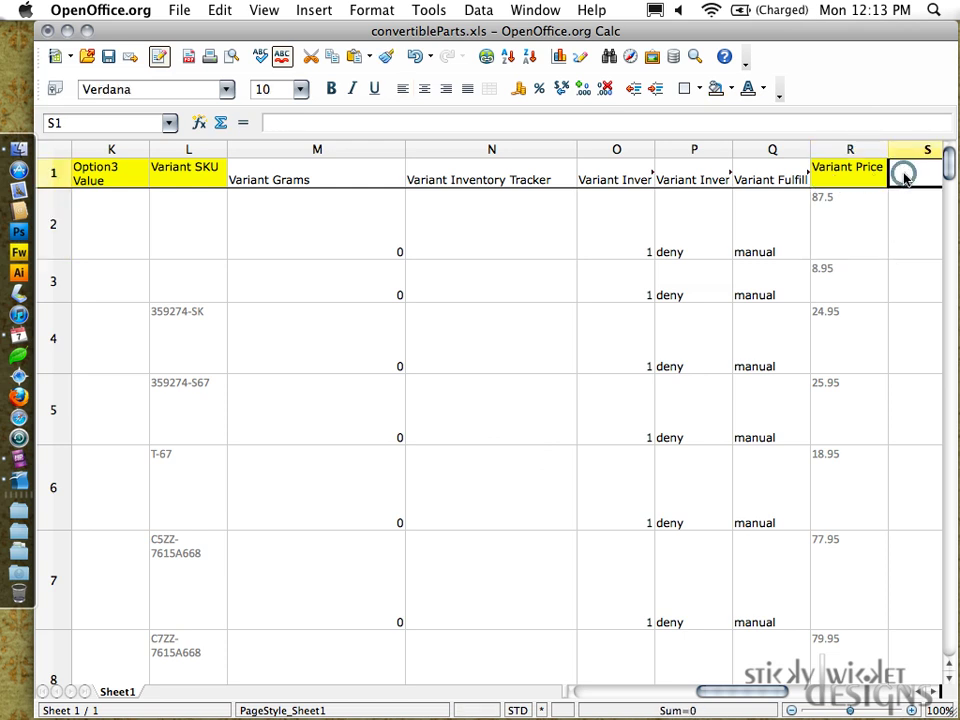
{"action": "scroll", "scroll_direction": "right", "scroll_amount": 3}
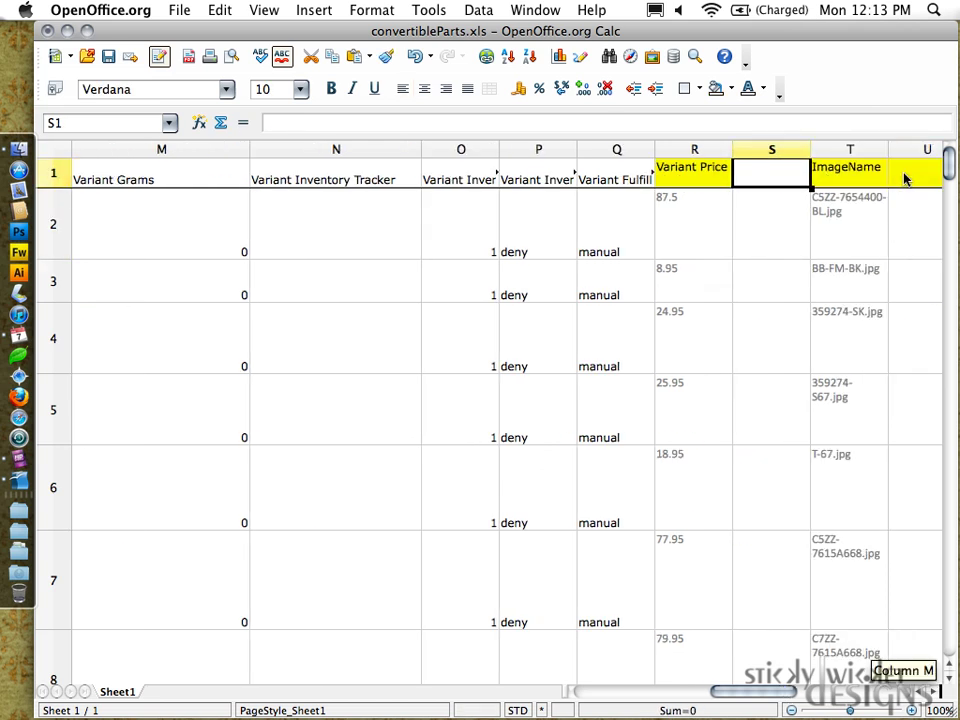
{"action": "type", "text": "Variant Compar"}
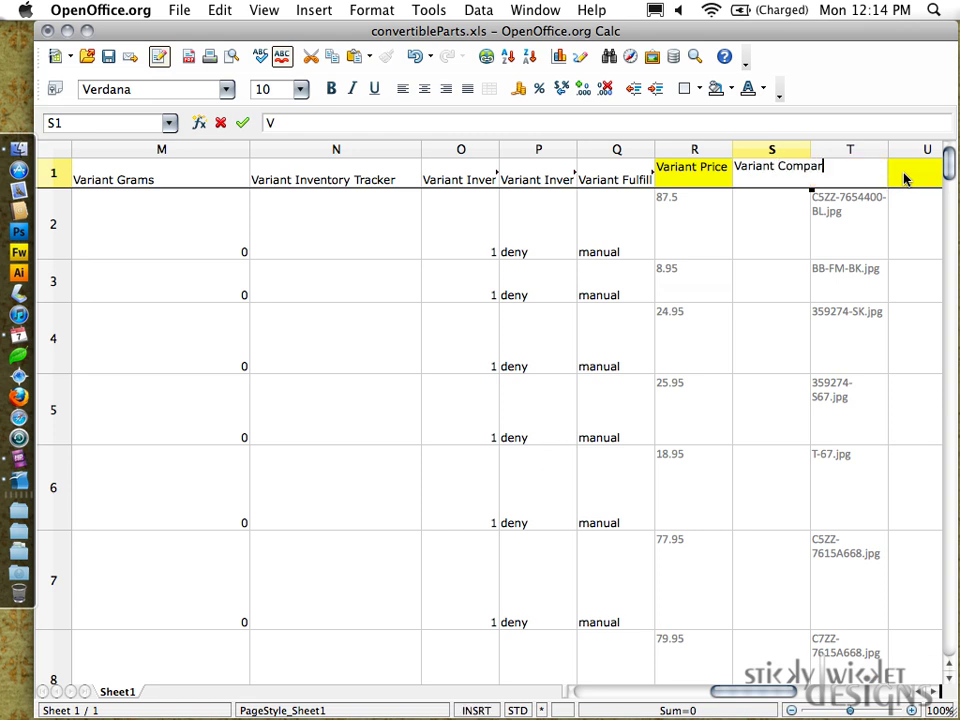
{"action": "type", "text": "e At Price"}
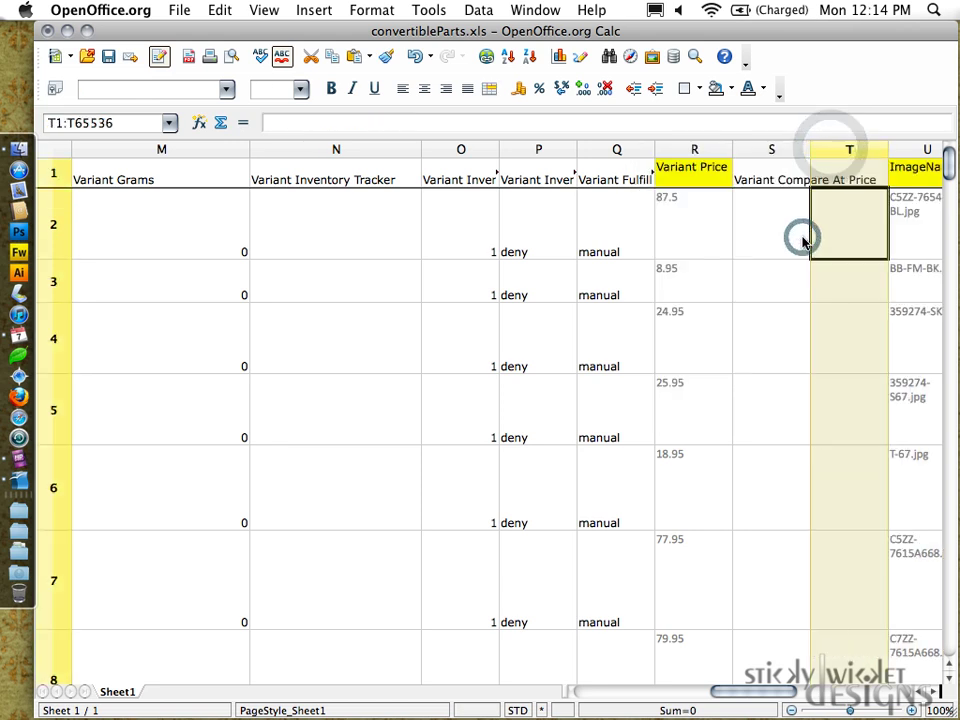
- Head the new column T as Variant Requires Shipping
{"action": "left_click", "coordinate": [844, 180]}
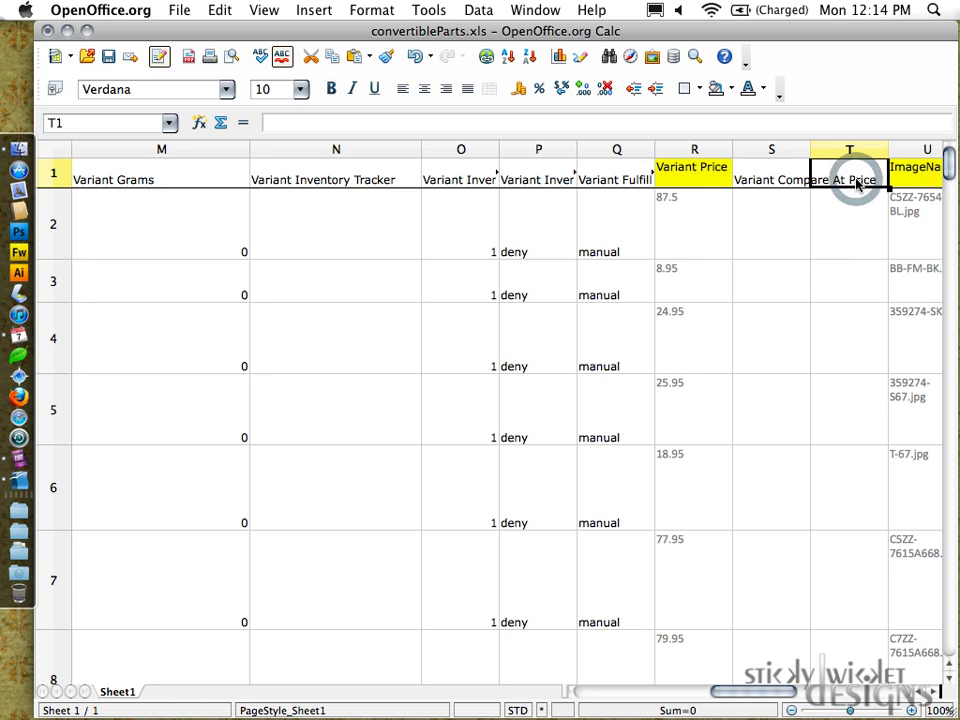
{"action": "type", "text": "Vare"}
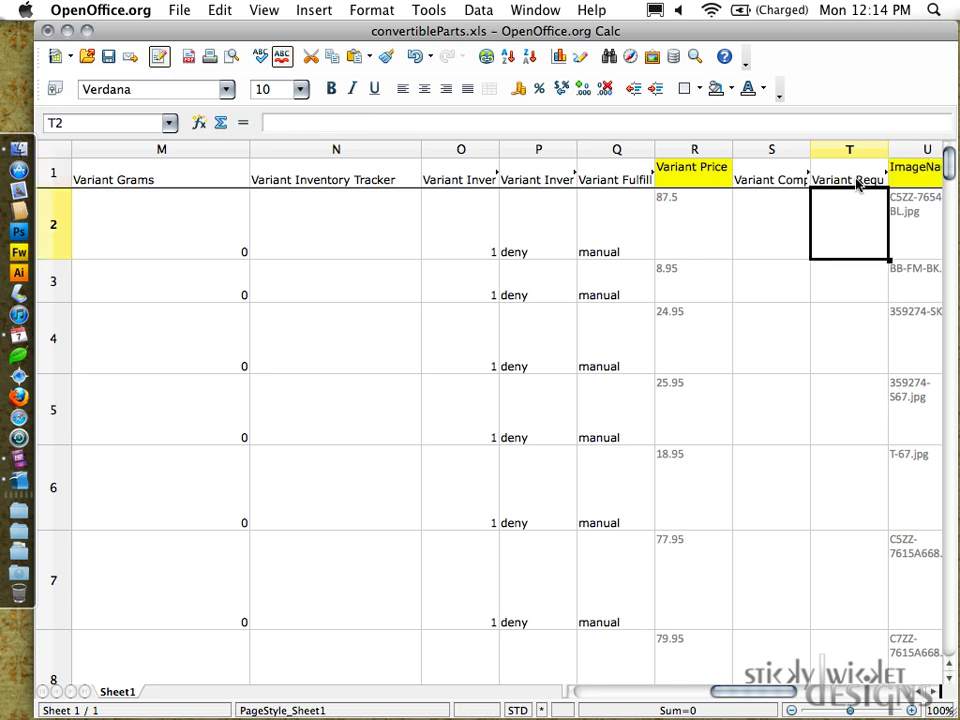
{"action": "left_click", "coordinate": [846, 180]}
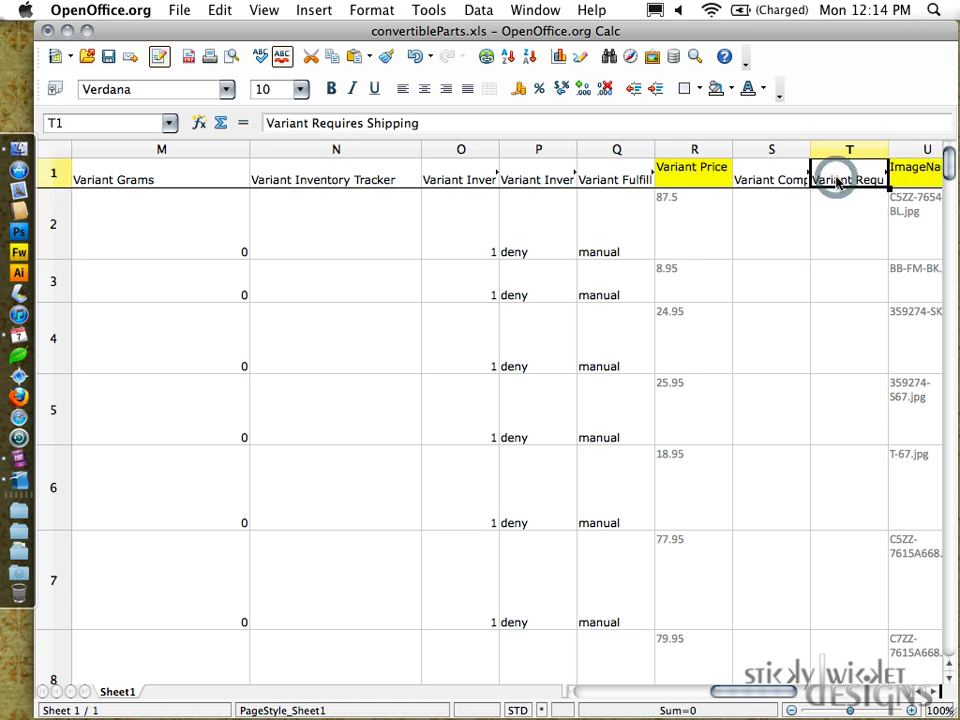
- Enter TRUE in T2 and copy it down column T to the last product row
{"action": "left_click", "coordinate": [848, 224]}
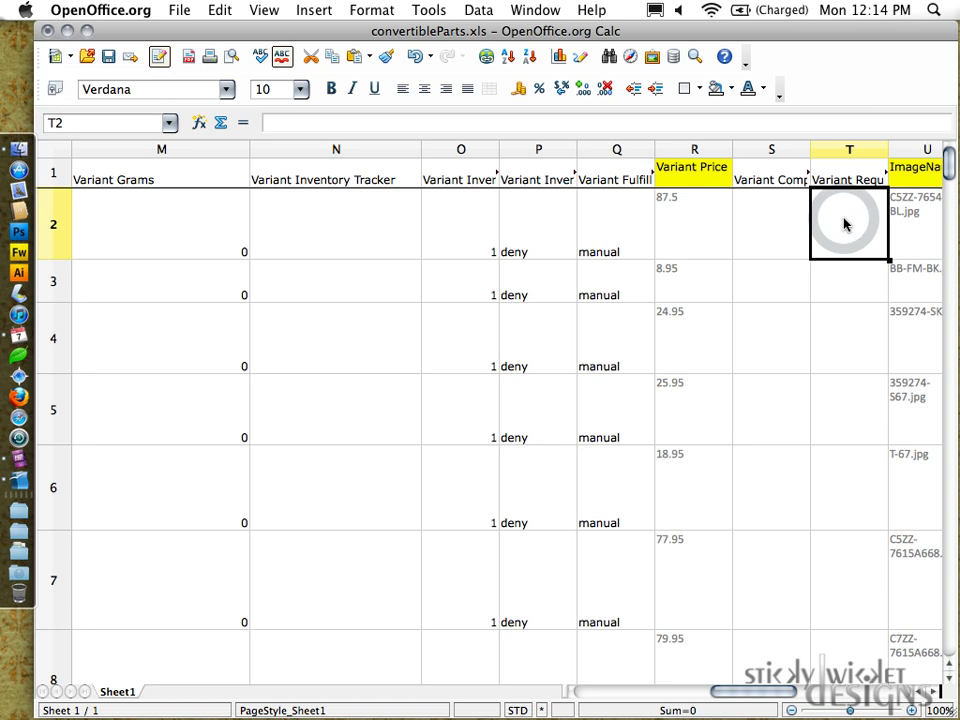
{"action": "key", "text": "Return"}
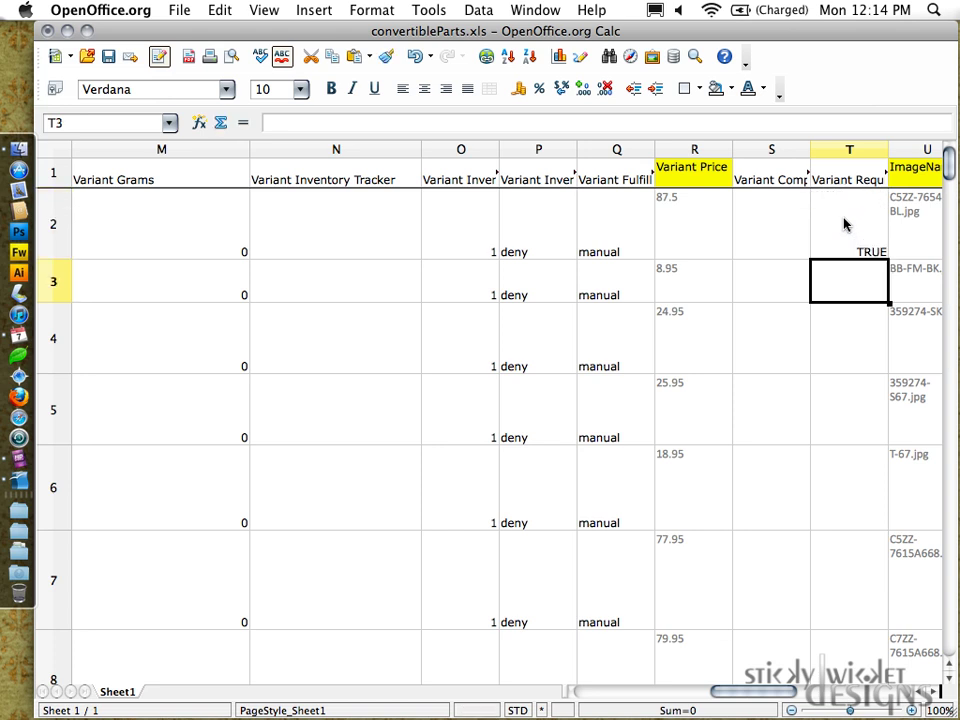
{"action": "left_click", "coordinate": [846, 224]}
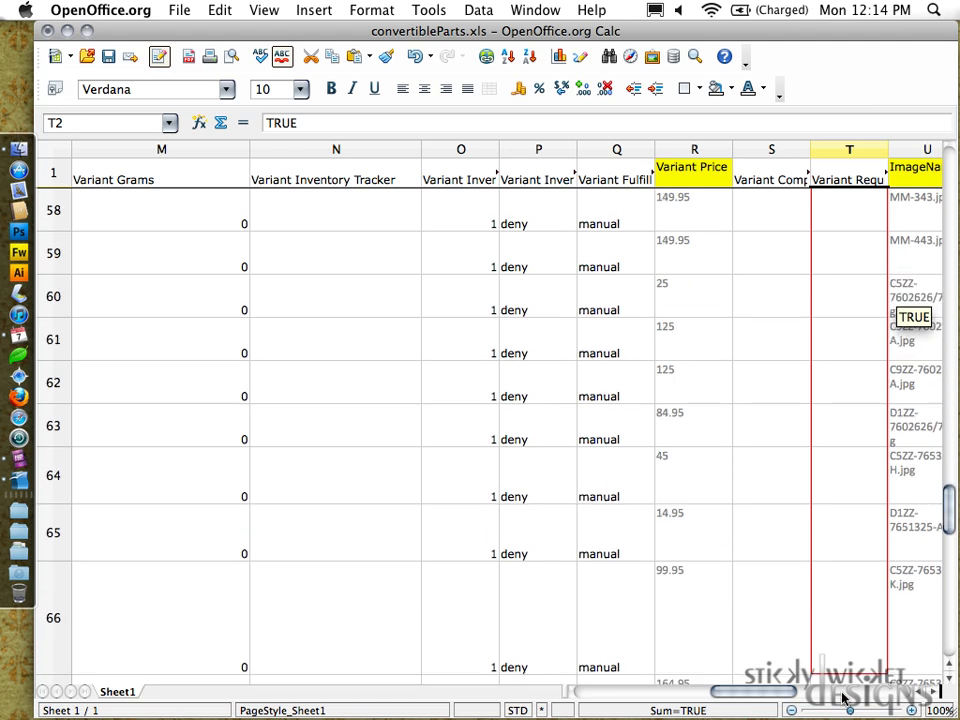
{"action": "scroll", "scroll_direction": "down", "scroll_amount": 3}
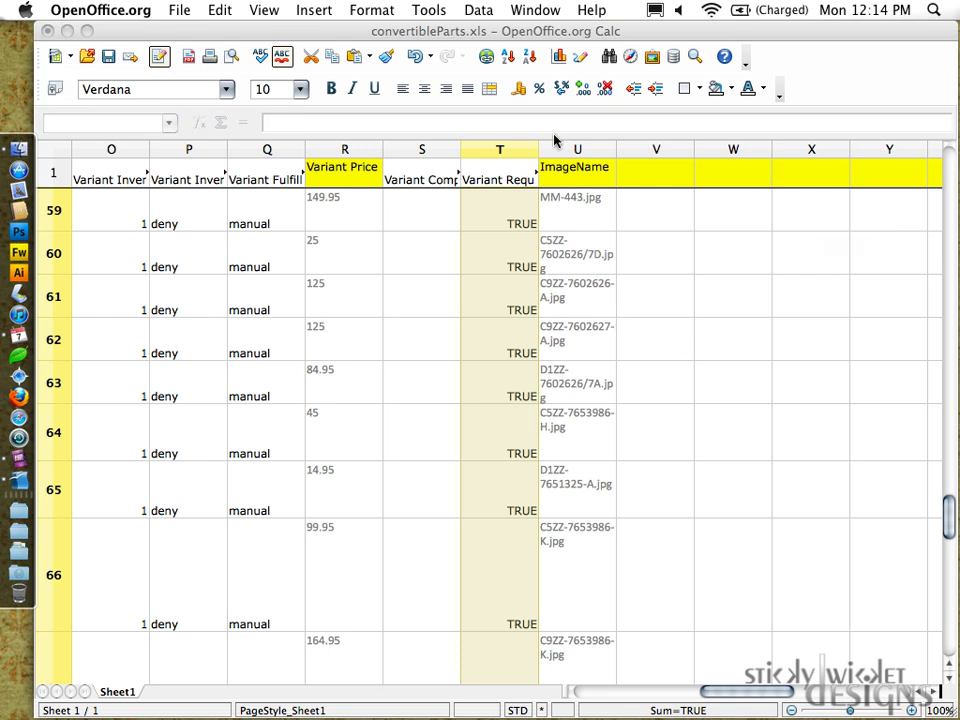
- Insert a new column before ImageName and head it Variant Taxable
{"action": "right_click", "coordinate": [576, 148]}
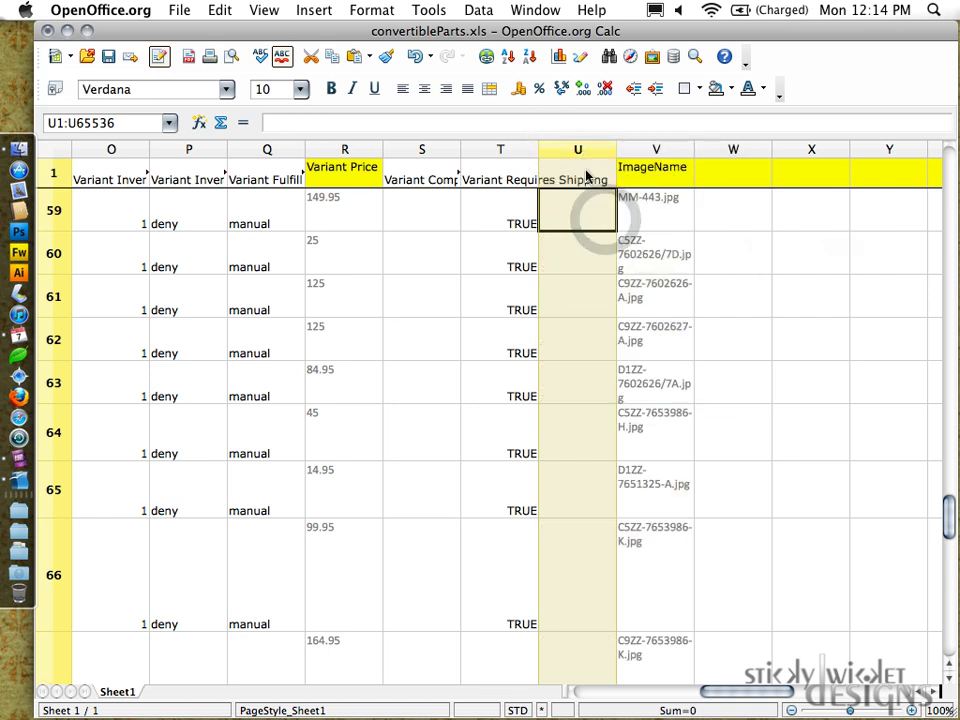
{"action": "type", "text": "Va"}
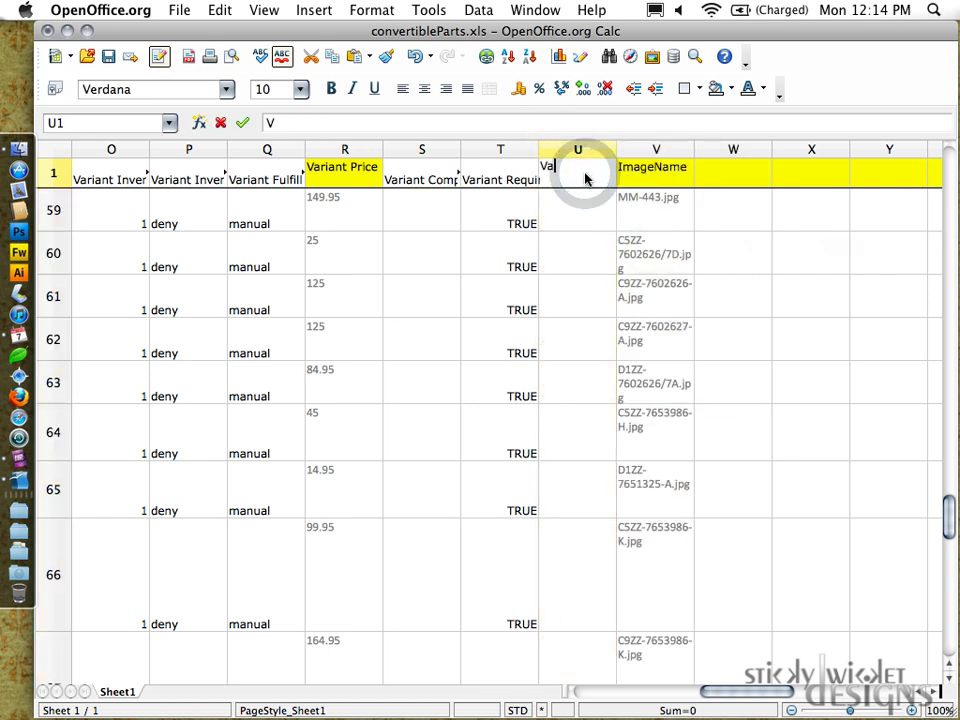
{"action": "type", "text": "ariant Taxab"}
{"action": "type", "text": "TRUE"}
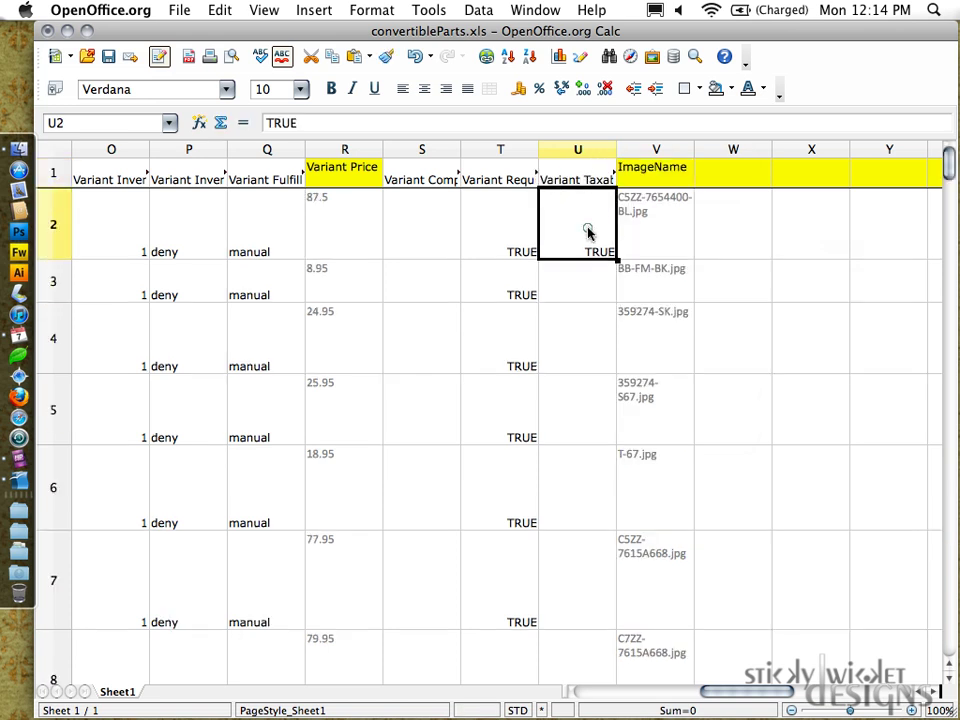
- Fill TRUE down the Variant Taxable column through every product row
{"action": "left_click_drag", "start_coordinate": [608, 258], "coordinate": [592, 524]}
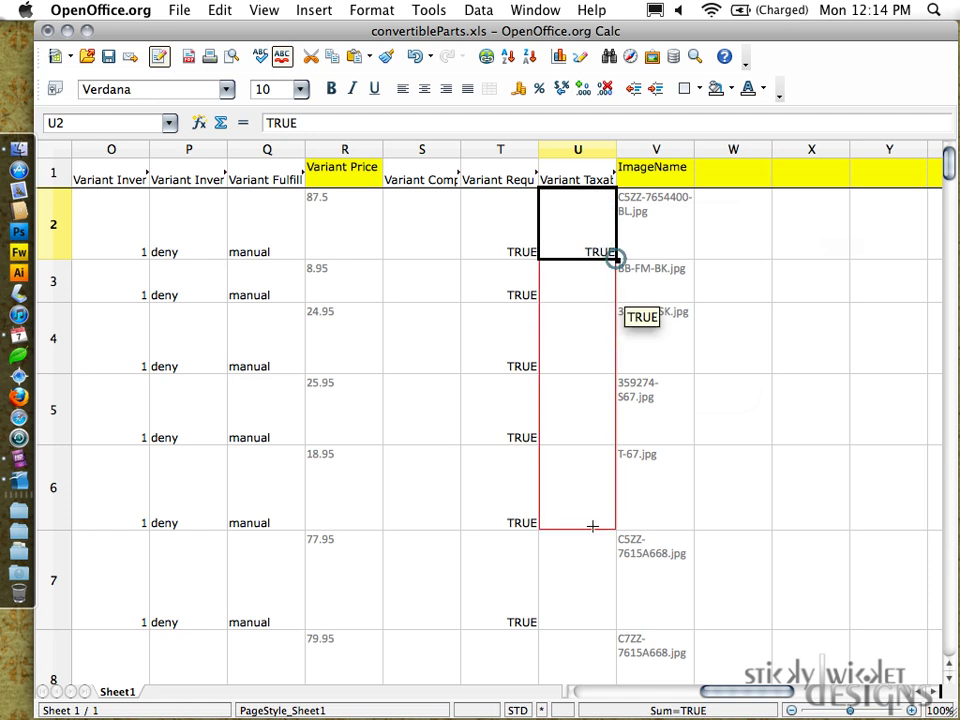
{"action": "scroll", "scroll_direction": "down", "scroll_amount": 3}
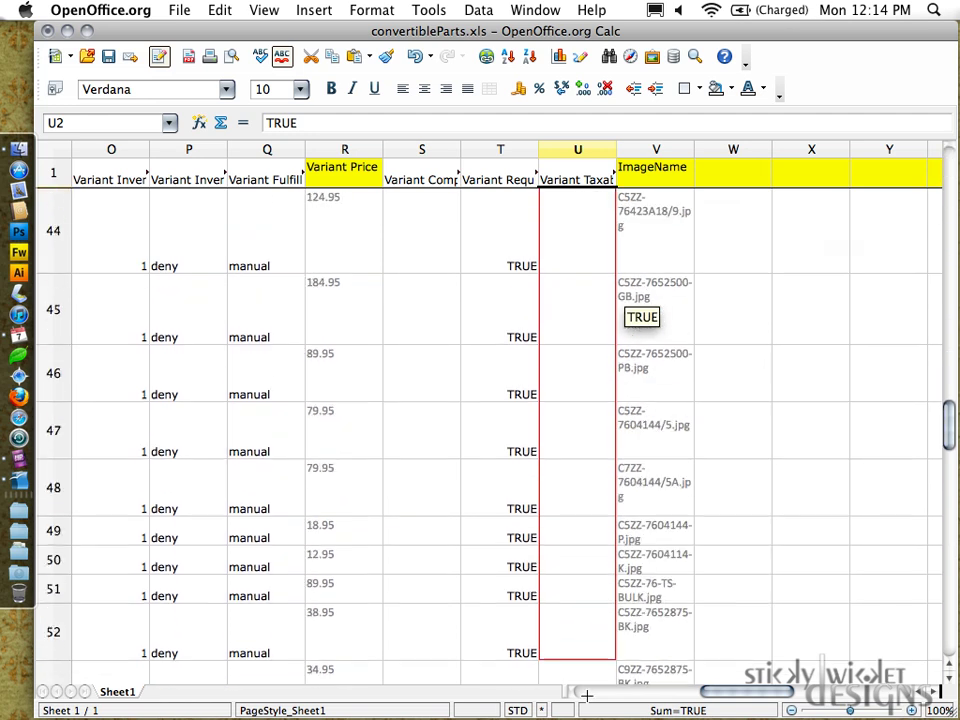
{"action": "scroll", "scroll_direction": "down", "scroll_amount": 3}
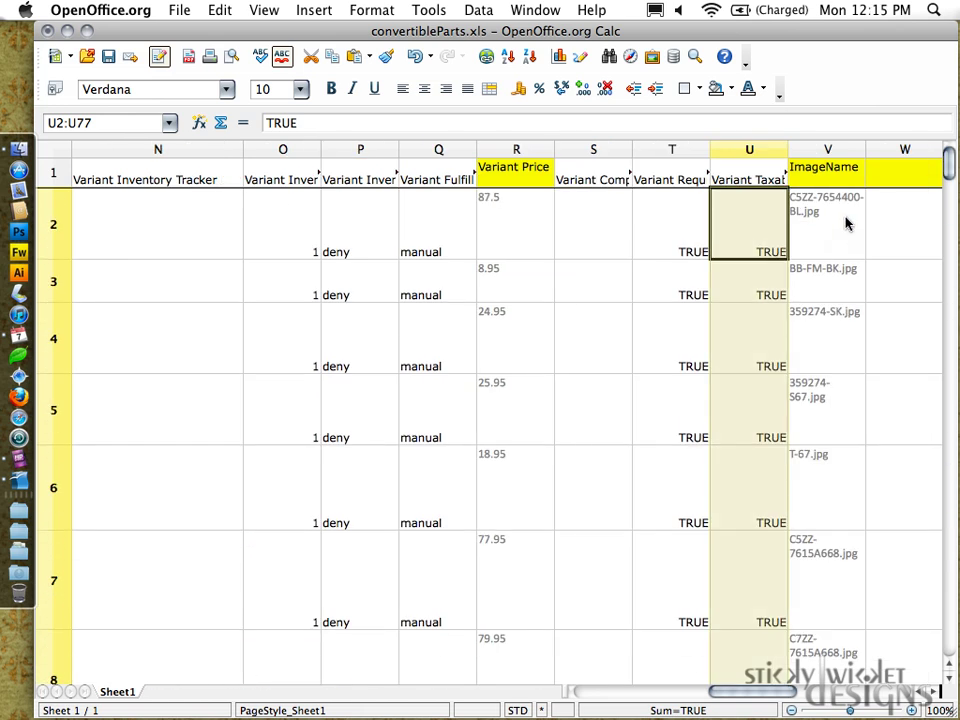
- Rename the ImageName column header to Image Src, keeping the filenames below
{"action": "left_click", "coordinate": [828, 168]}
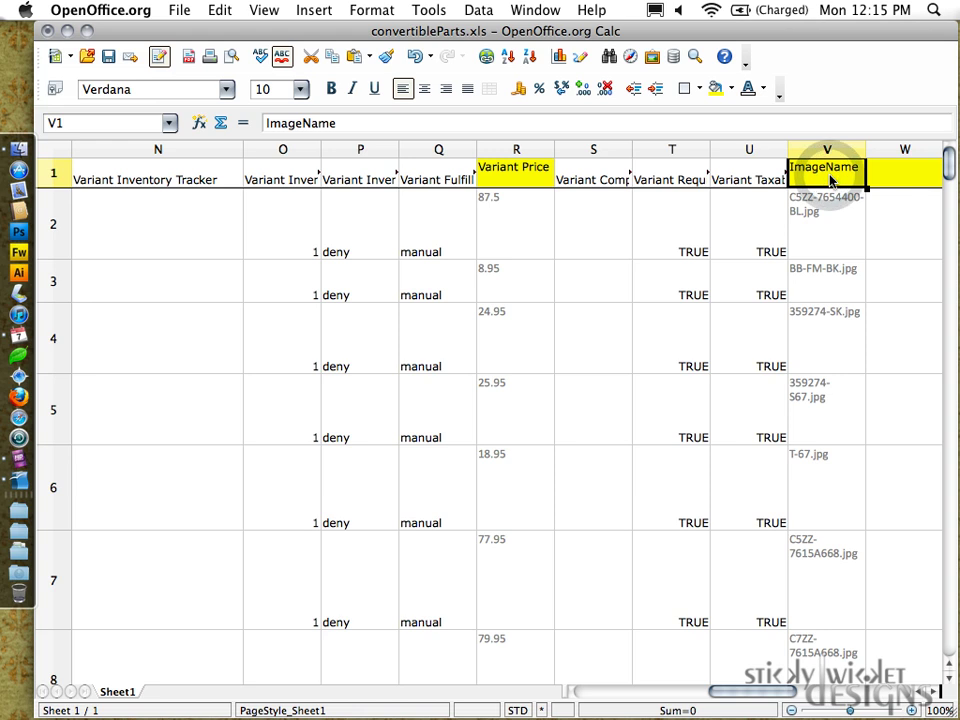
{"action": "type", "text": "Image Src"}
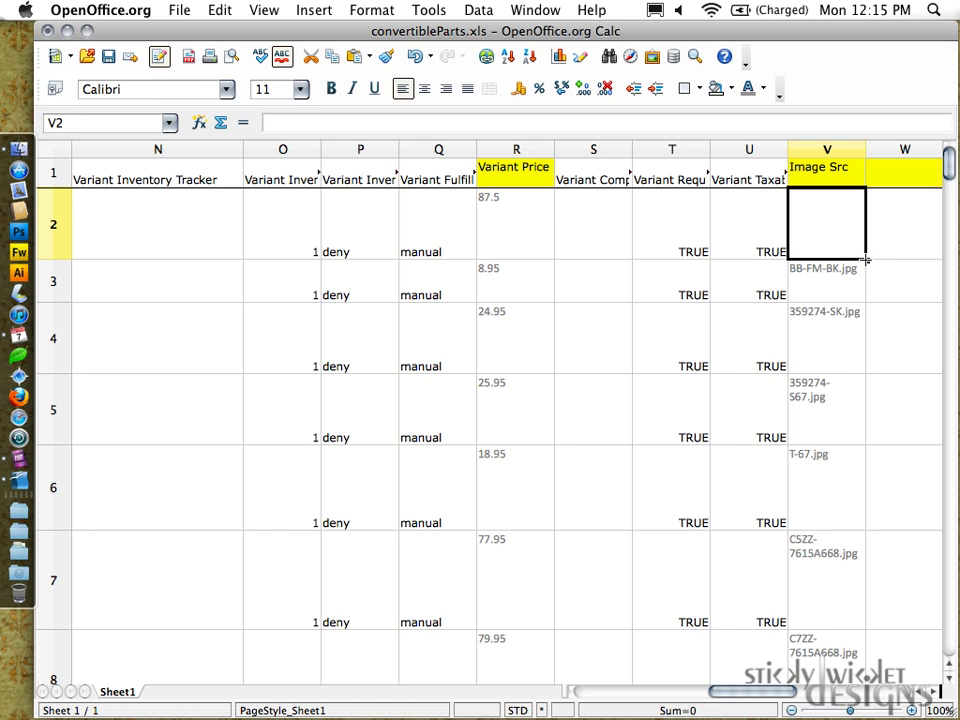
{"action": "scroll", "scroll_direction": "down", "scroll_amount": 3}
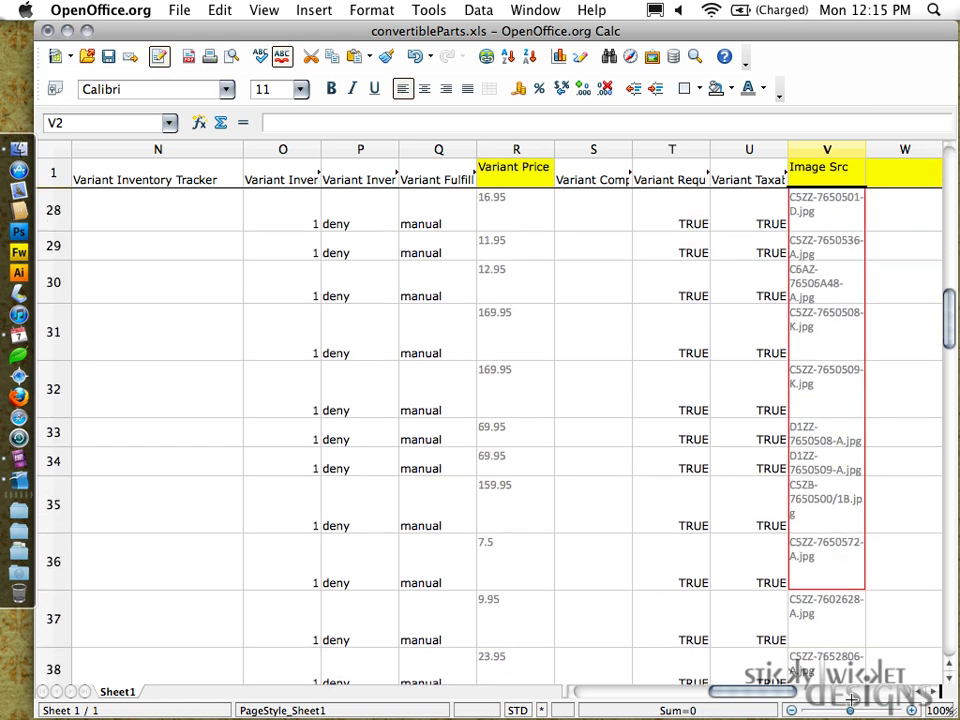
{"action": "scroll", "scroll_direction": "down", "scroll_amount": 3}
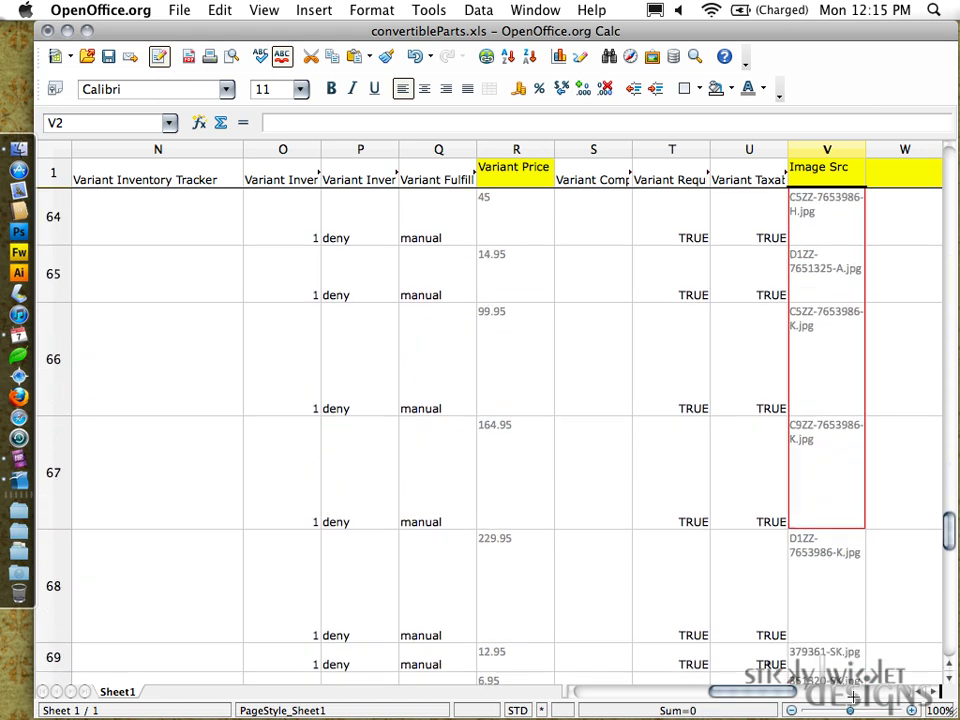
{"action": "scroll", "scroll_direction": "down", "scroll_amount": 3}
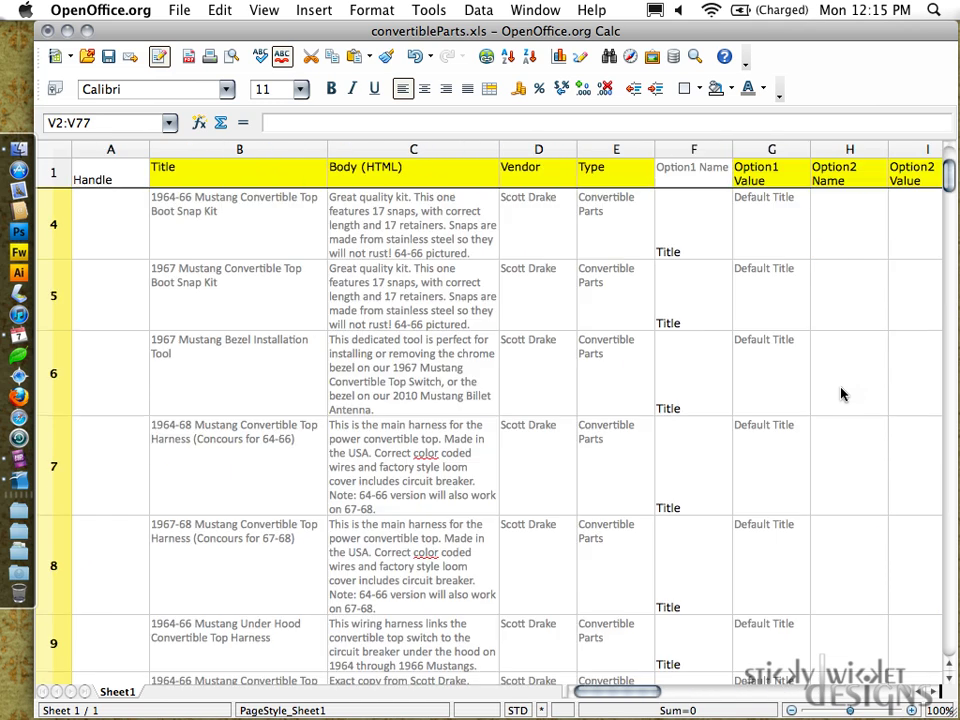
{"action": "left_click", "coordinate": [692, 224]}
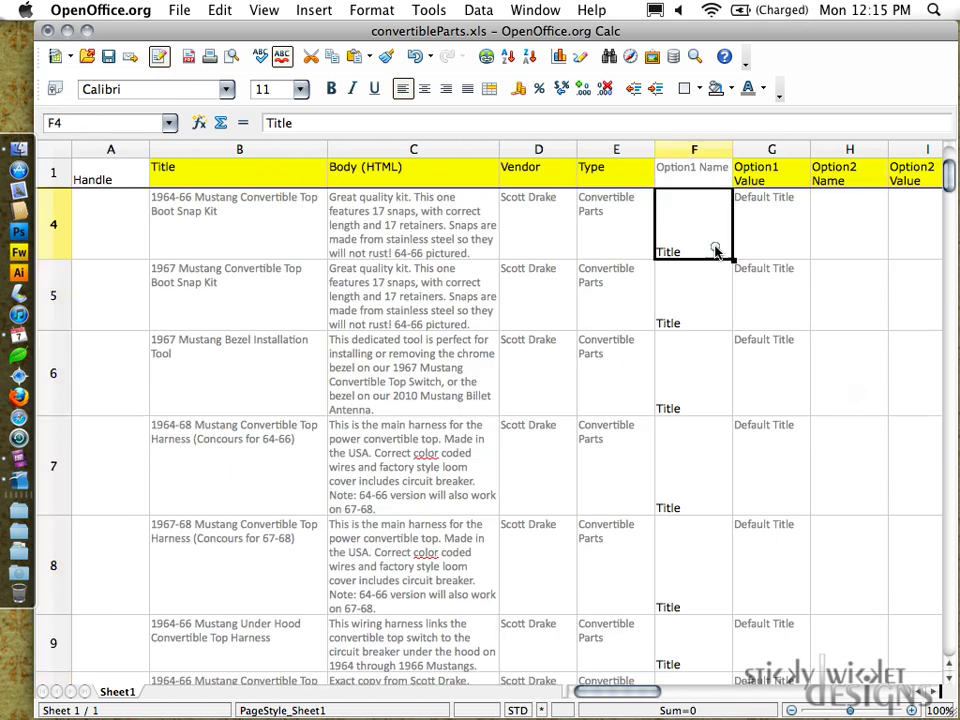
{"action": "left_click", "coordinate": [110, 224]}
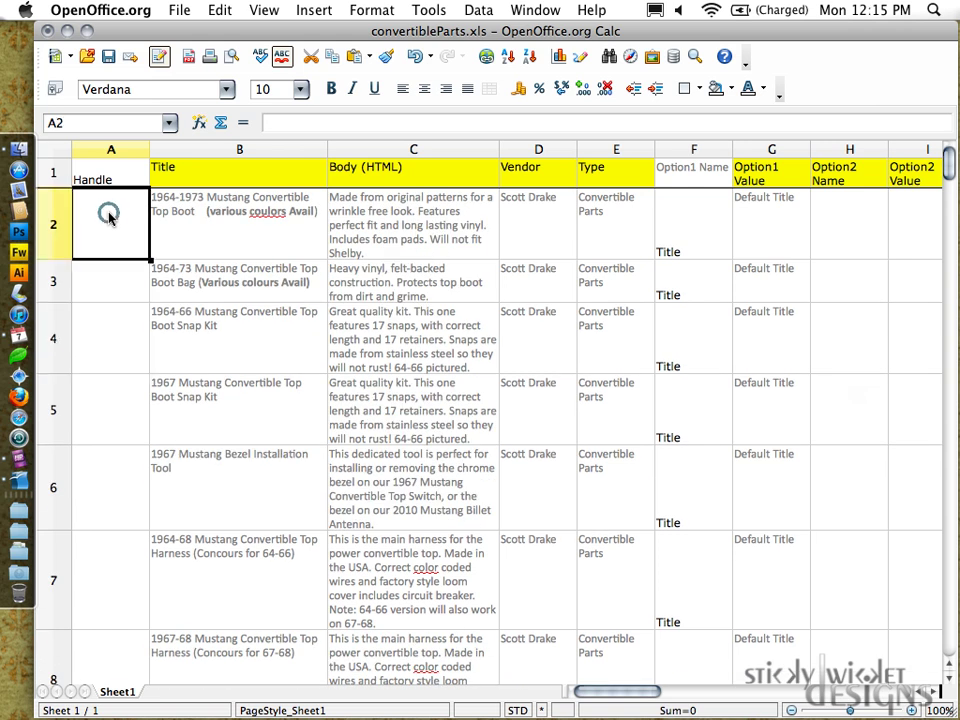
{"action": "mouse_move", "coordinate": [720, 234]}
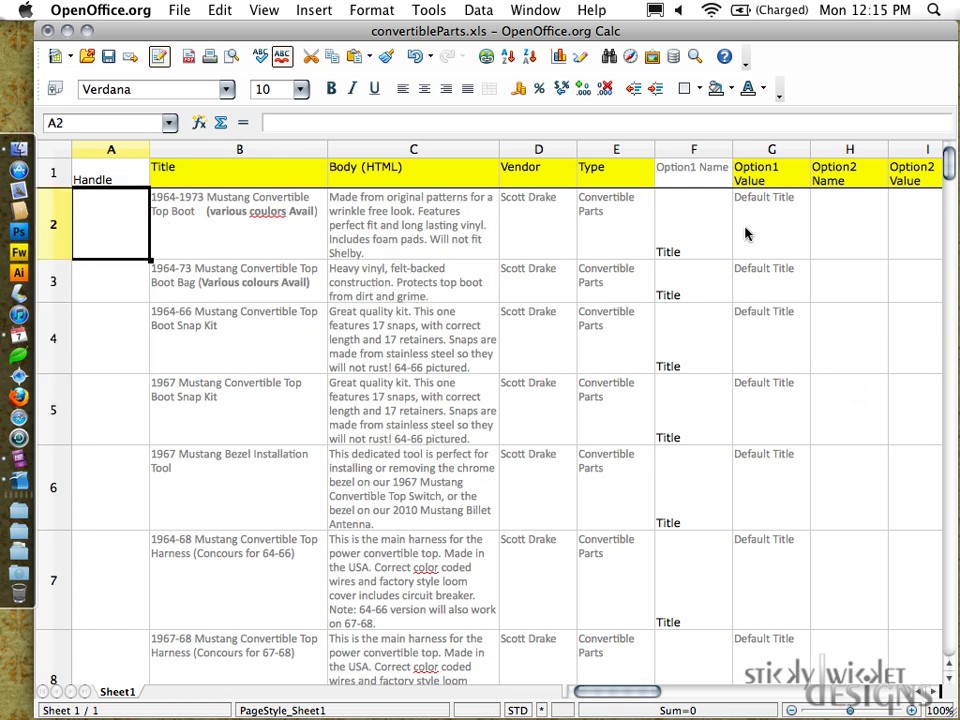
- Align all cell contents across the whole sheet vertically to the top
{"action": "left_click", "coordinate": [772, 224]}
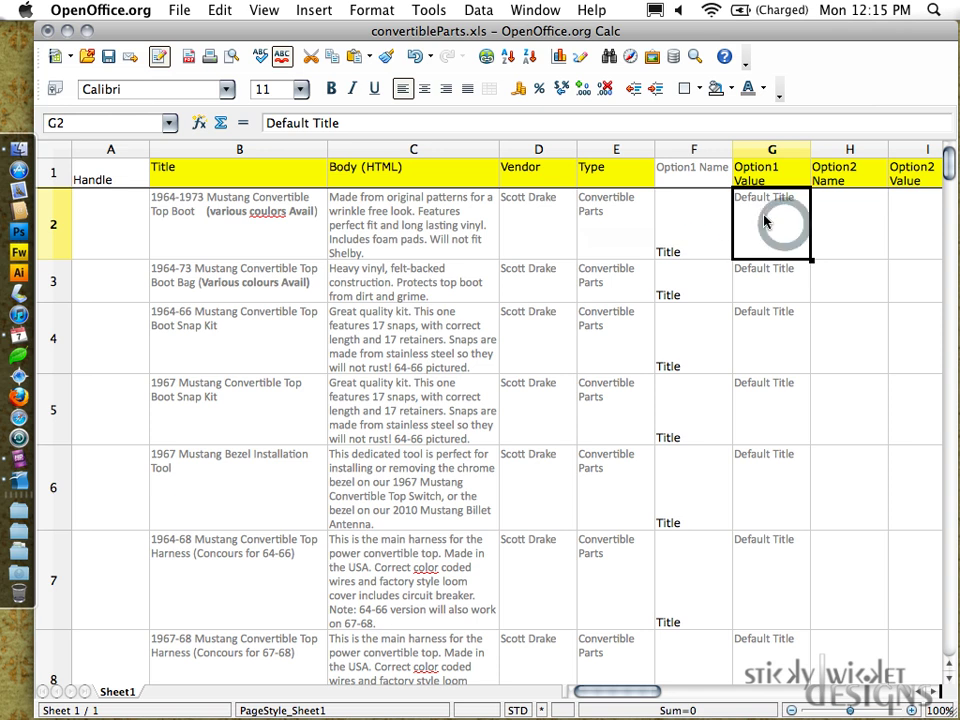
{"action": "left_click", "coordinate": [692, 222]}
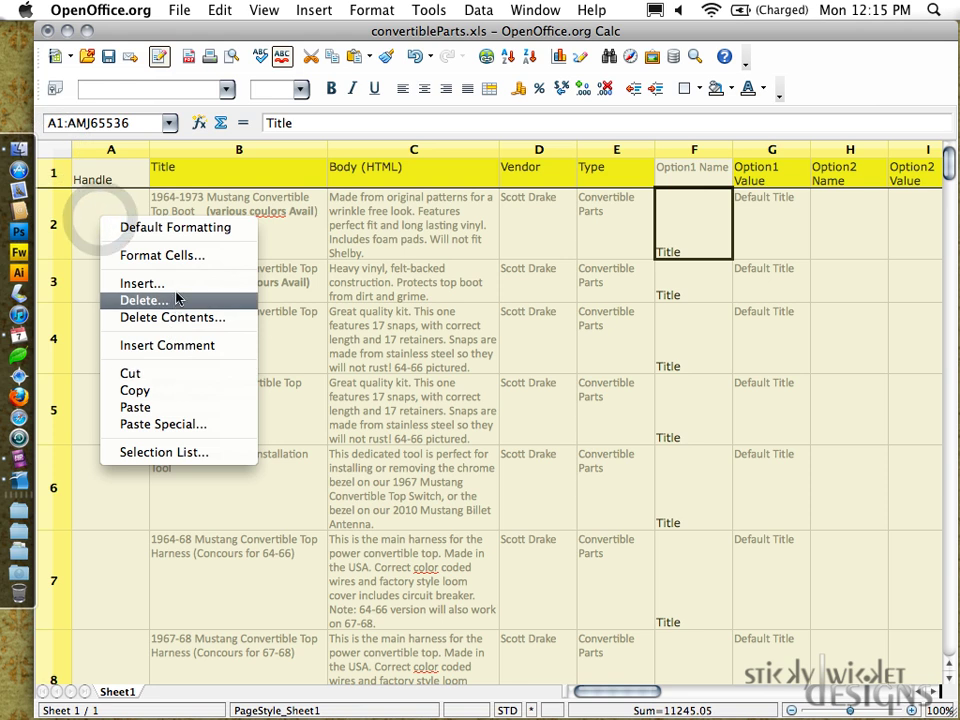
{"action": "left_click", "coordinate": [162, 256]}
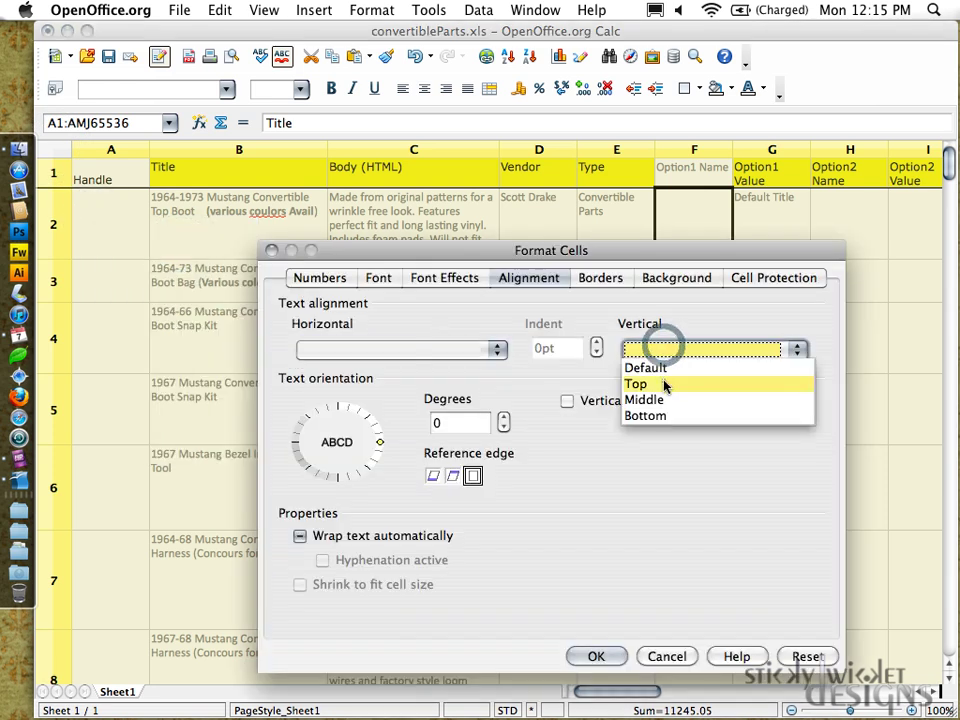
{"action": "left_click", "coordinate": [636, 384]}
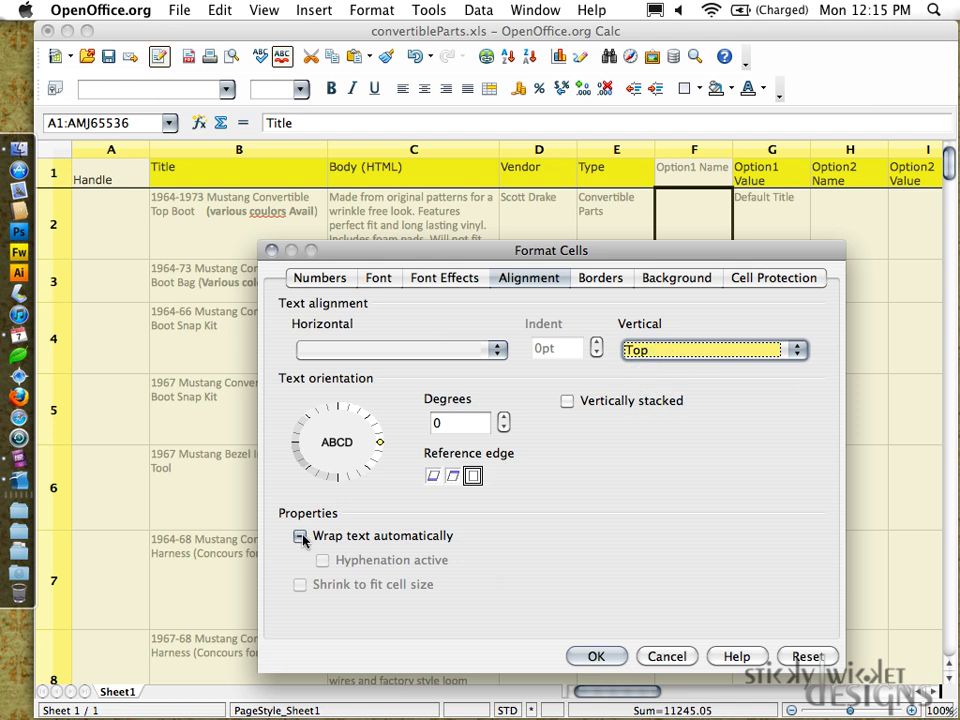
{"action": "left_click", "coordinate": [300, 536]}
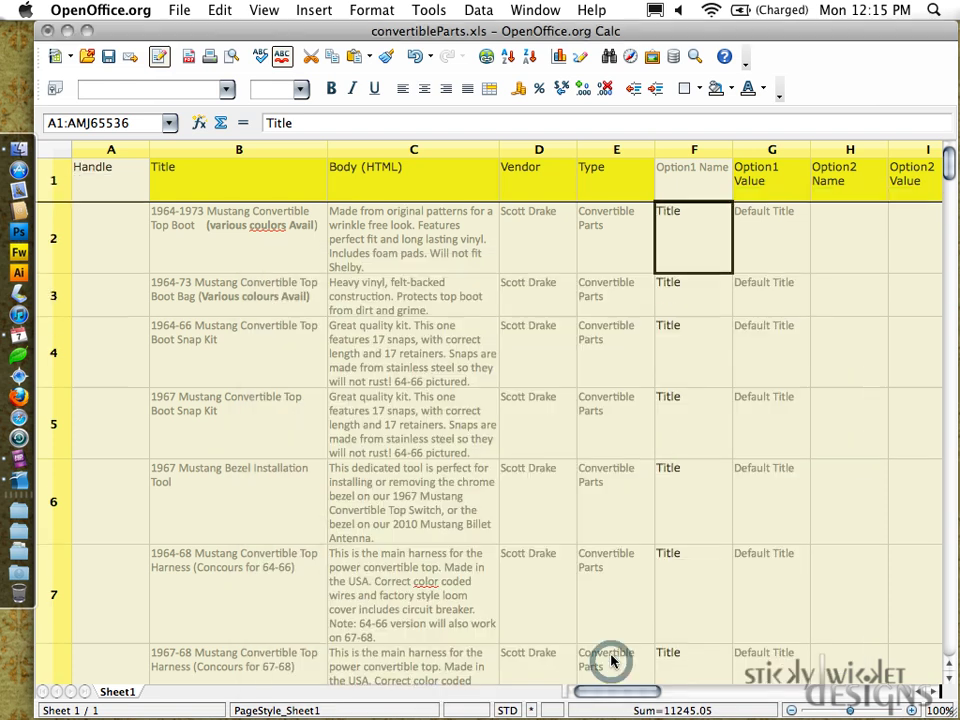
{"action": "left_click", "coordinate": [692, 220]}
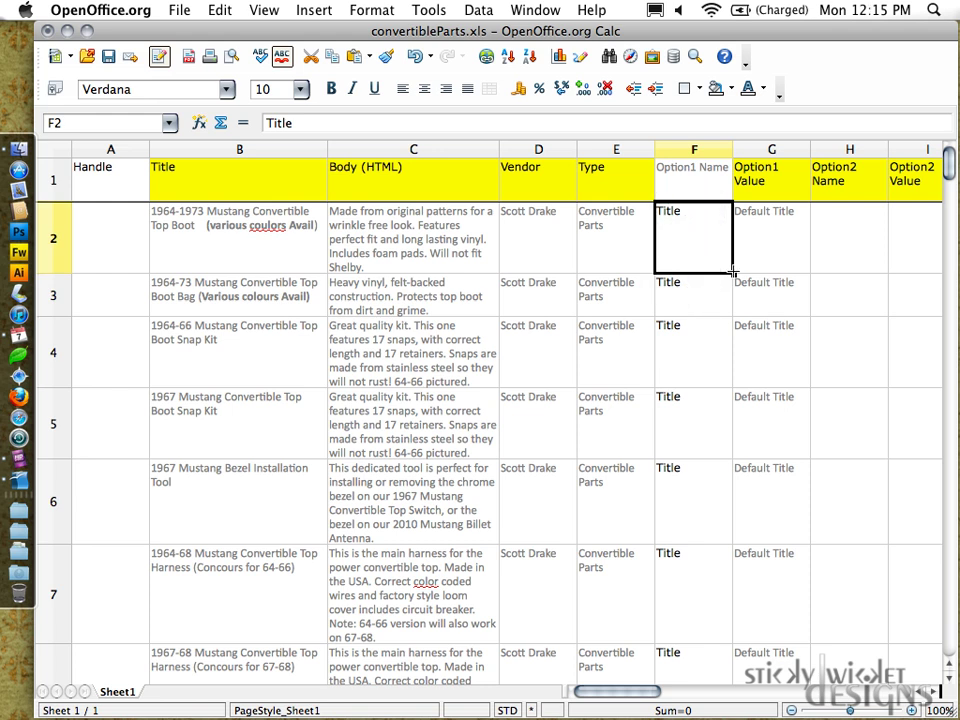
- Enter the lowercase dashed handle mustang-convertible-top-boot in cell A2
{"action": "left_click", "coordinate": [106, 238]}
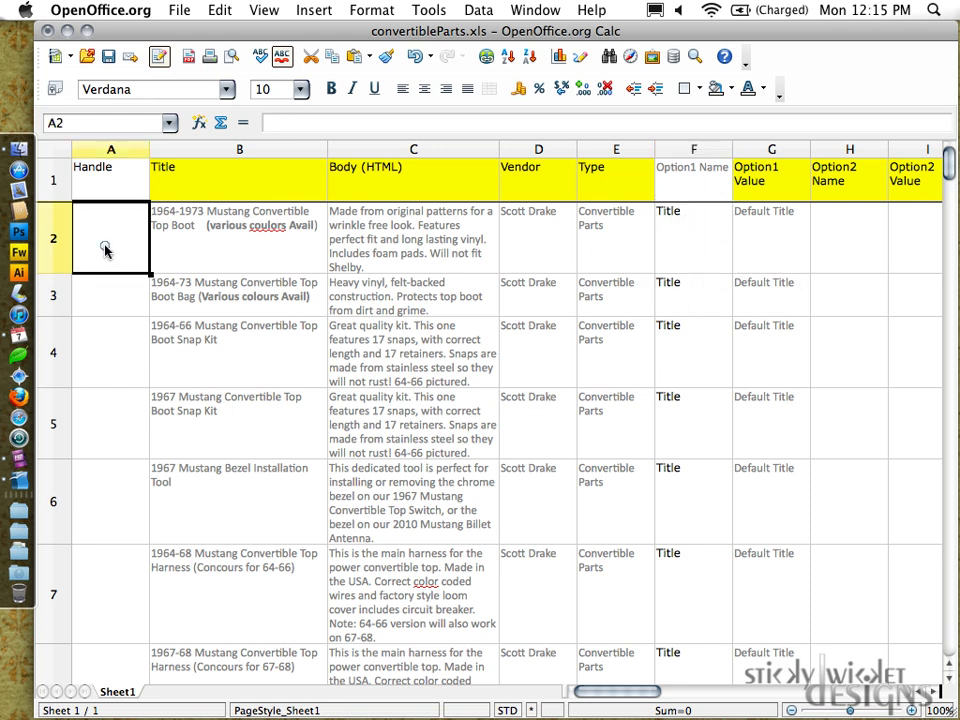
{"action": "mouse_move", "coordinate": [250, 238]}
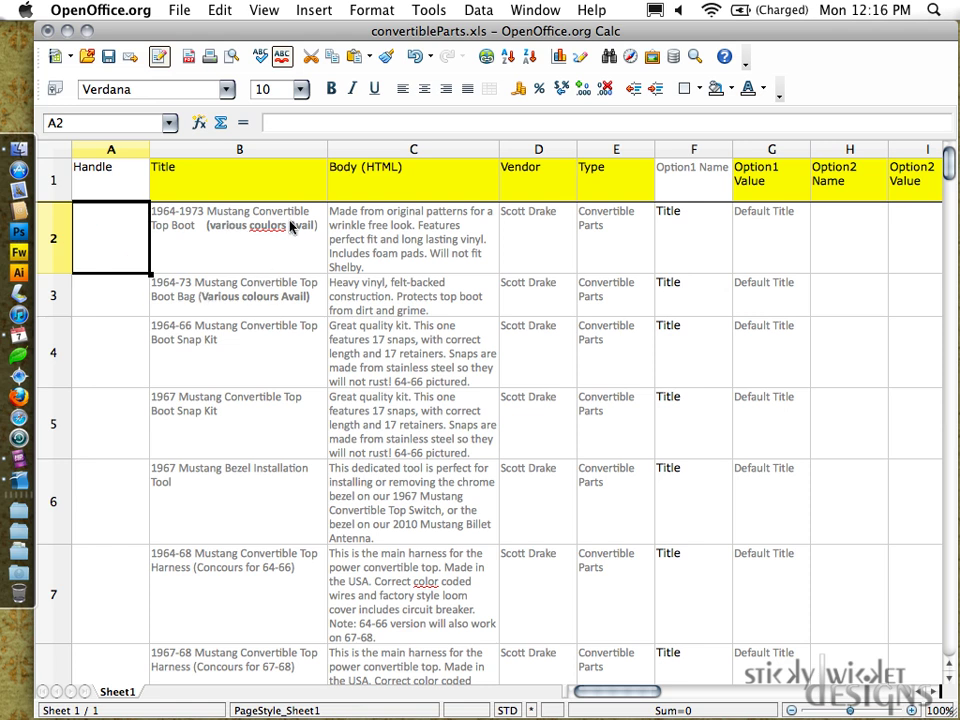
{"action": "mouse_move", "coordinate": [298, 322]}
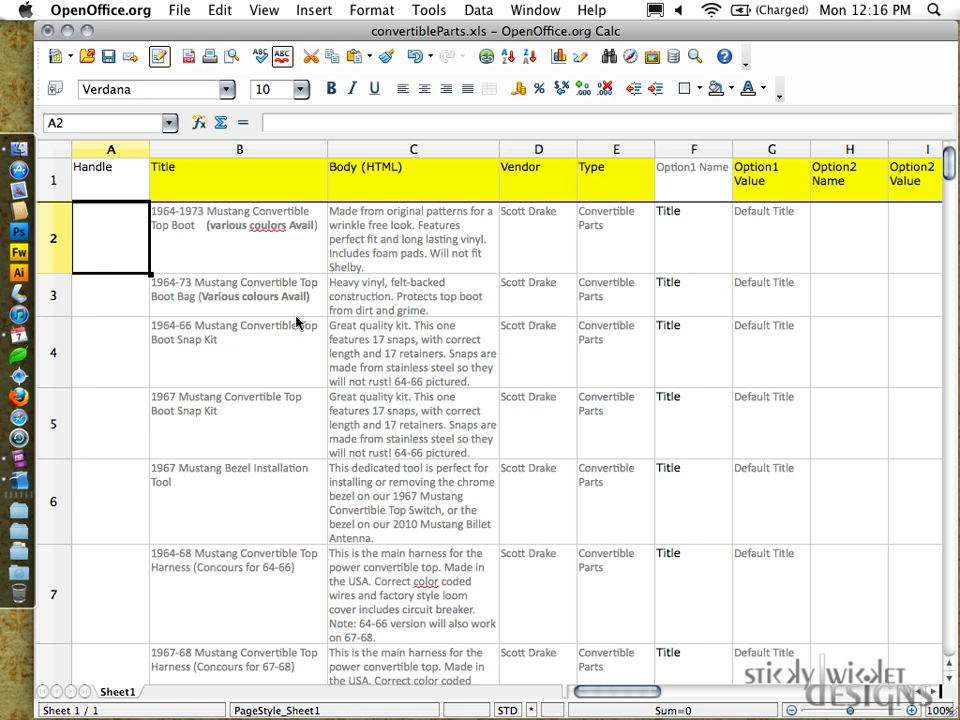
{"action": "mouse_move", "coordinate": [256, 400]}
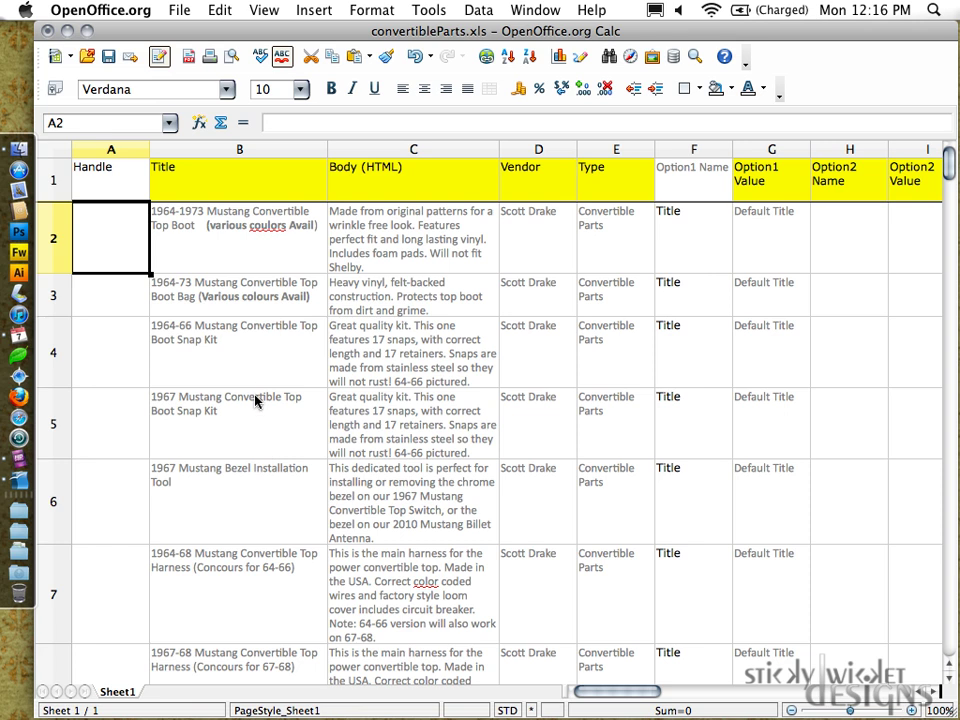
{"action": "mouse_move", "coordinate": [224, 224]}
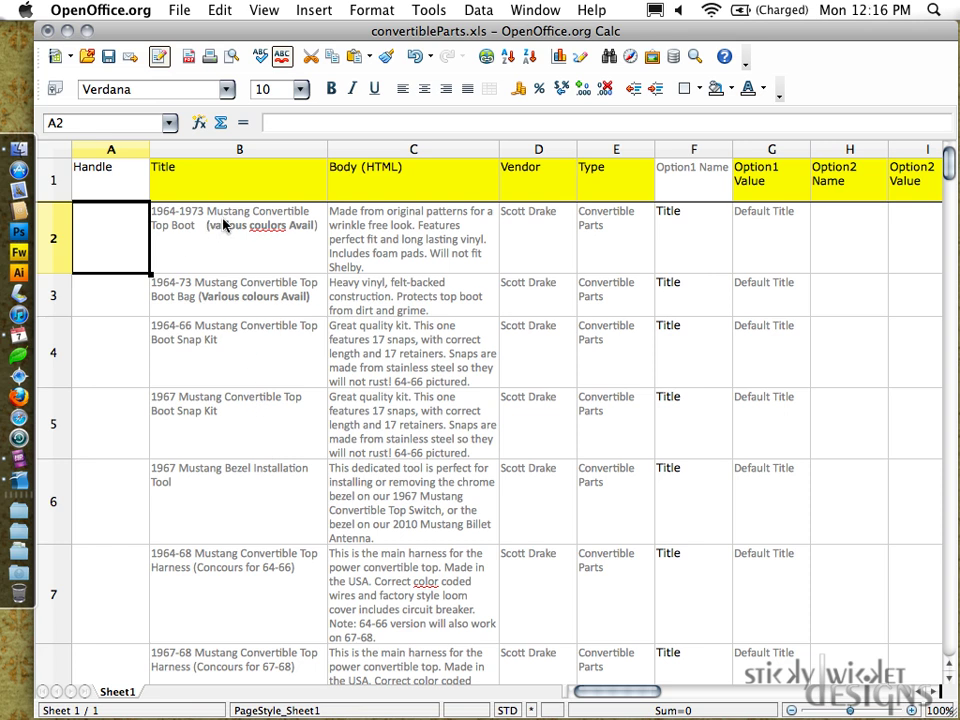
{"action": "mouse_move", "coordinate": [208, 308]}
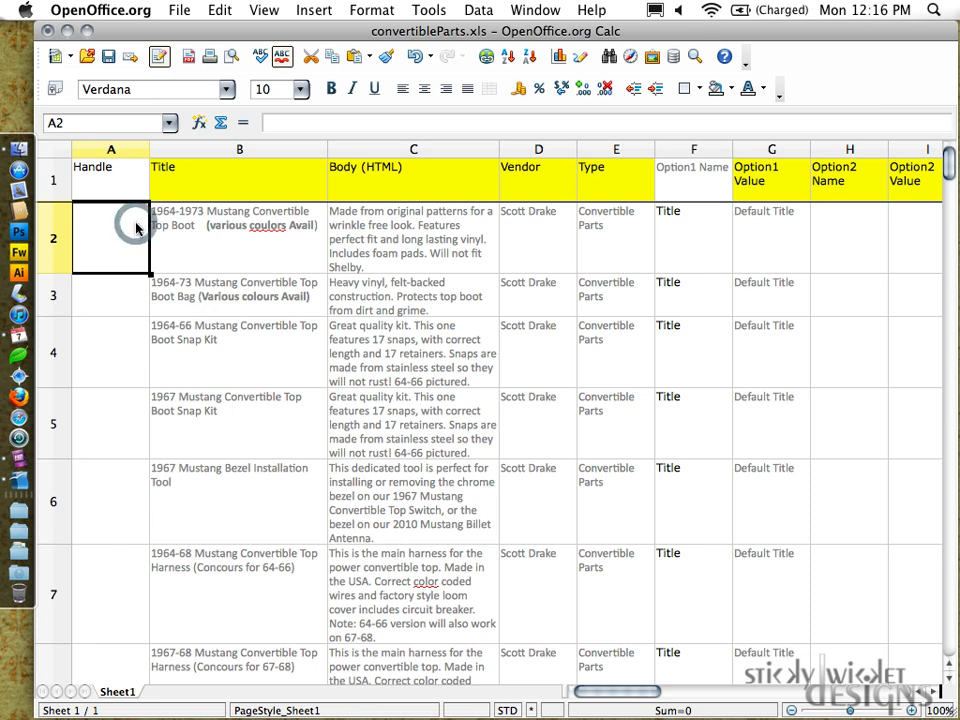
{"action": "type", "text": "mustang-"}
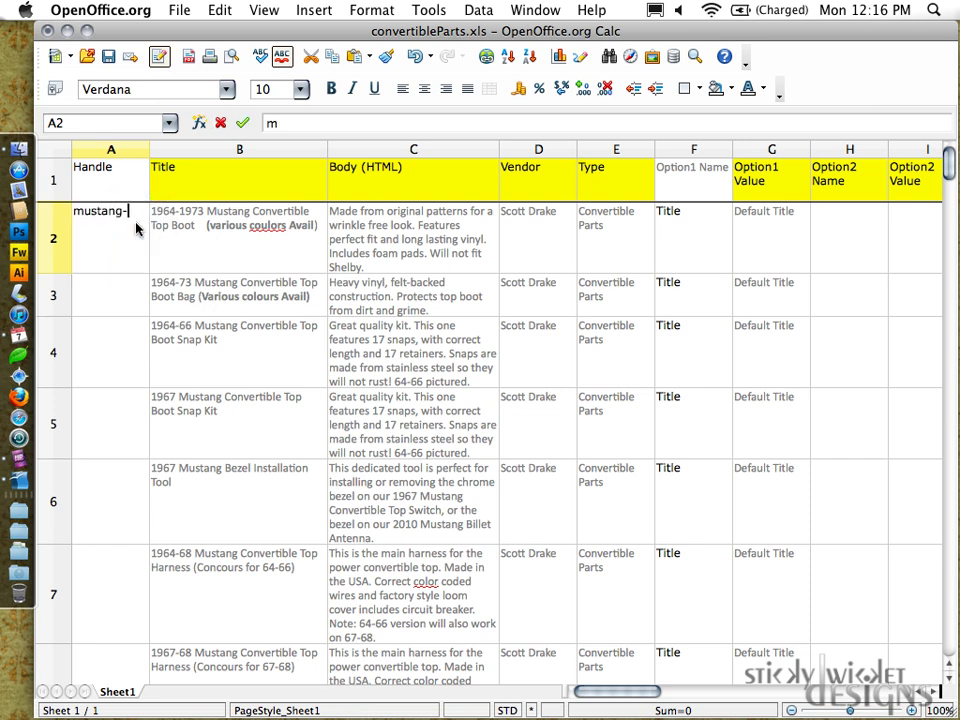
{"action": "key", "text": "Insert"}
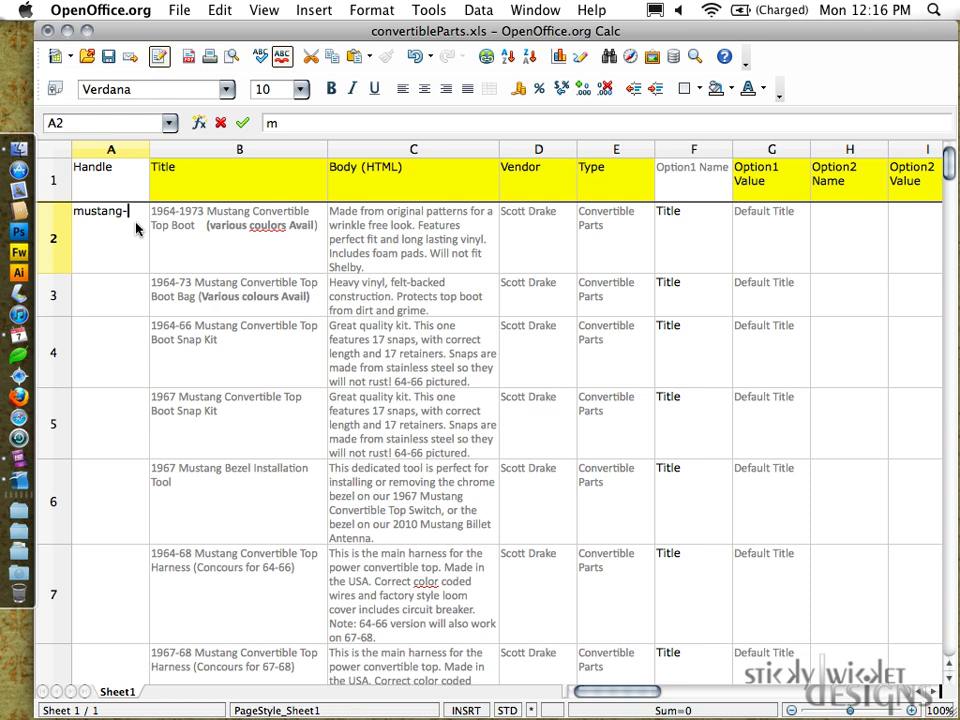
{"action": "type", "text": "onvertible"}
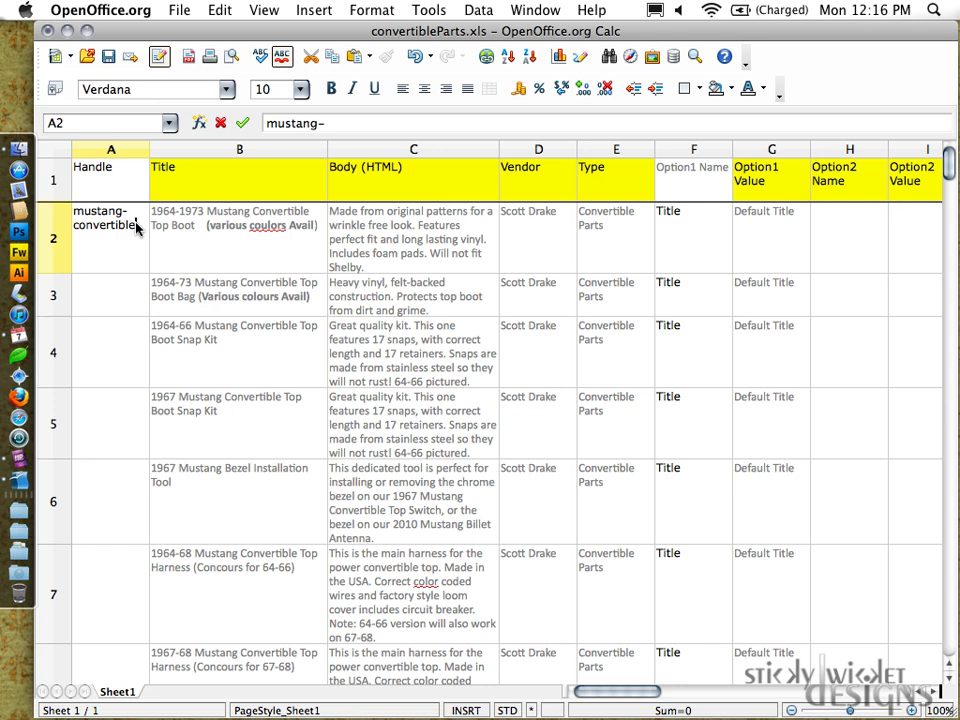
{"action": "type", "text": "top-"}
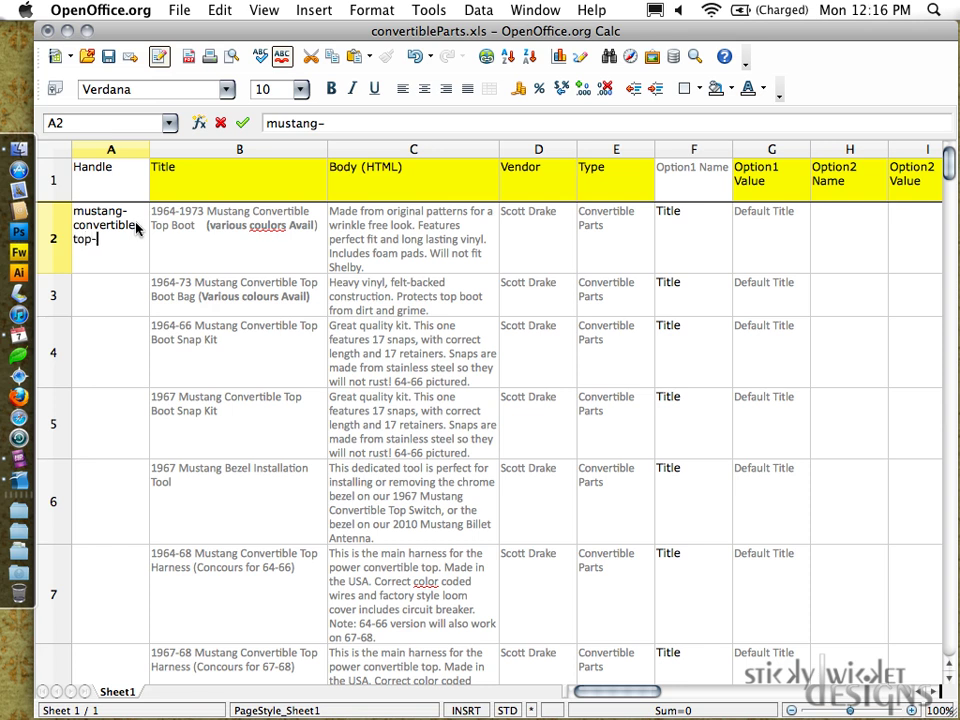
{"action": "type", "text": "boot"}
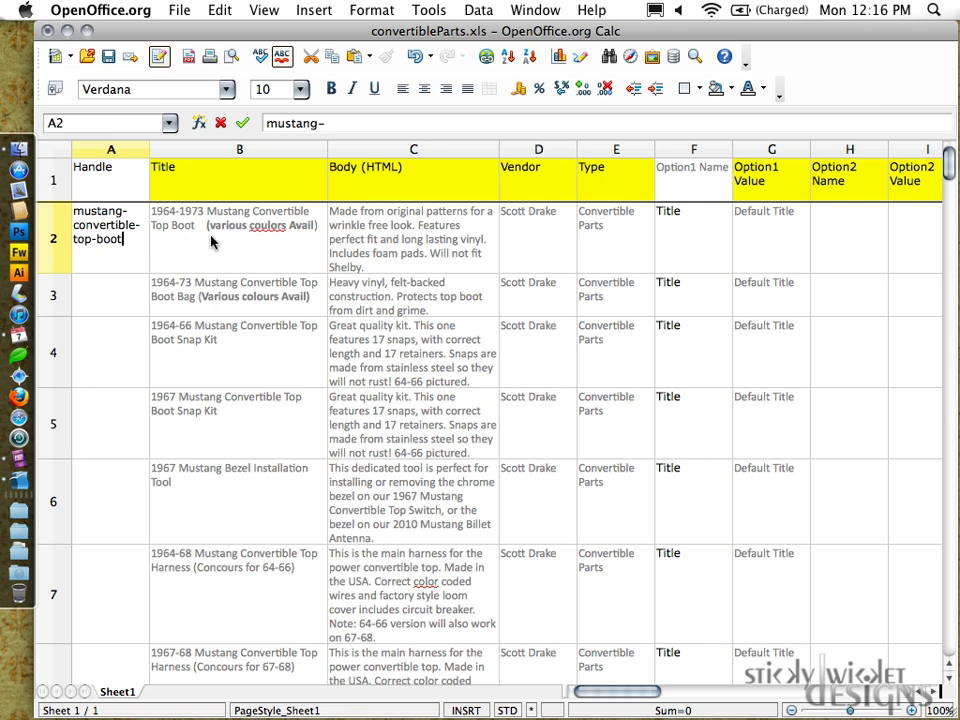
{"action": "mouse_move", "coordinate": [542, 250]}
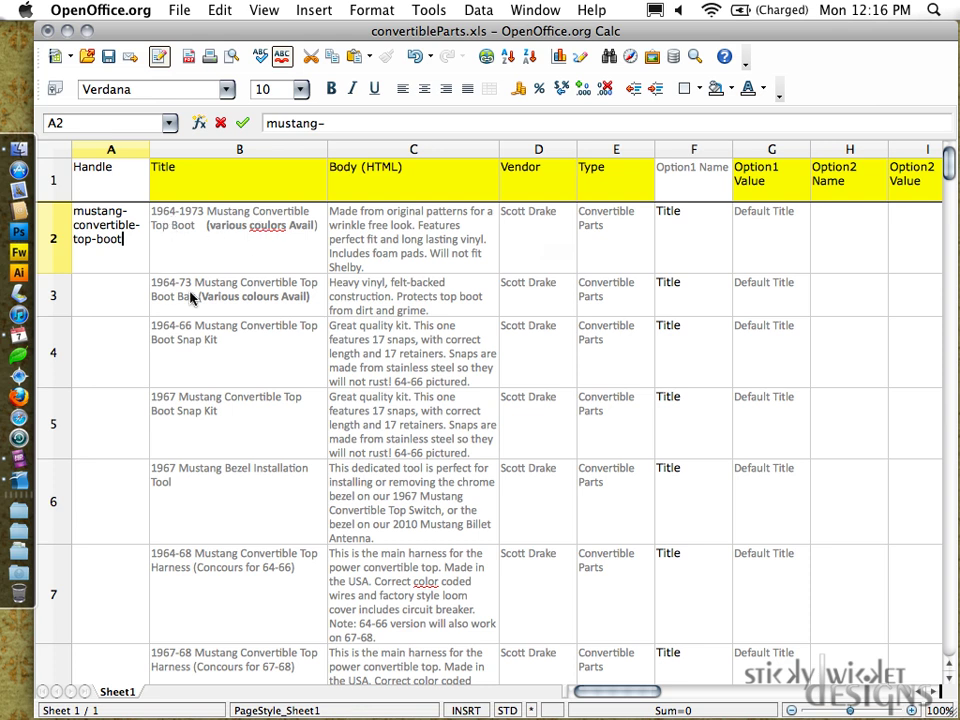
- Enter the handle mustang-convertible-top-boot-bag in A3
{"action": "left_click", "coordinate": [110, 300]}
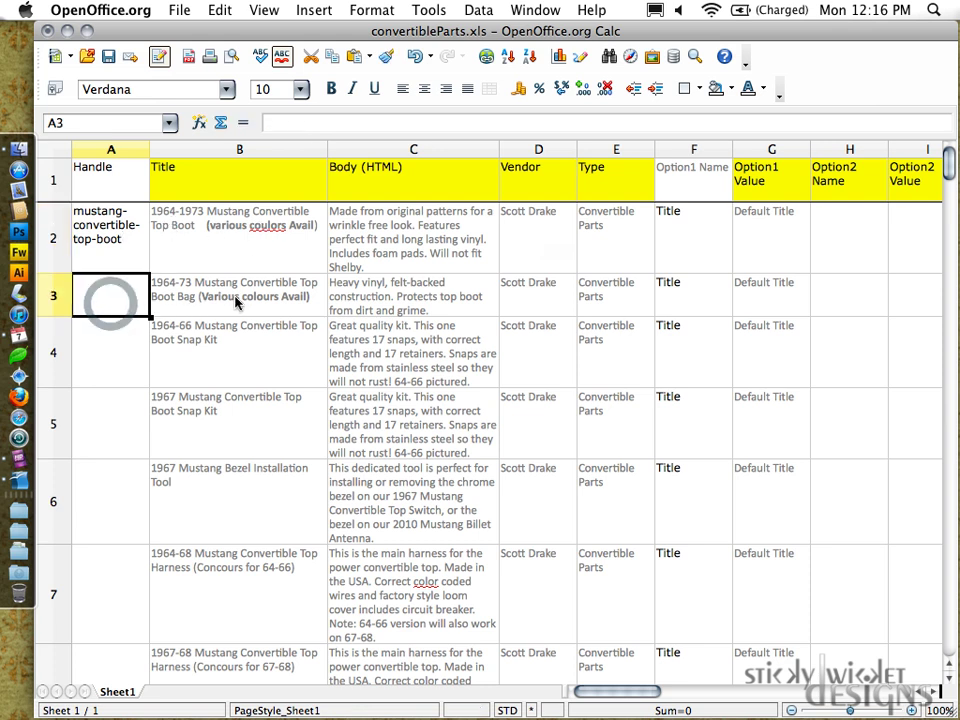
{"action": "type", "text": "mustang-convertible-top-boot"}
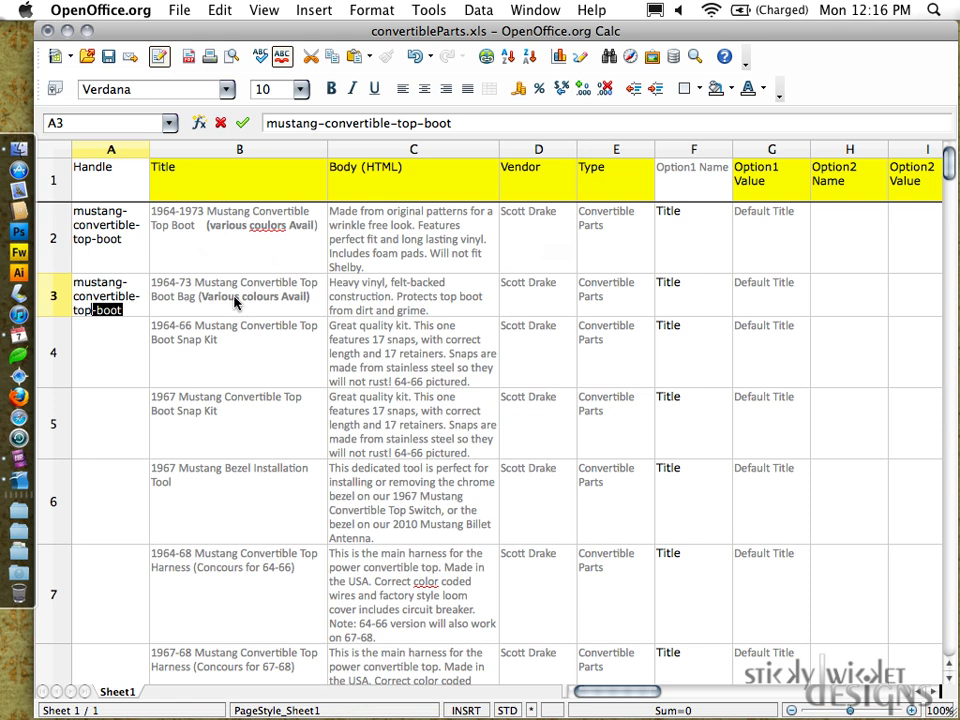
{"action": "type", "text": "-bag"}
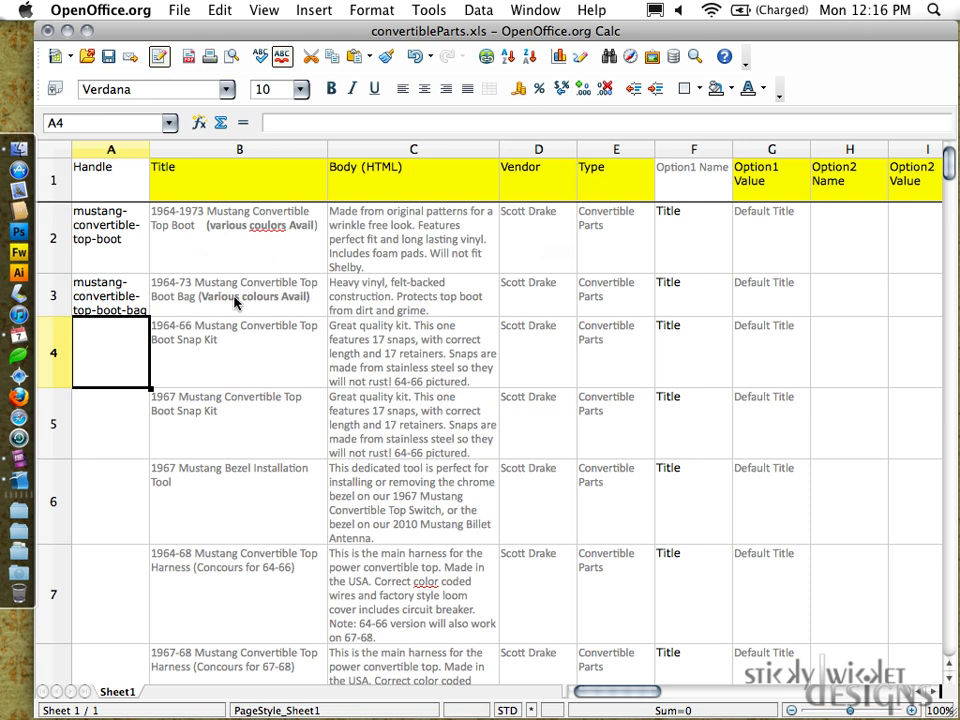
{"action": "mouse_move", "coordinate": [308, 338]}
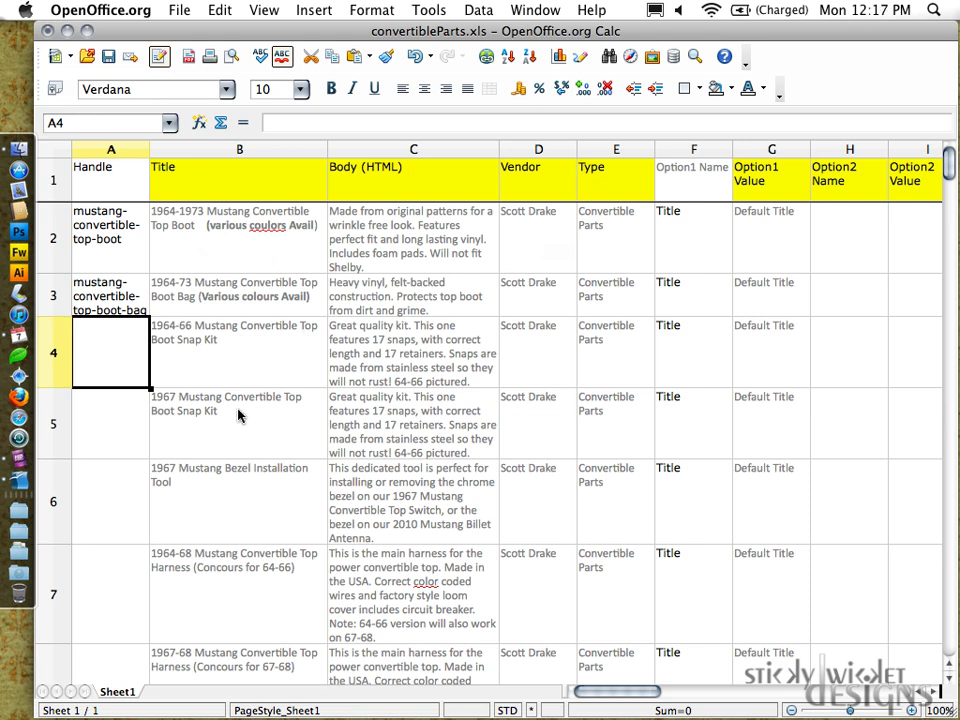
{"action": "mouse_move", "coordinate": [176, 336]}
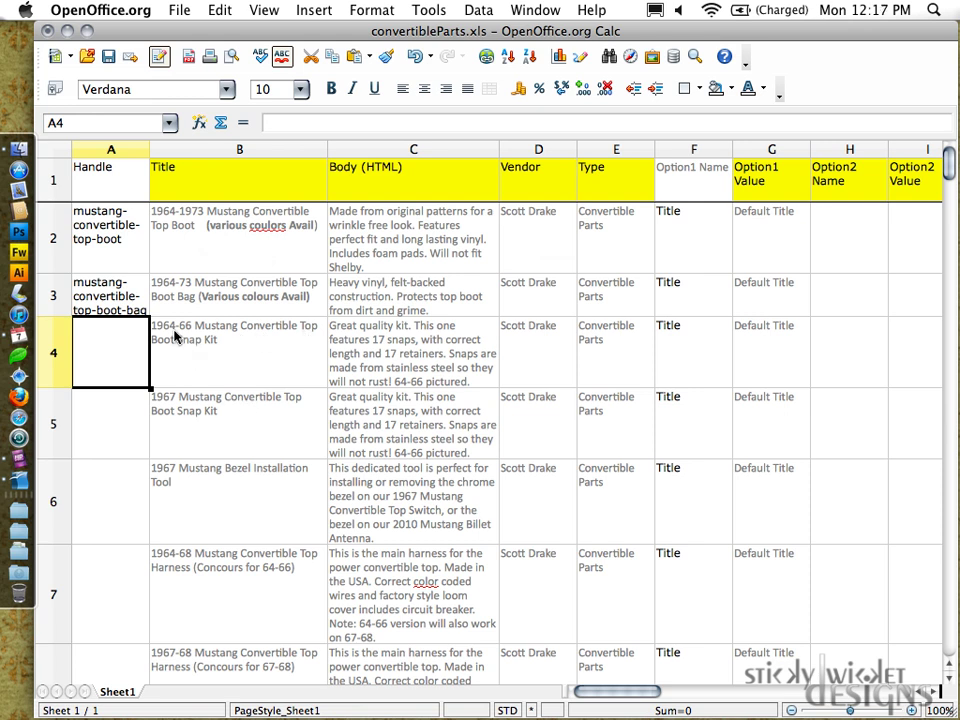
{"action": "mouse_move", "coordinate": [126, 362]}
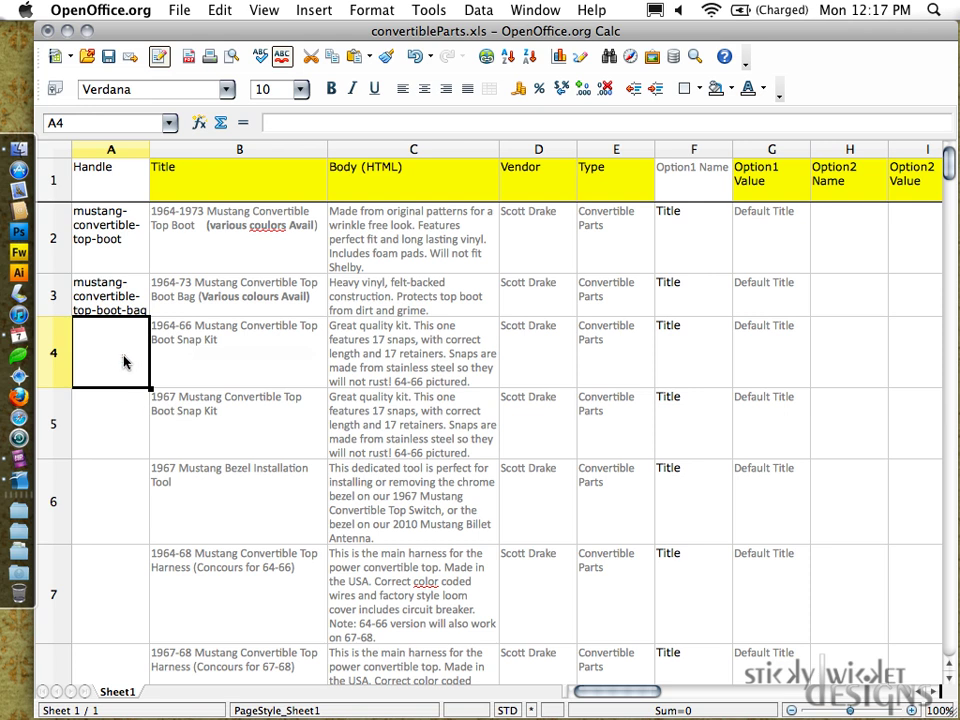
- Enter mustang-convertible-top-boot-snap-kit as the handle for rows 4 and 5
{"action": "type", "text": "mustang-convertible-top-boot"}
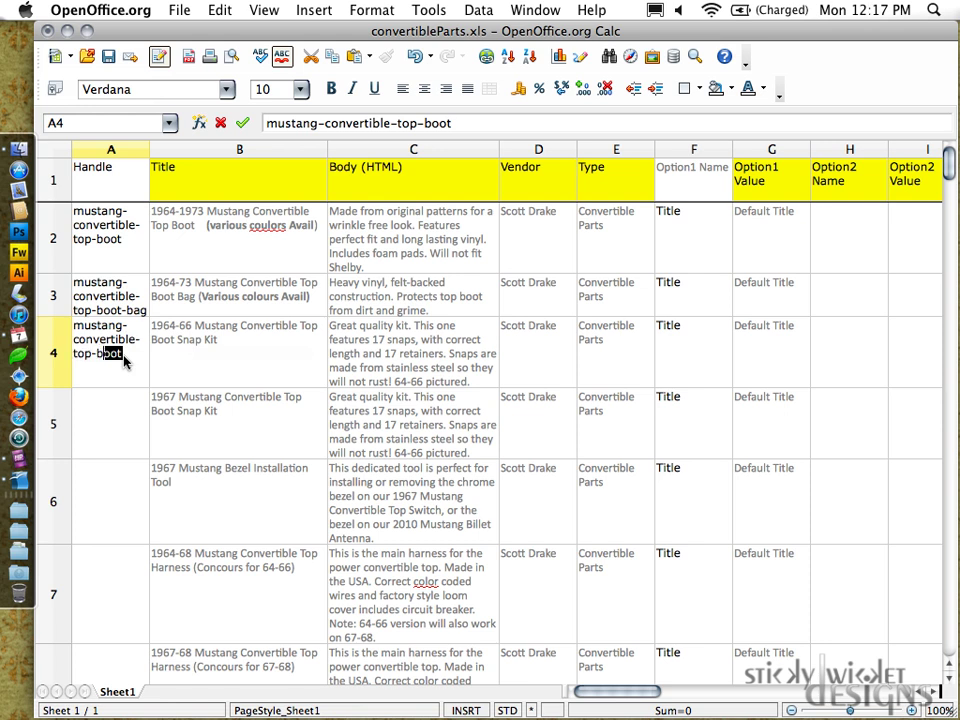
{"action": "type", "text": "-snap"}
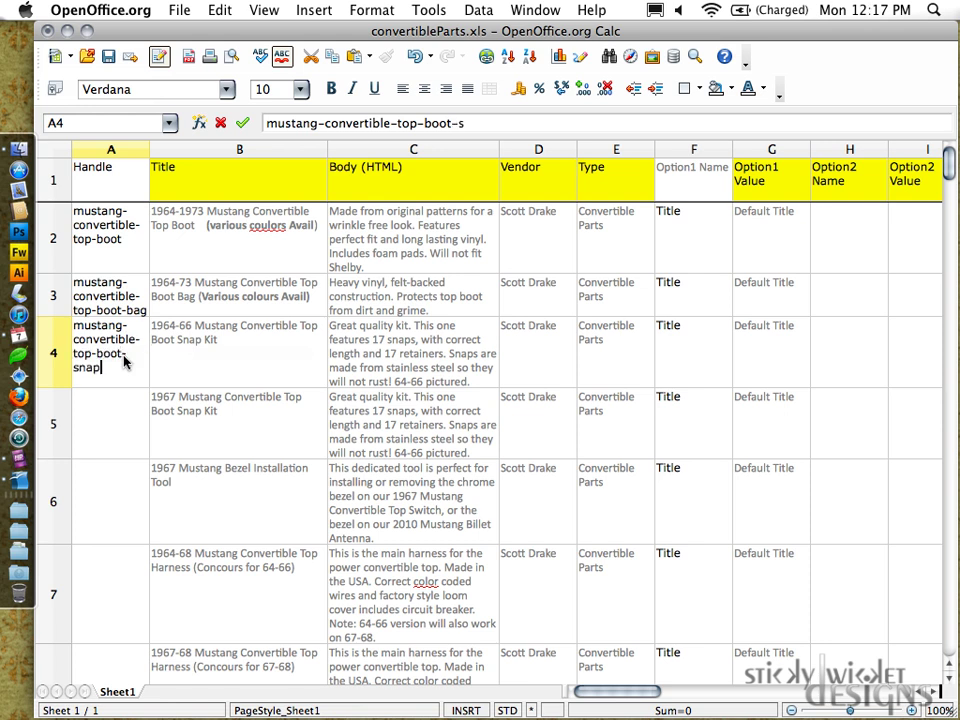
{"action": "type", "text": "-kit"}
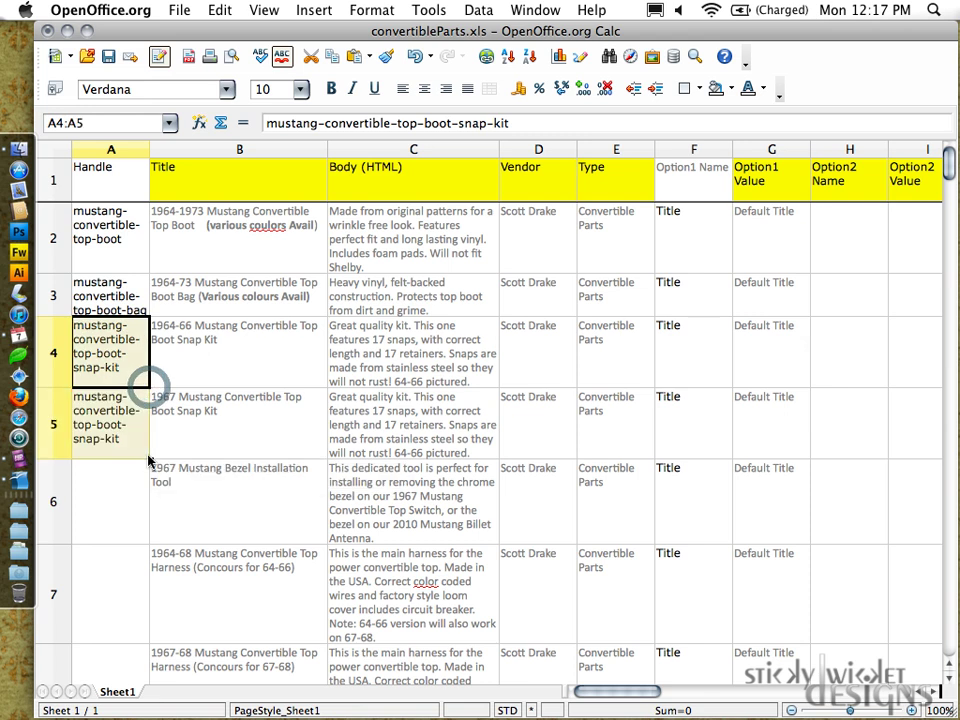
{"action": "mouse_move", "coordinate": [250, 404]}
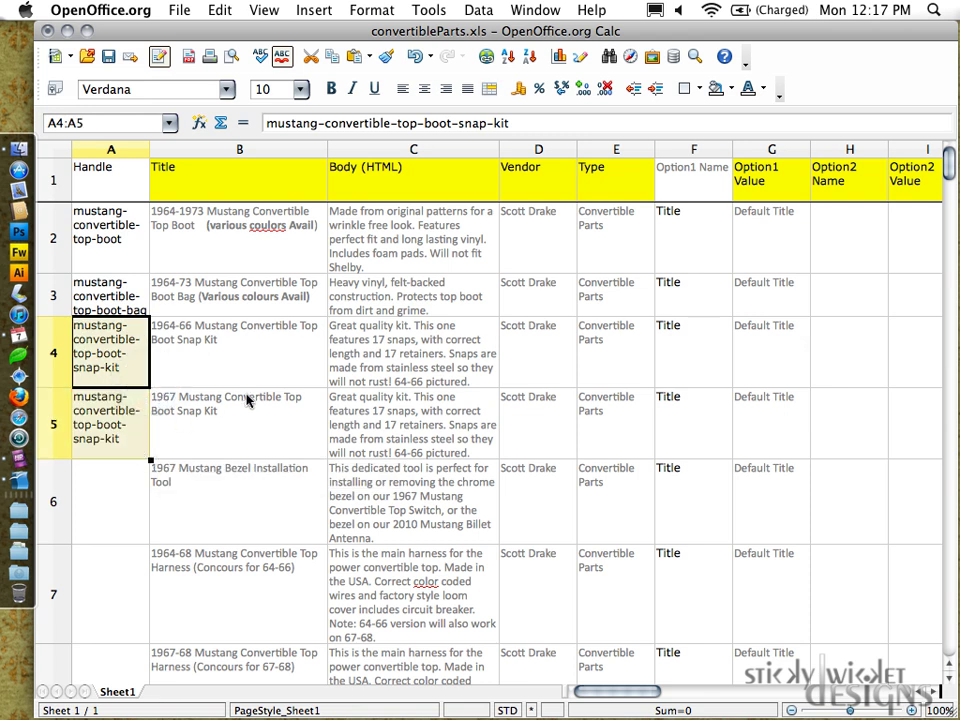
- Set the snap kit's Option1 Value in G4 to the year range 1964-66
{"action": "left_click", "coordinate": [772, 352]}
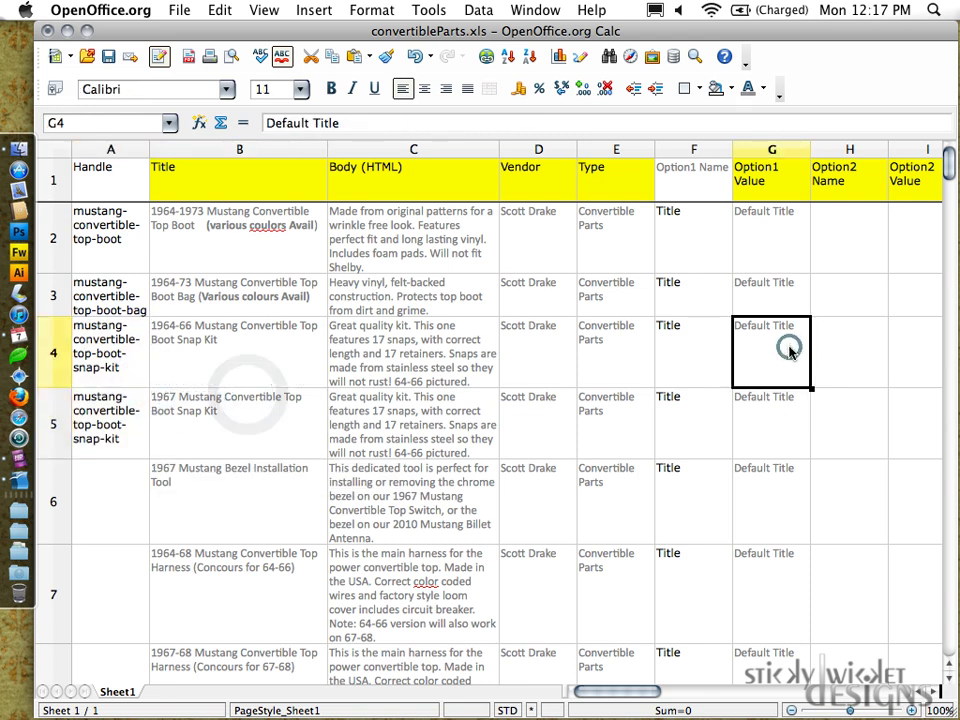
{"action": "type", "text": "1964-"}
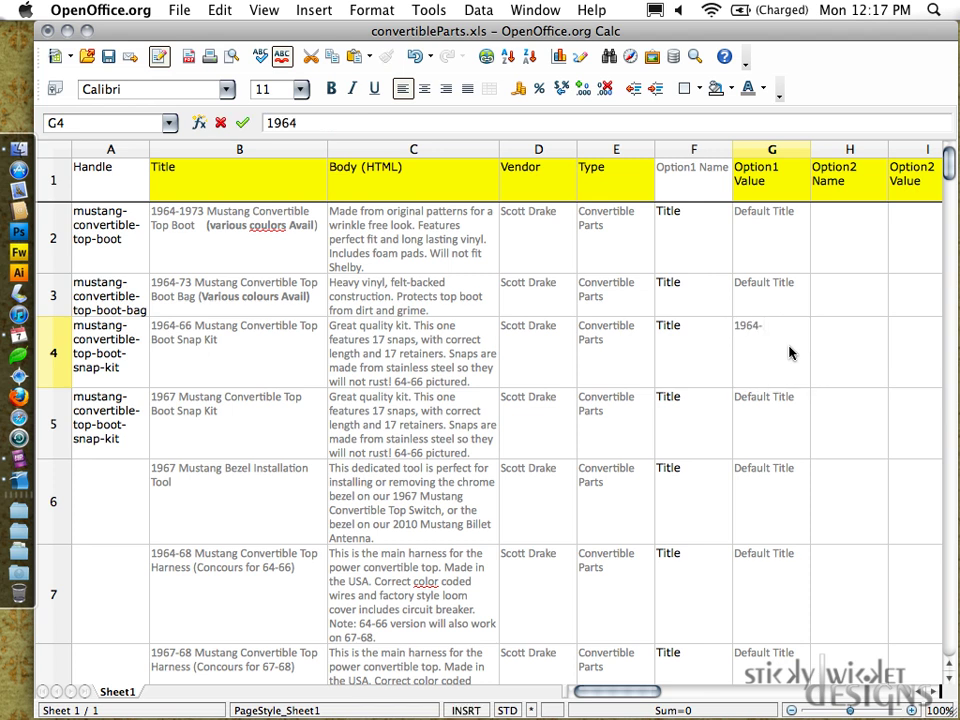
{"action": "type", "text": "66"}
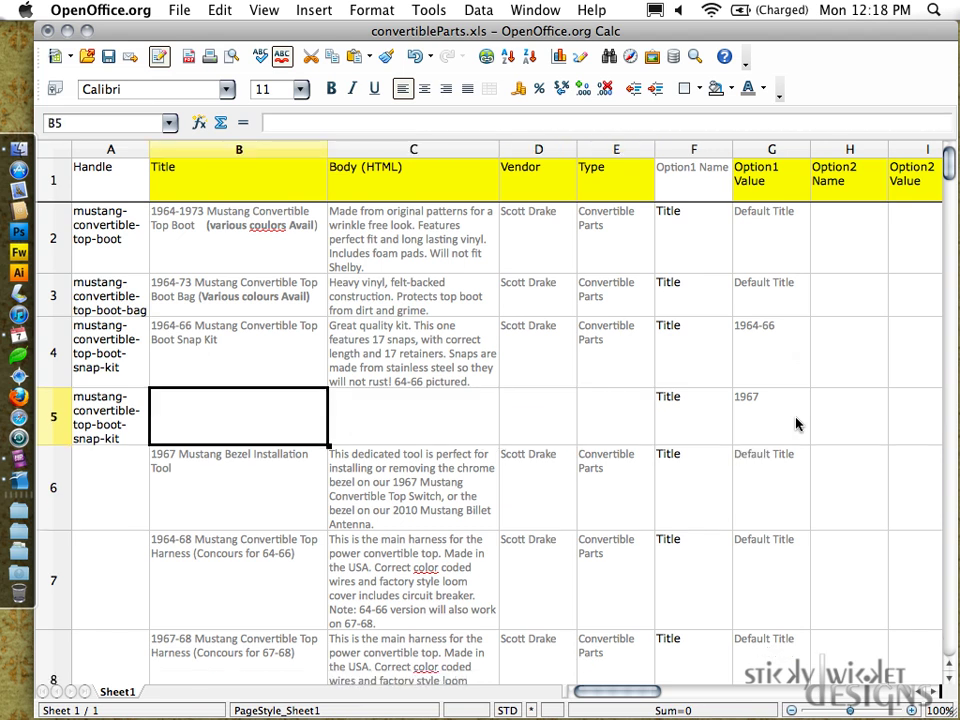
- Check row 5's cleared cells and return to the B4 title to remove its year prefix
{"action": "left_click", "coordinate": [412, 414]}
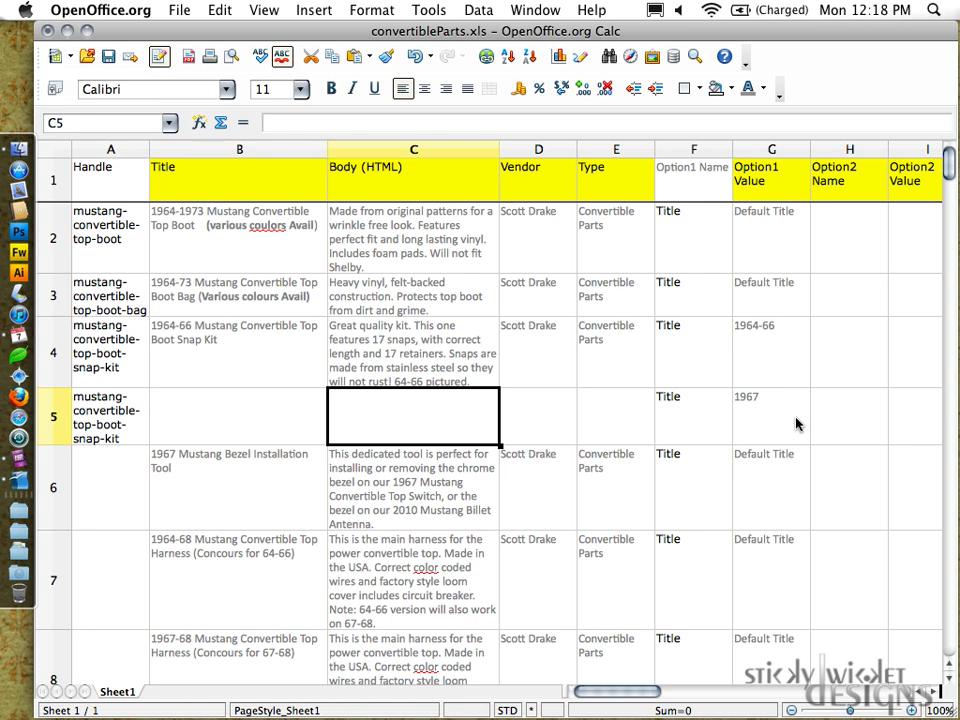
{"action": "left_click", "coordinate": [616, 418]}
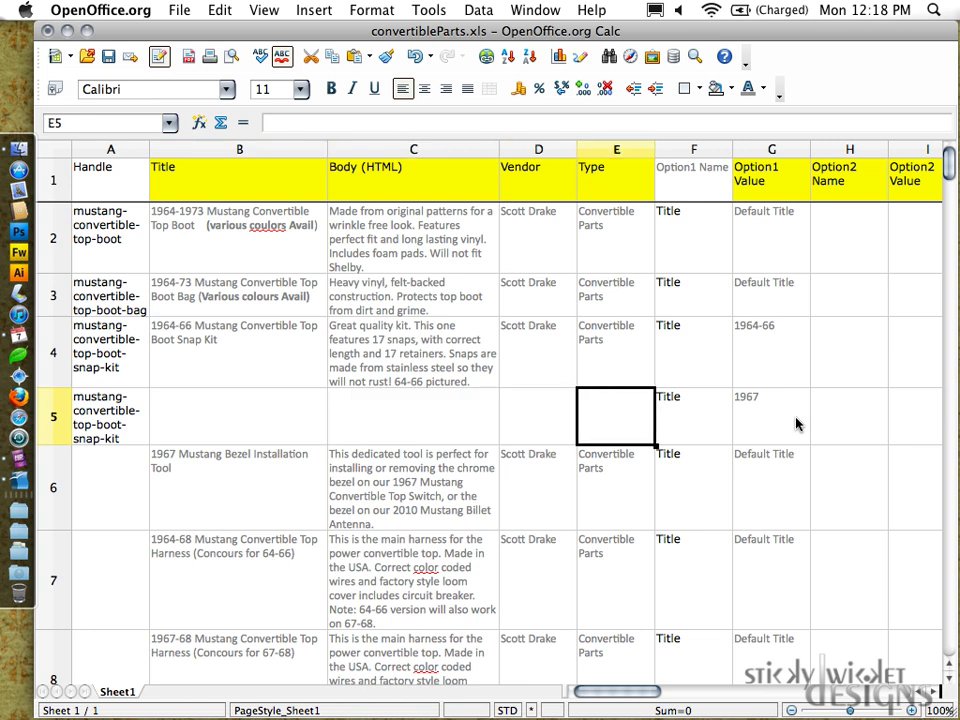
{"action": "left_click", "coordinate": [240, 350]}
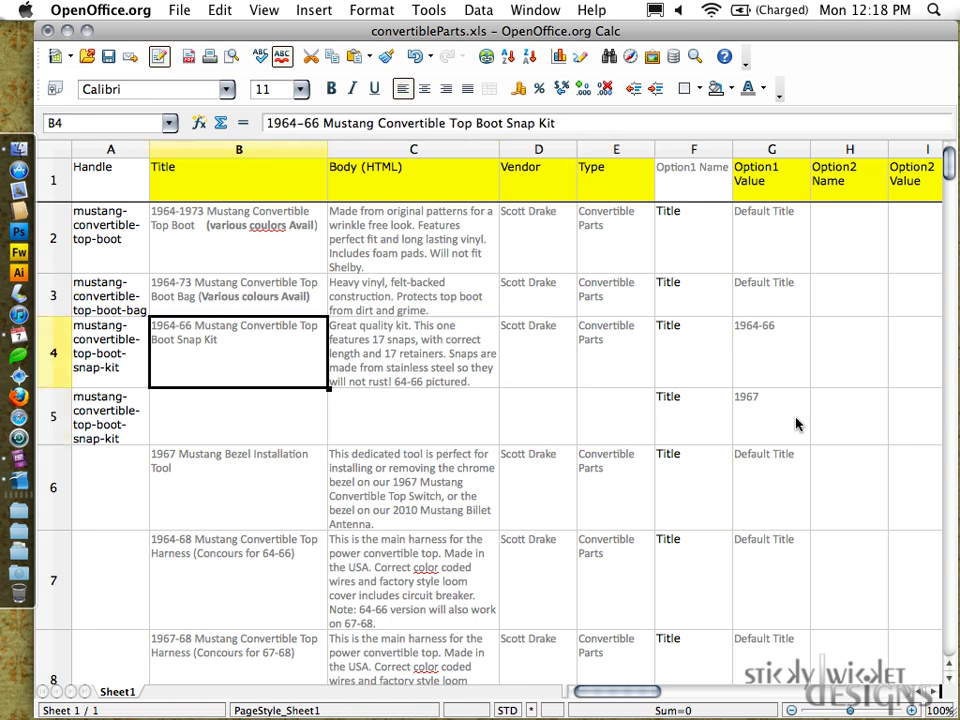
{"action": "left_click", "coordinate": [238, 414]}
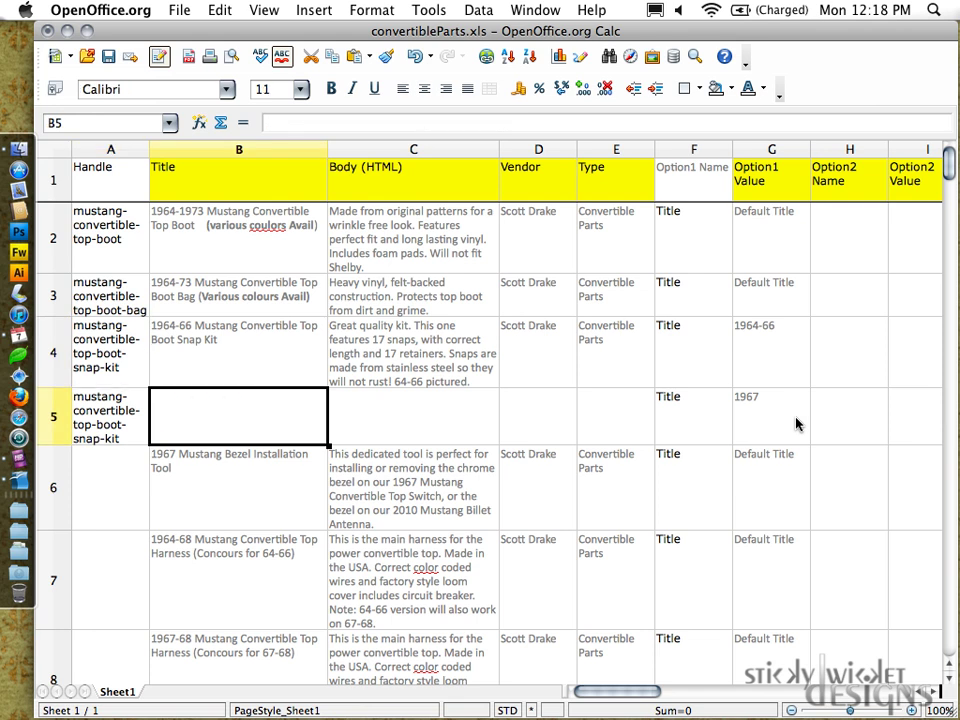
{"action": "left_click", "coordinate": [238, 350]}
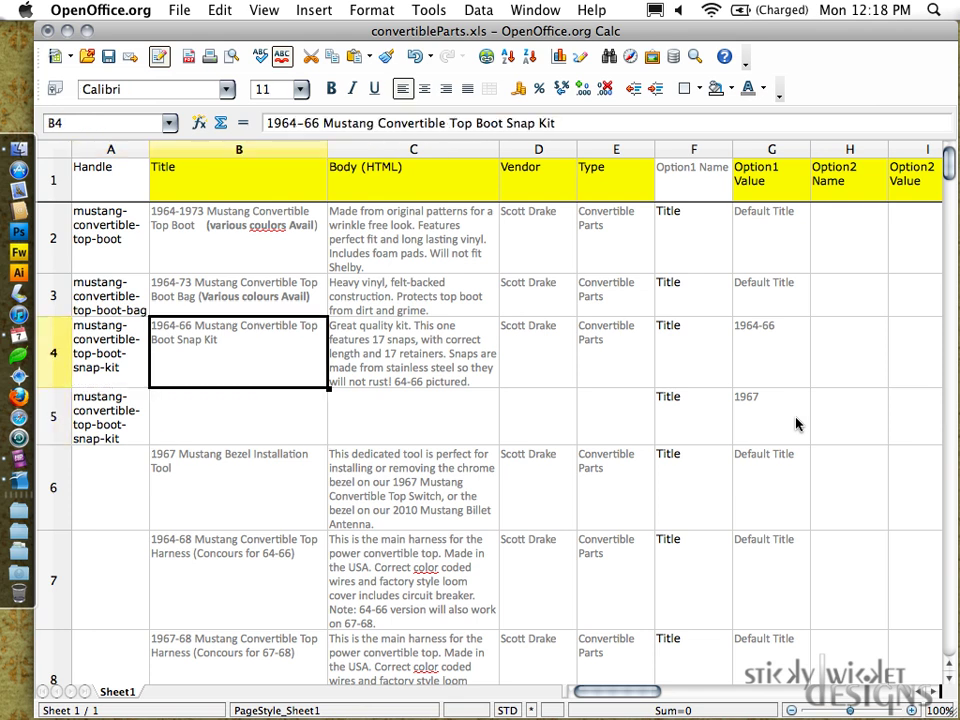
{"action": "mouse_move", "coordinate": [212, 336]}
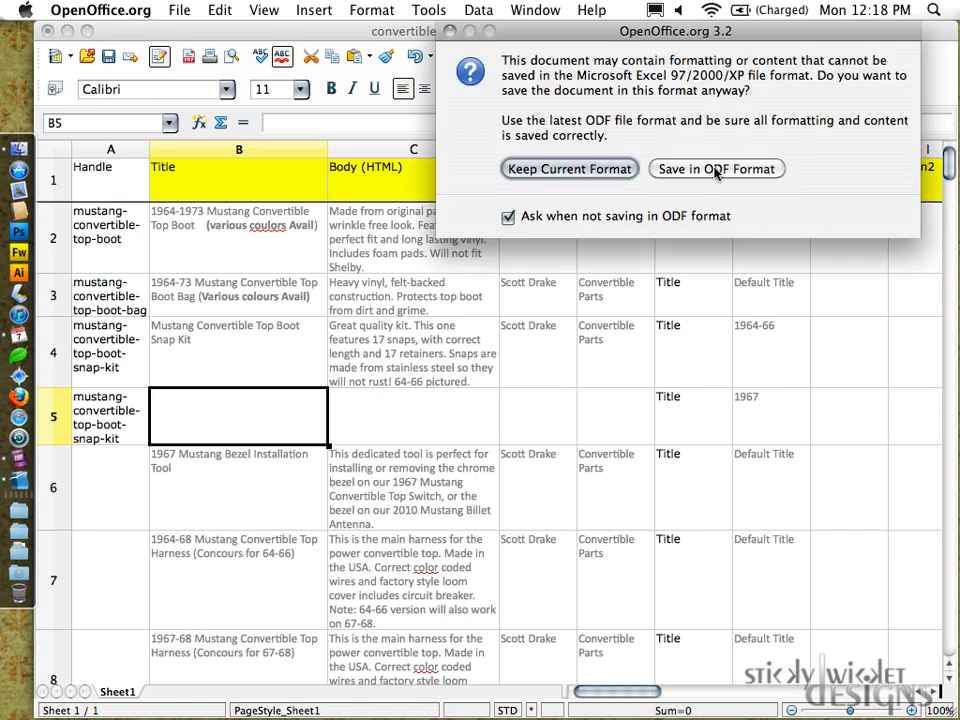
- Save the sheet in ODF format as convertibleParts.ods in the products folder
{"action": "left_click", "coordinate": [716, 168]}
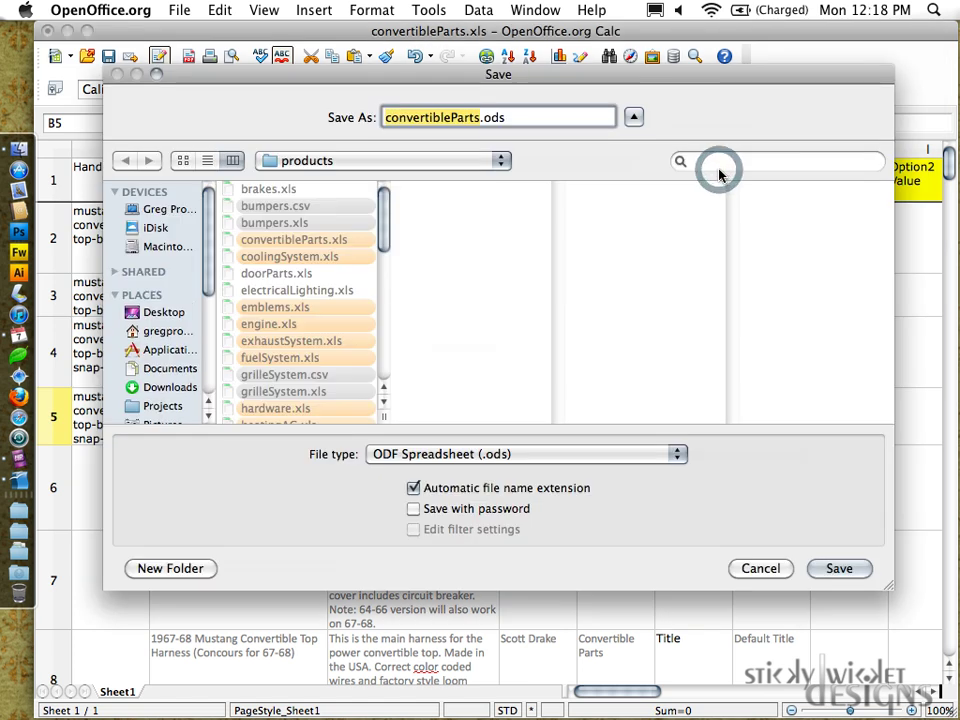
{"action": "mouse_move", "coordinate": [720, 176]}
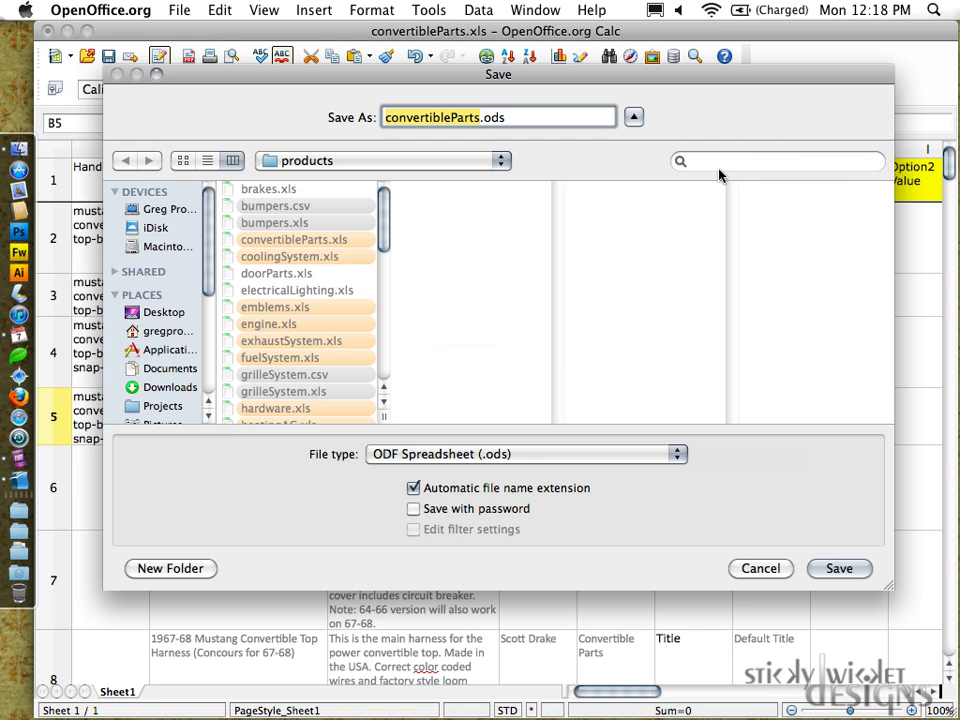
{"action": "mouse_move", "coordinate": [848, 604]}
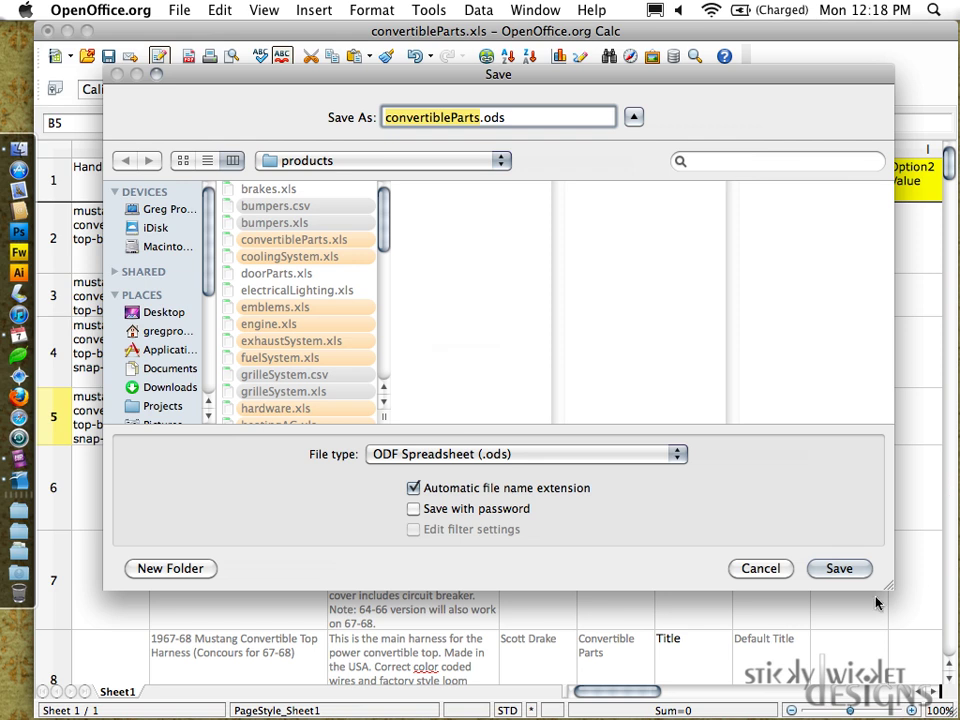
{"action": "left_click", "coordinate": [840, 568]}
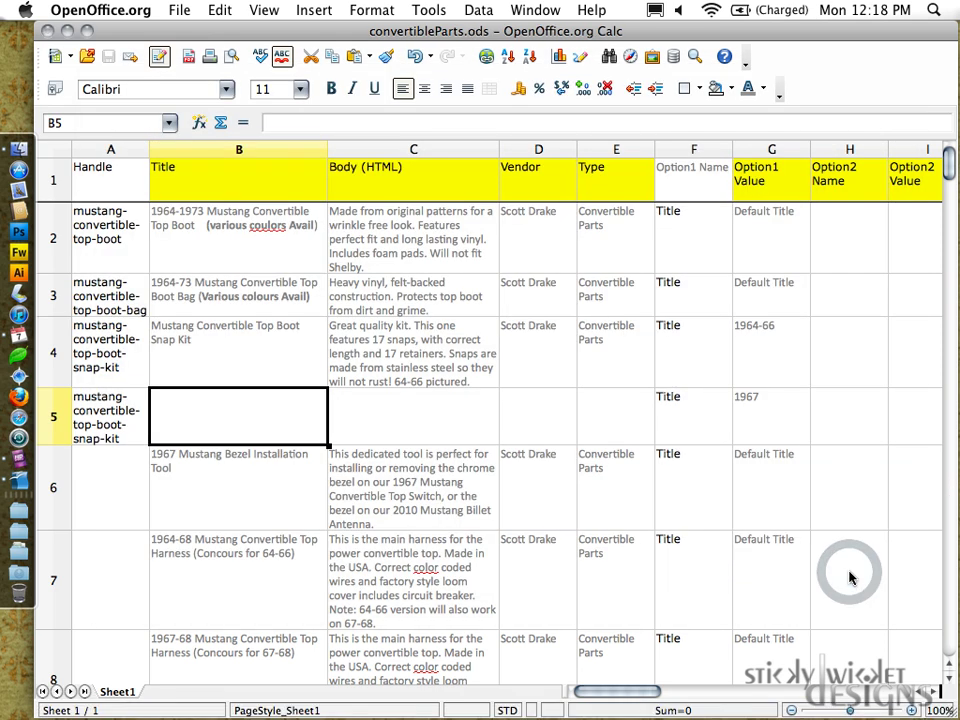